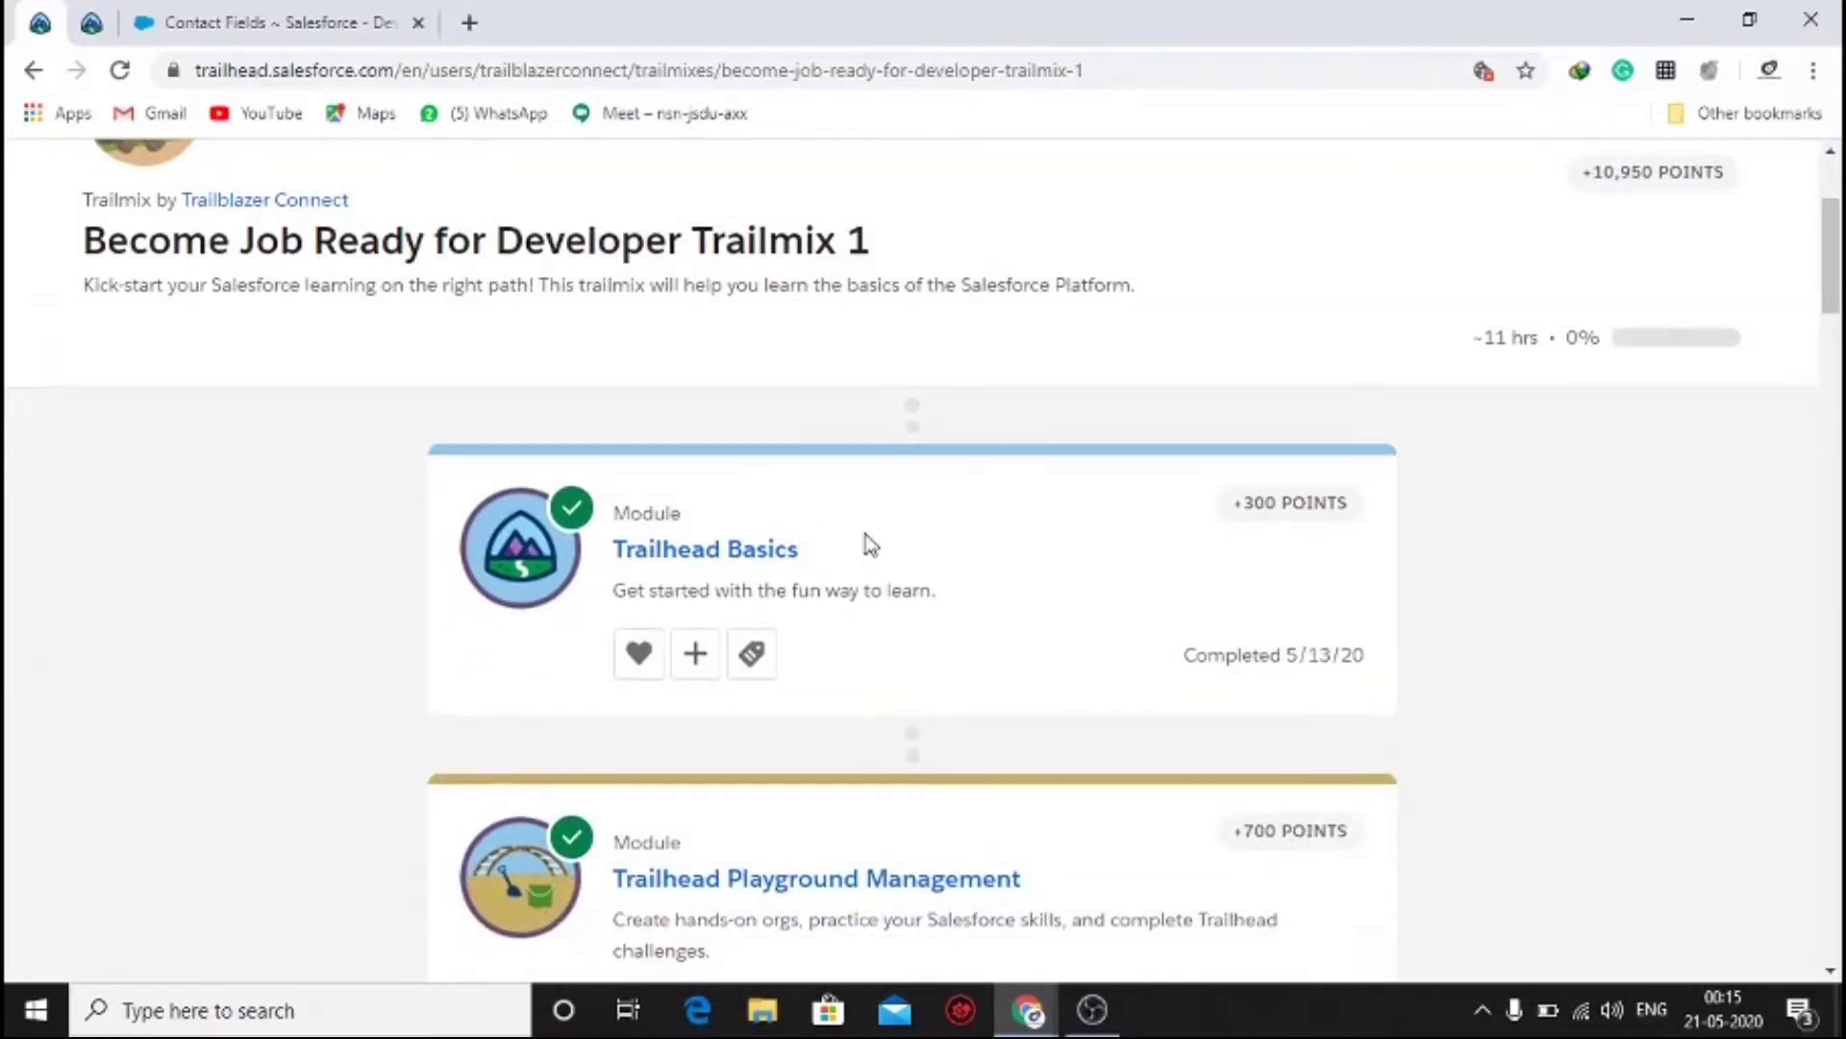
- Go into the Trailhead Basics module and bring up the Get Started with Trailhead unit
scroll(down, 3)
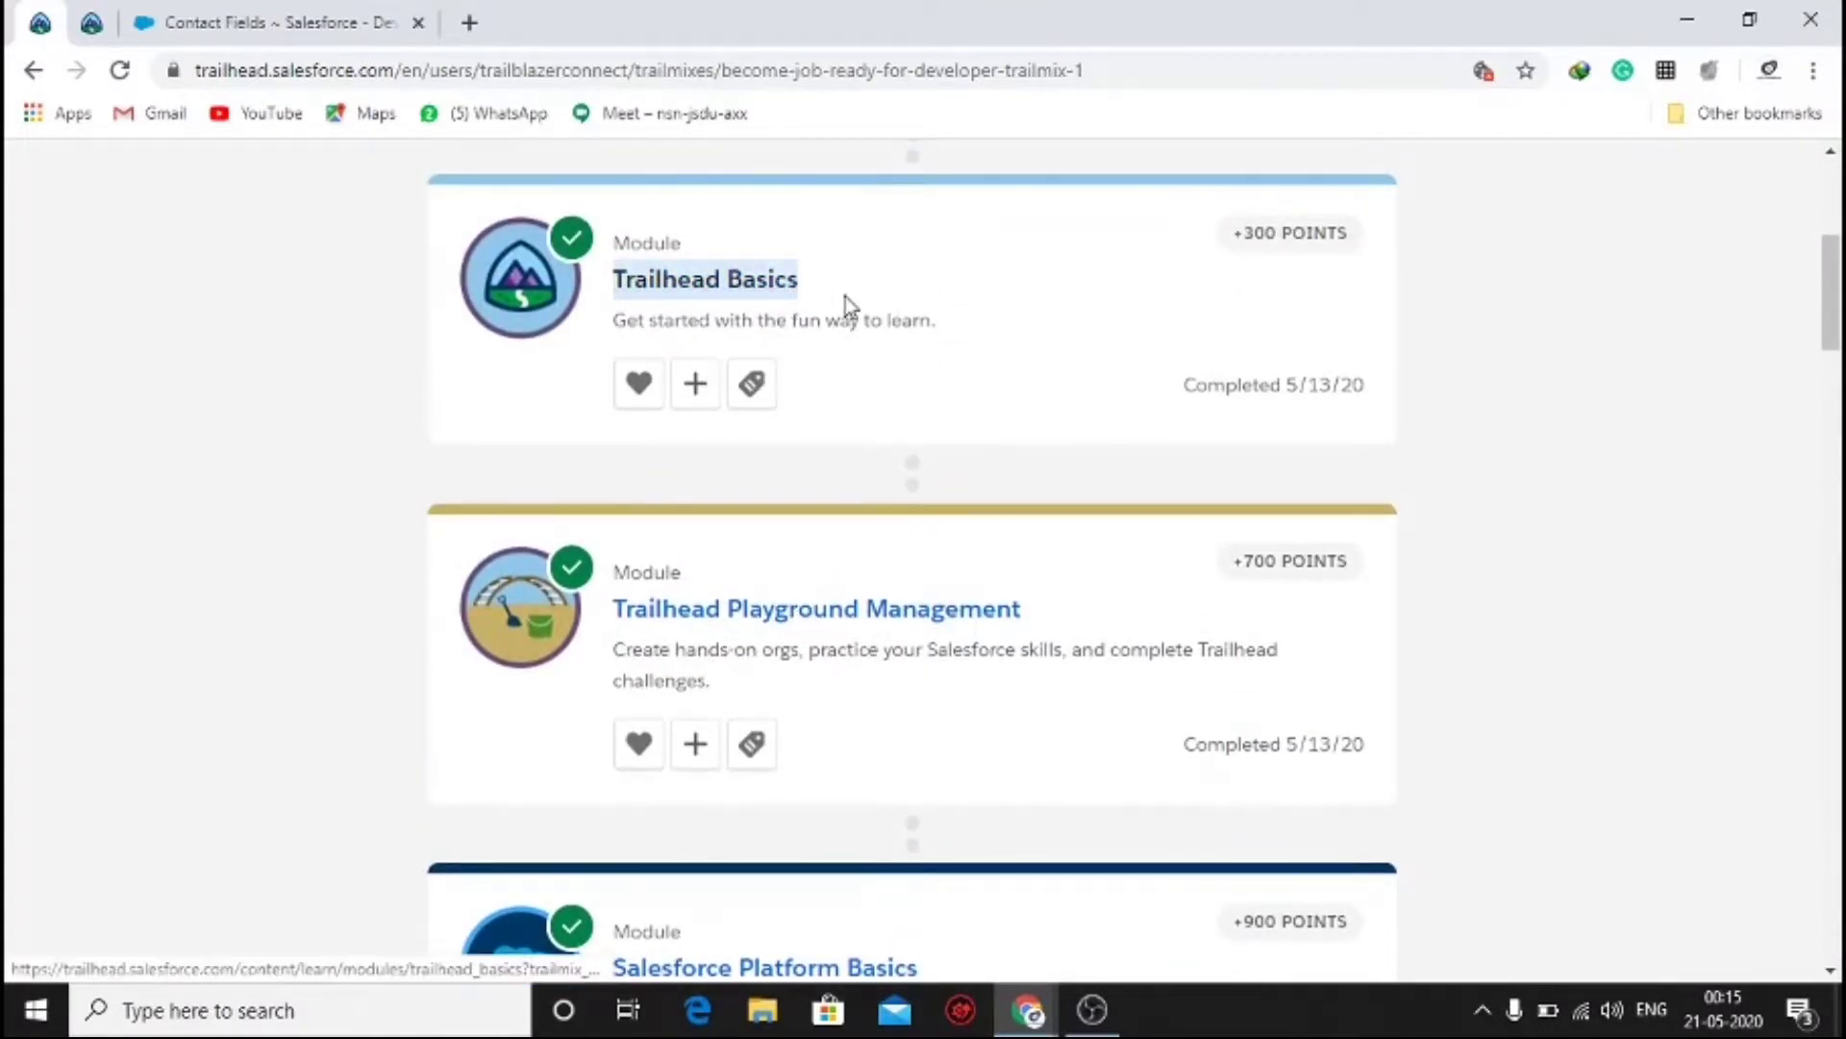
mouse_move(633, 602)
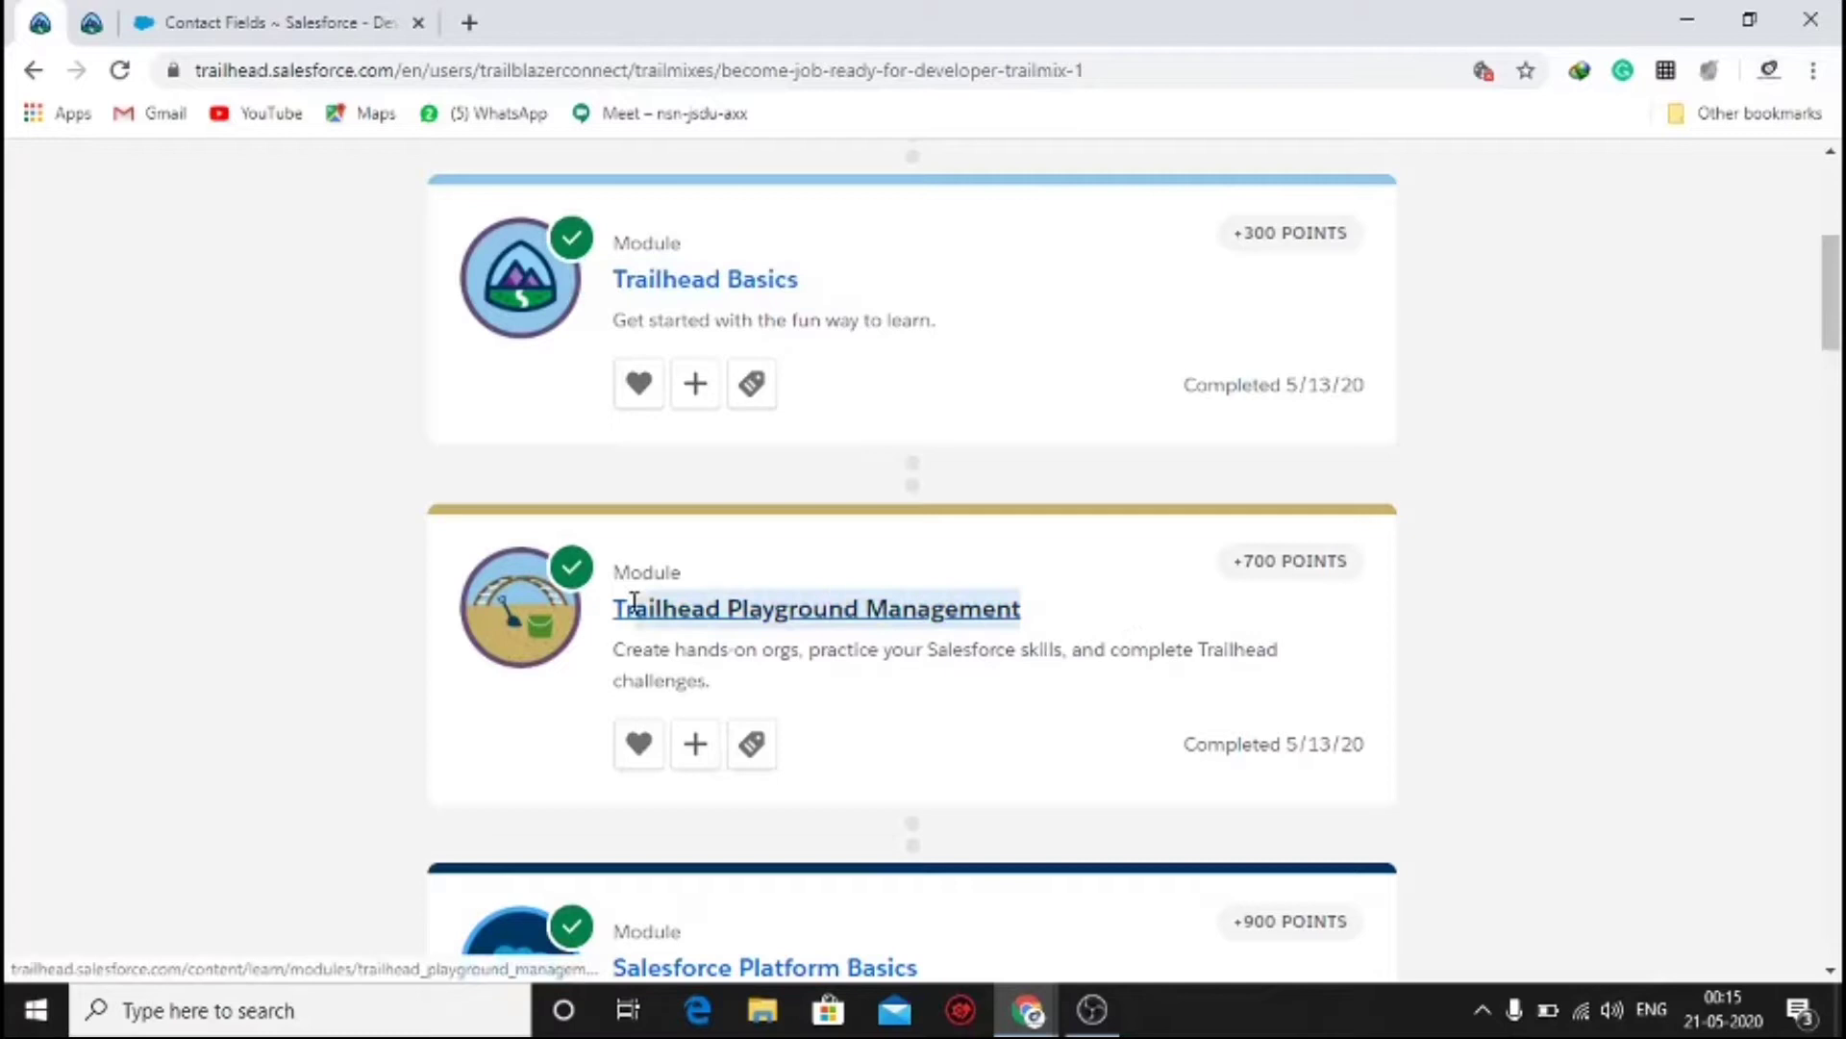
scroll(down, 3)
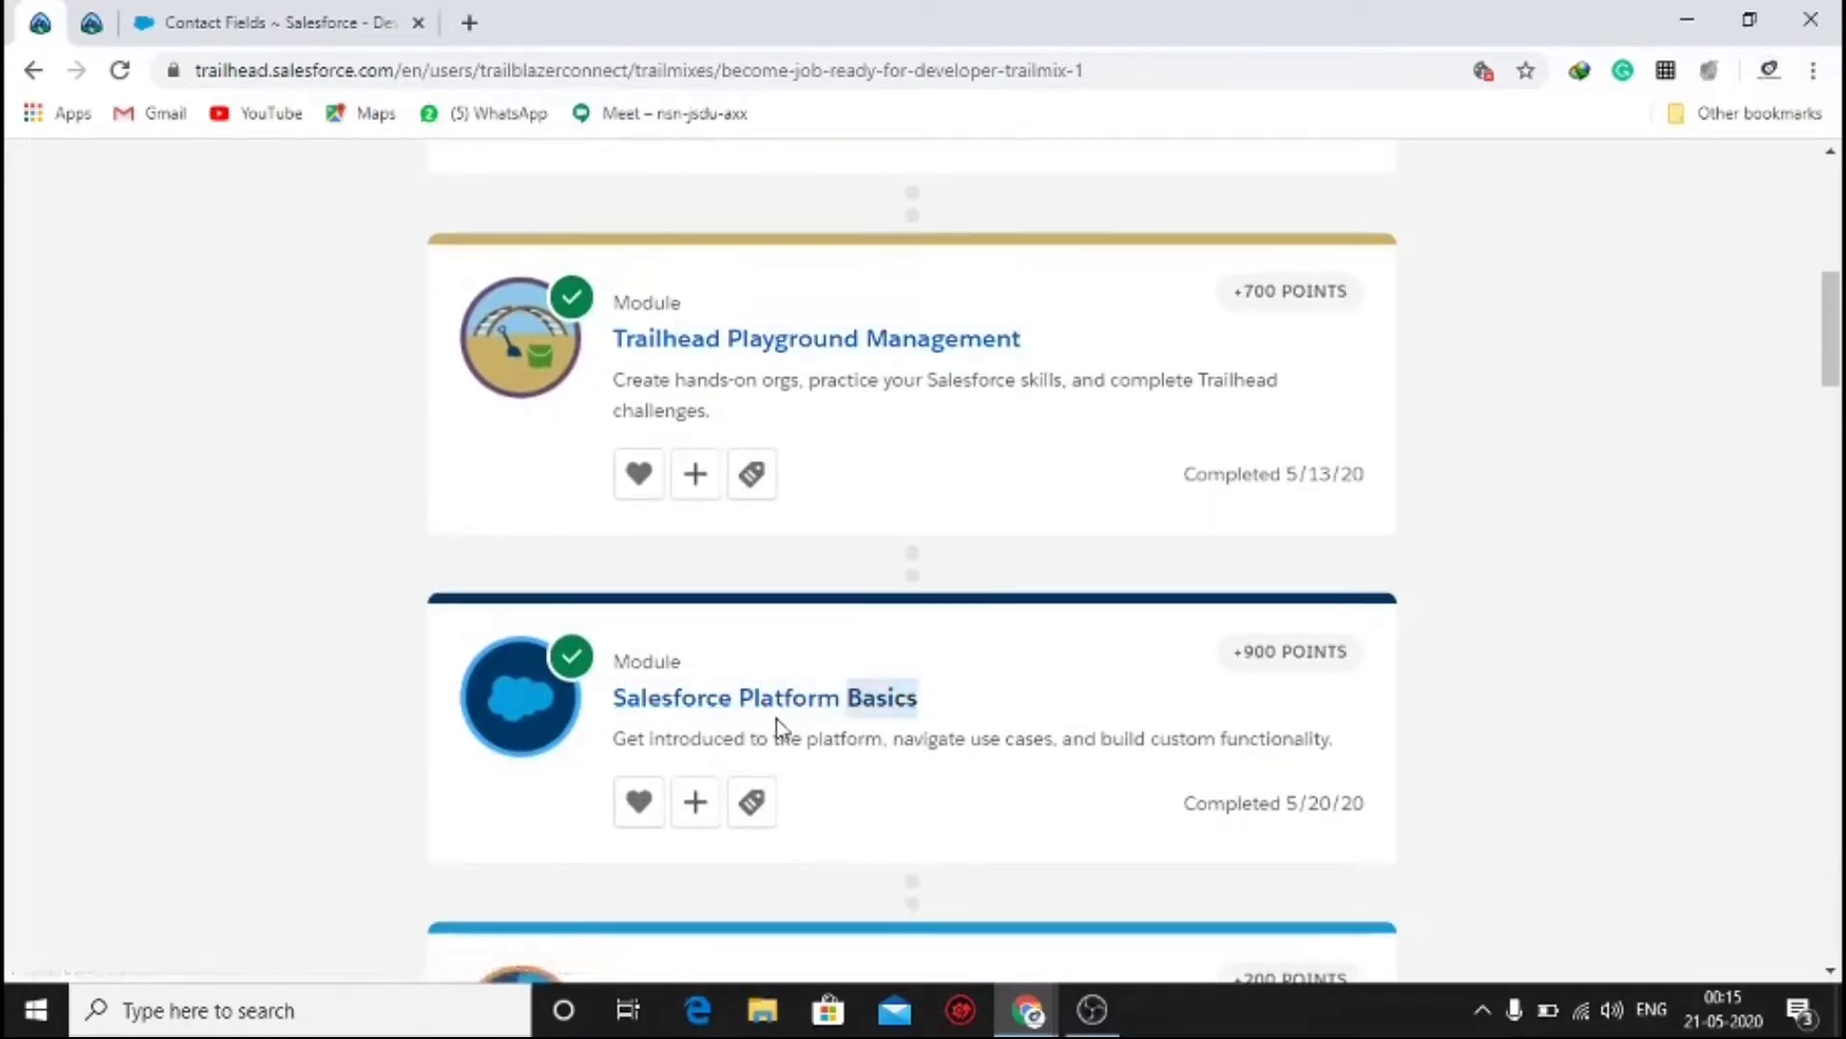
scroll(up, 3)
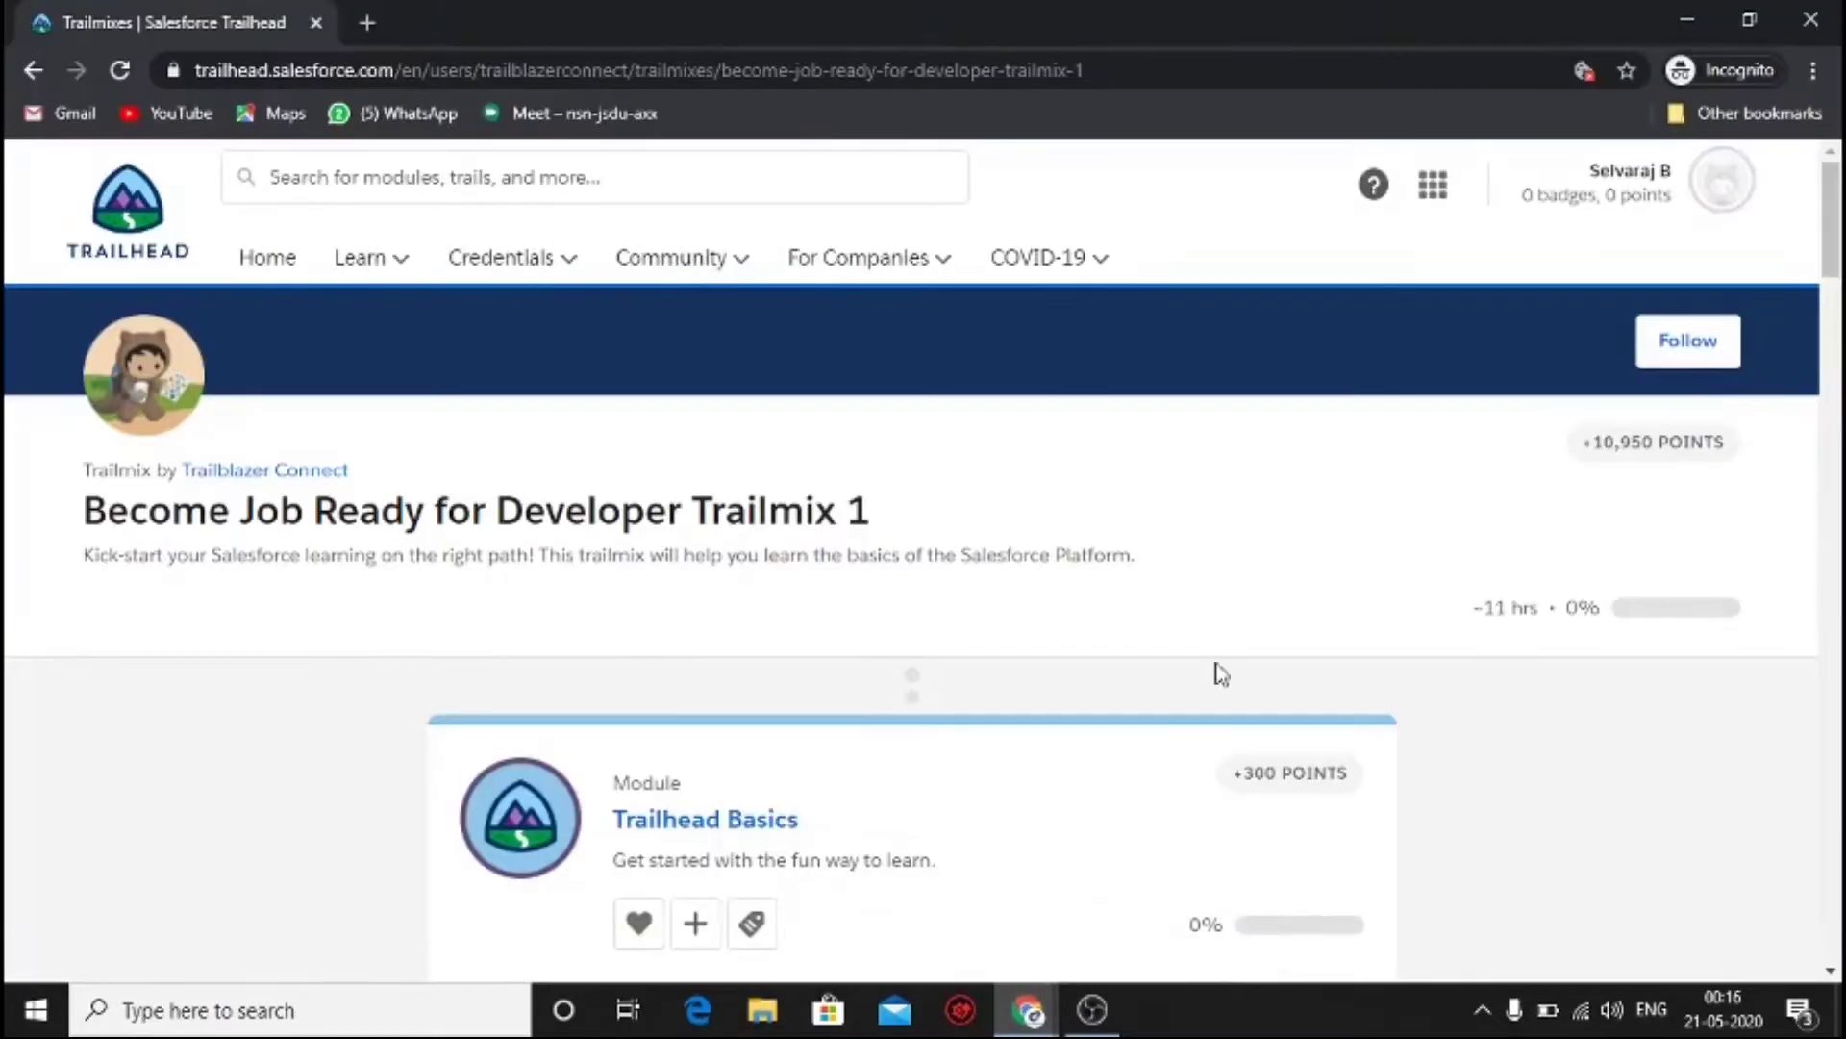
mouse_move(1719, 181)
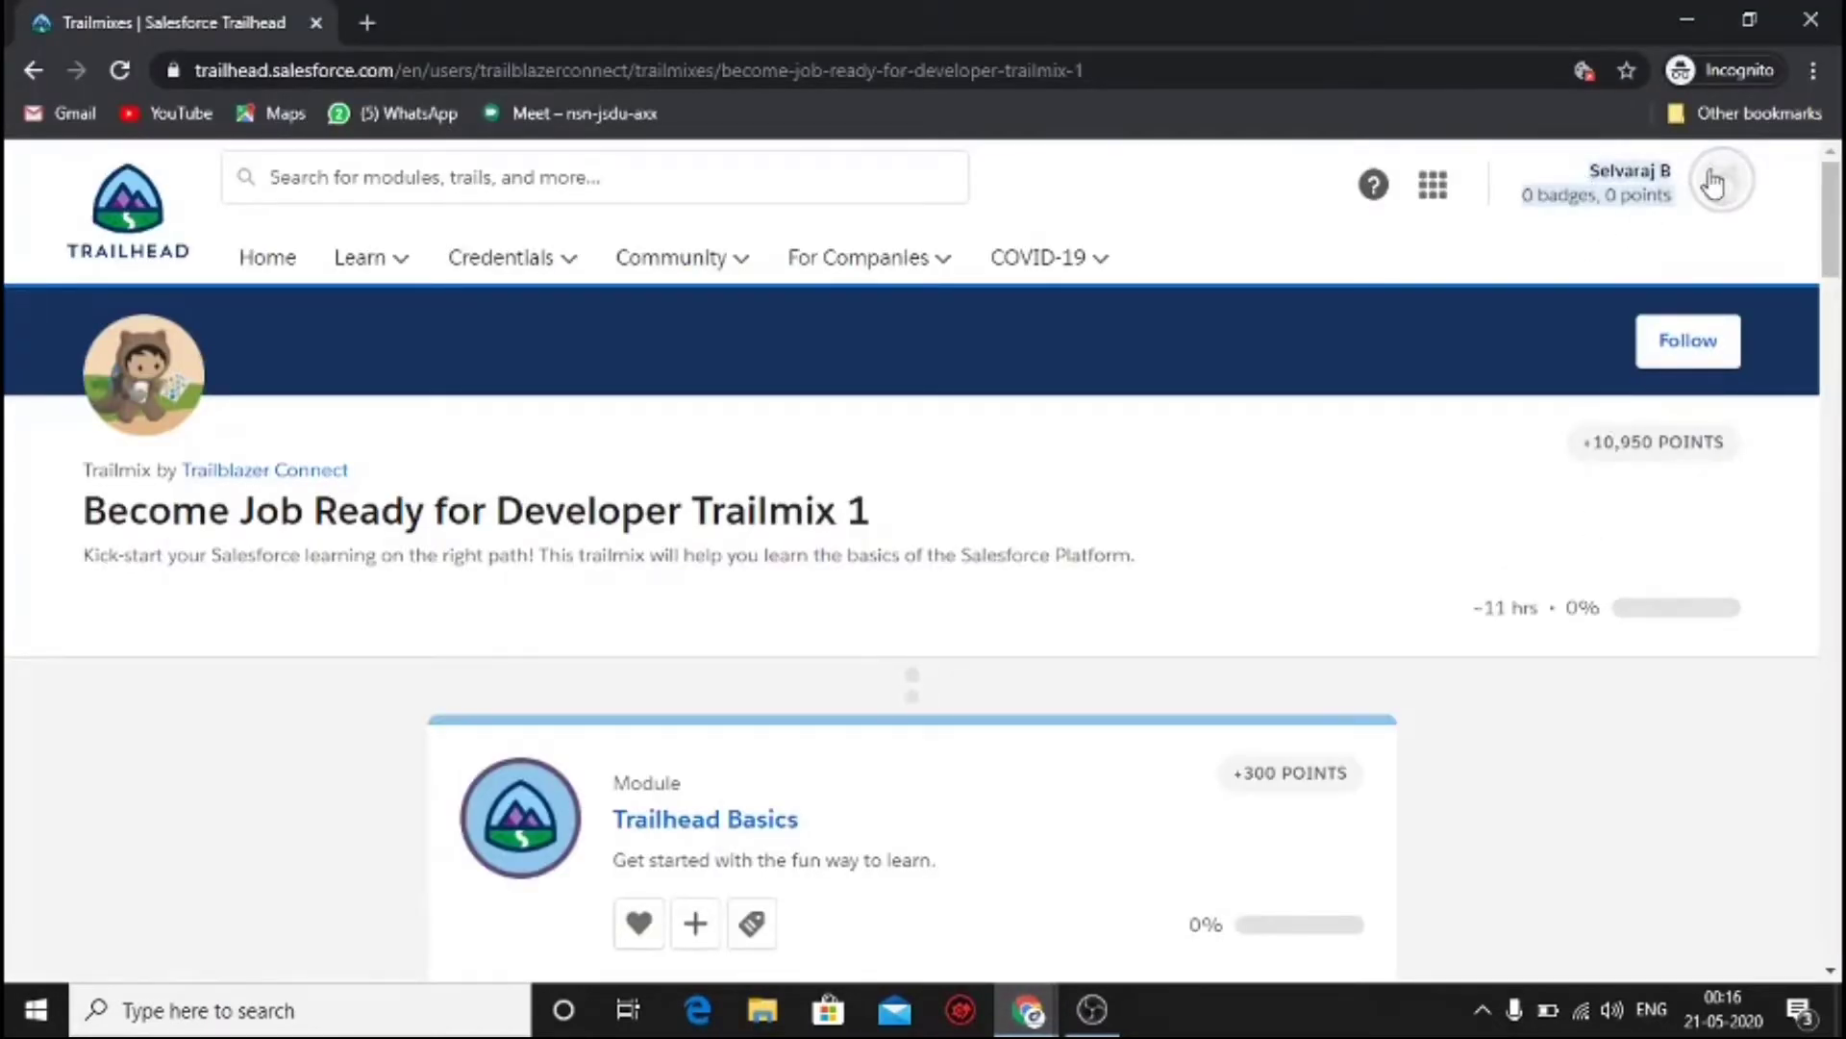
mouse_move(1523, 164)
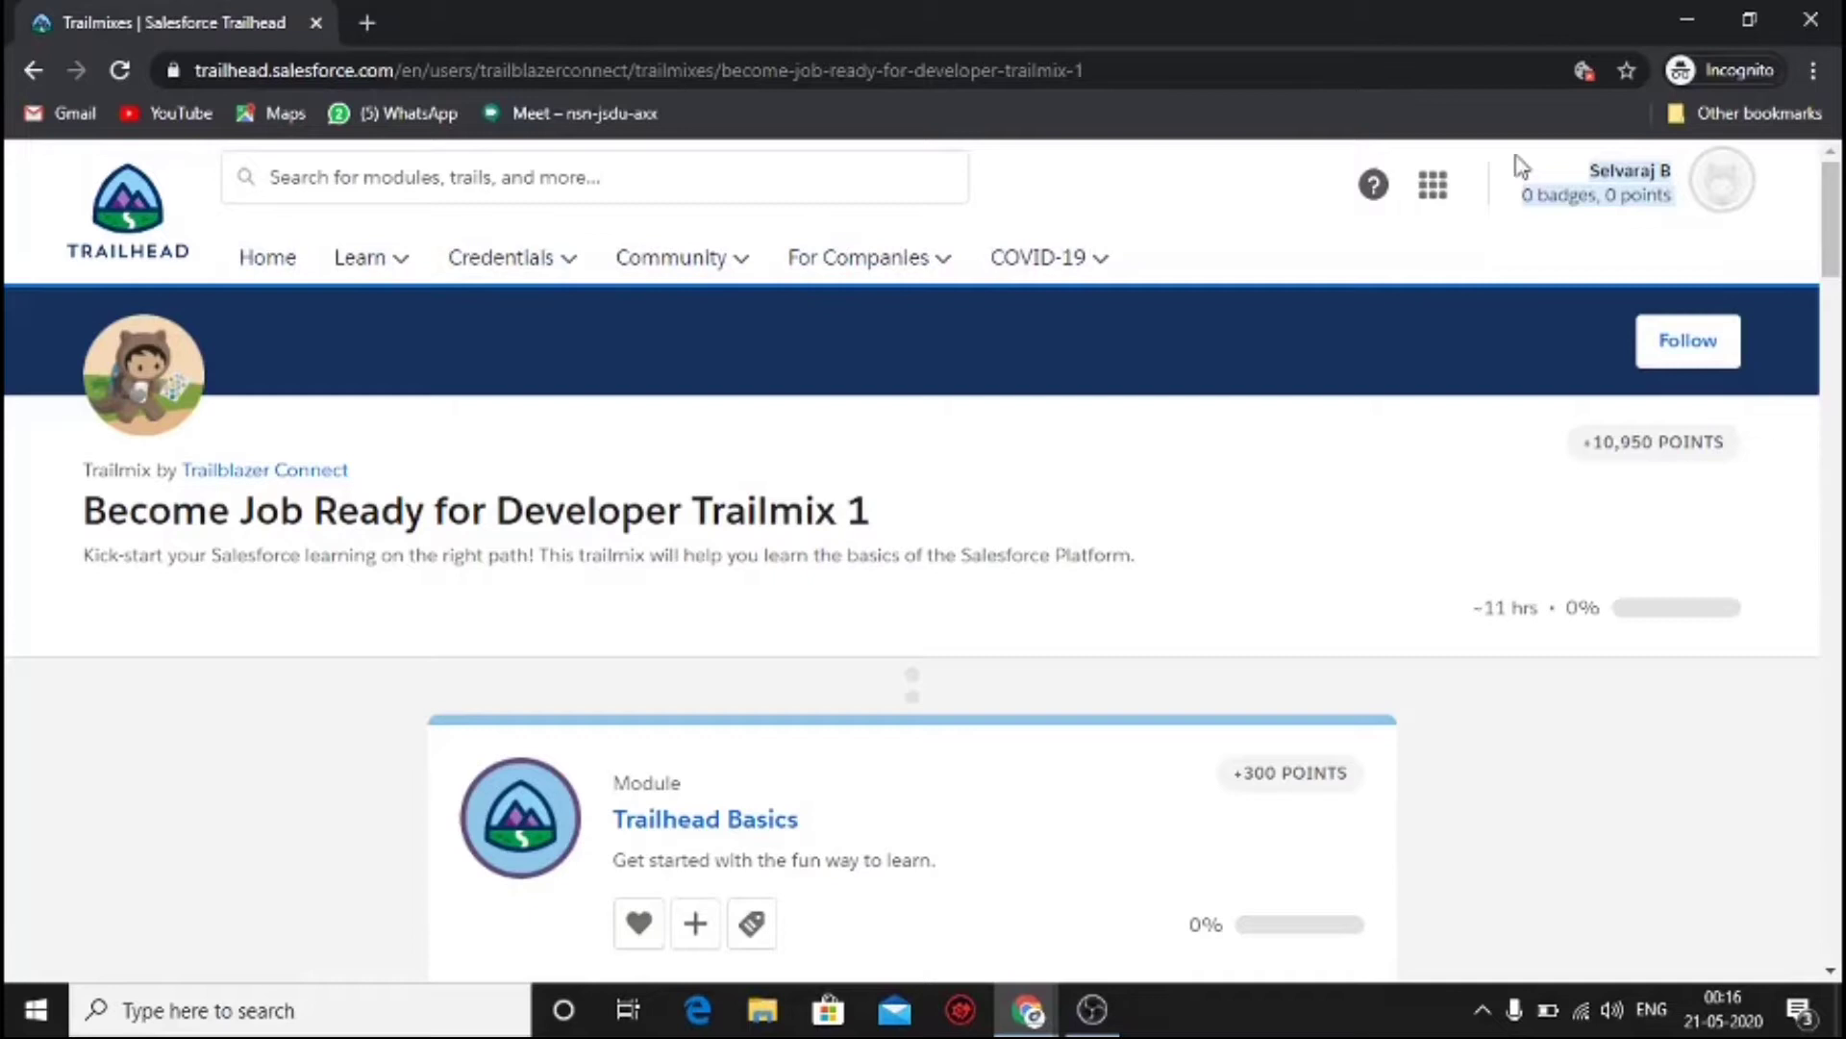
scroll(down, 3)
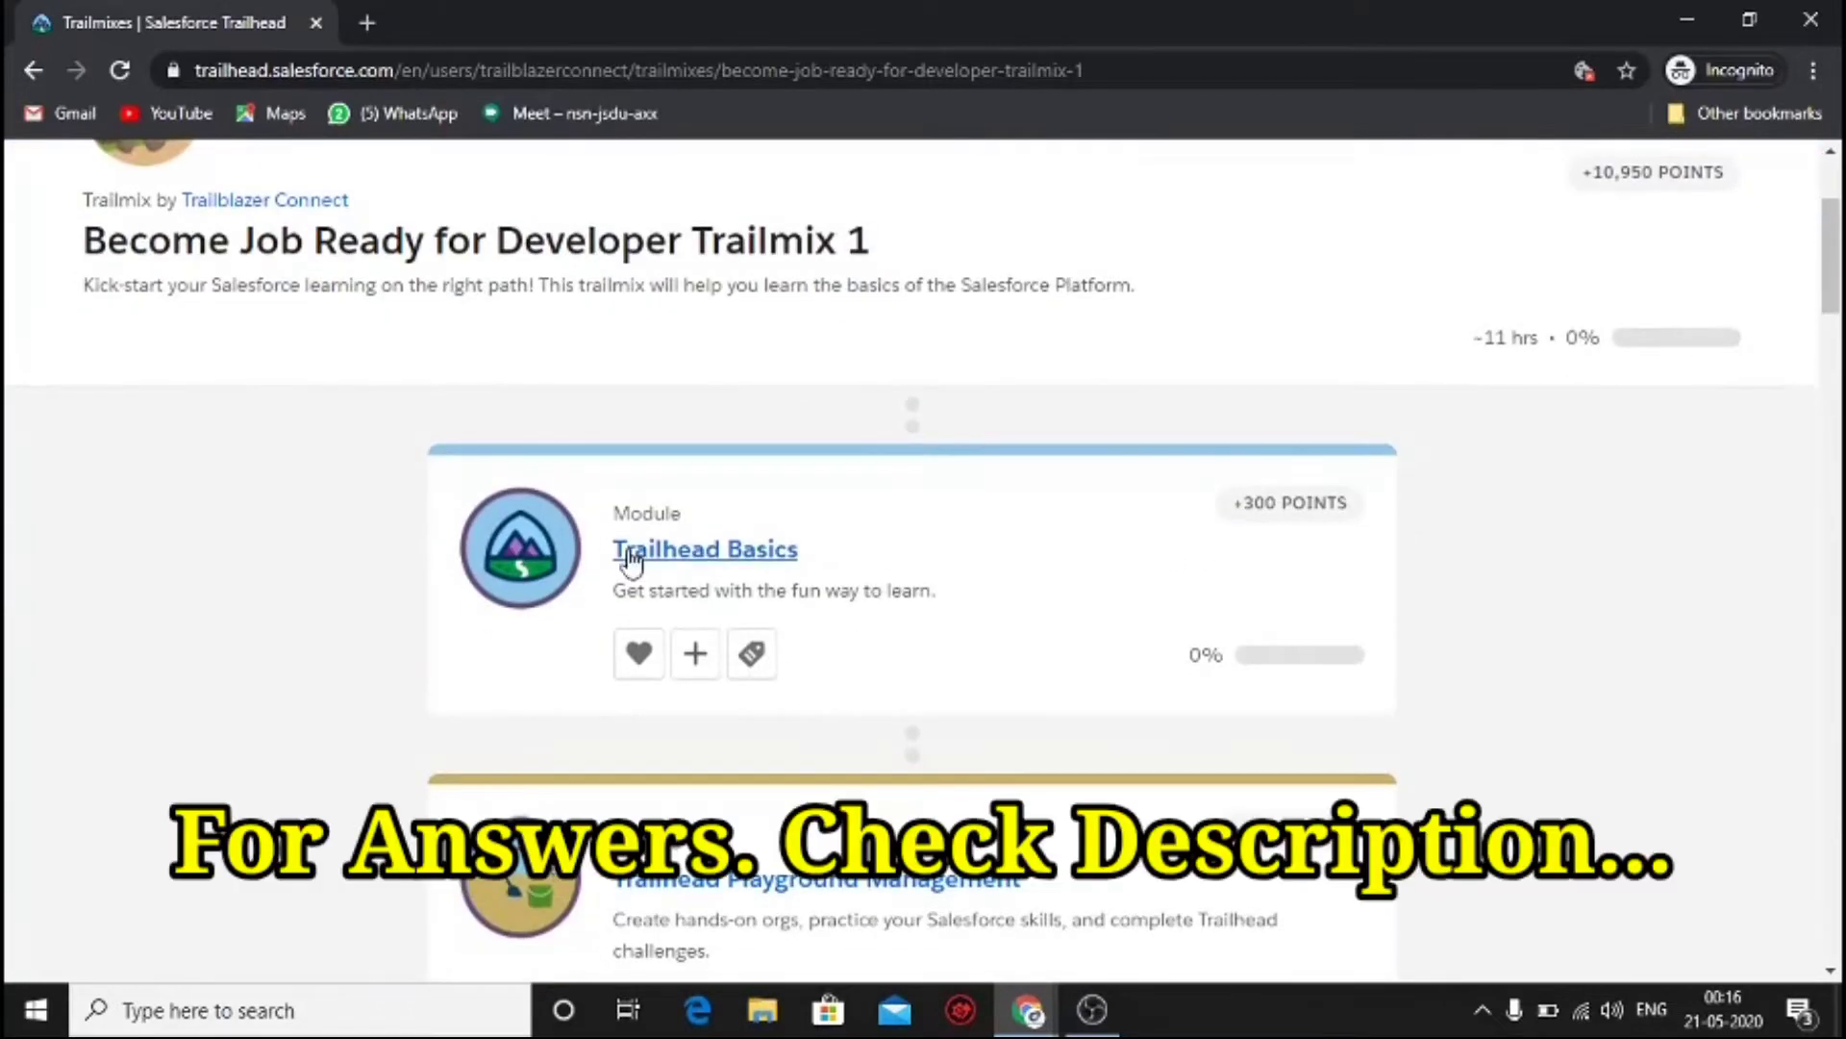
click(704, 548)
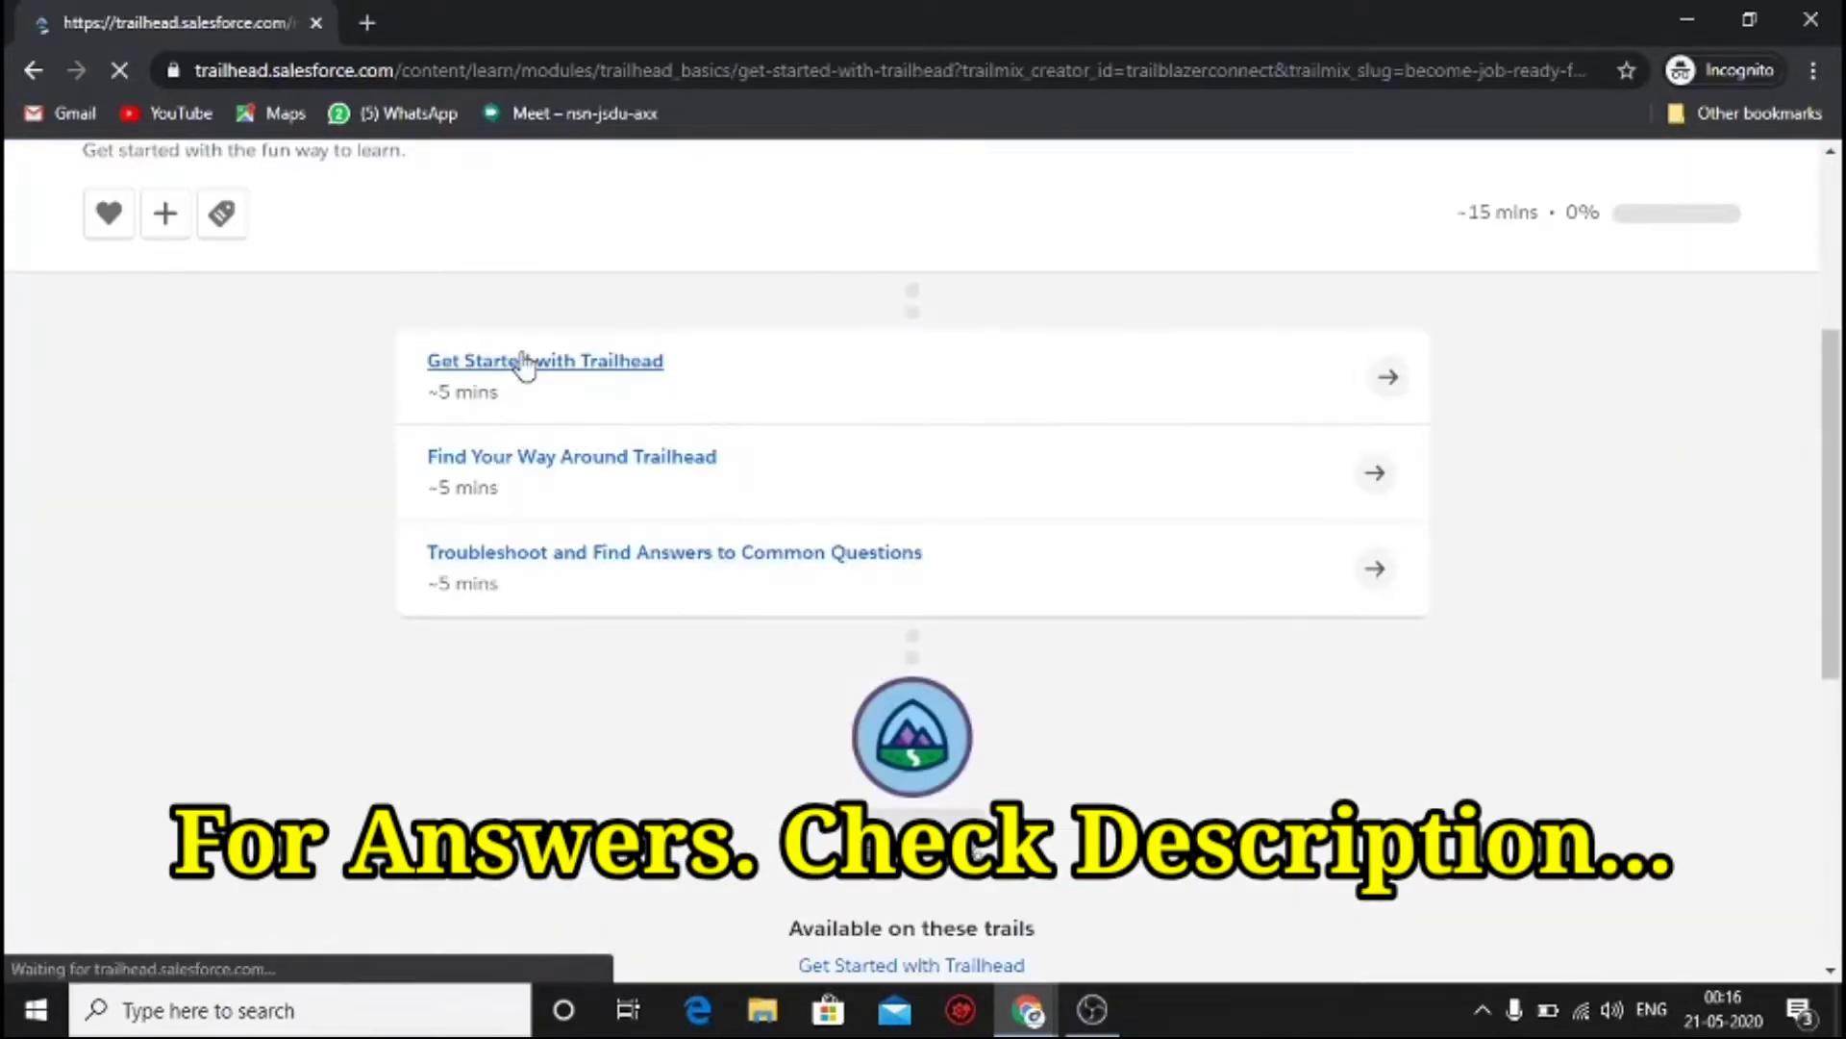
click(544, 359)
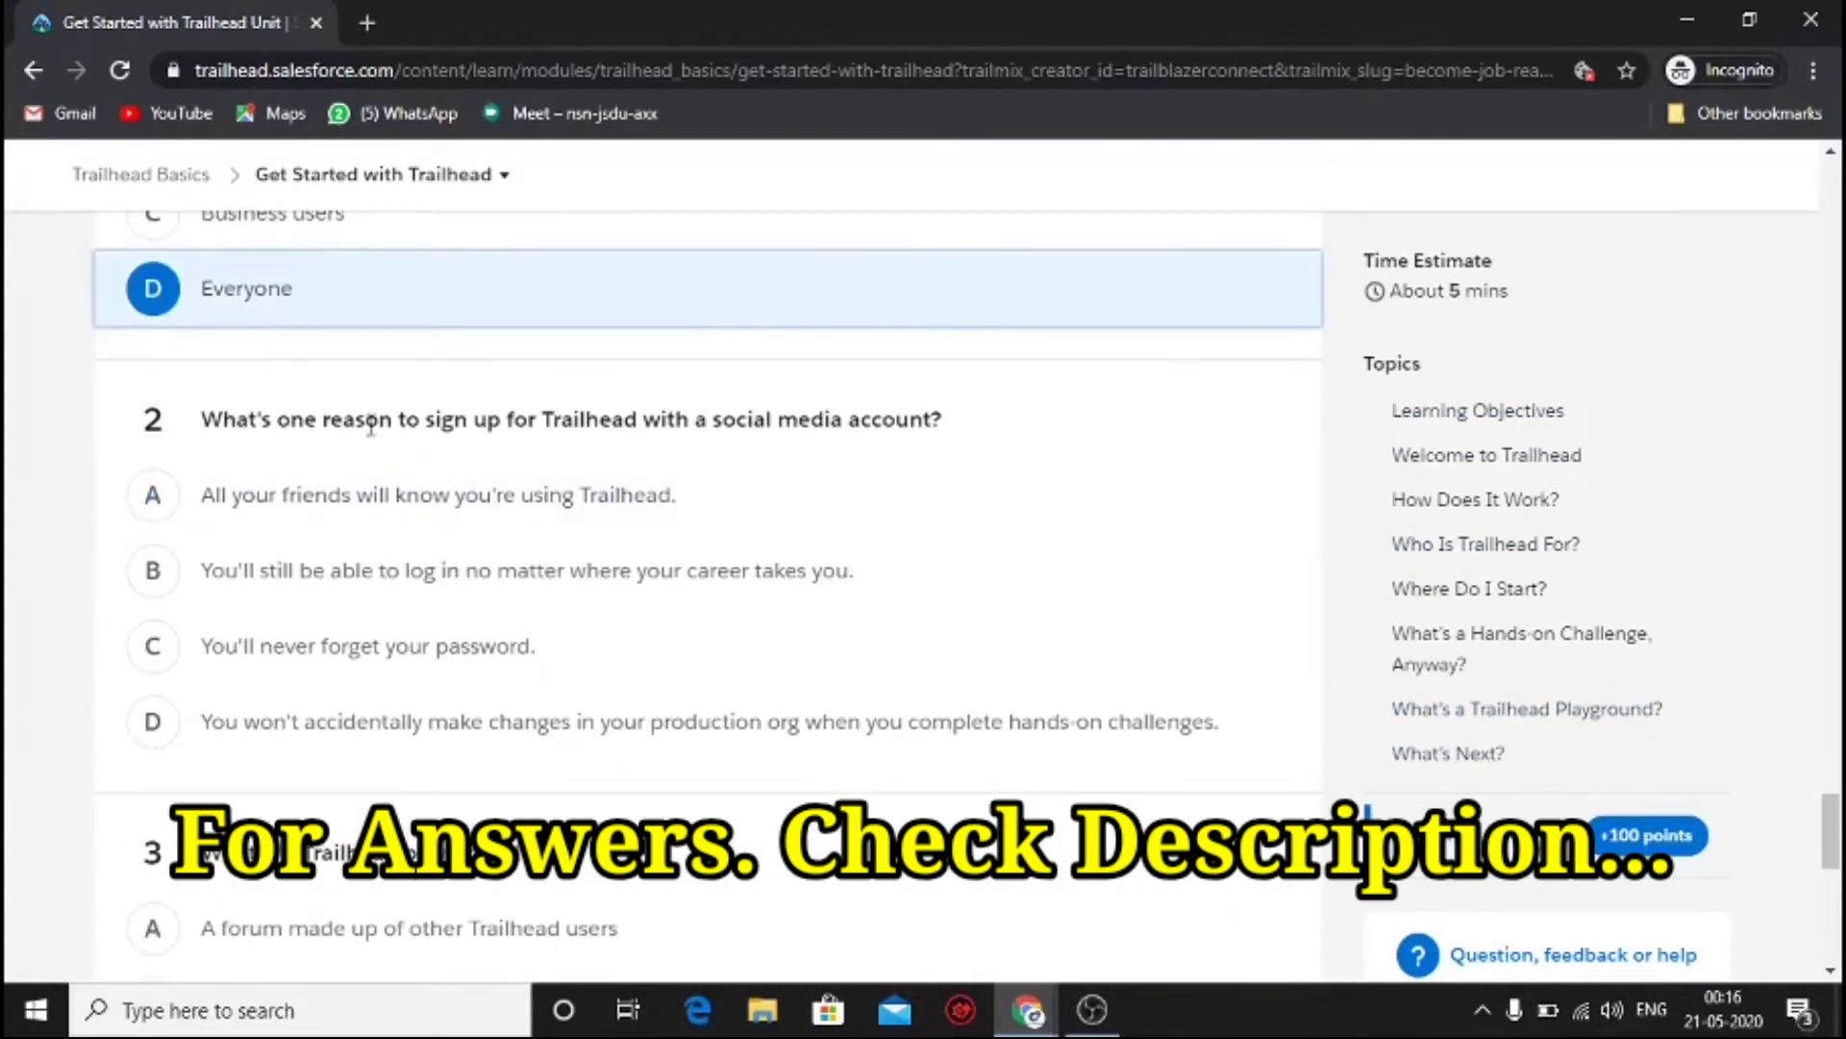
- Answer the Get Started with Trailhead quiz and submit it for 50 points
click(152, 569)
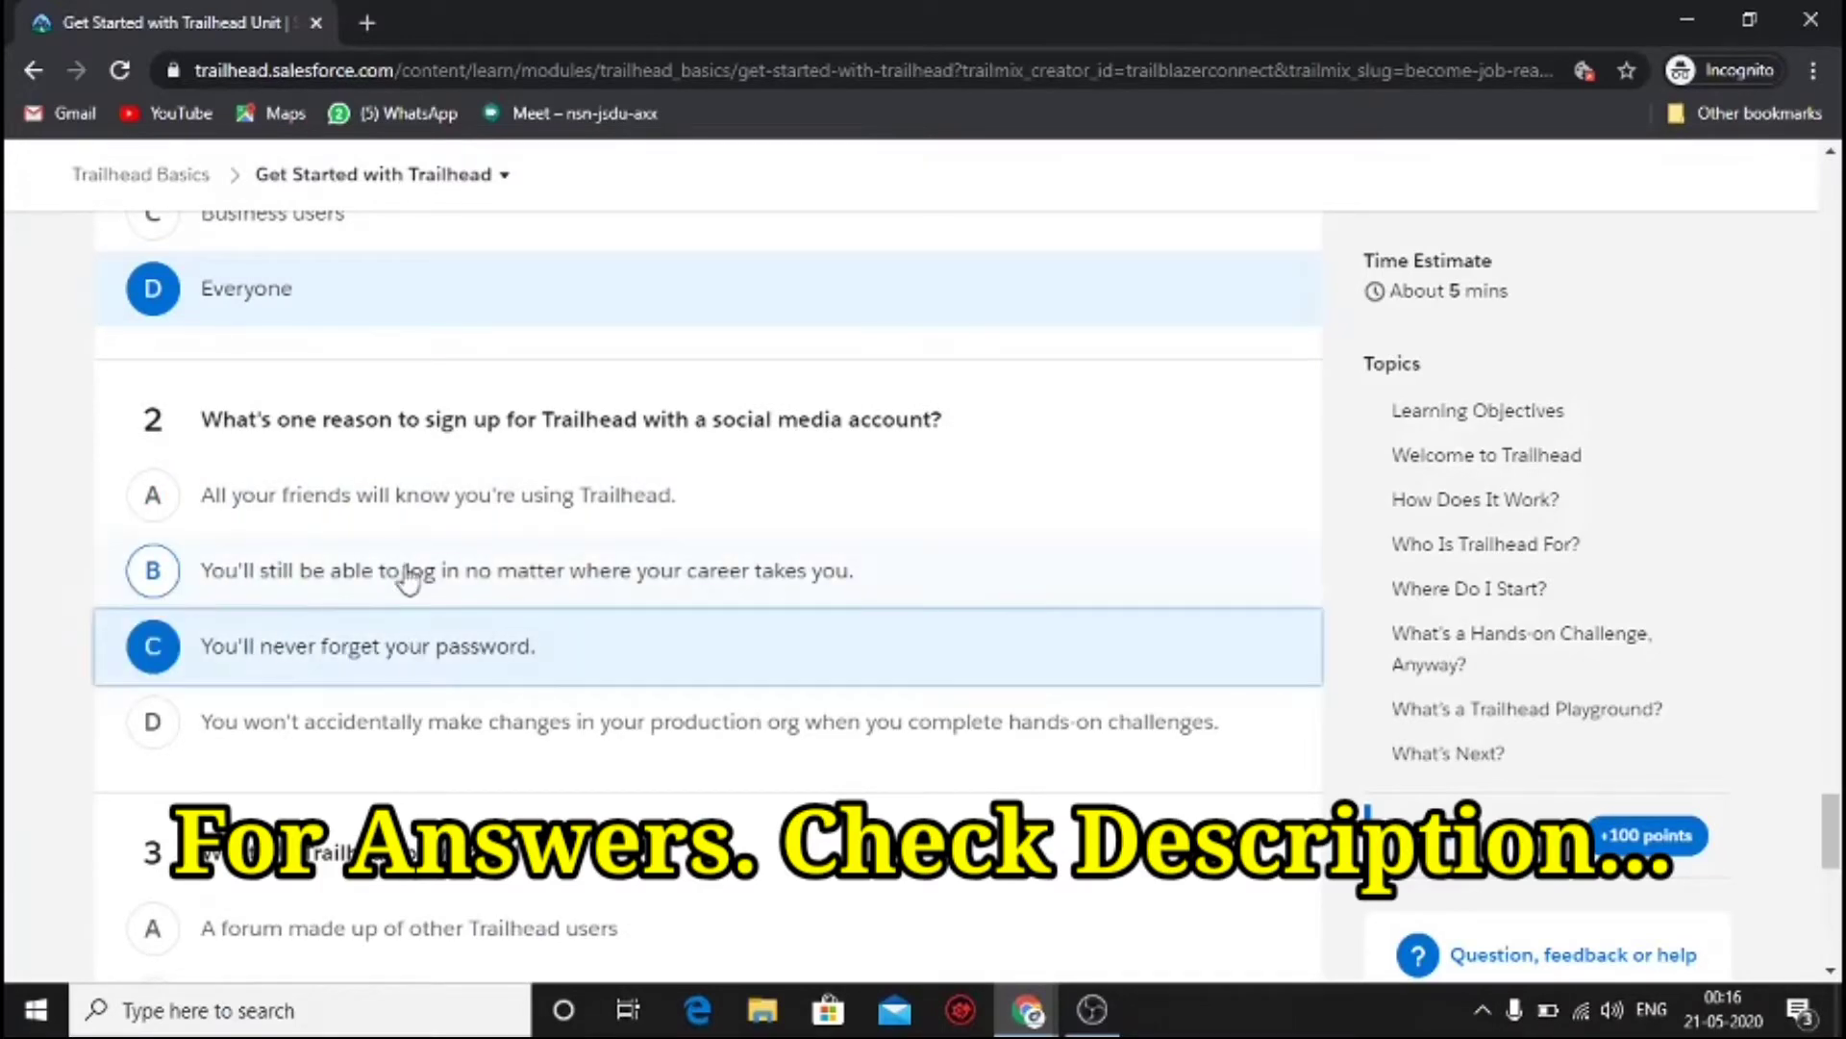
scroll(down, 3)
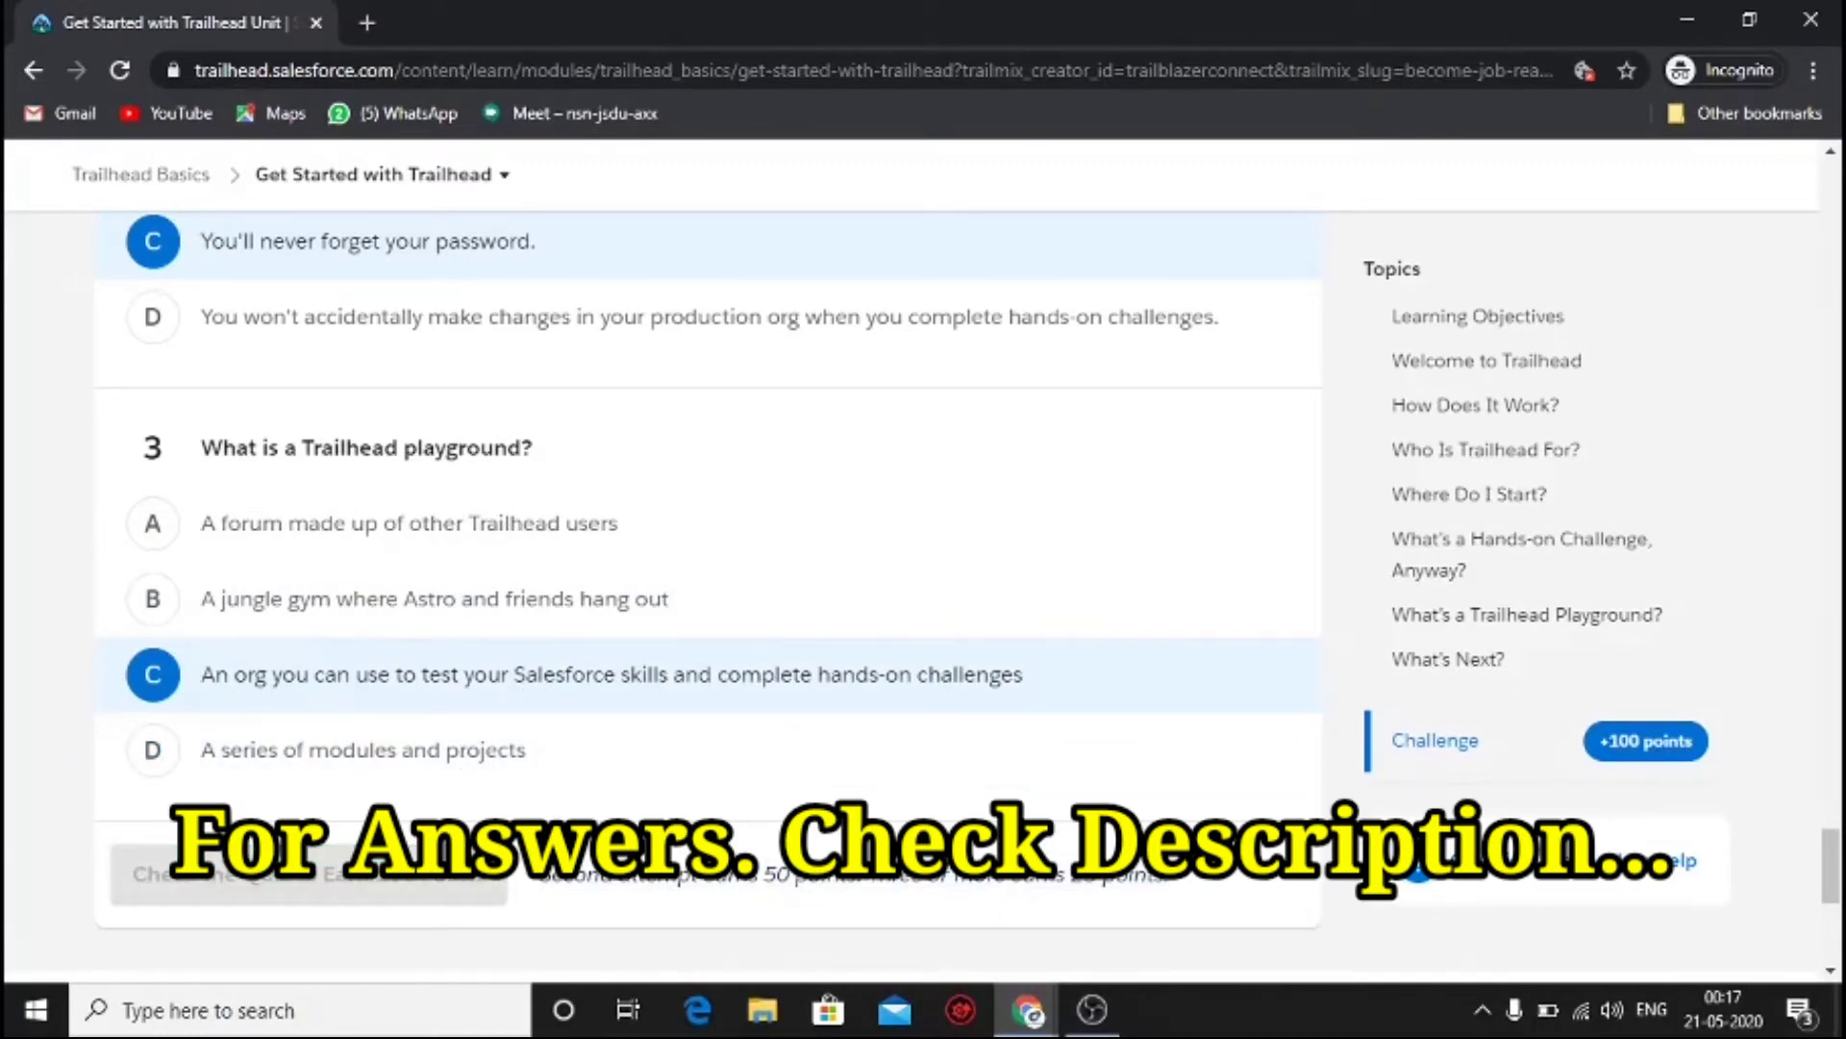
scroll(up, 3)
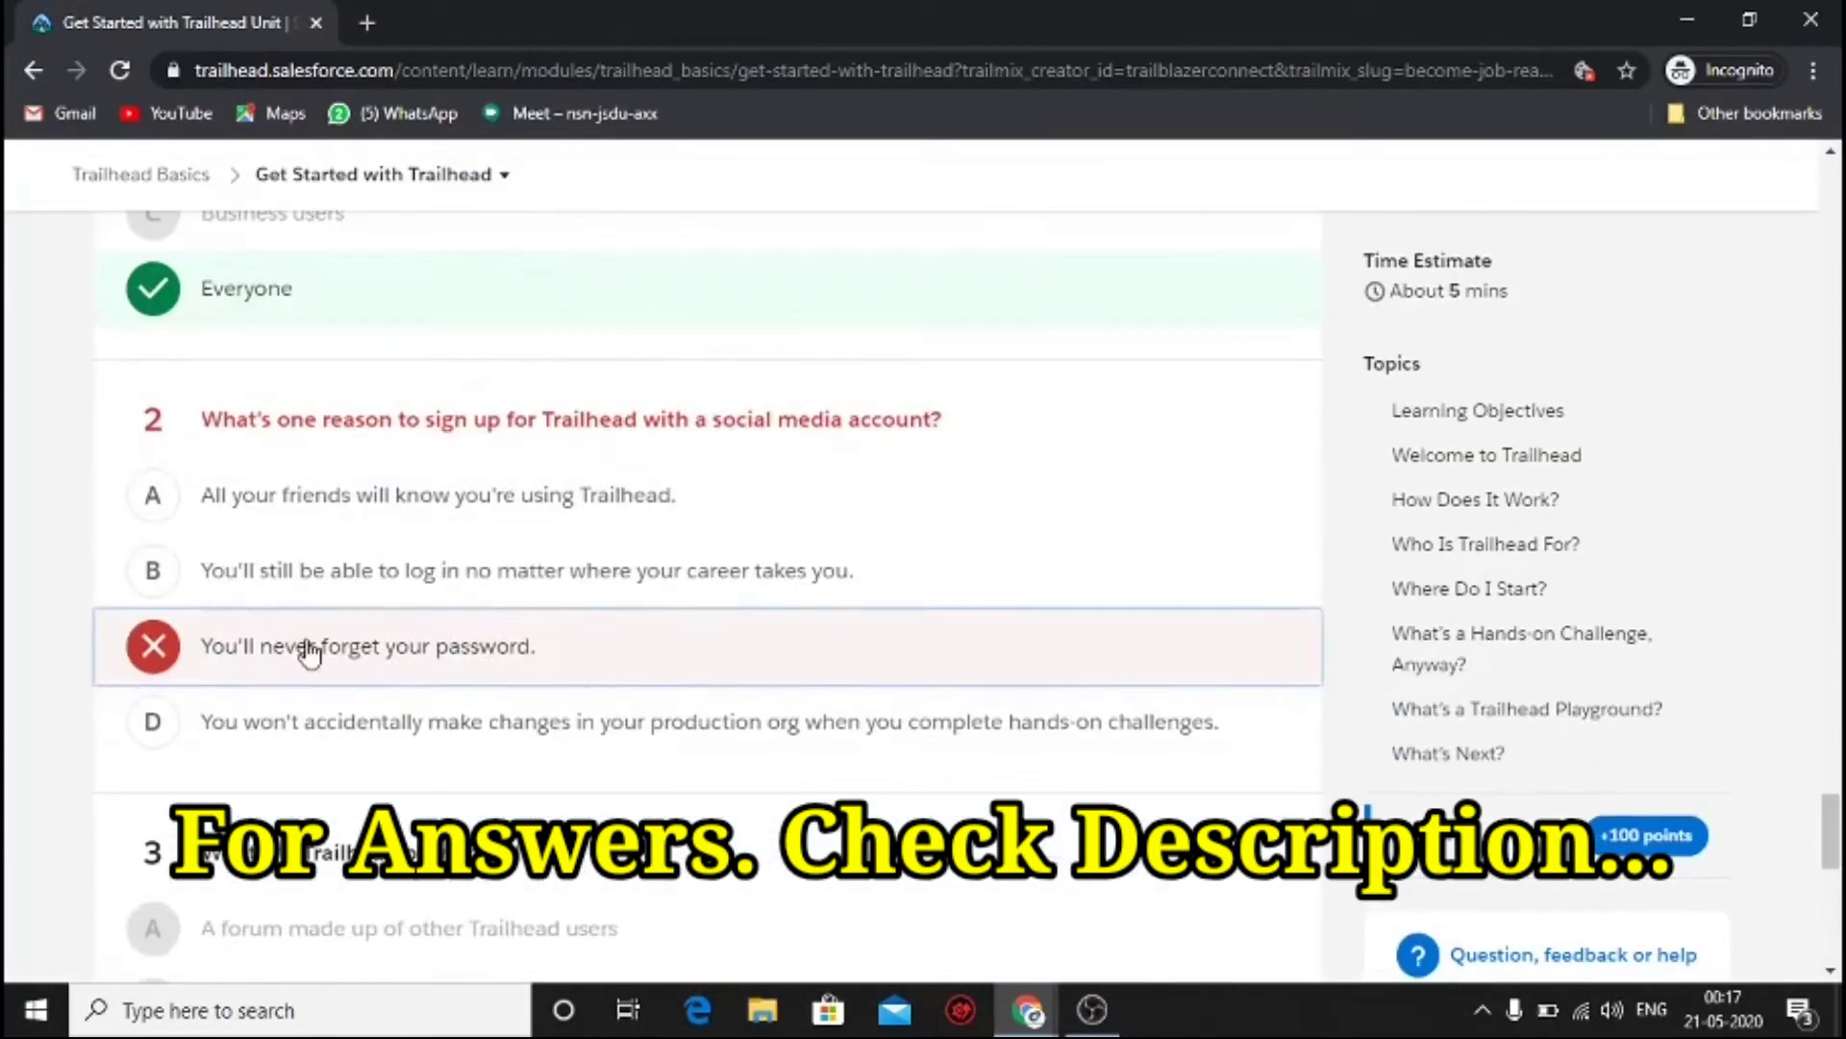
scroll(down, 3)
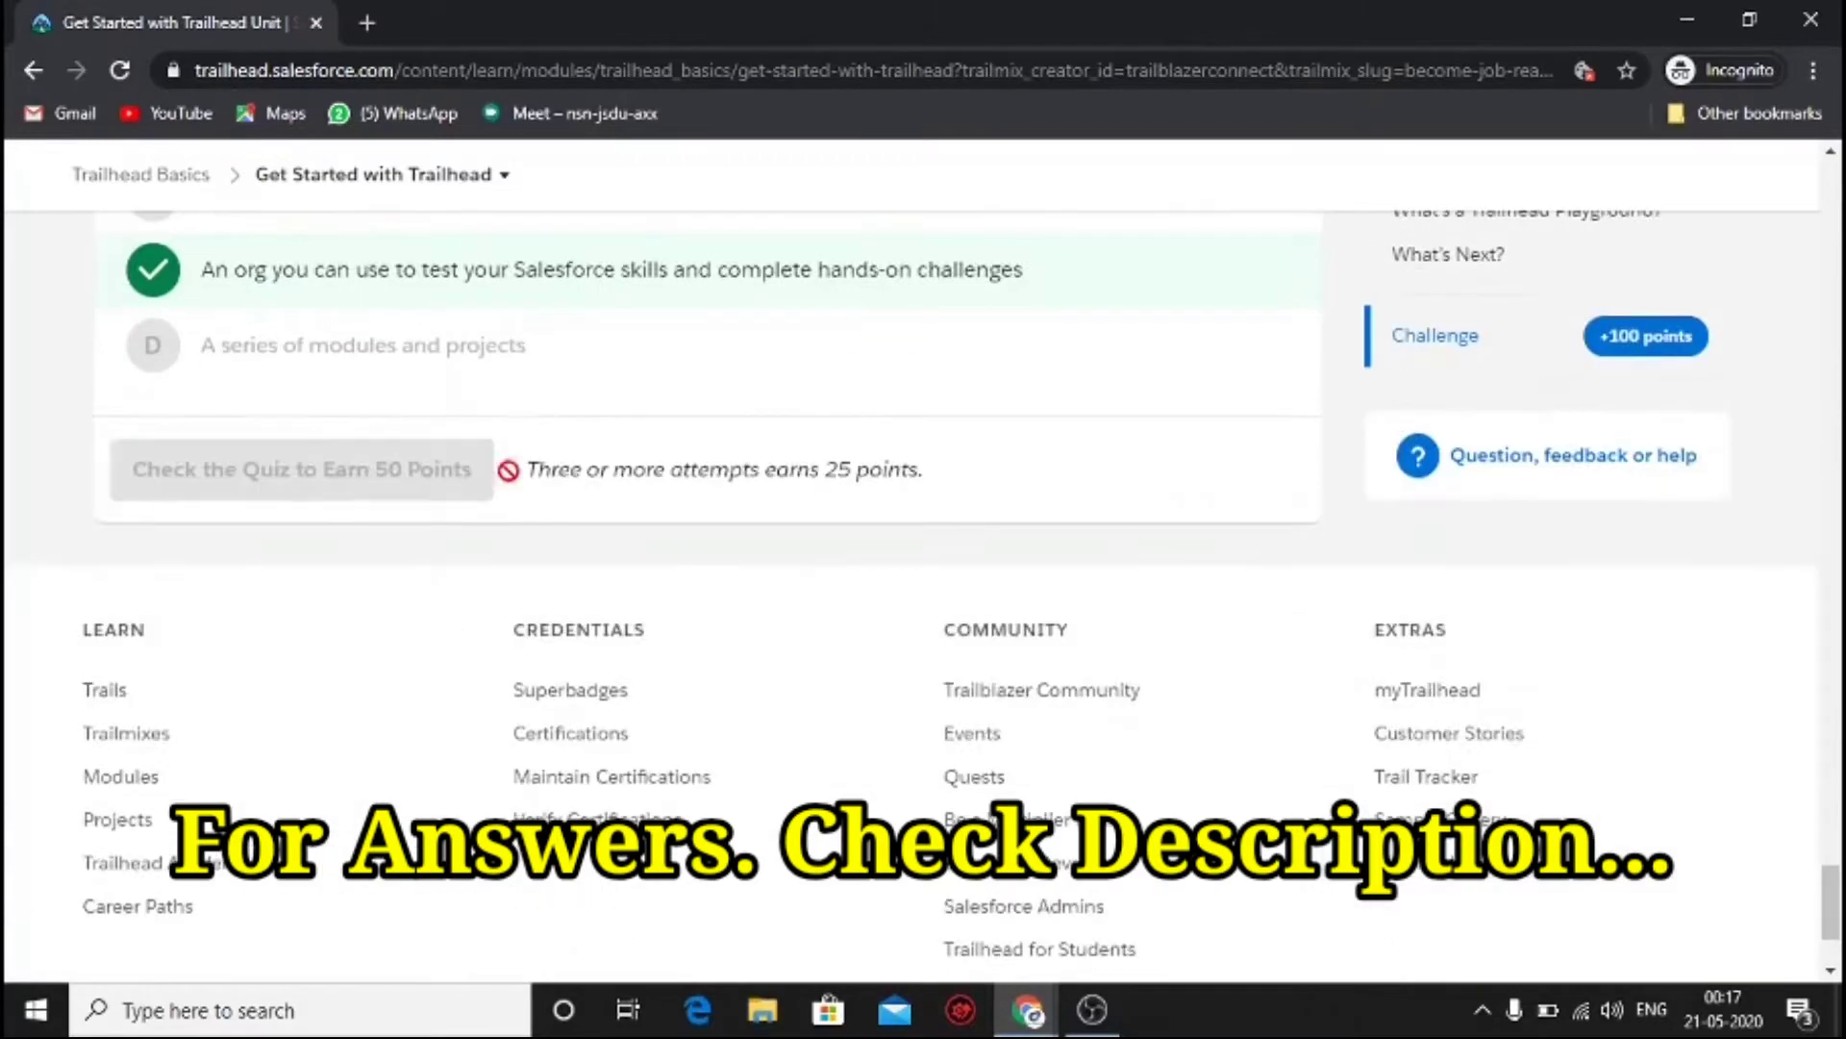
click(300, 470)
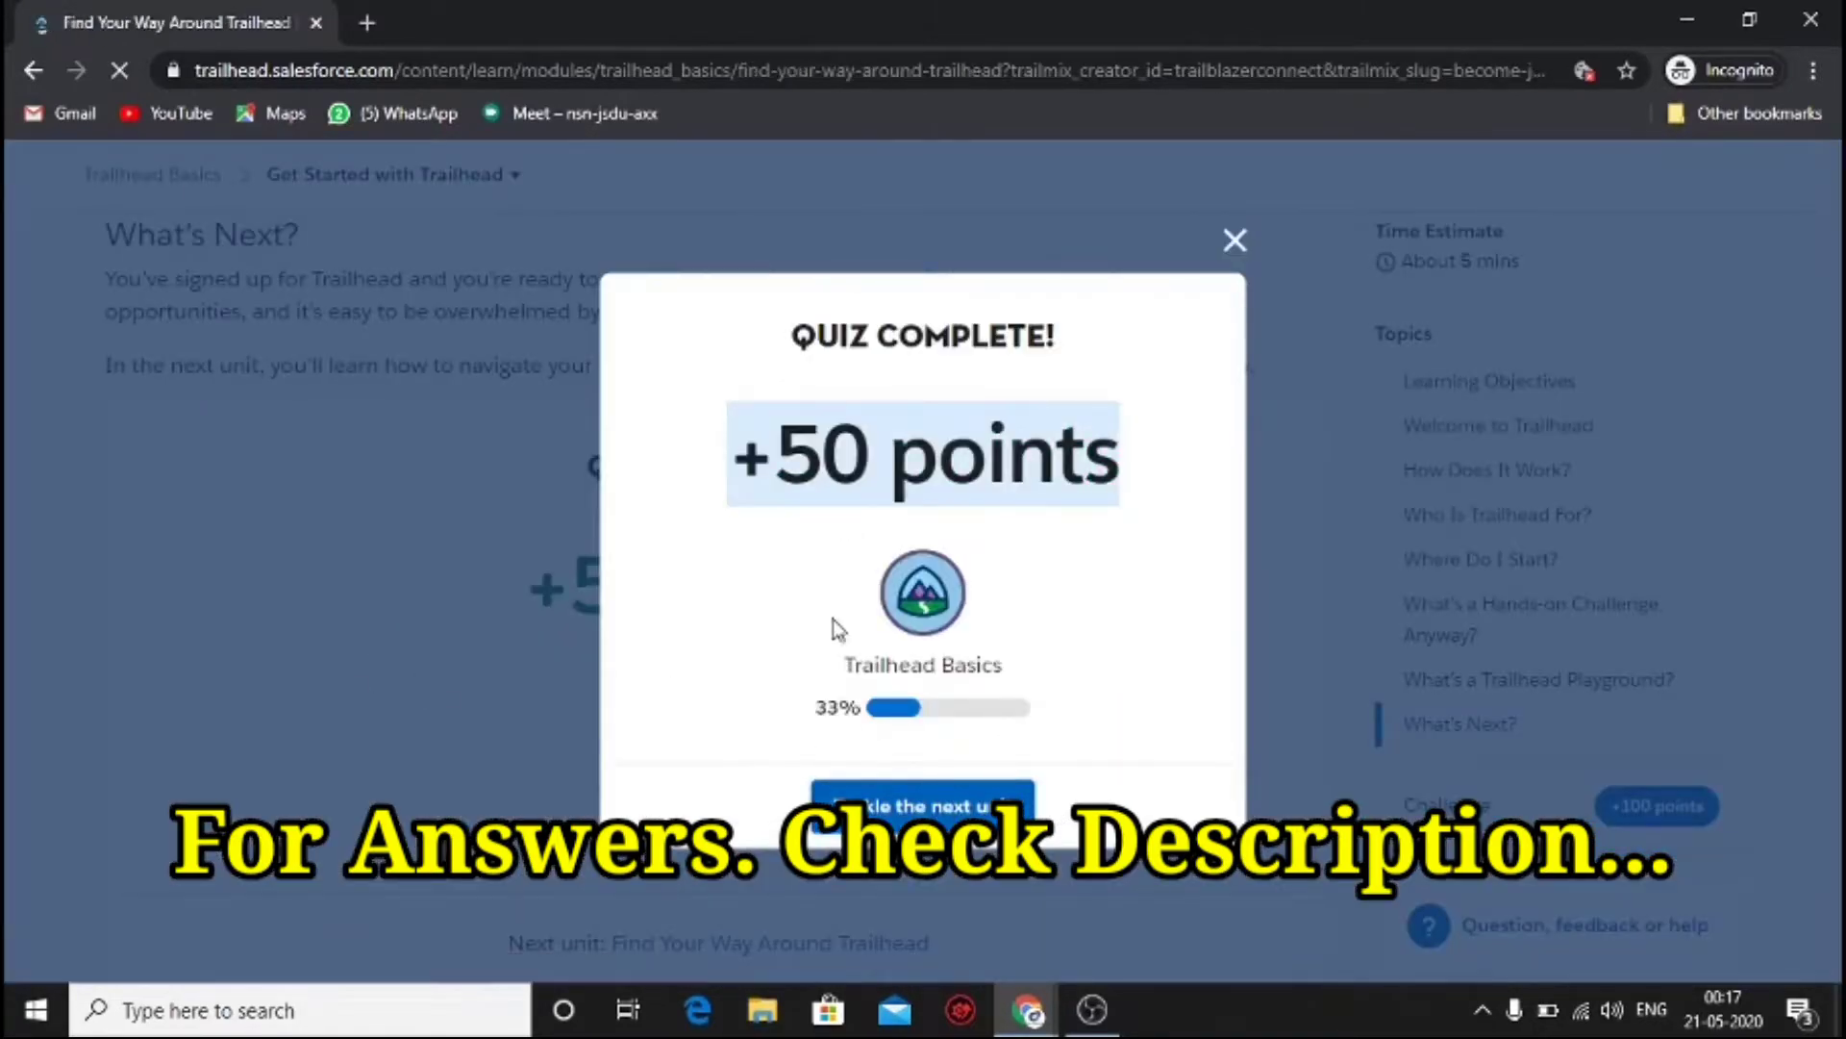
- Pass the second Trailhead Basics quiz, answering 'A single learning topic' for question 1
click(921, 806)
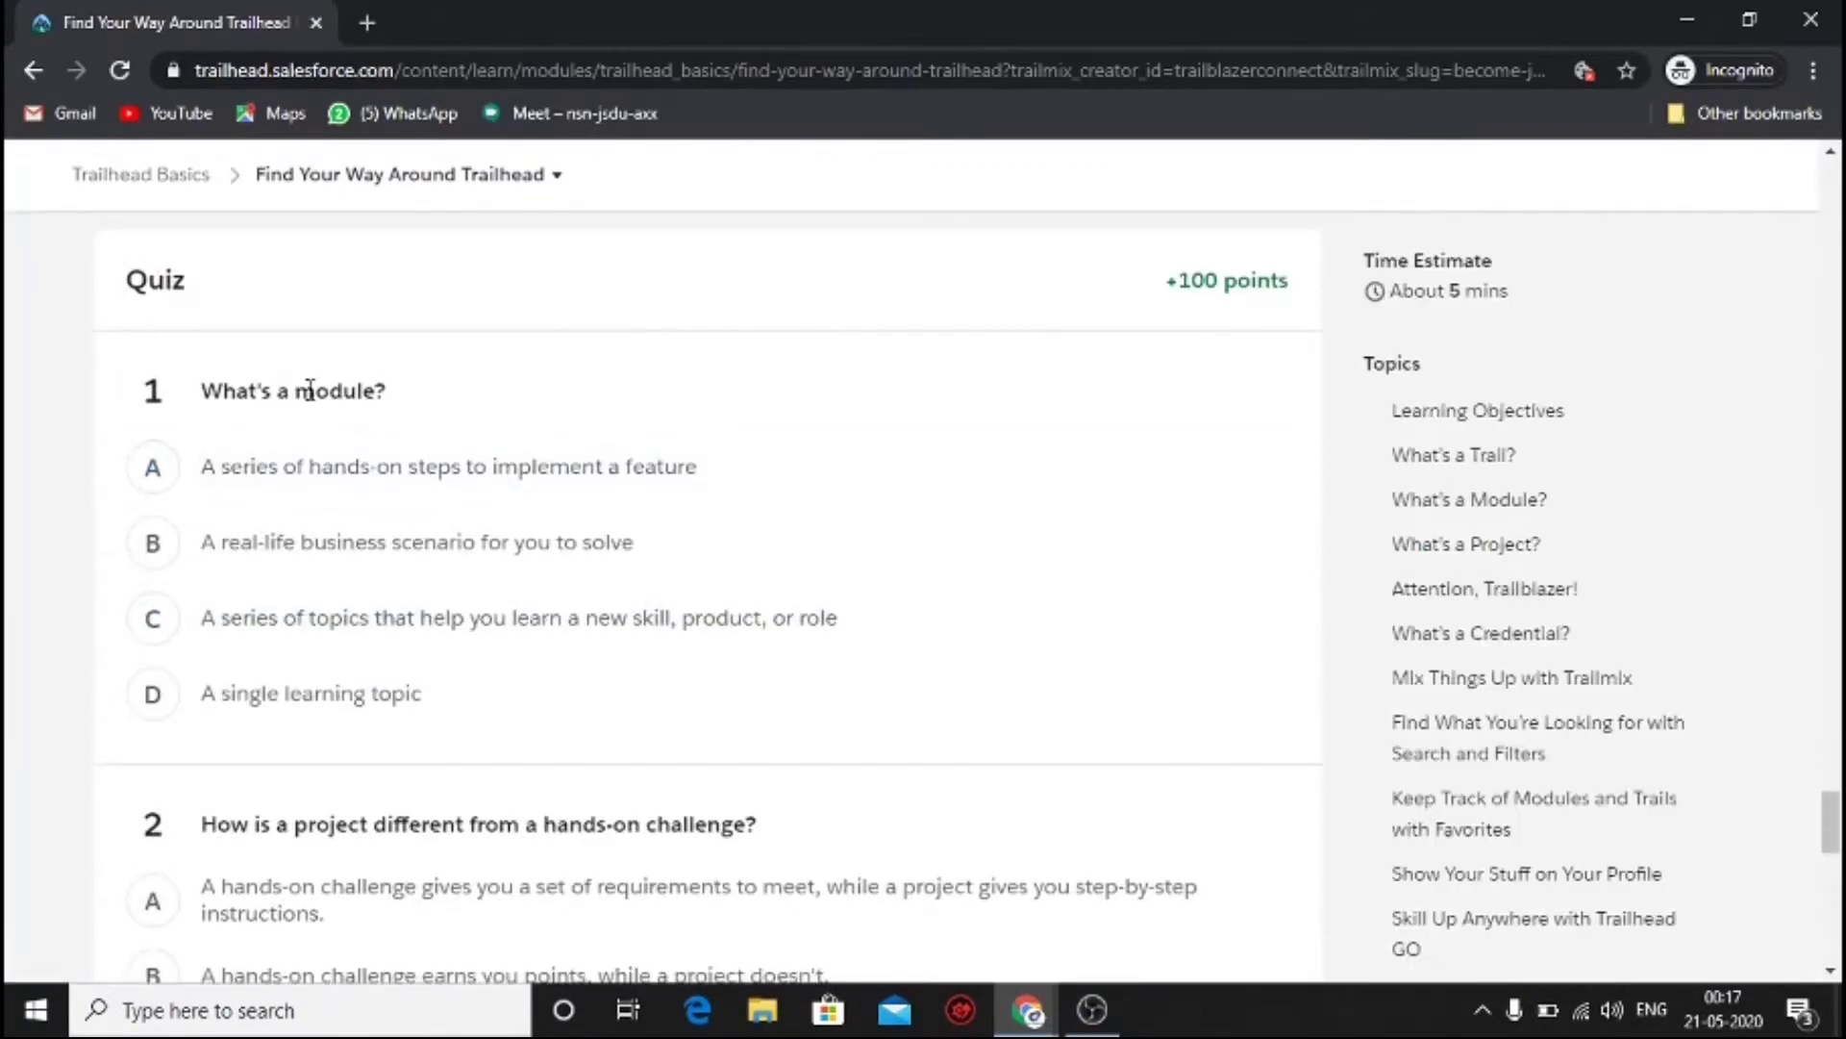
click(154, 694)
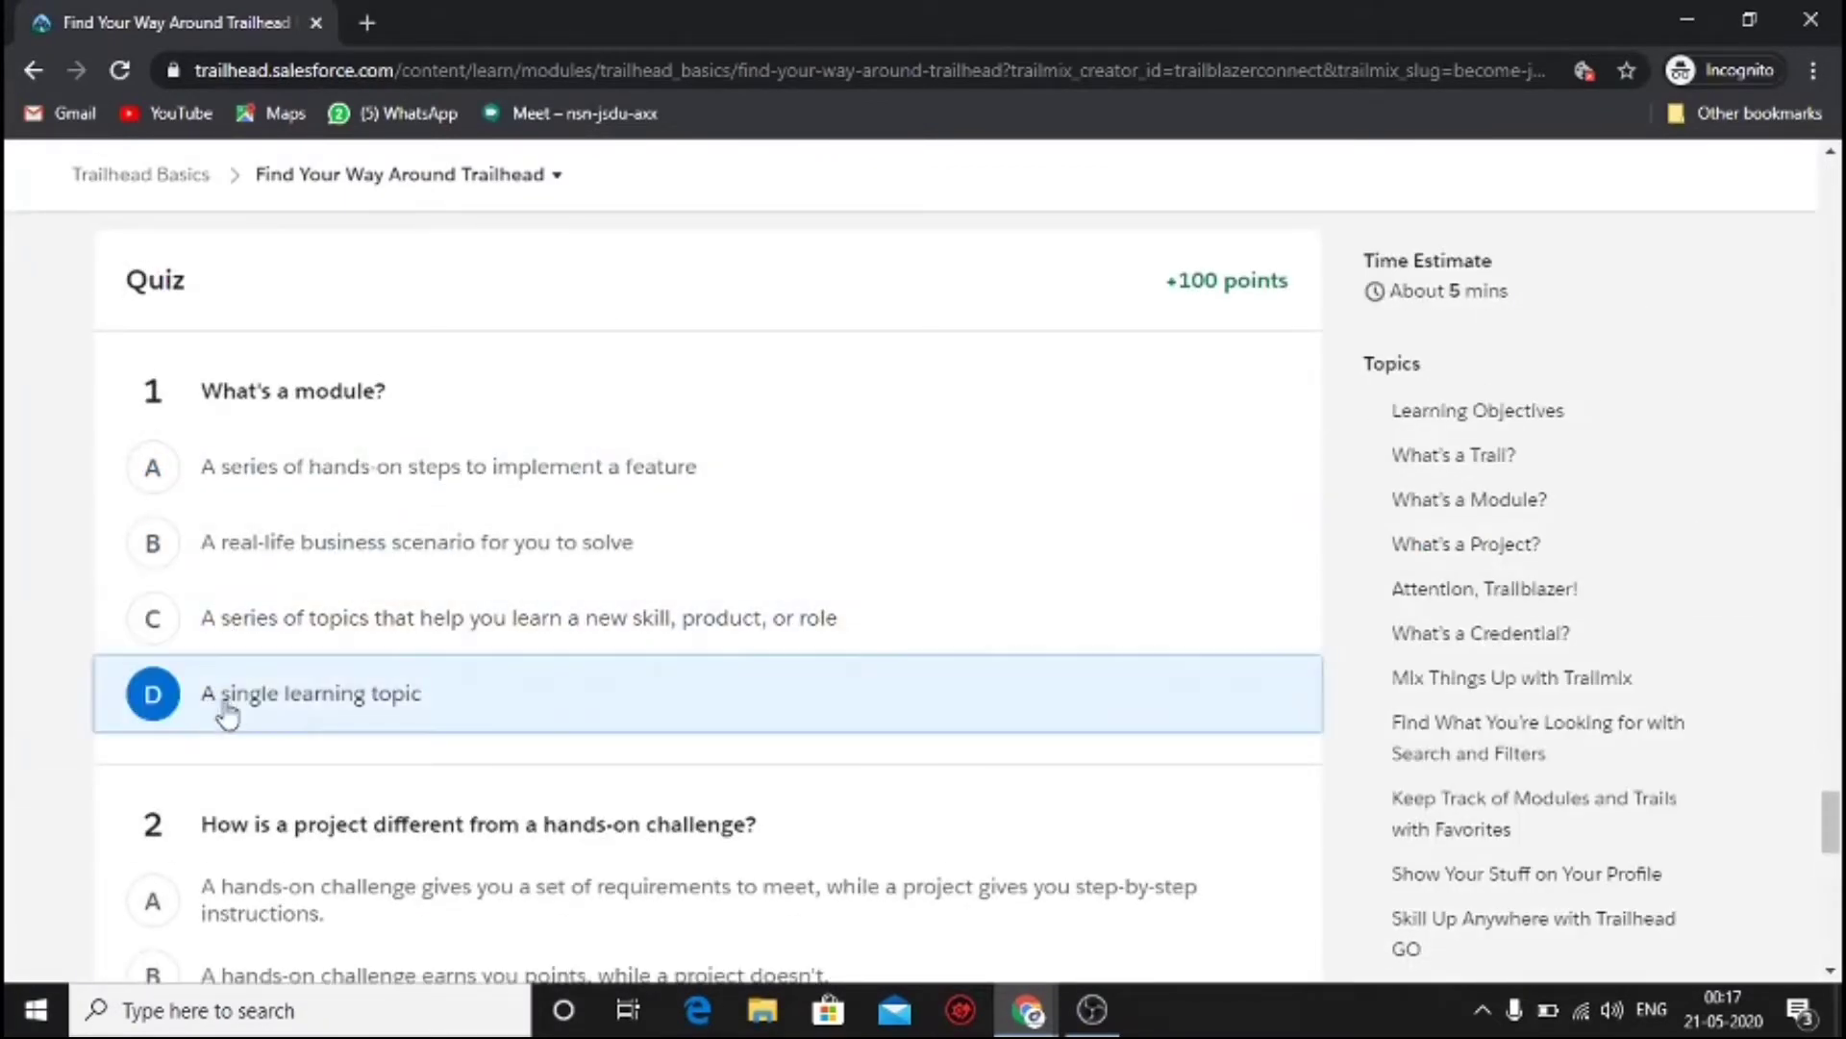
scroll(down, 3)
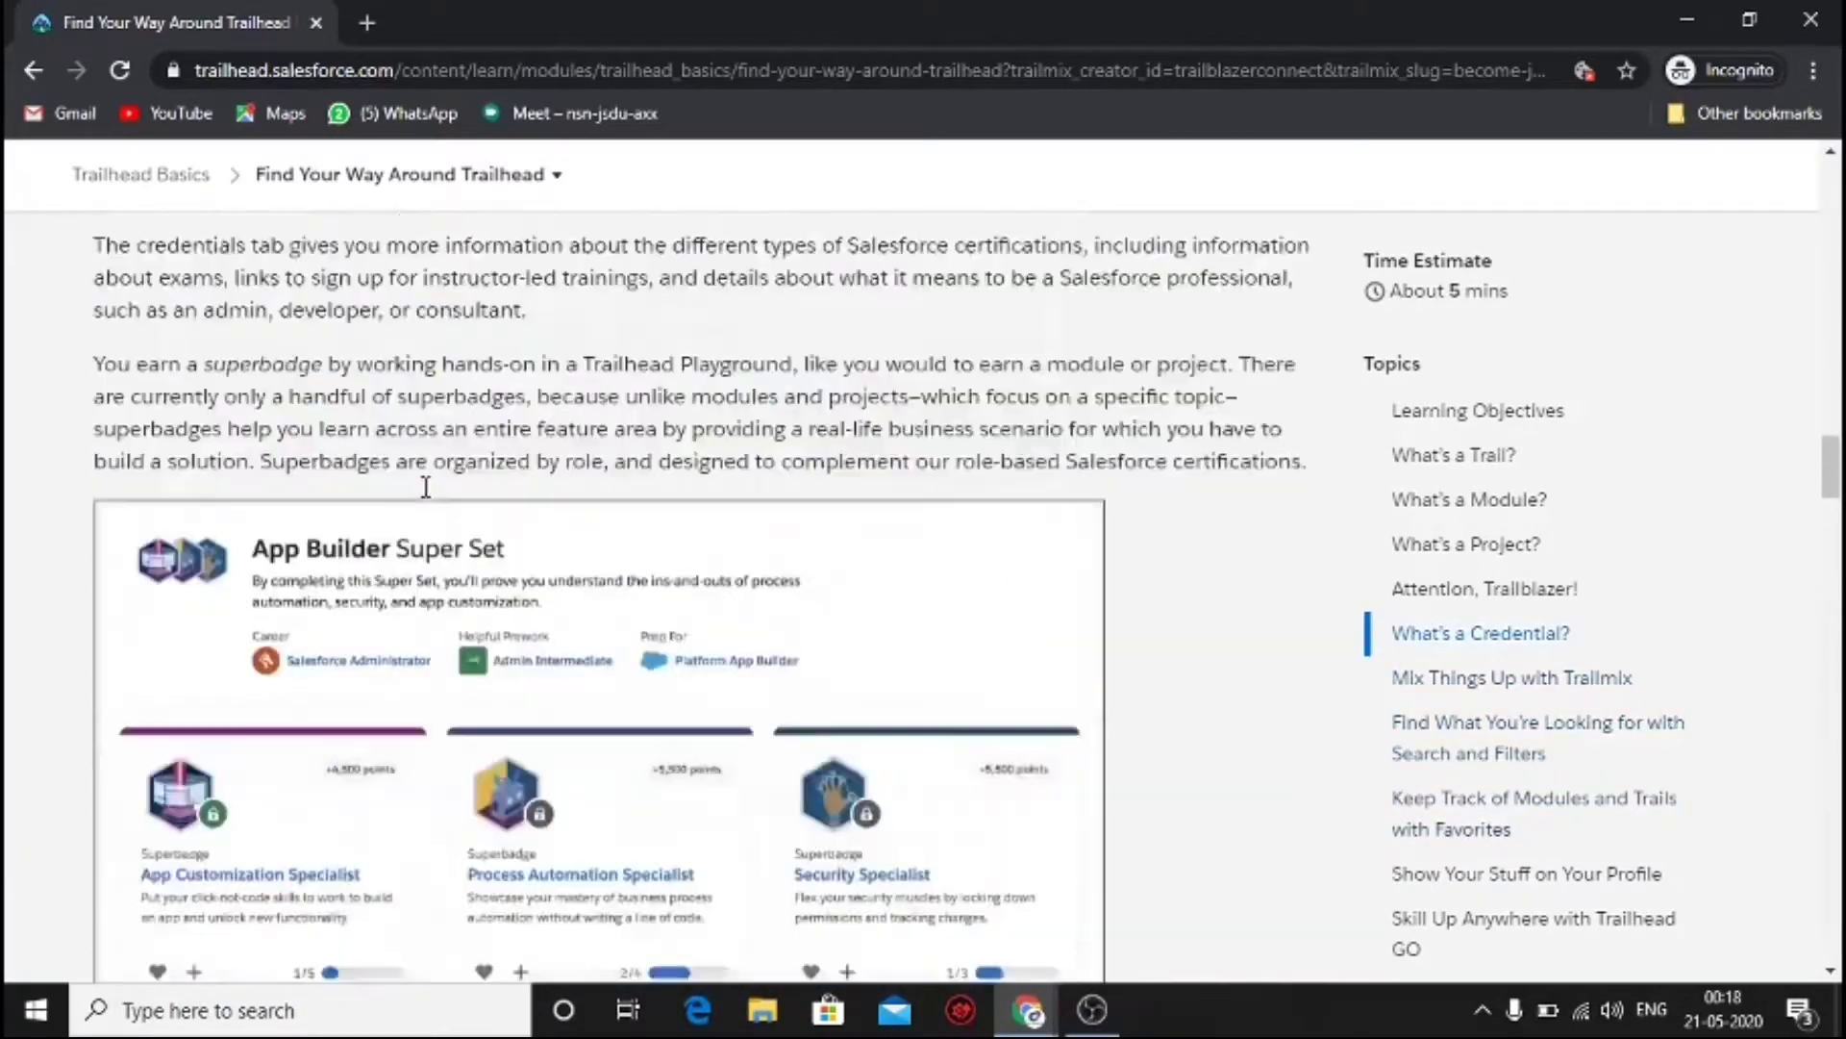
scroll(up, 3)
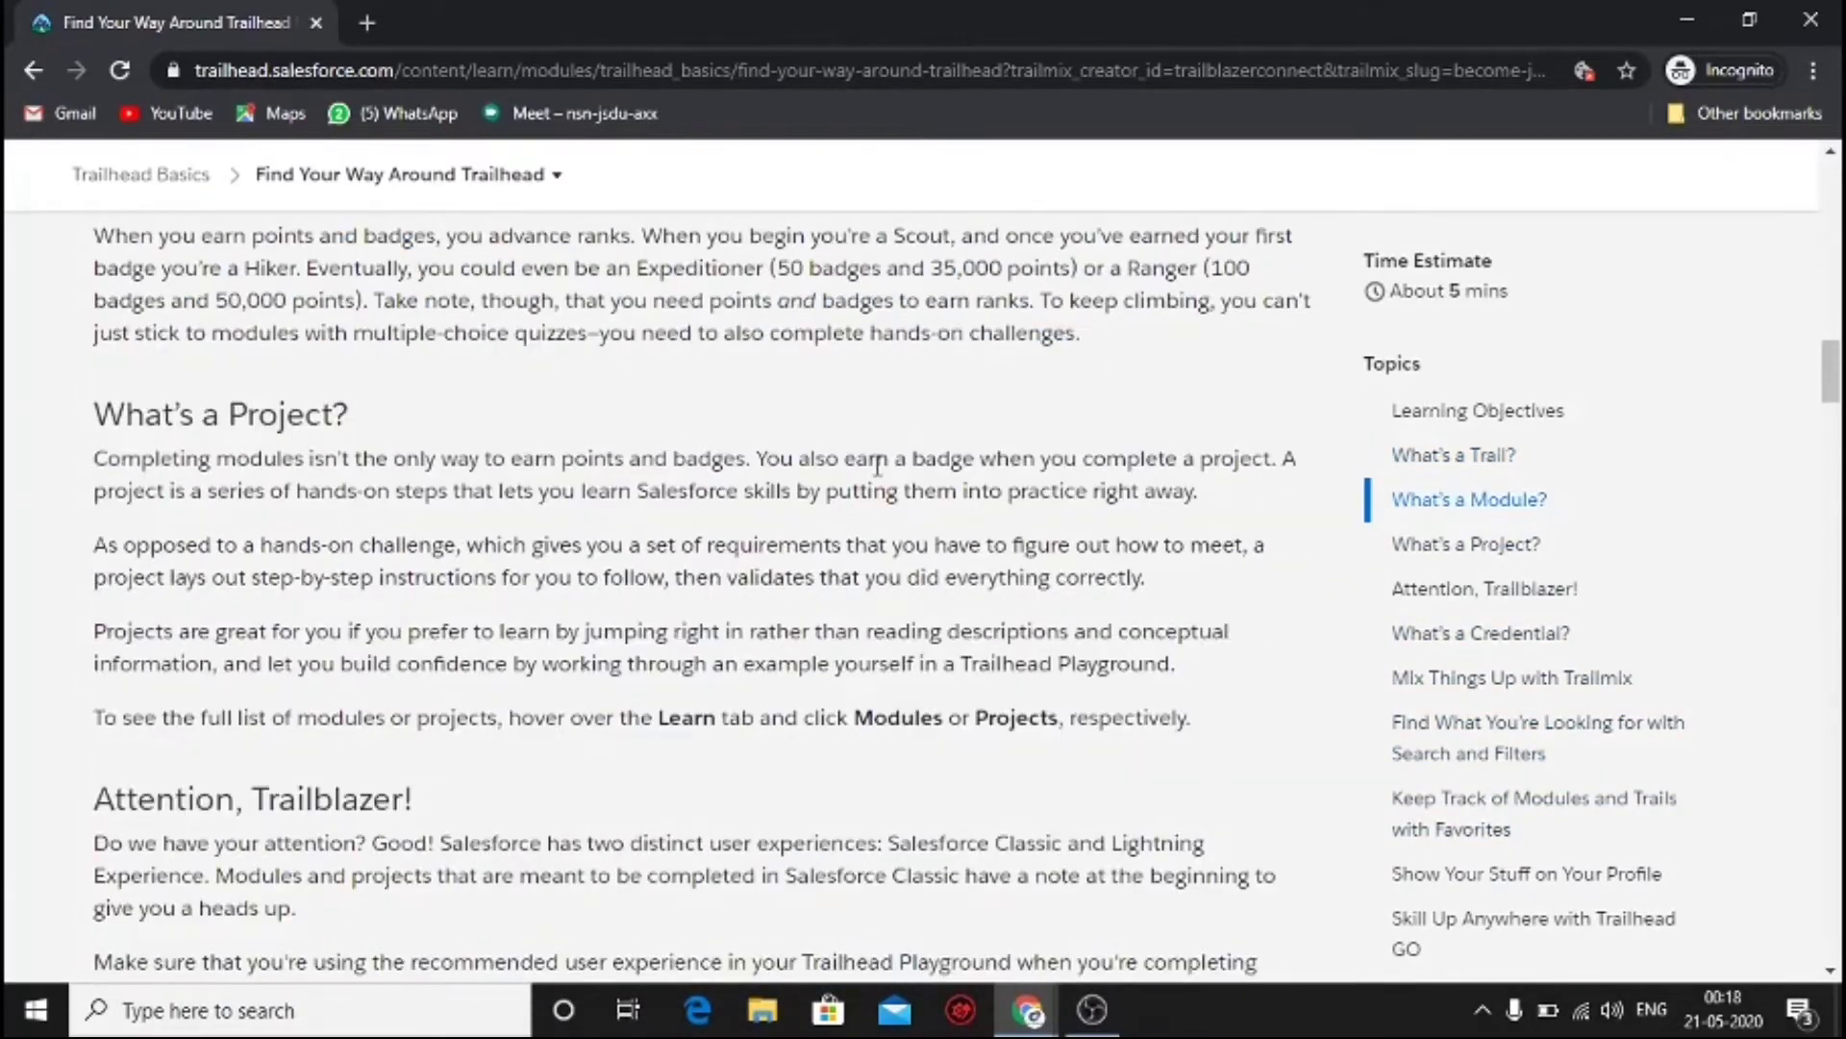
scroll(down, 3)
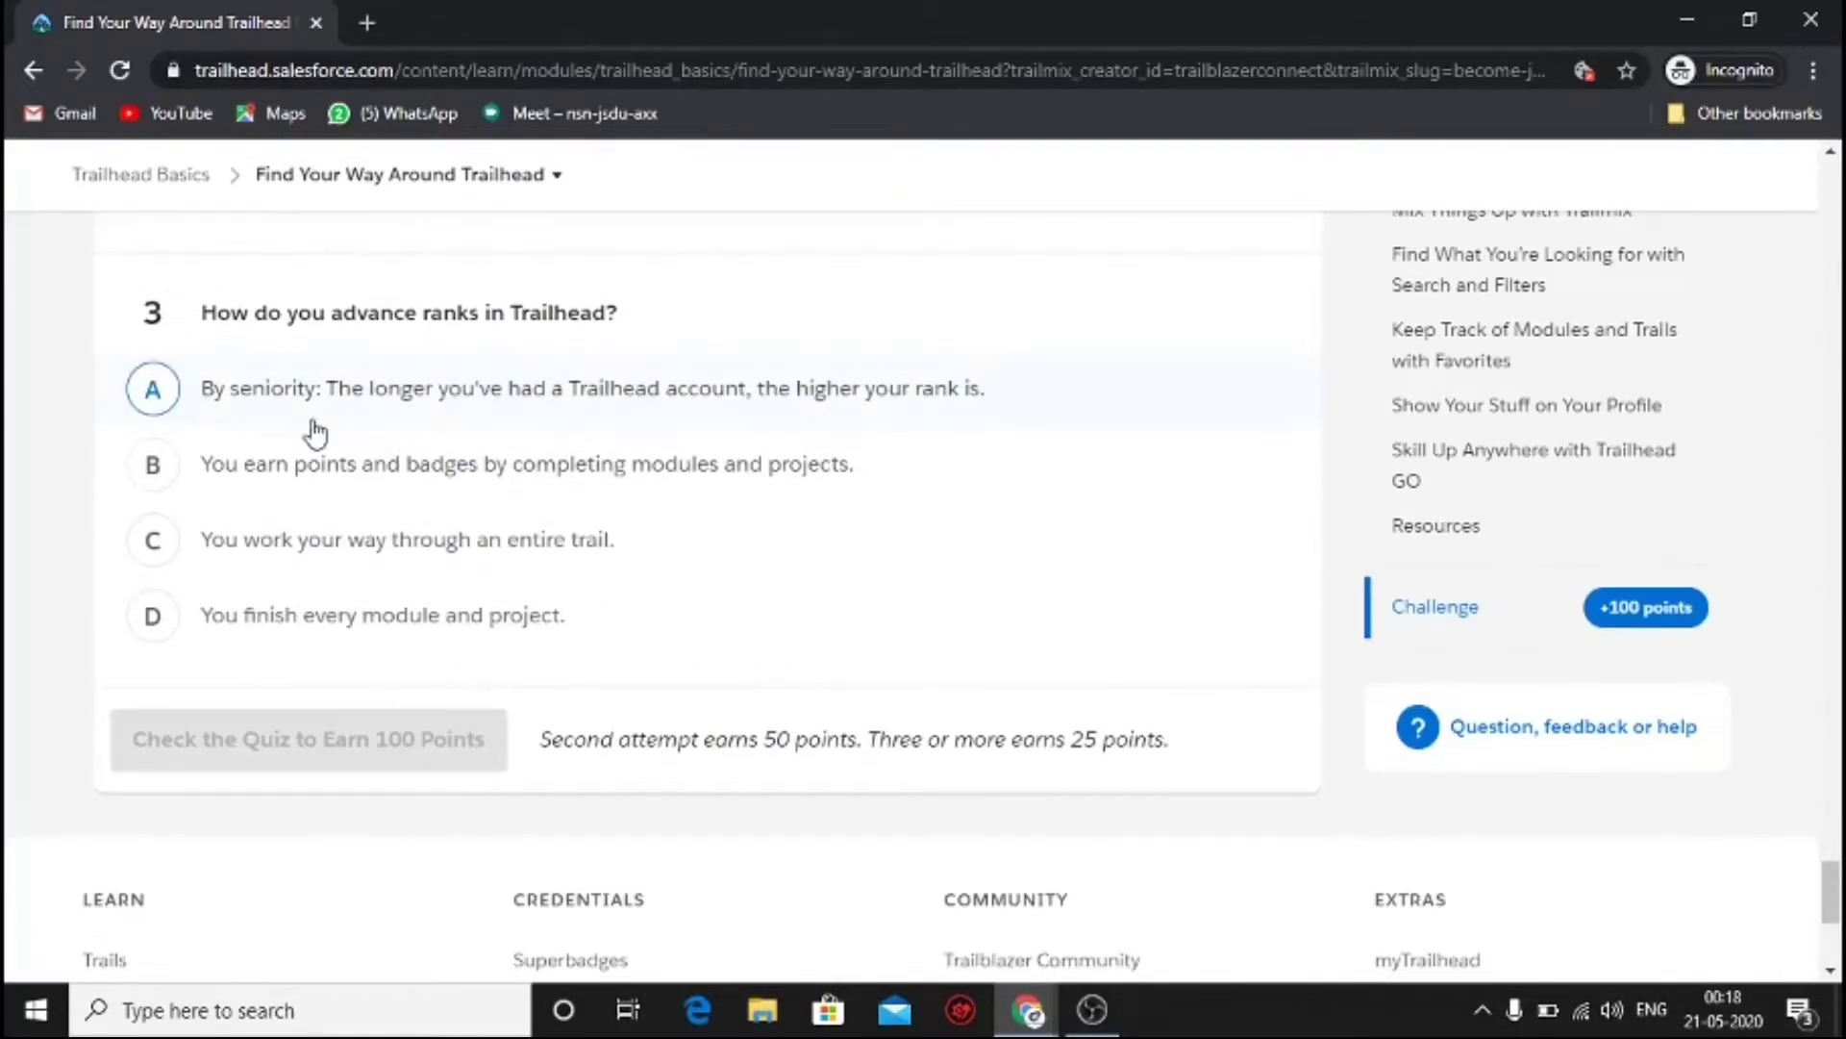
click(308, 738)
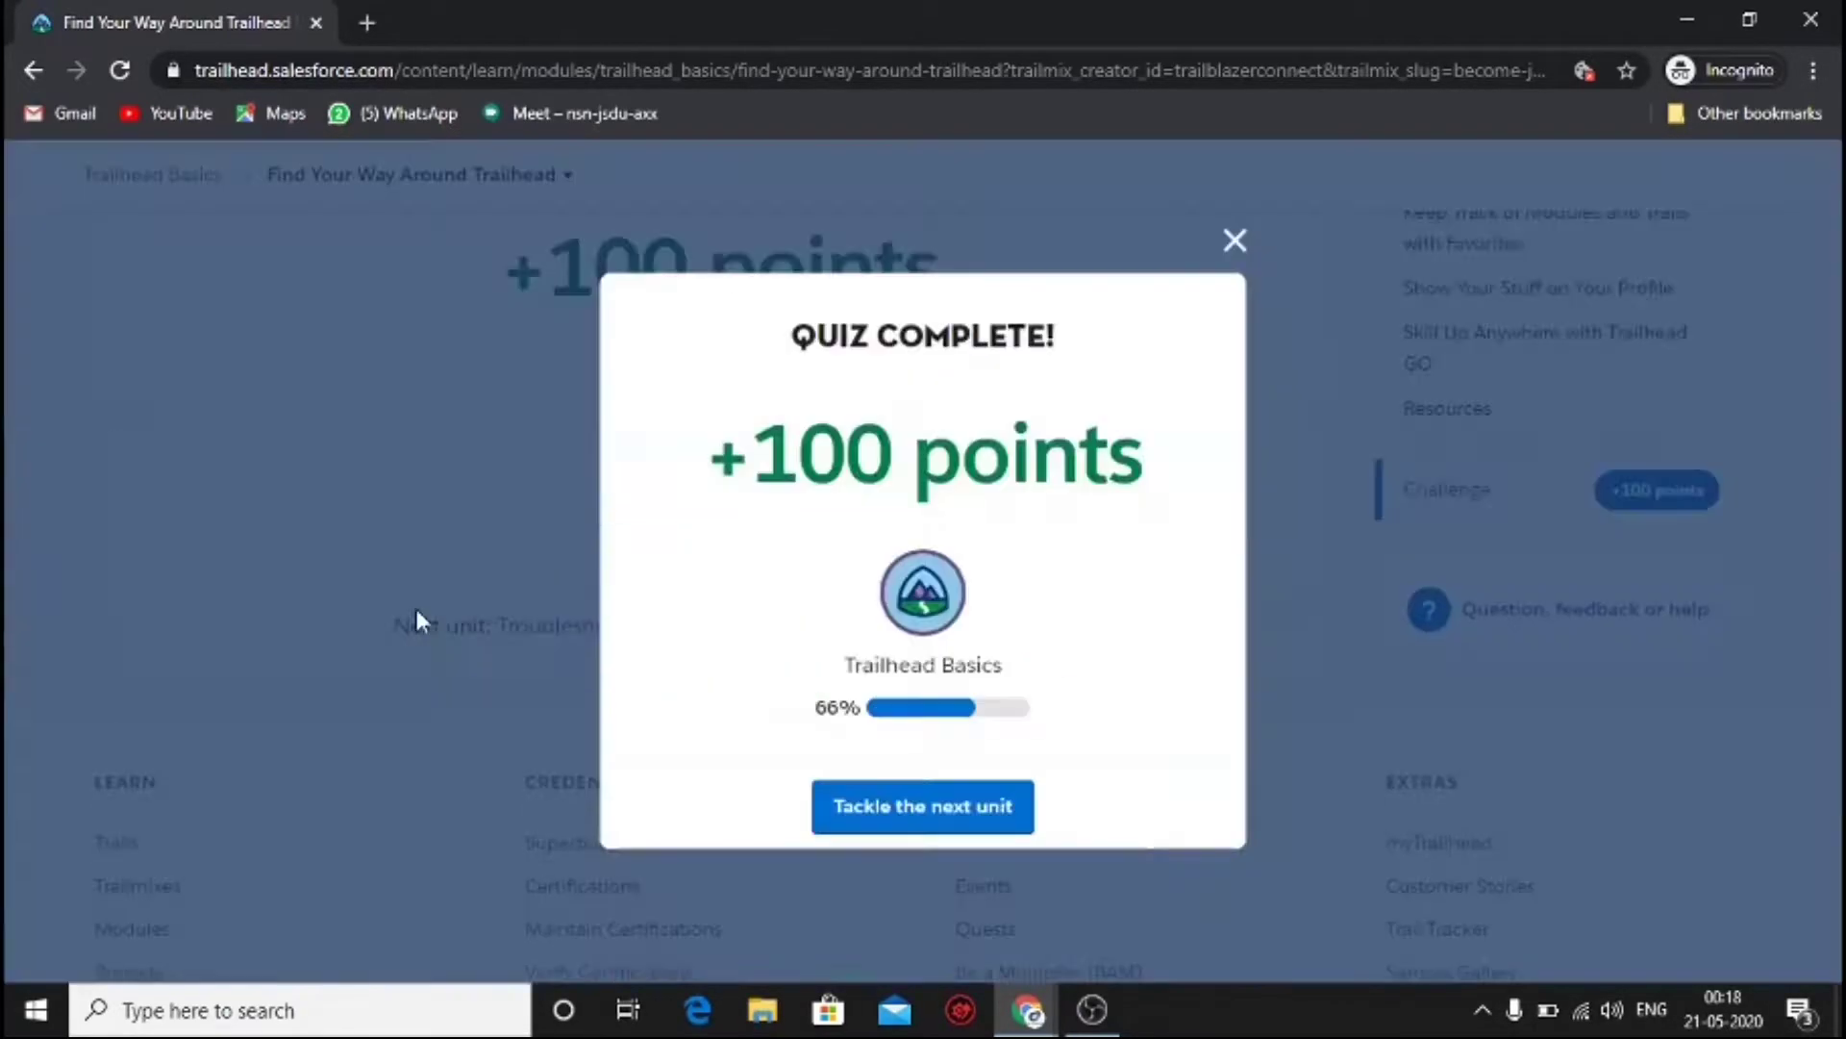
- Pass the third Trailhead Basics unit quiz, earning the module badge
click(921, 806)
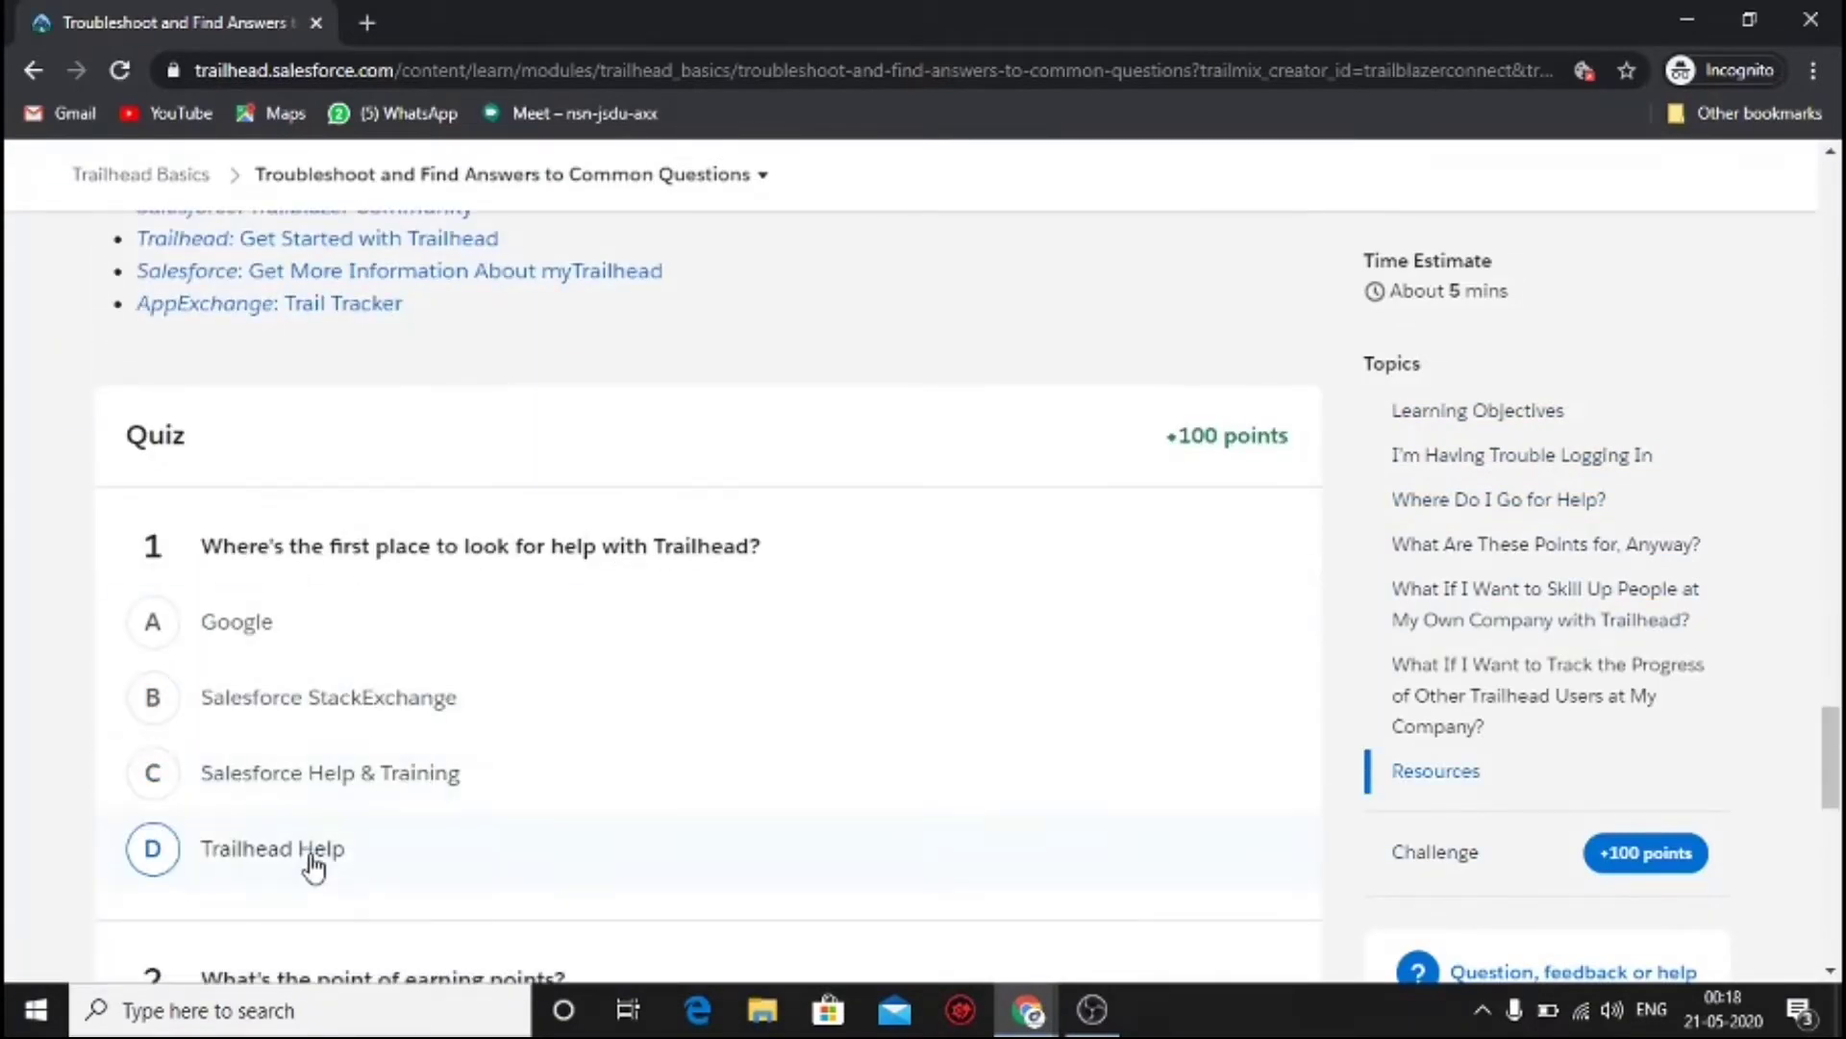
scroll(up, 3)
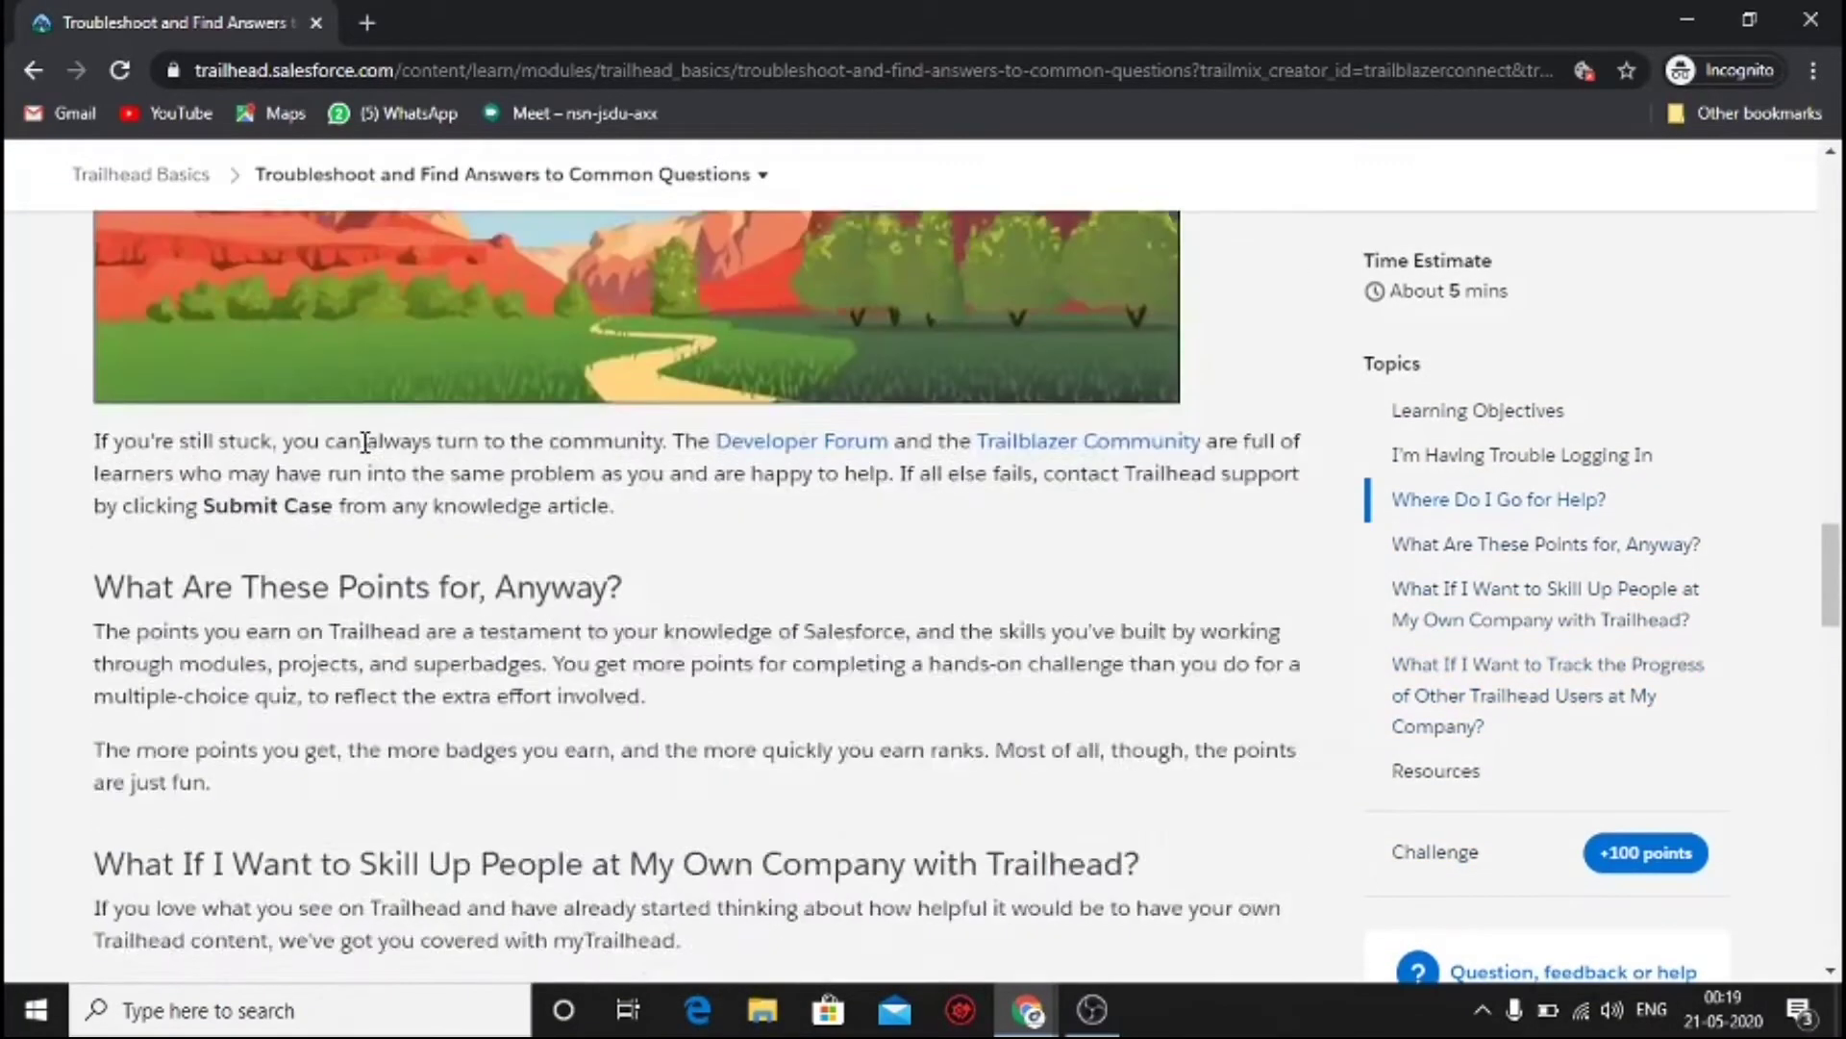
scroll(down, 3)
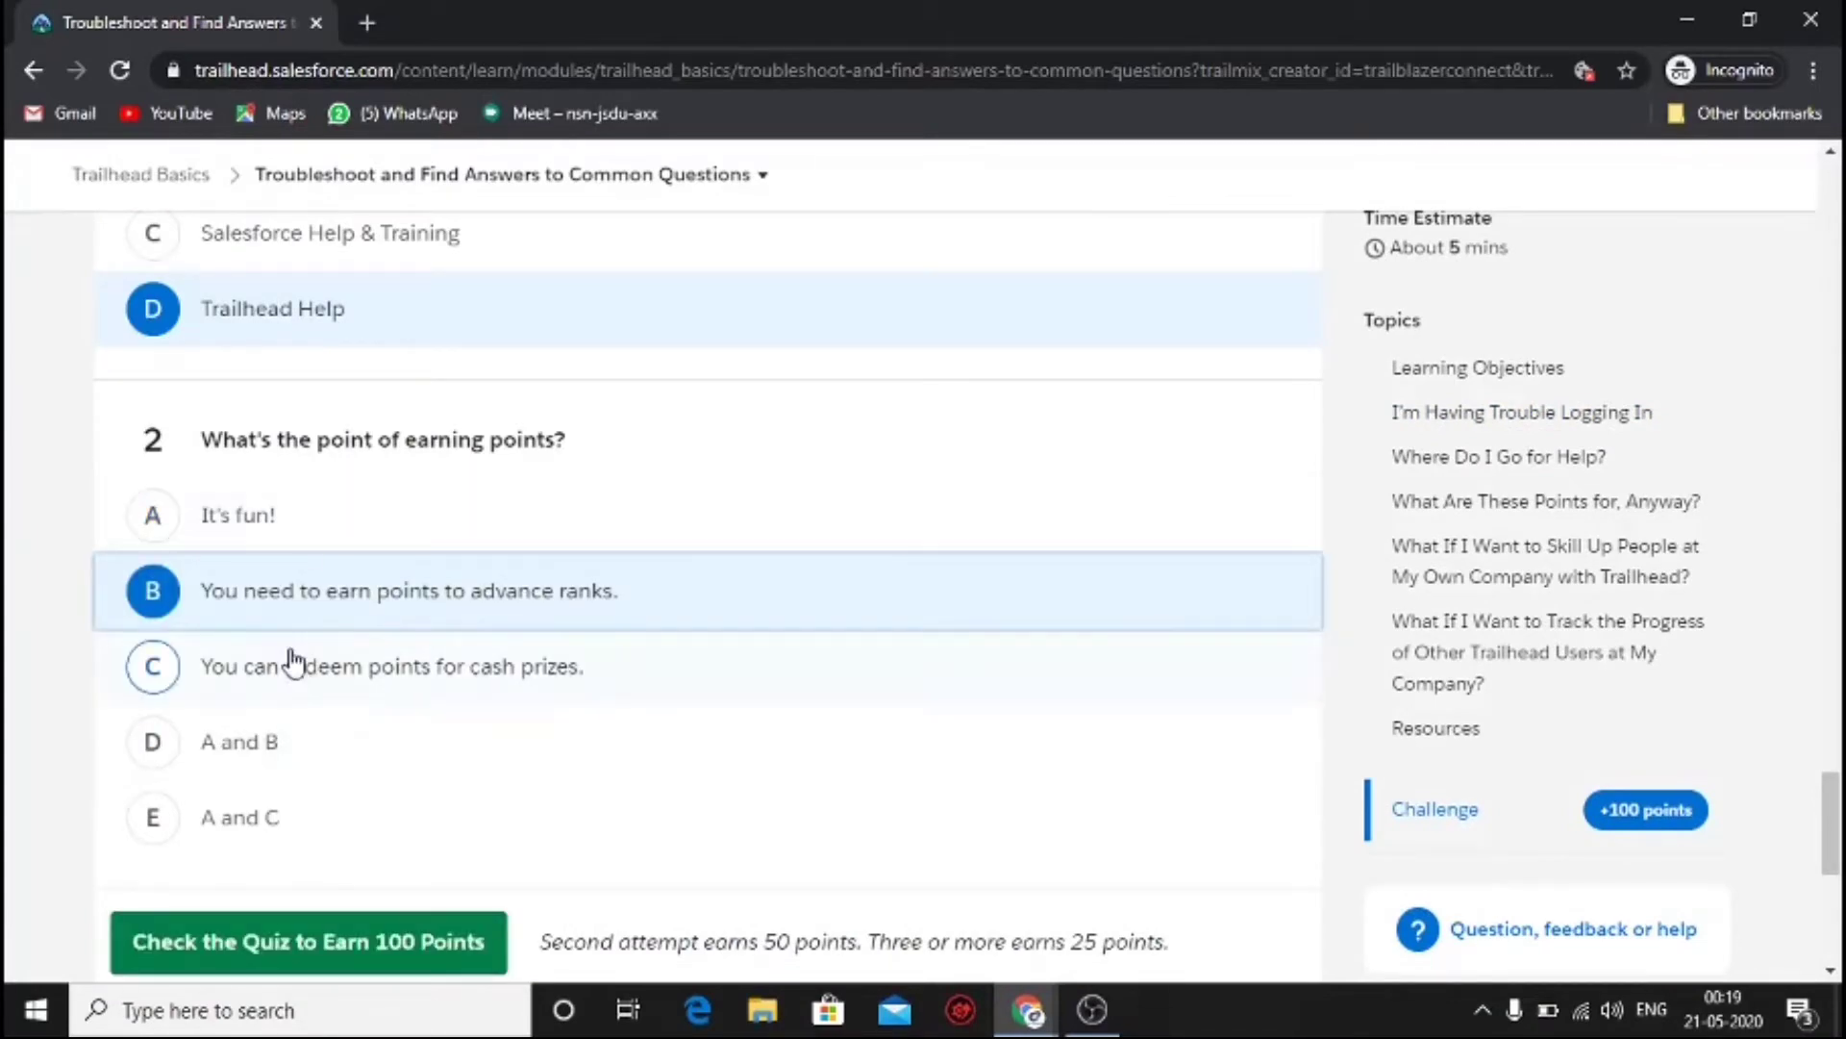
click(308, 941)
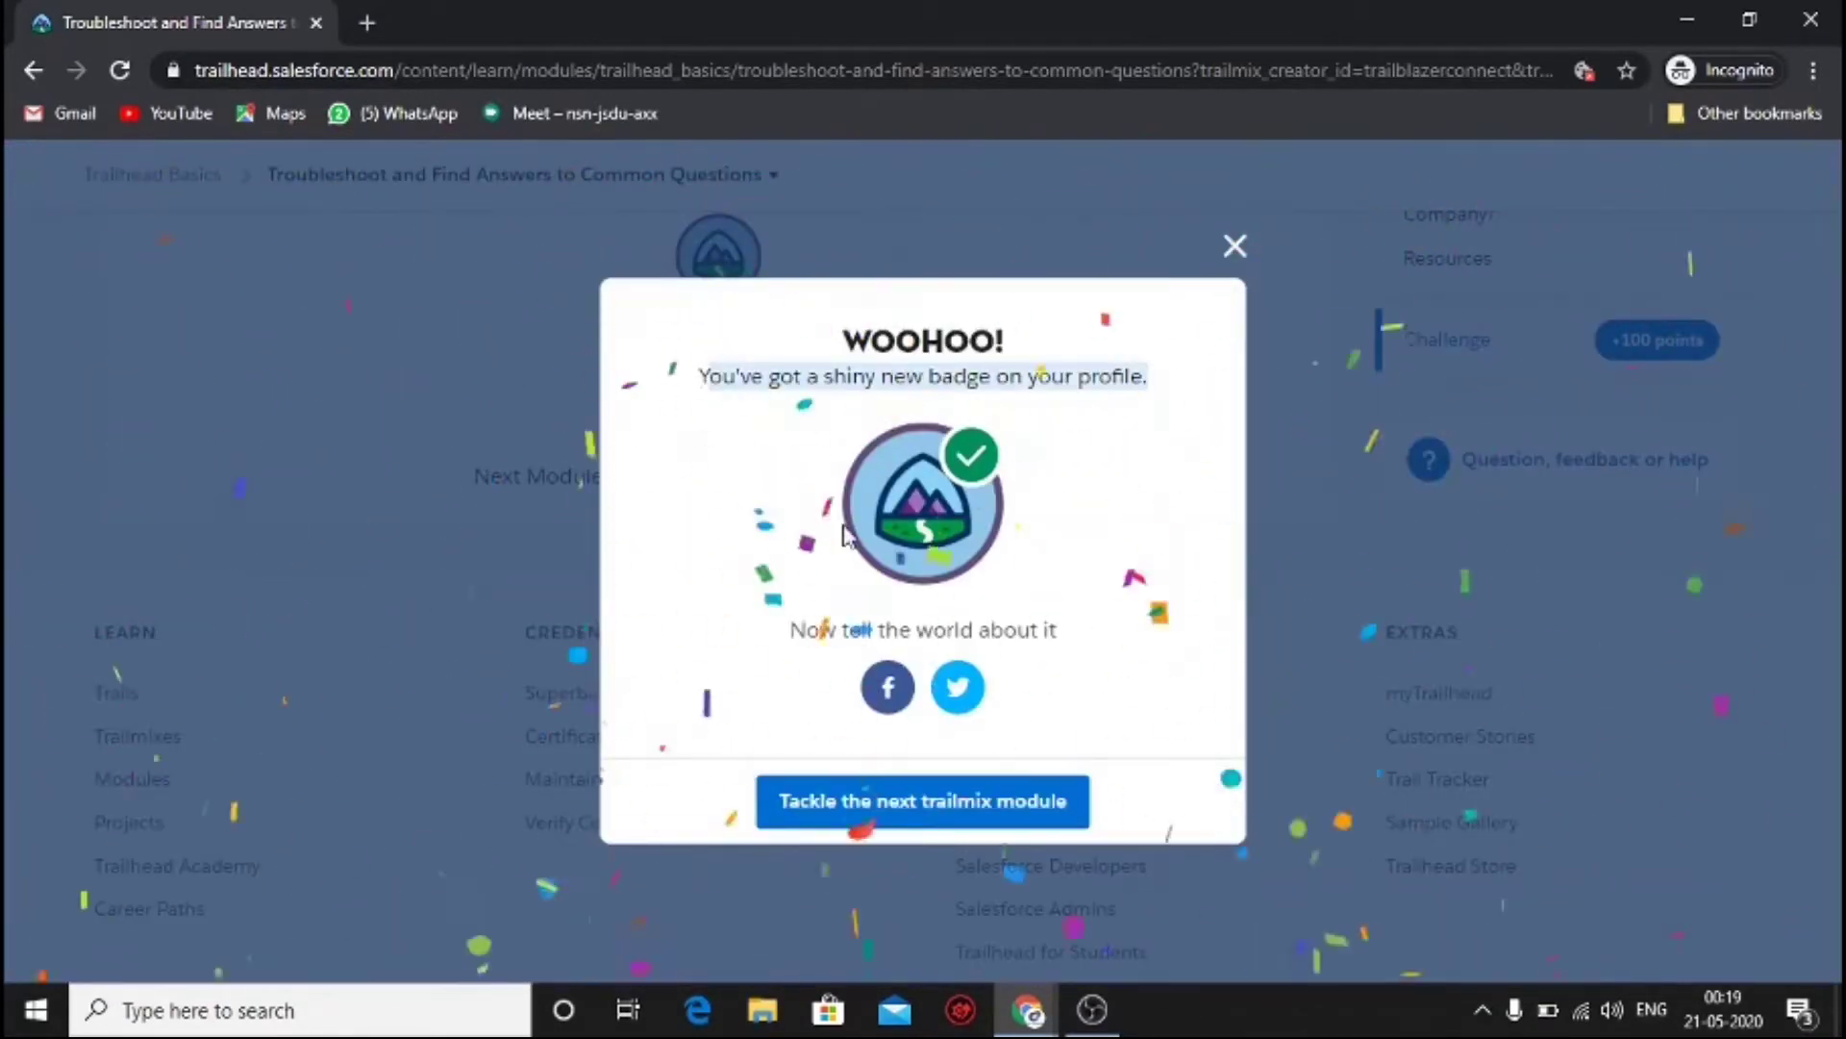
- Move to the next trailmix module and pass the Create a Trailhead Playground quiz
click(921, 800)
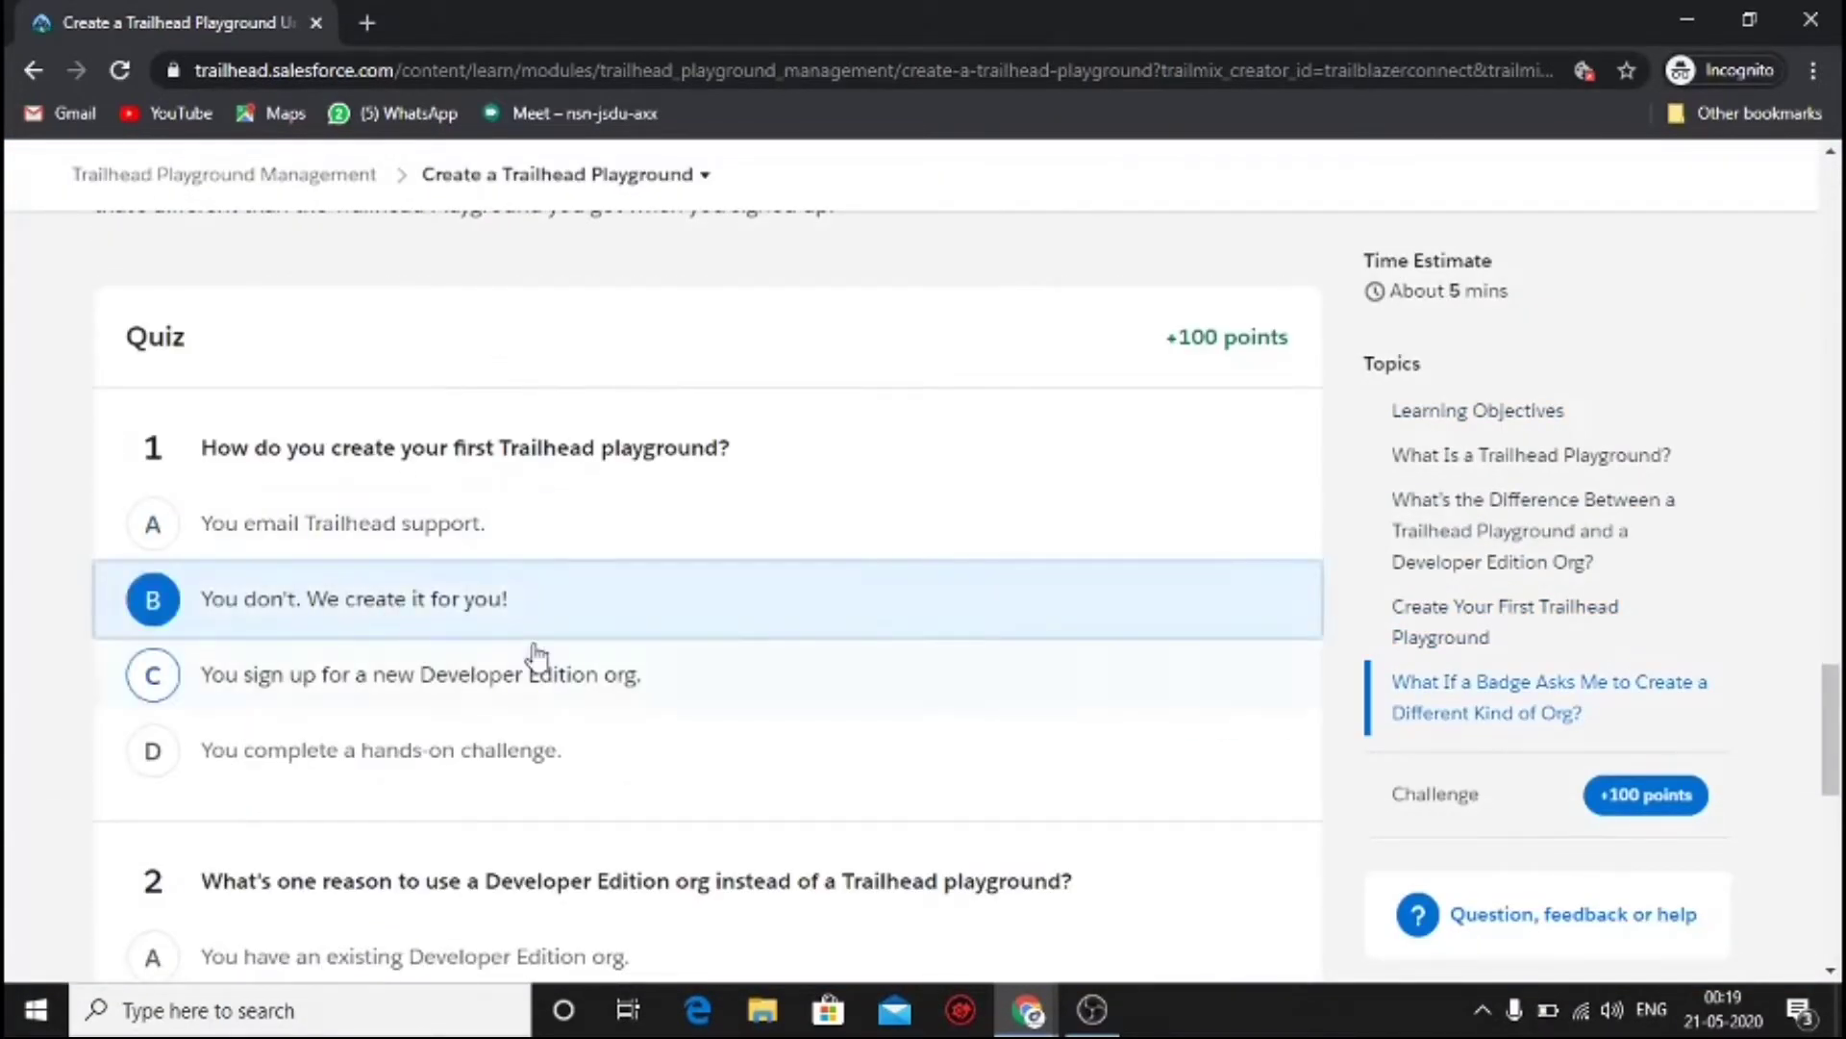
scroll(down, 3)
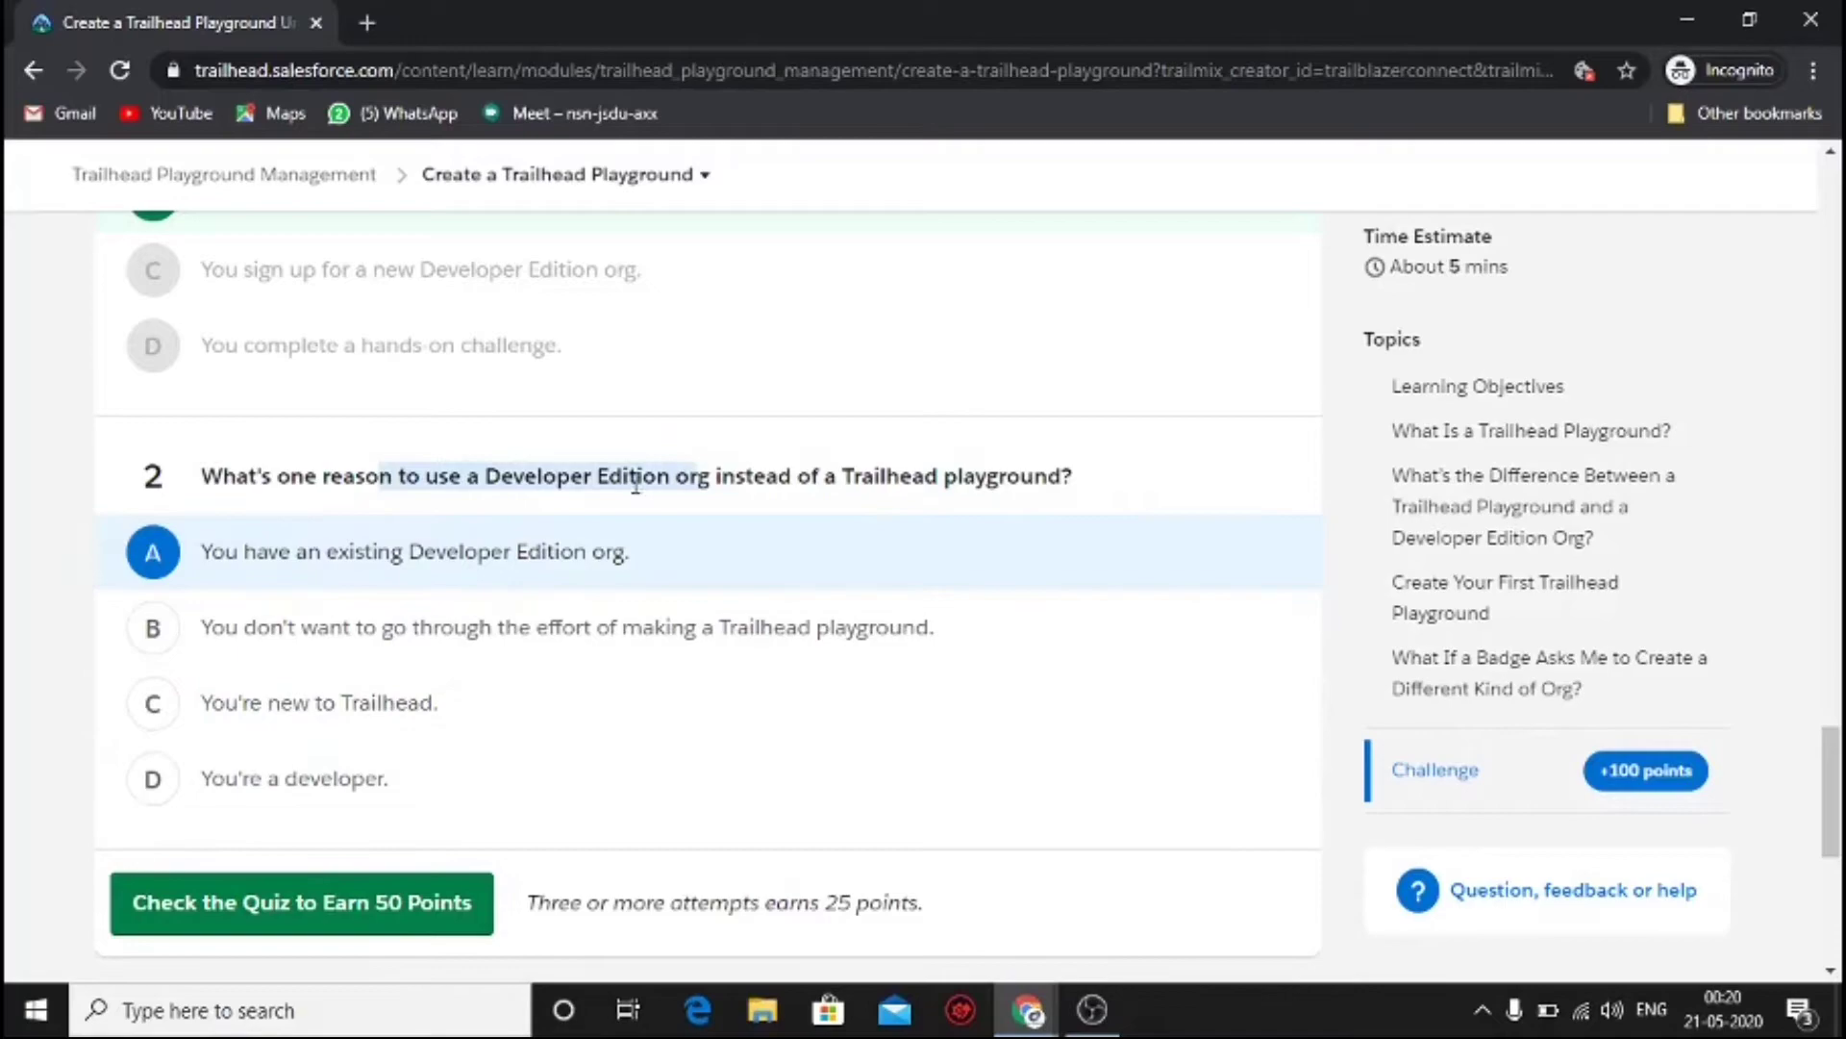
click(300, 904)
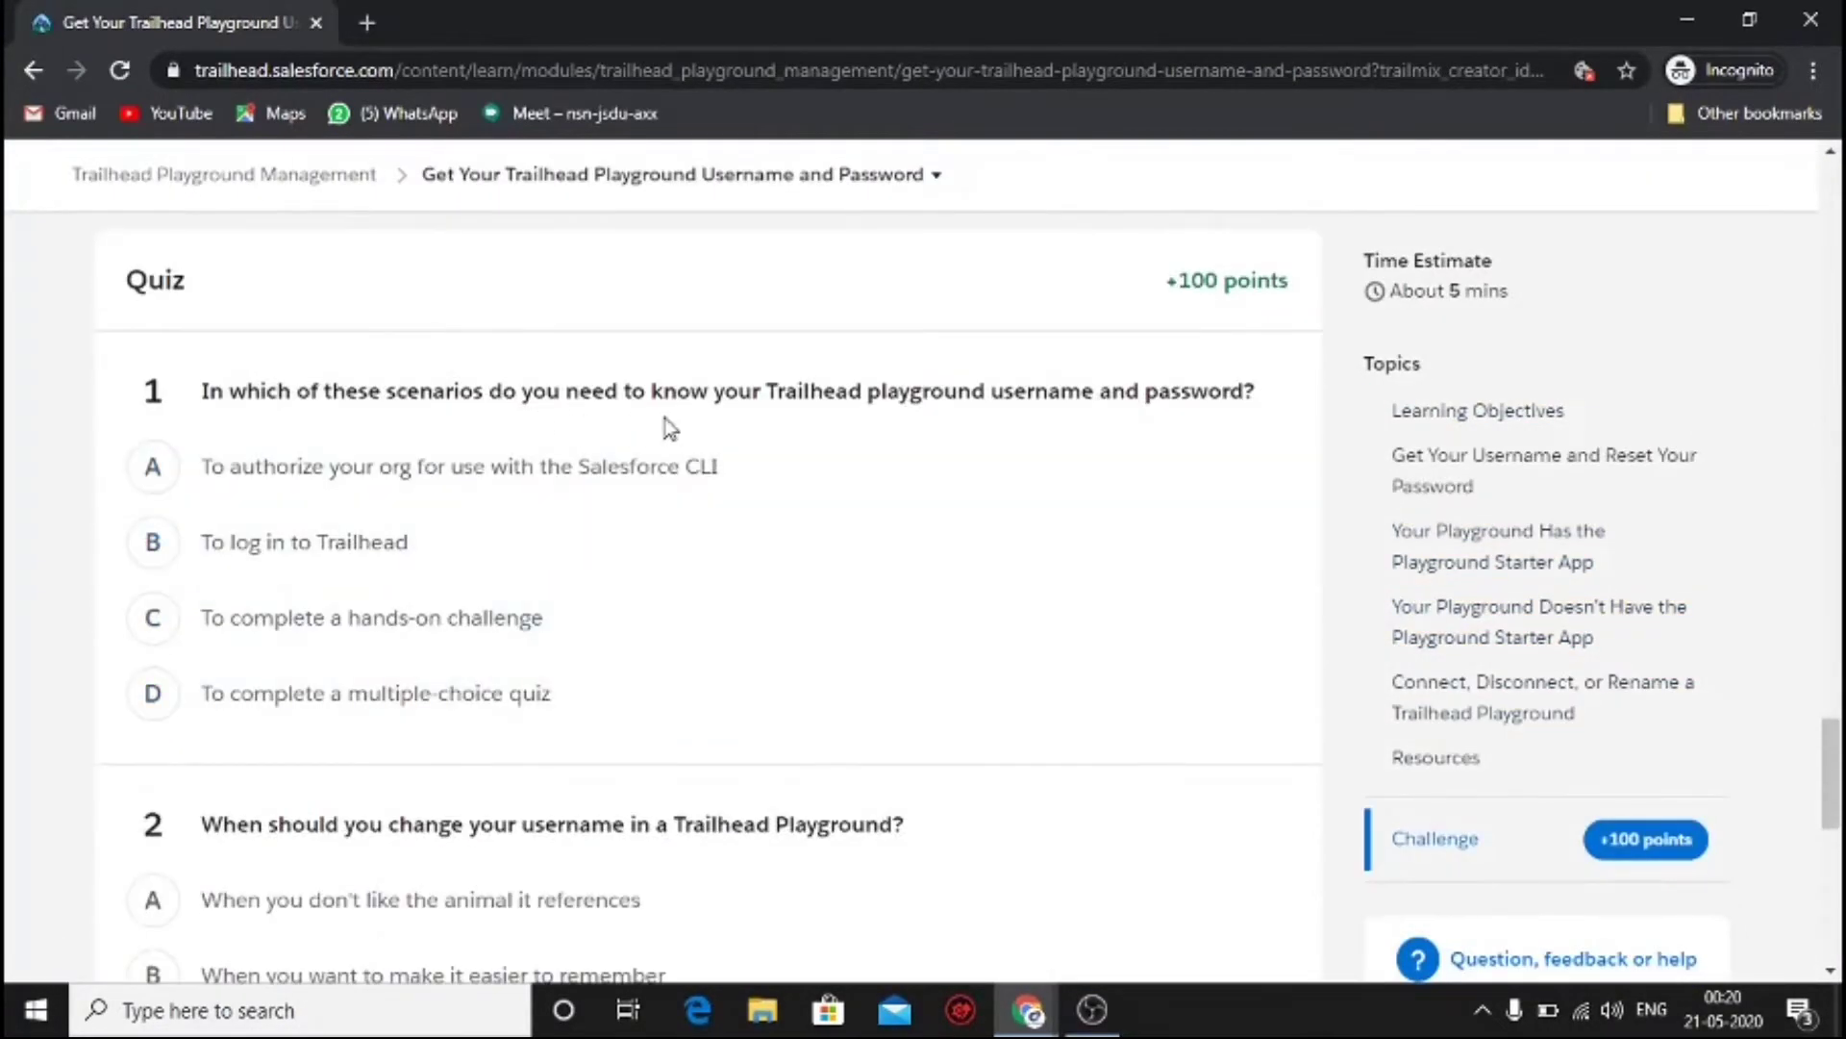
- Answer the username and password quiz: 'To complete a hands-on challenge' and 'When you want to make it easier to remember'
click(152, 617)
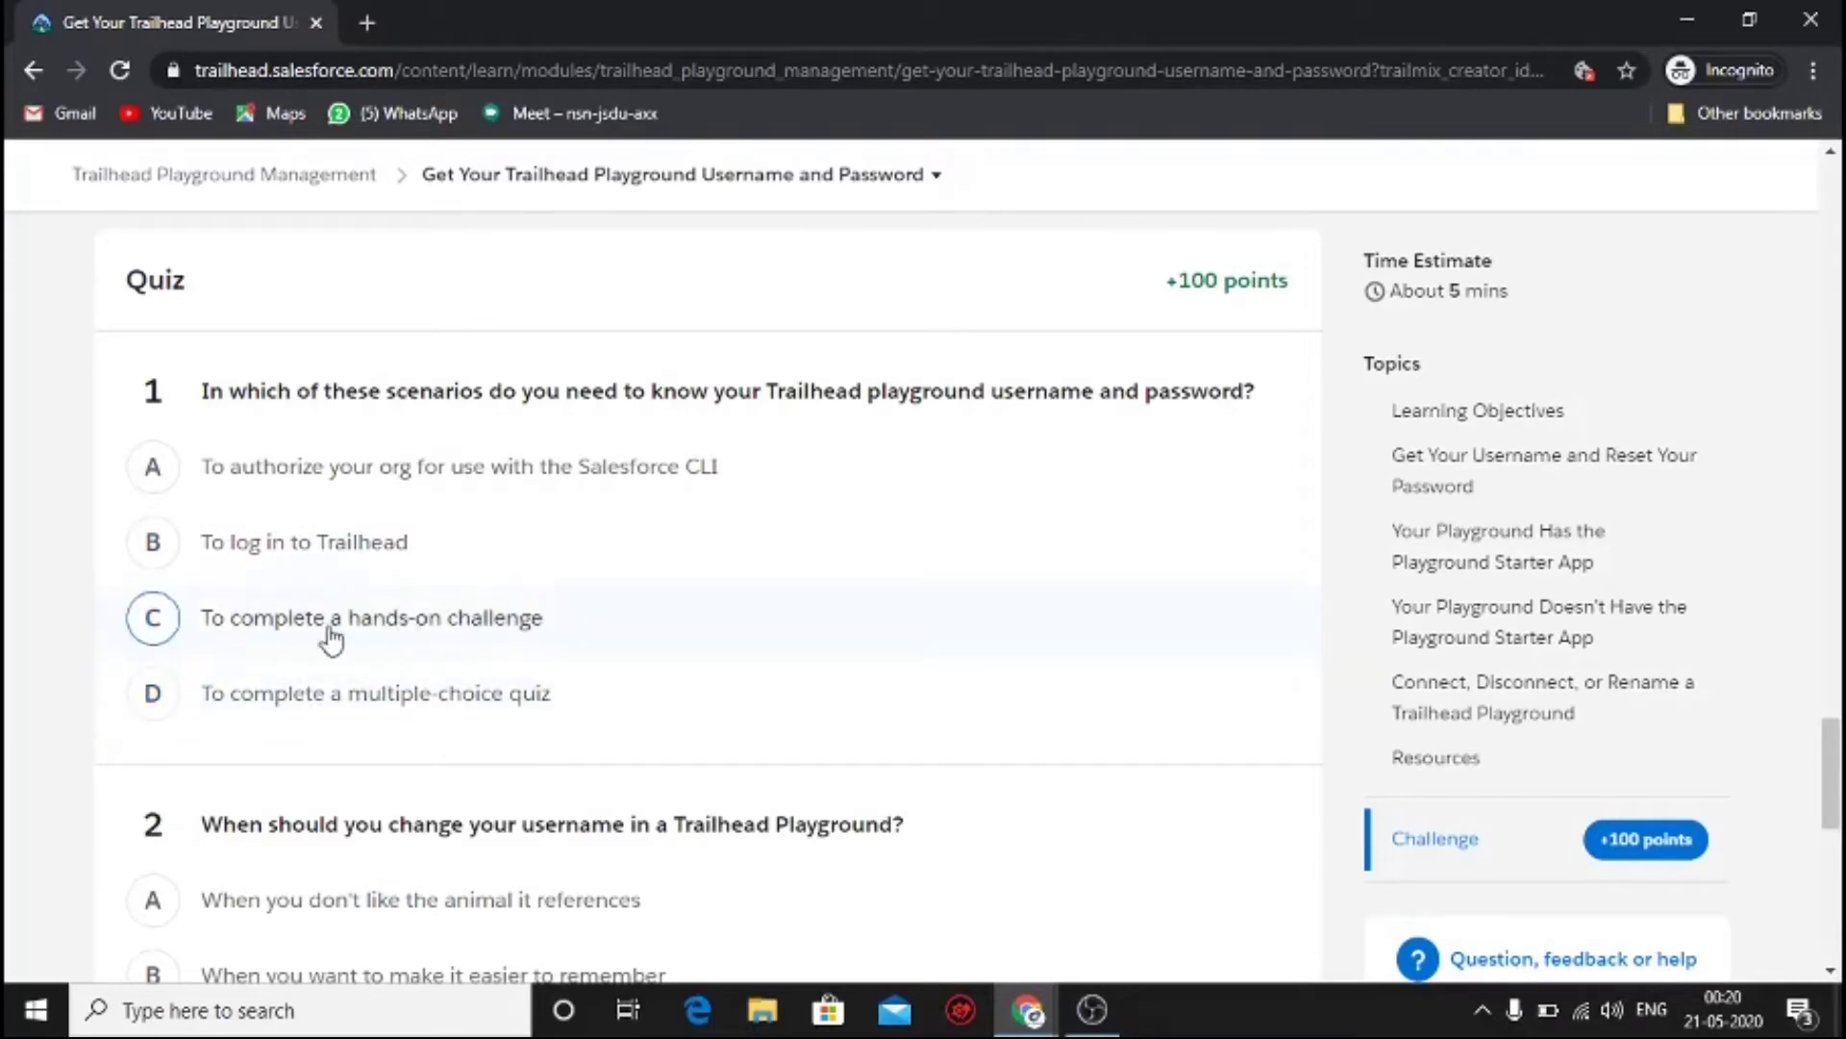
scroll(down, 3)
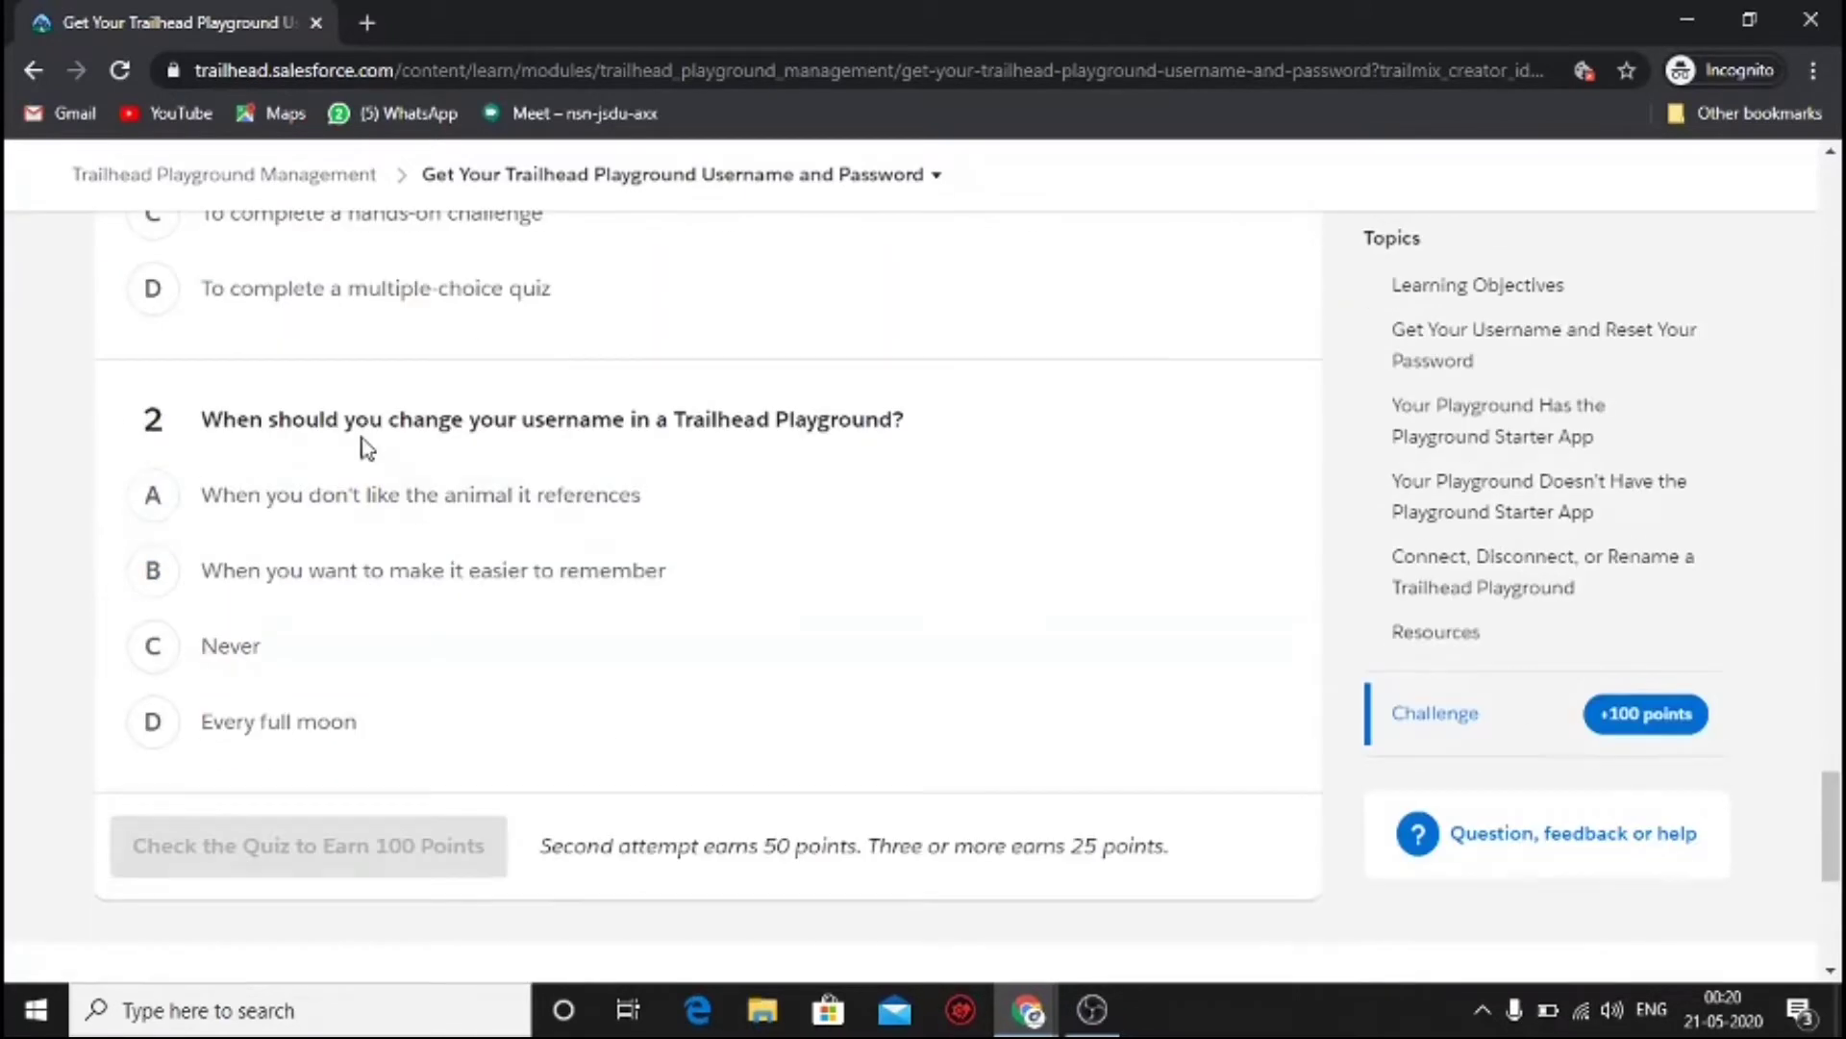
click(152, 569)
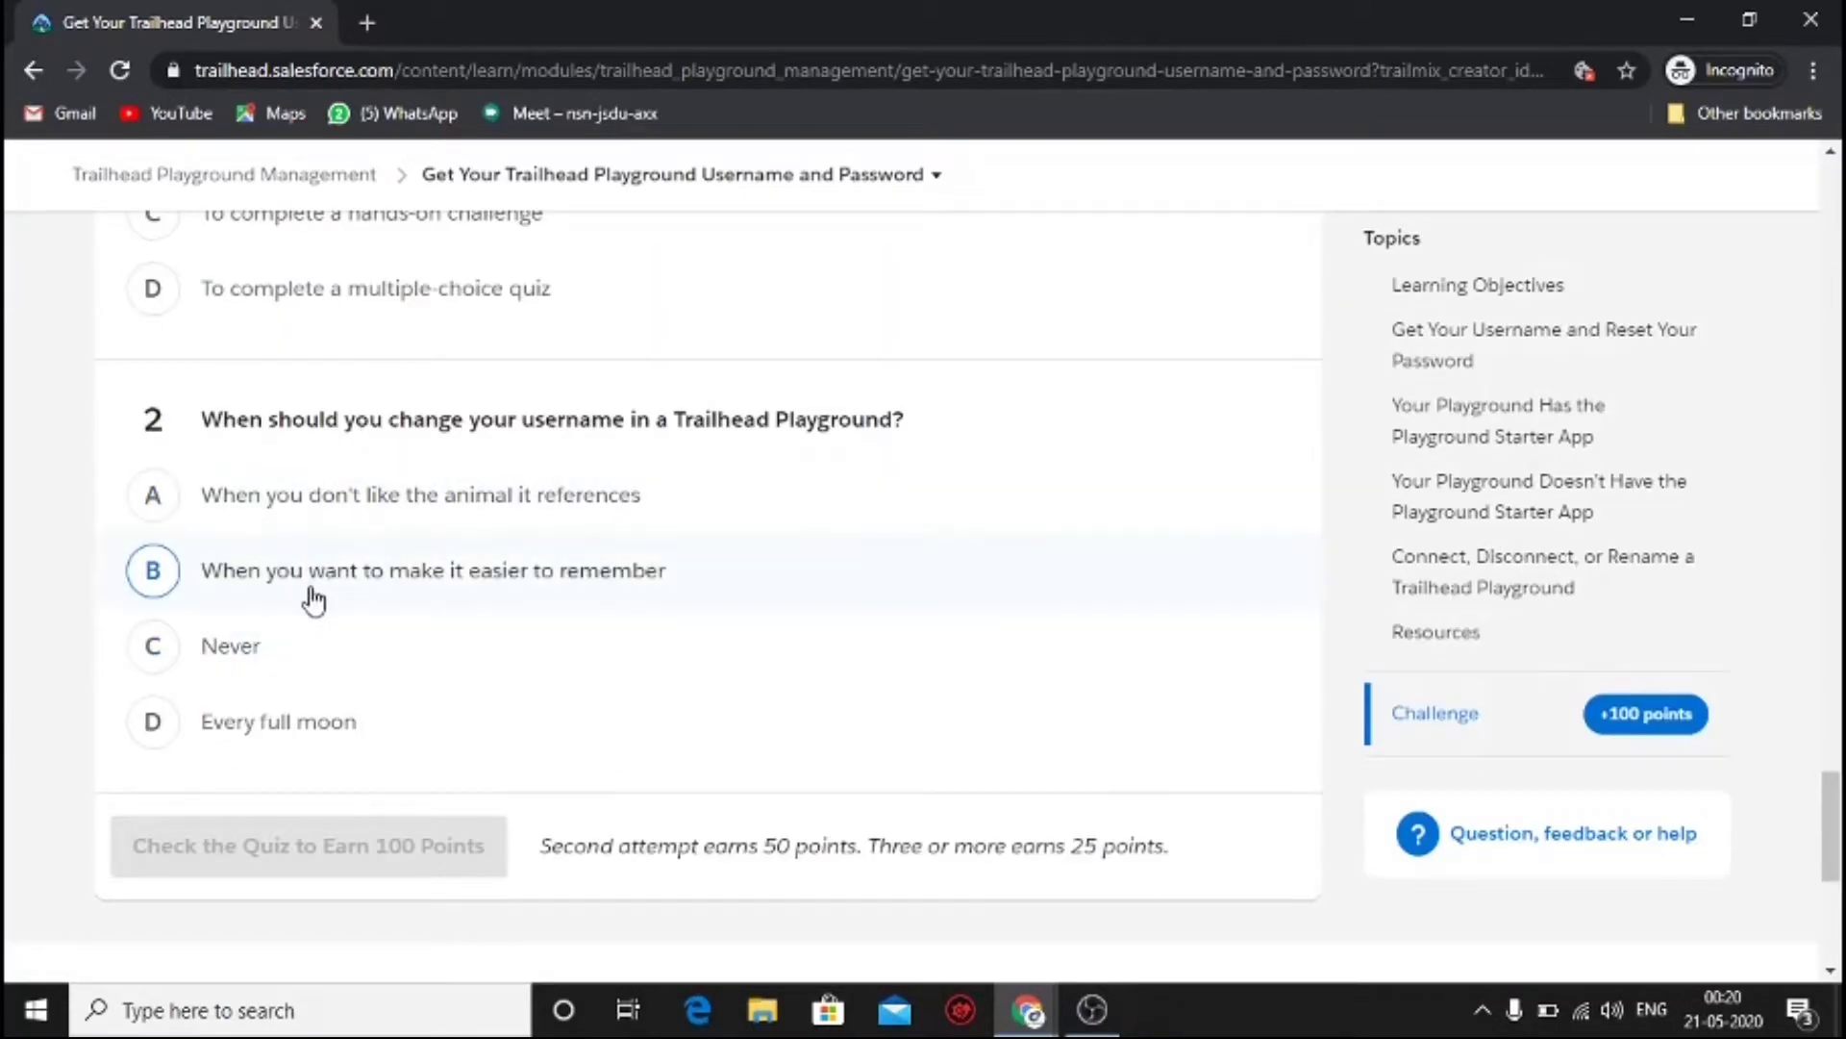
click(152, 646)
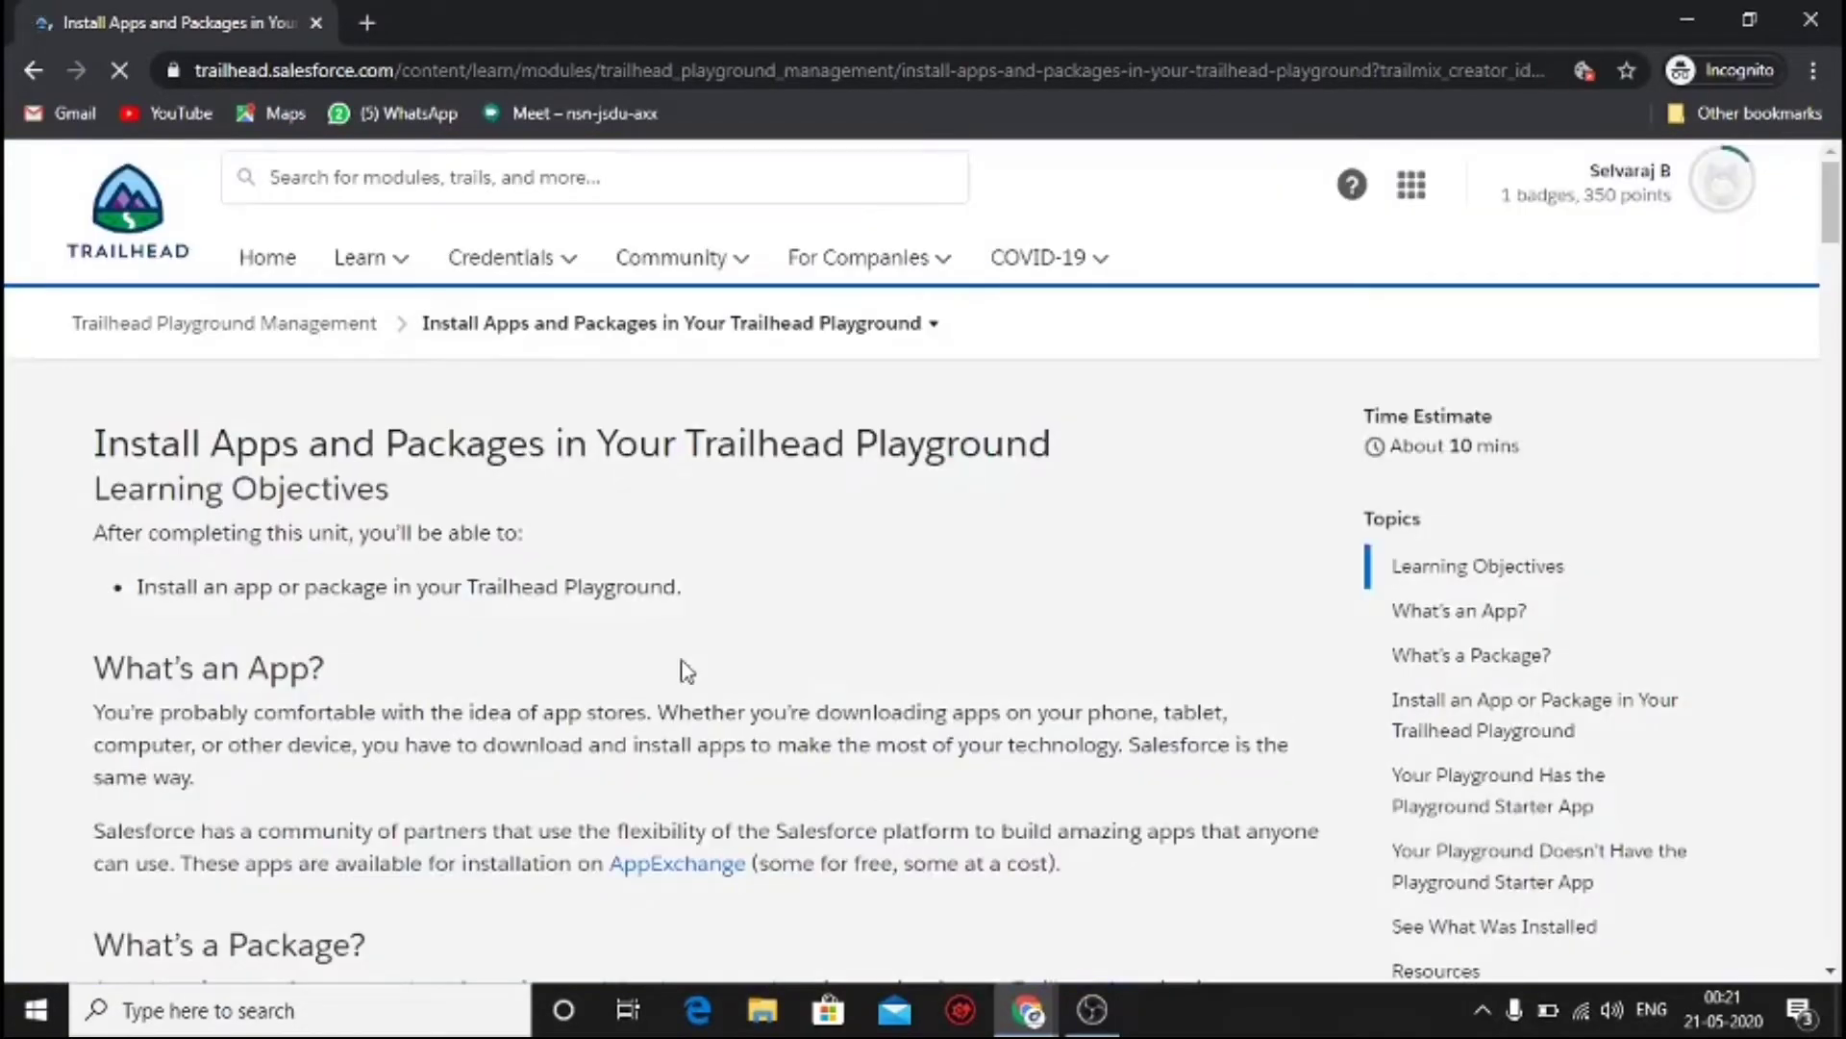
- Copy the Dashboard Pal package ID from the challenge and launch My Trailhead Playground 1
scroll(down, 3)
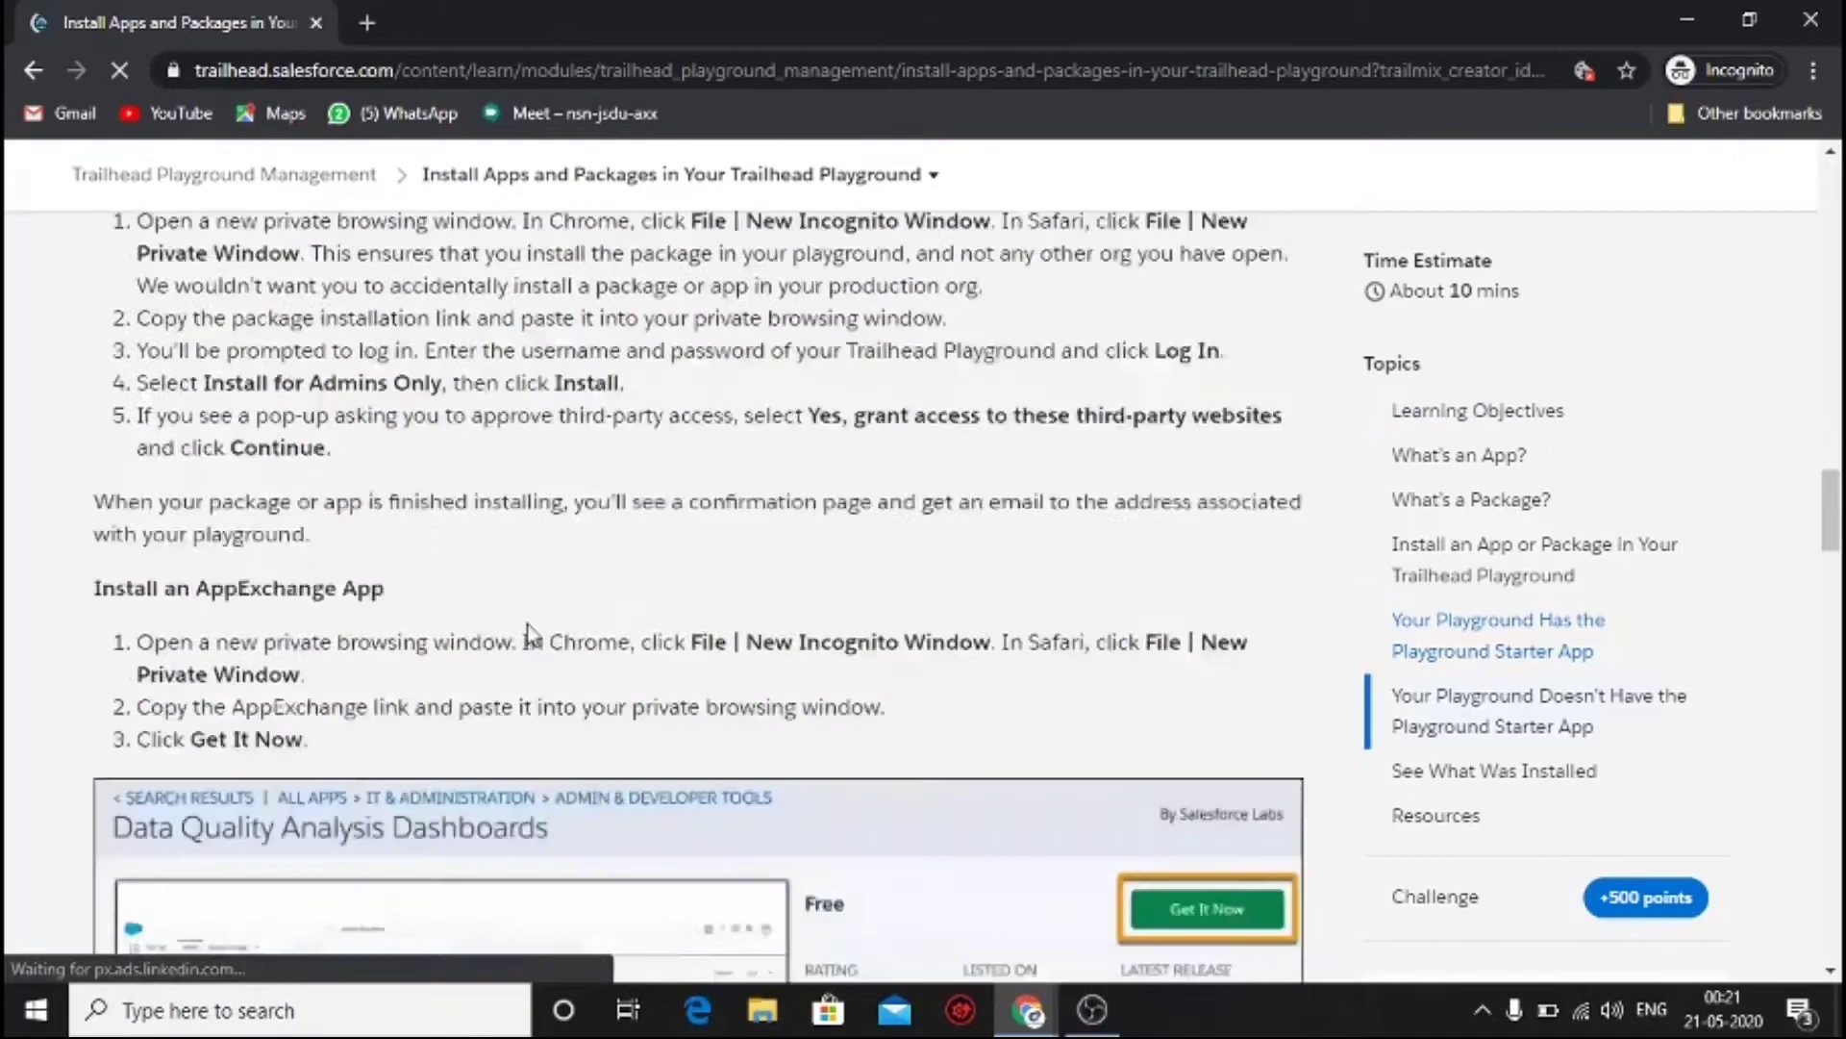
scroll(up, 3)
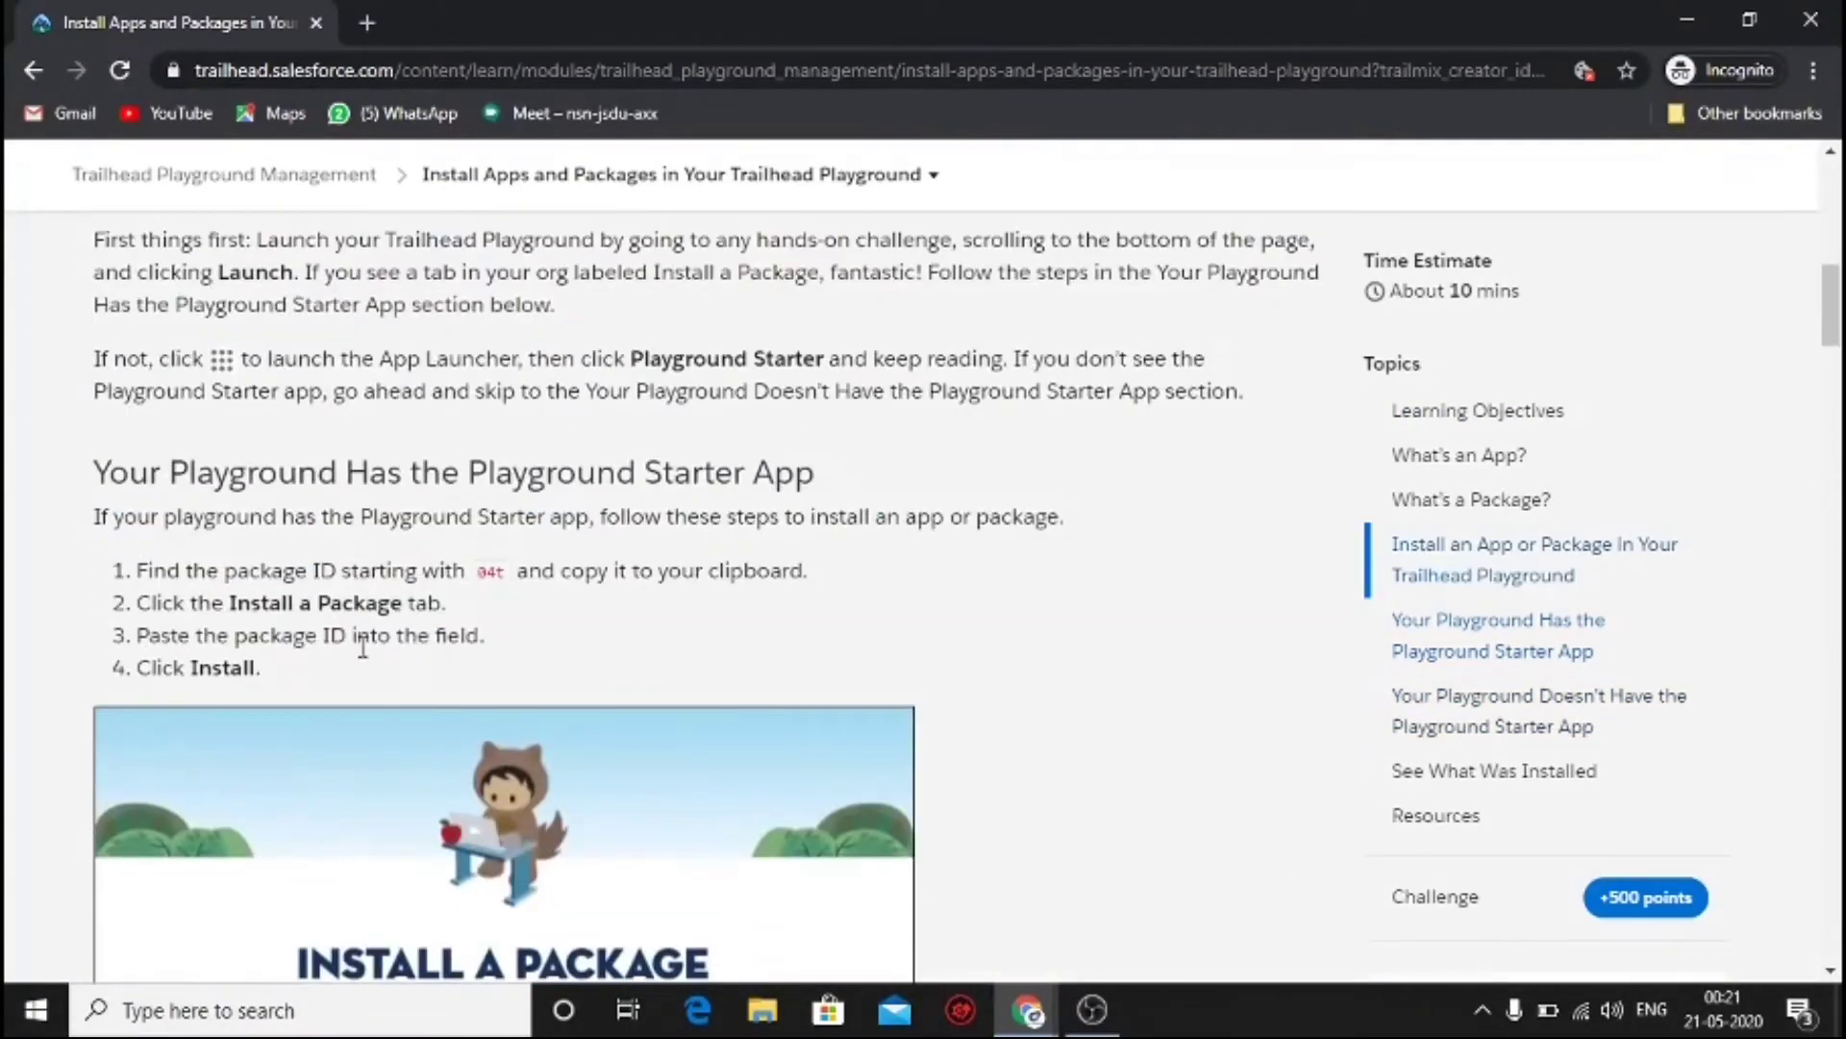
scroll(down, 3)
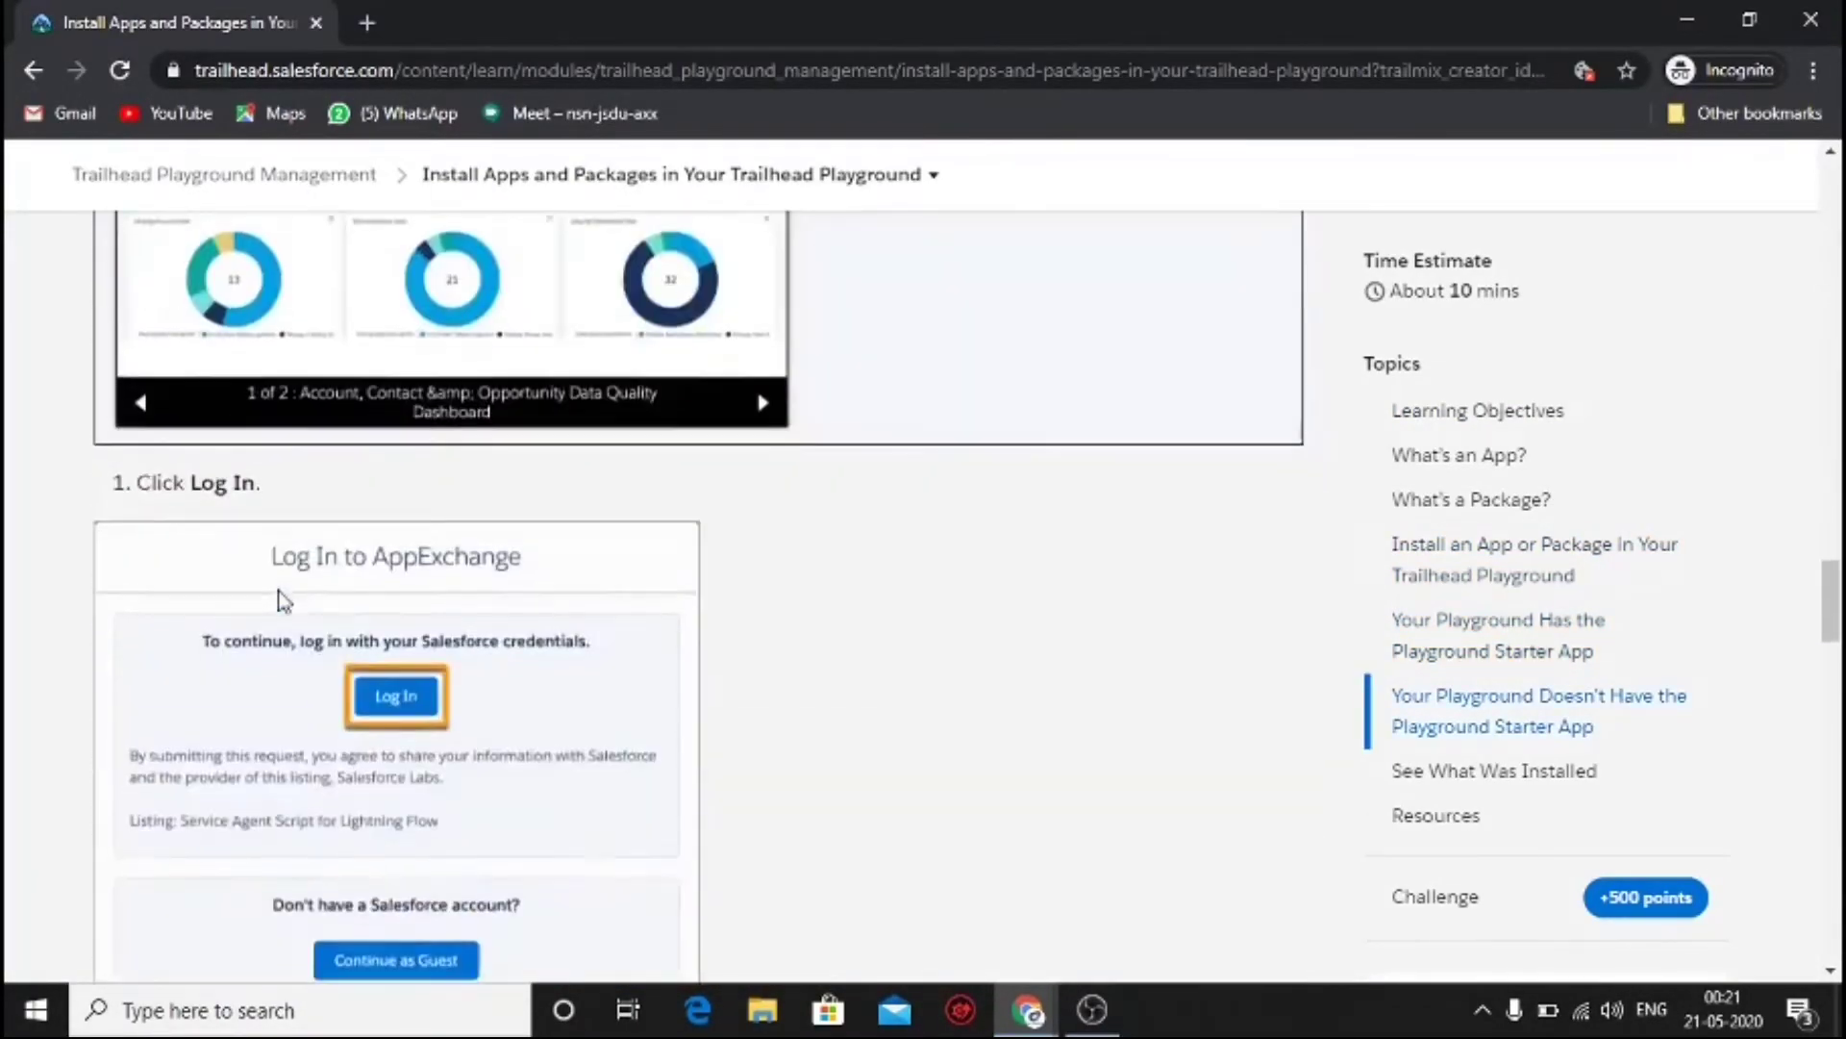
scroll(down, 3)
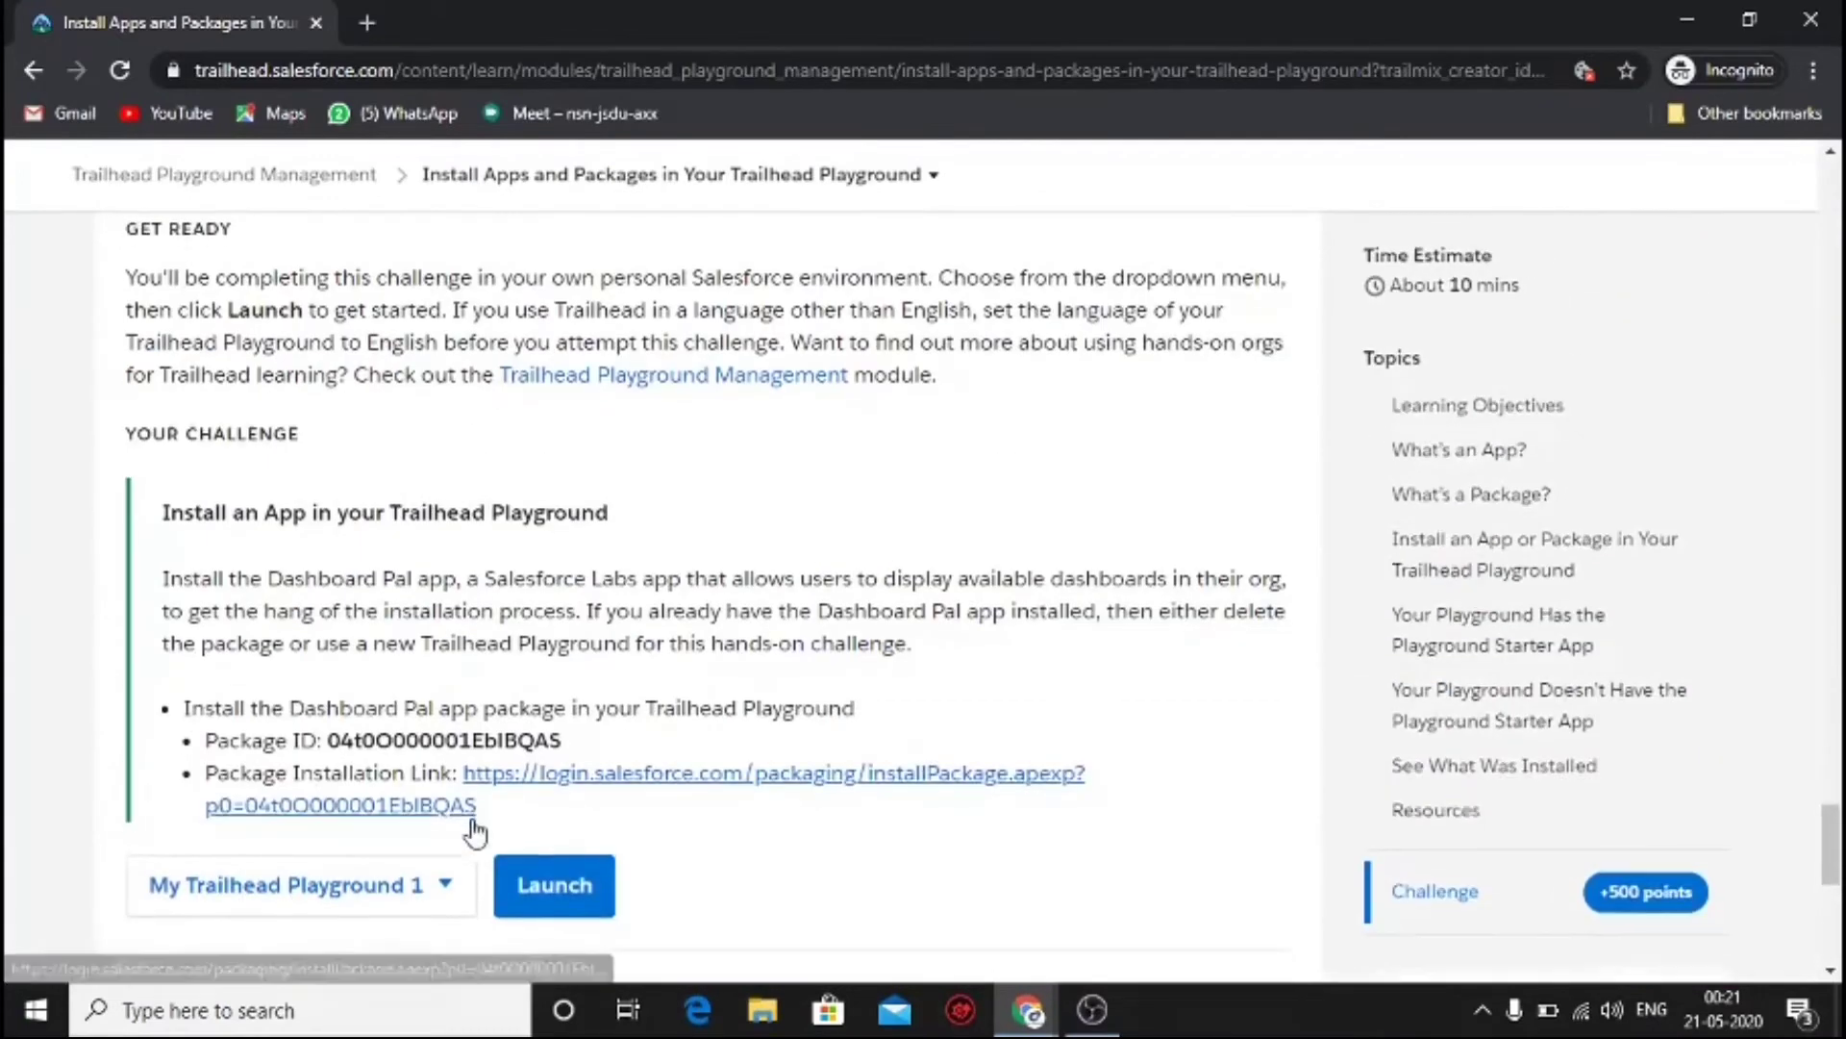
scroll(down, 3)
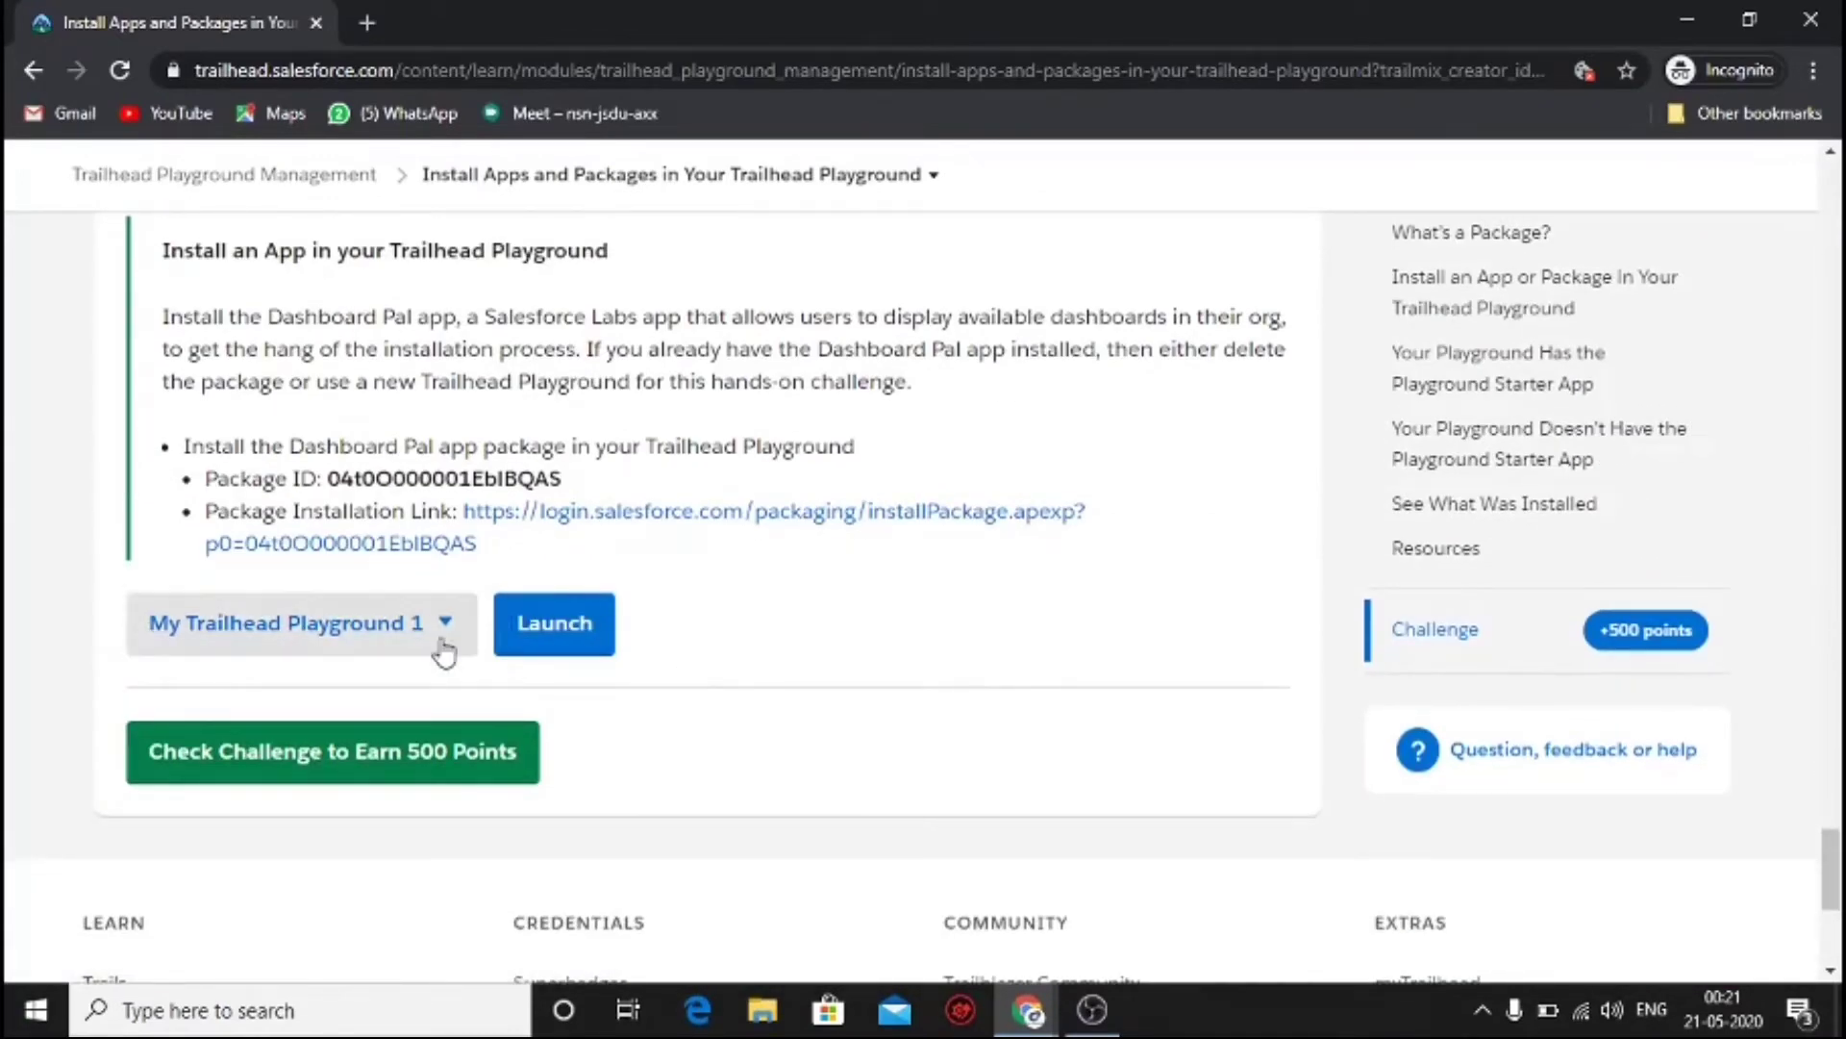
mouse_move(732, 723)
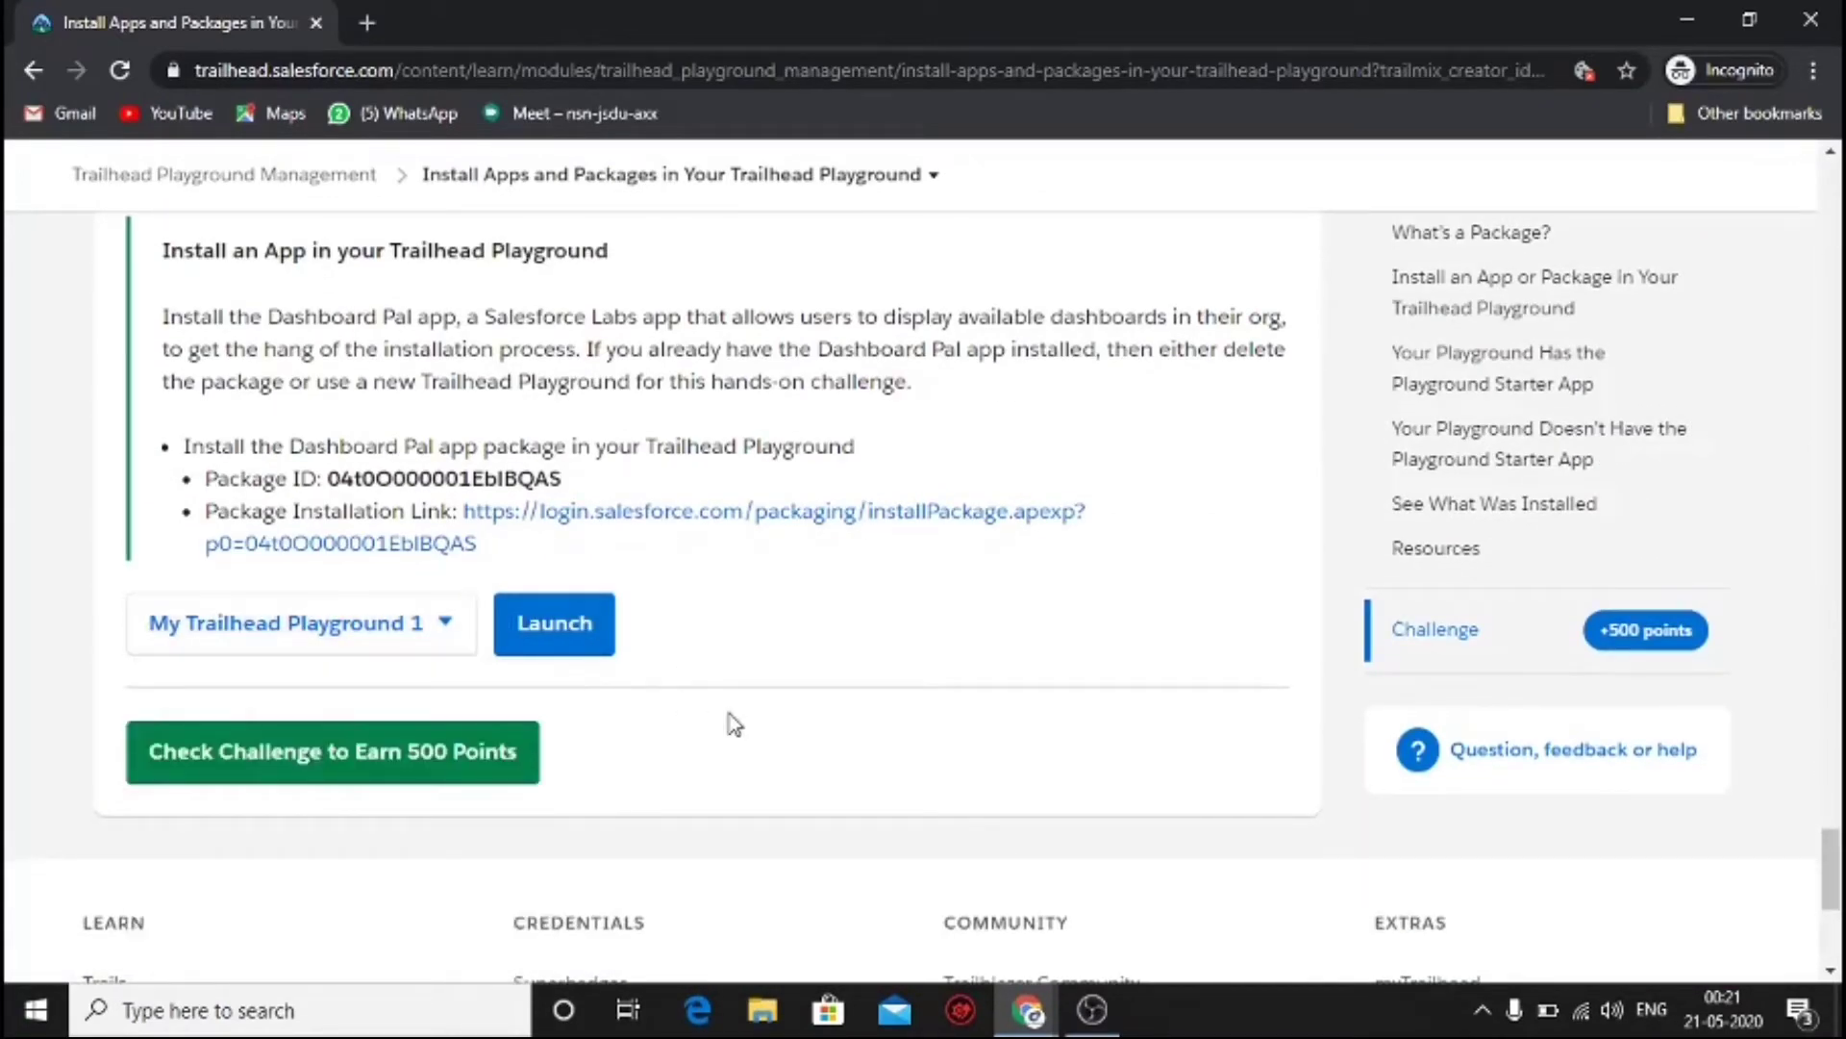
double_click(444, 479)
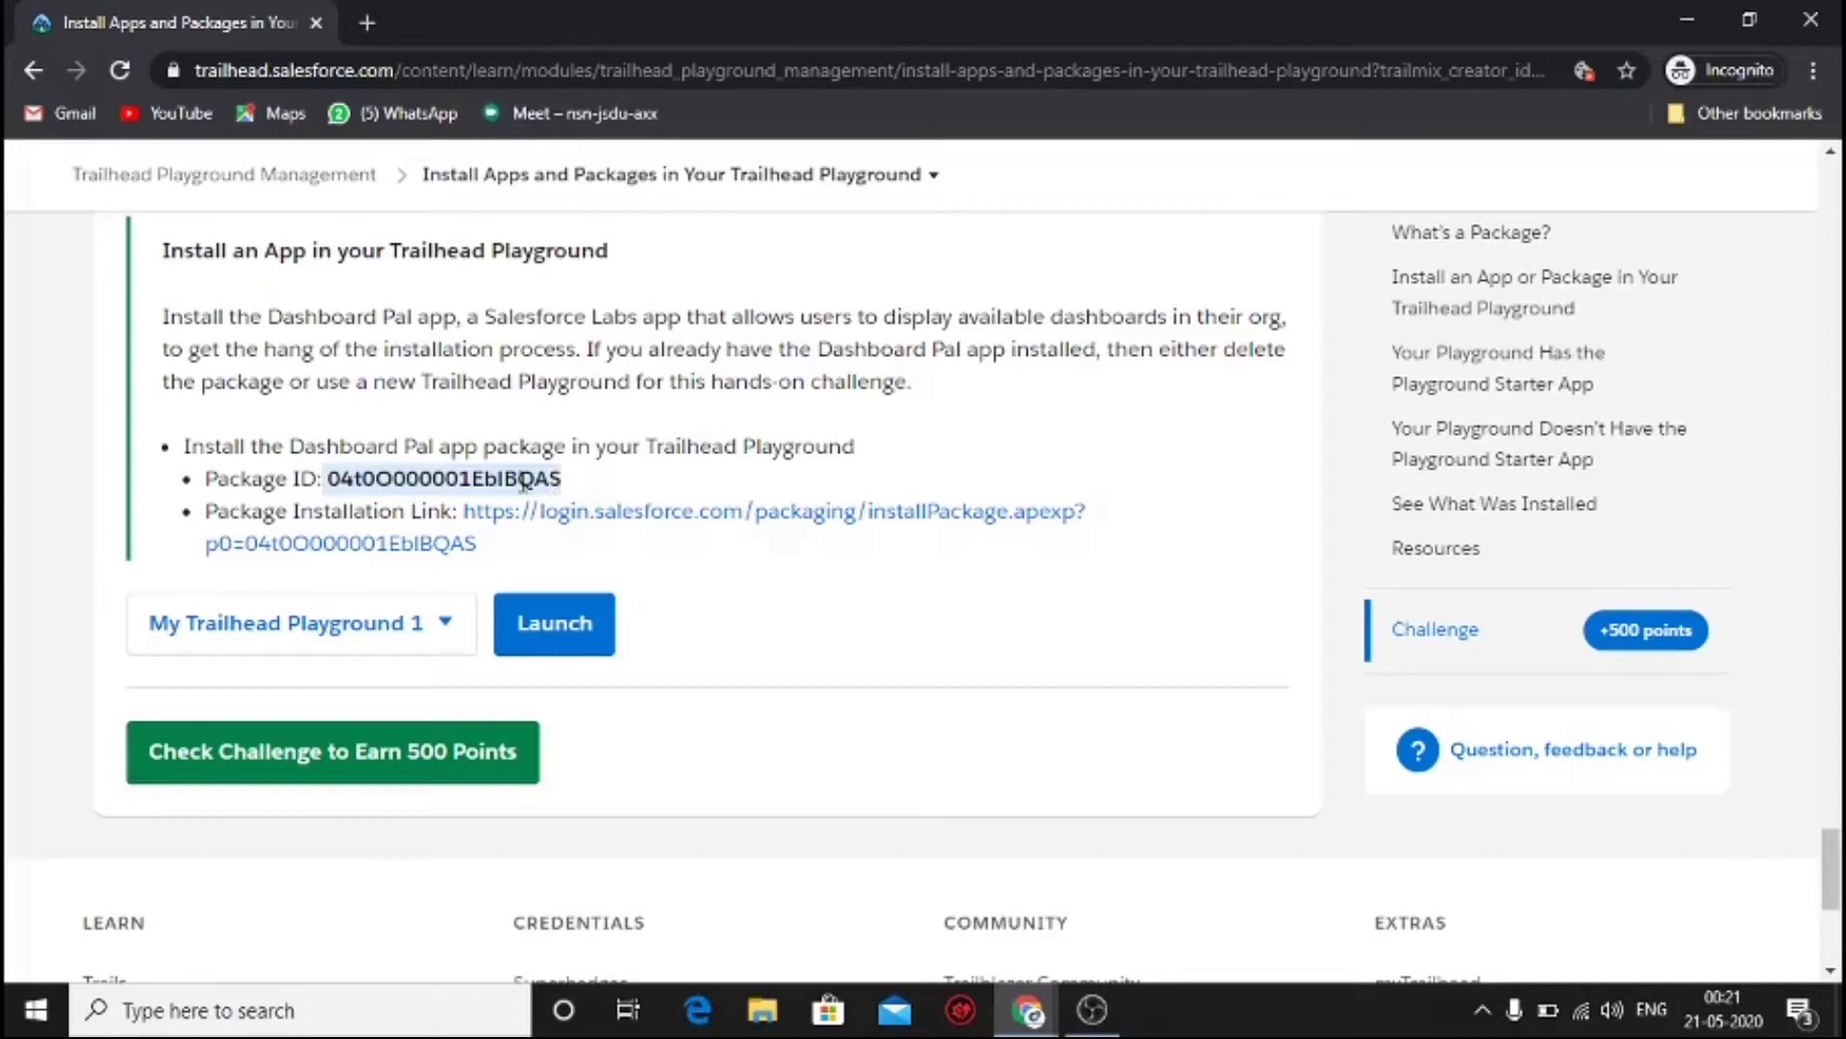
click(554, 623)
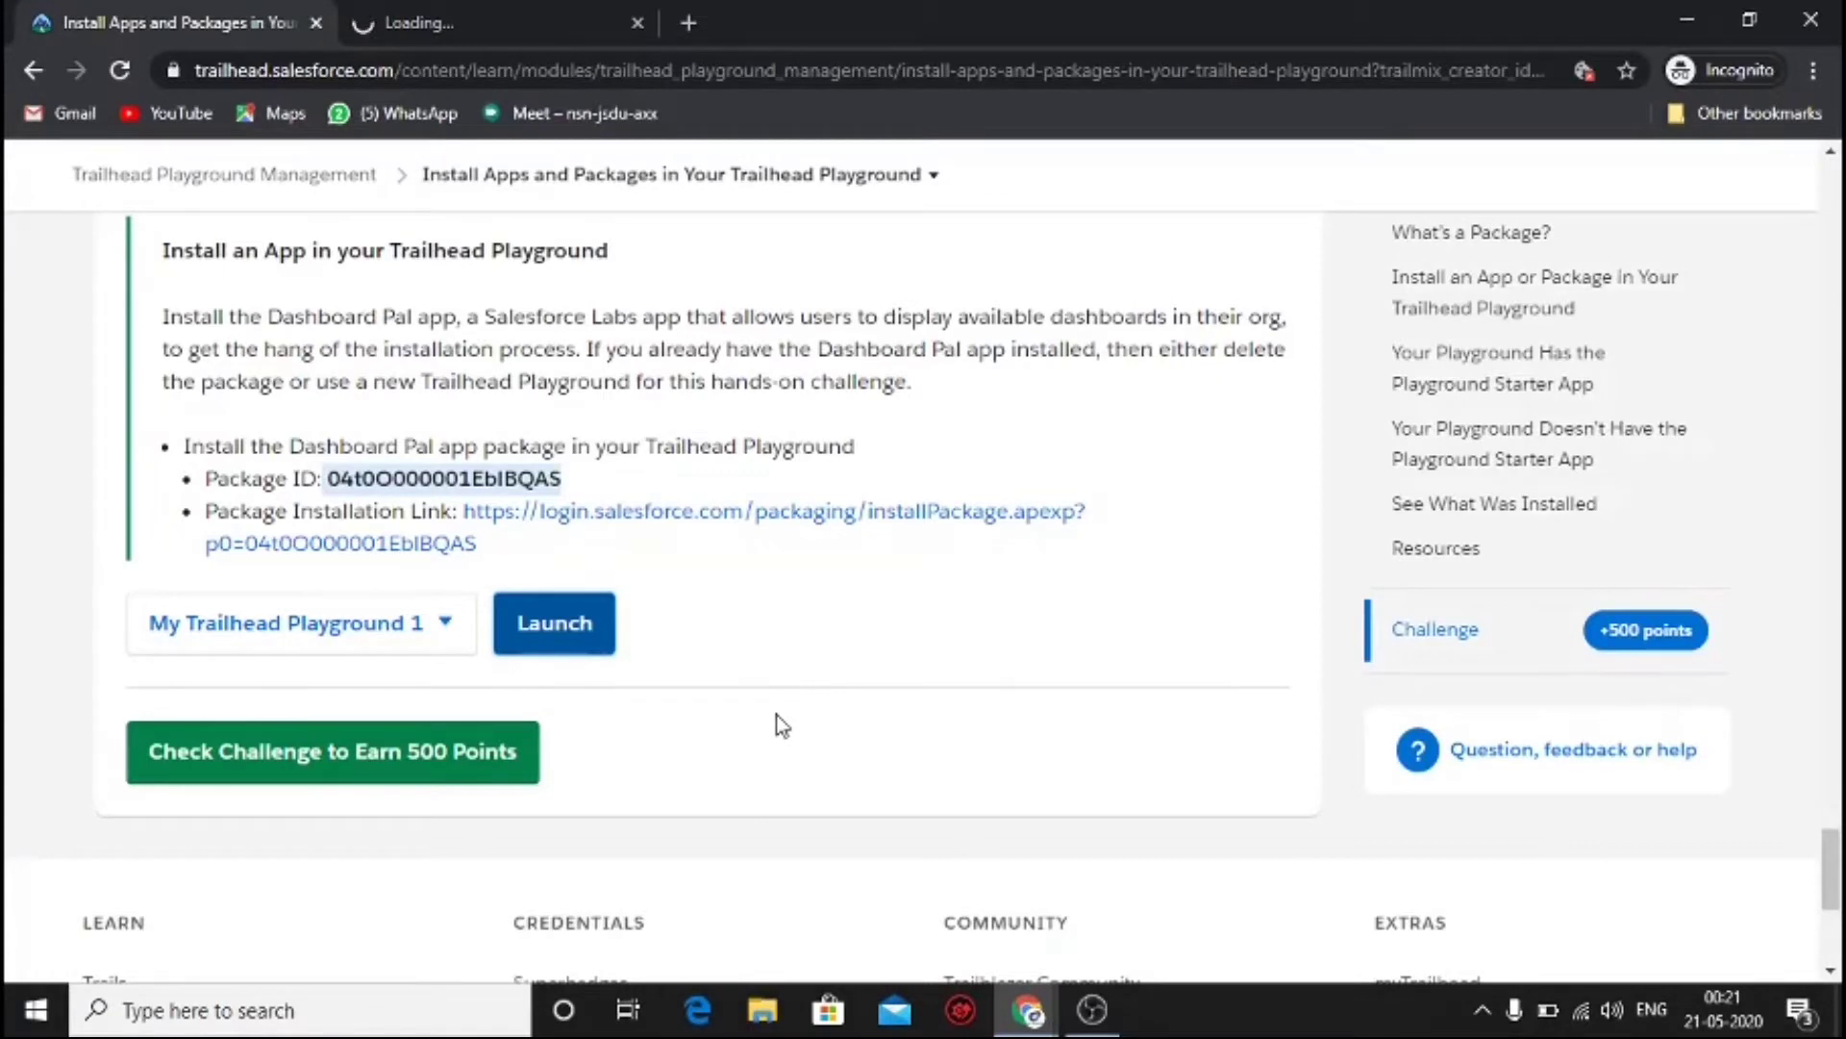
- Install the Dashboard Pal package in the playground using the copied ID
click(554, 621)
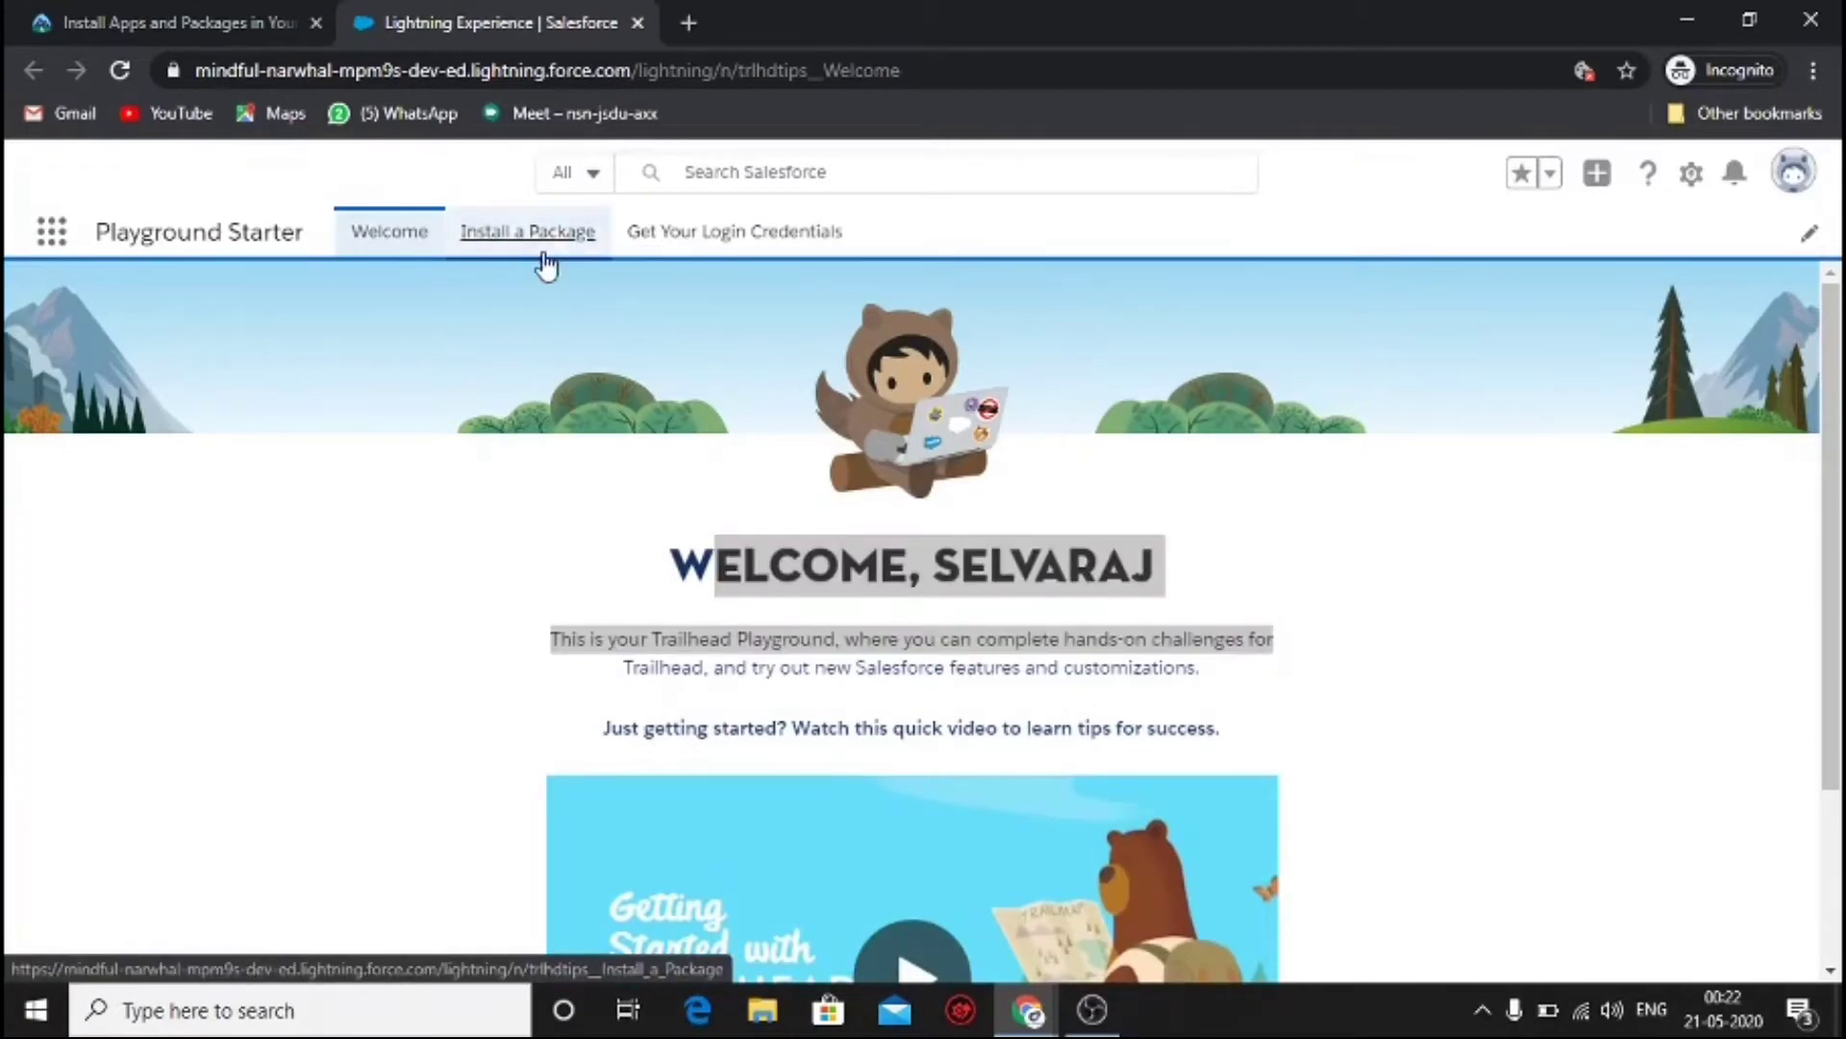
click(527, 230)
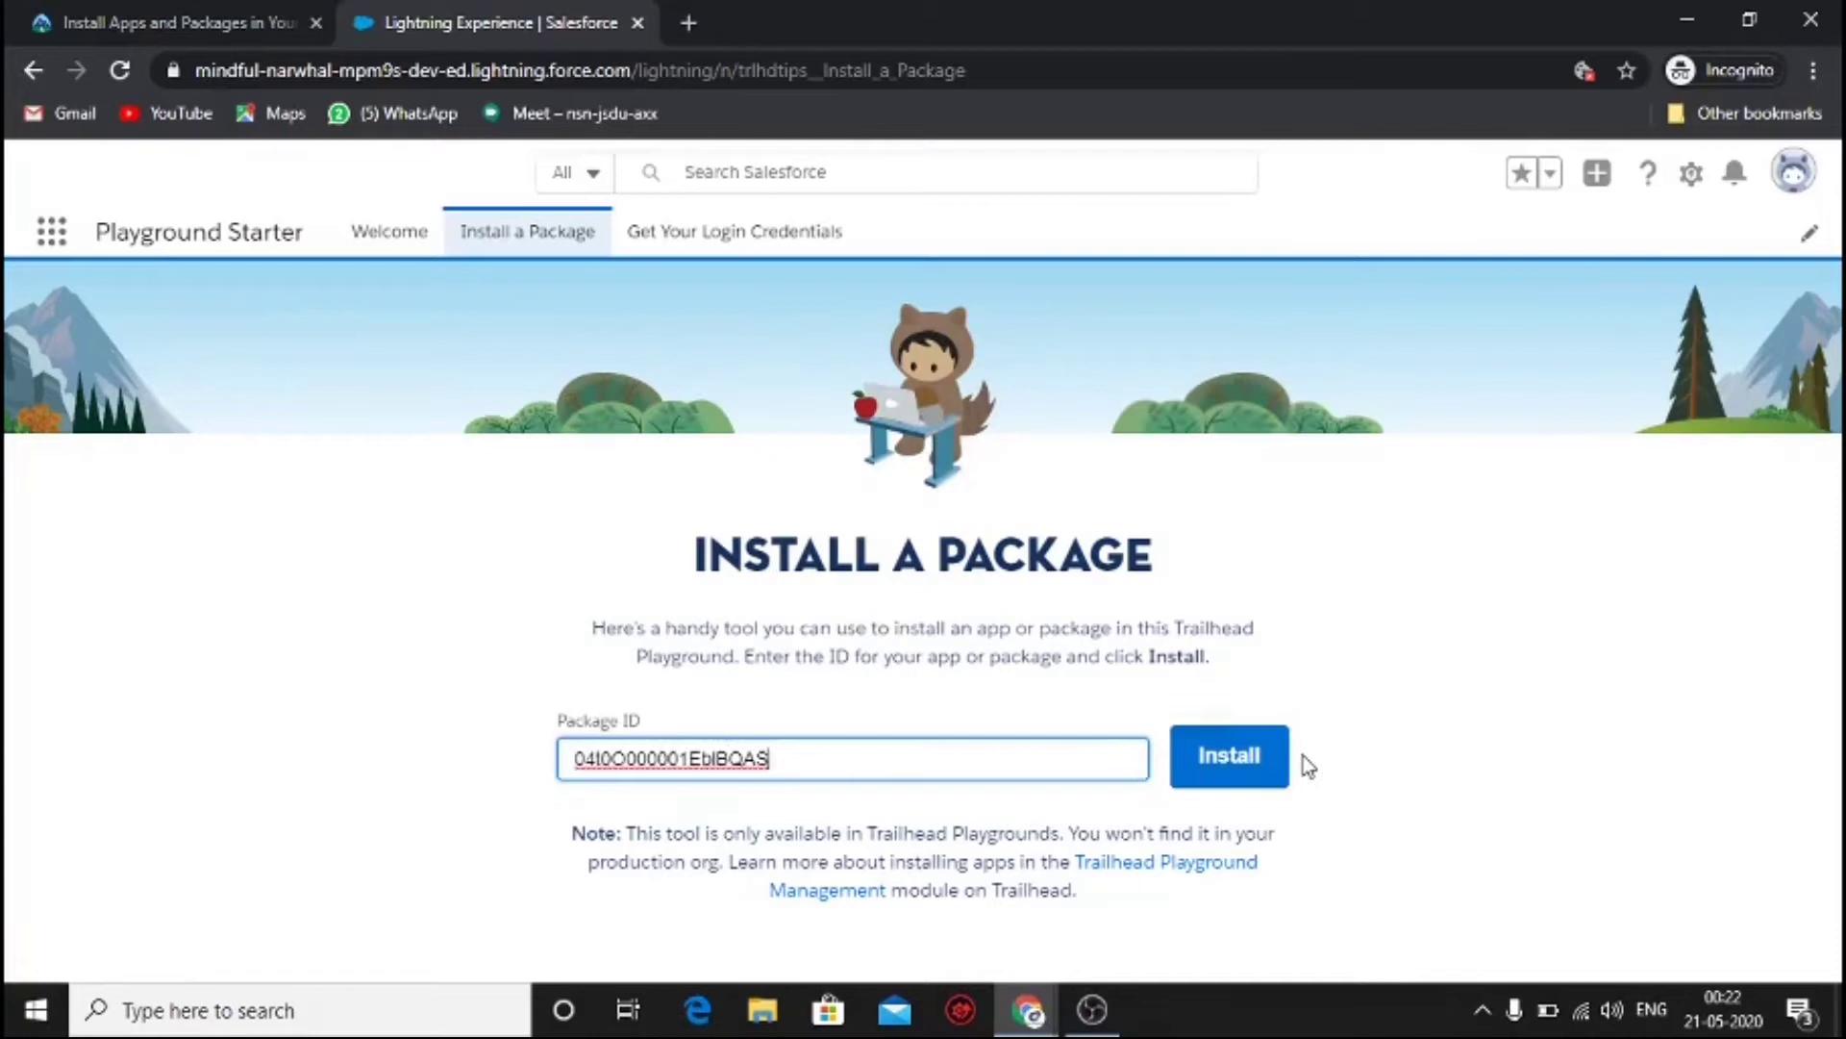
click(1227, 754)
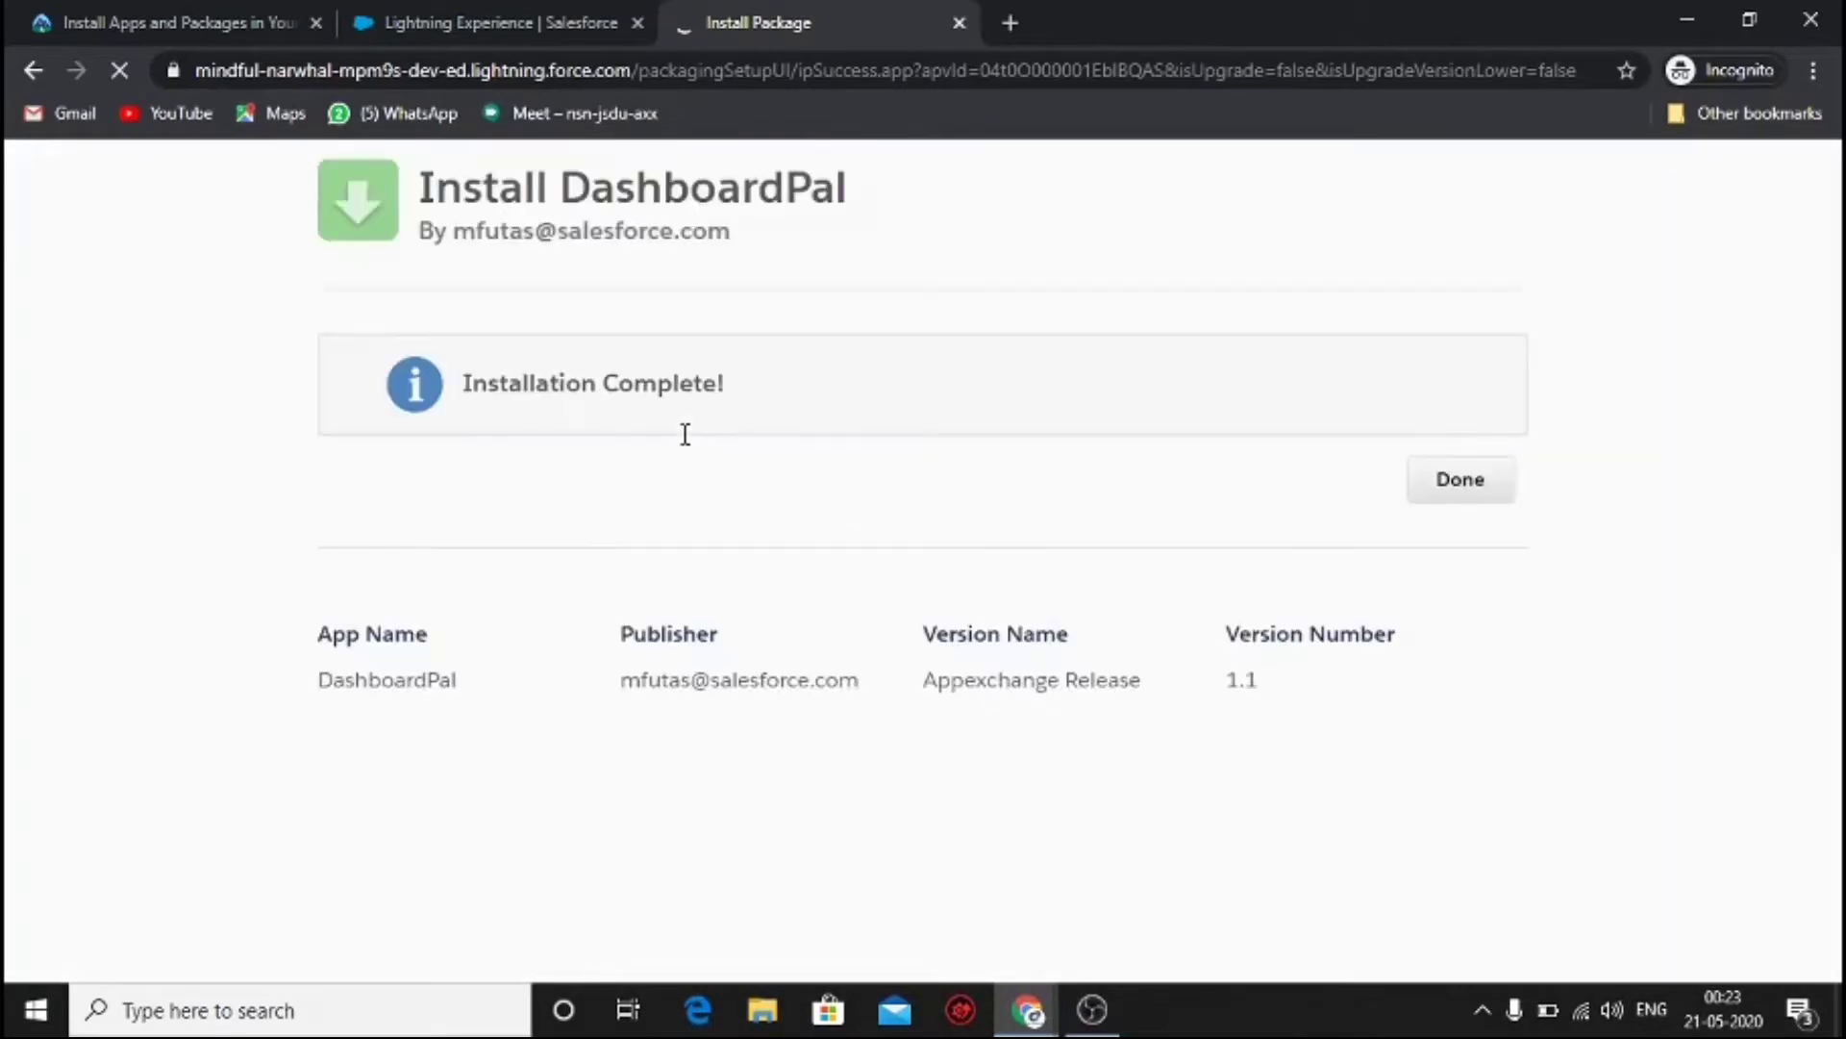
click(1459, 479)
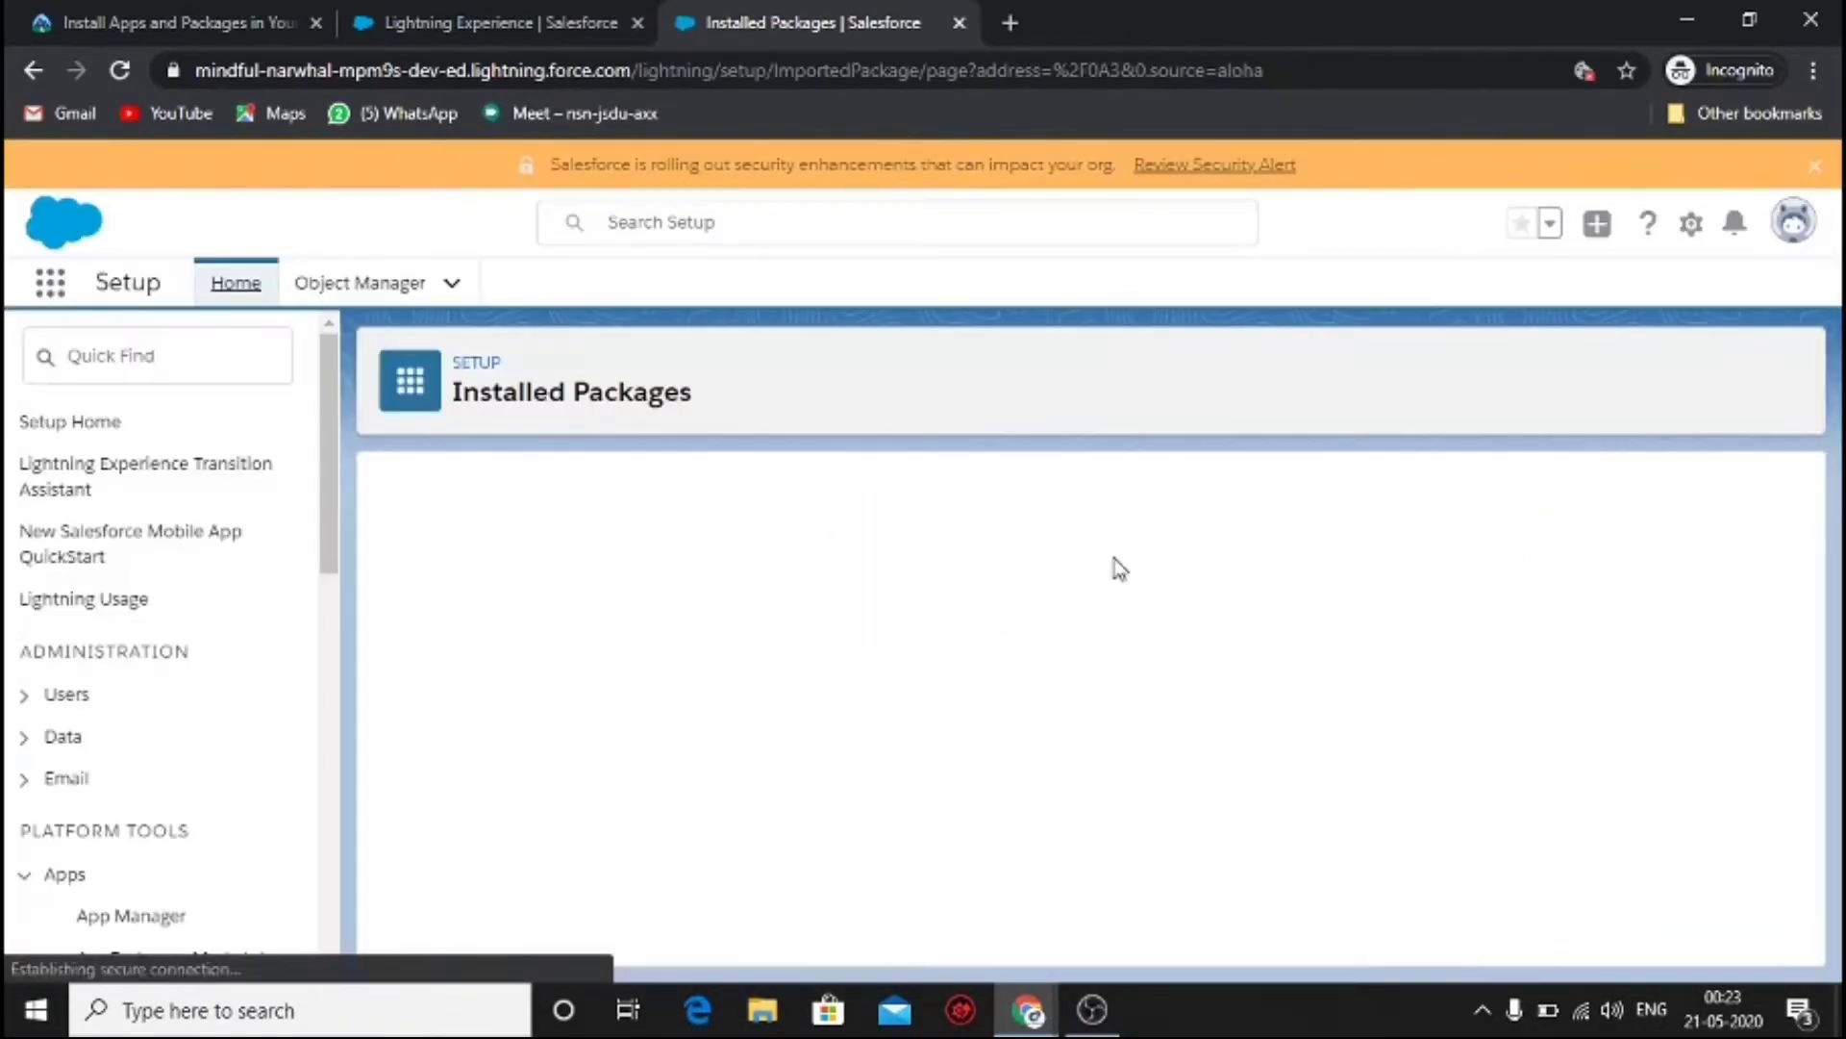
- Have Trailhead verify the install challenge, earn the badge, and continue to the next module
click(171, 23)
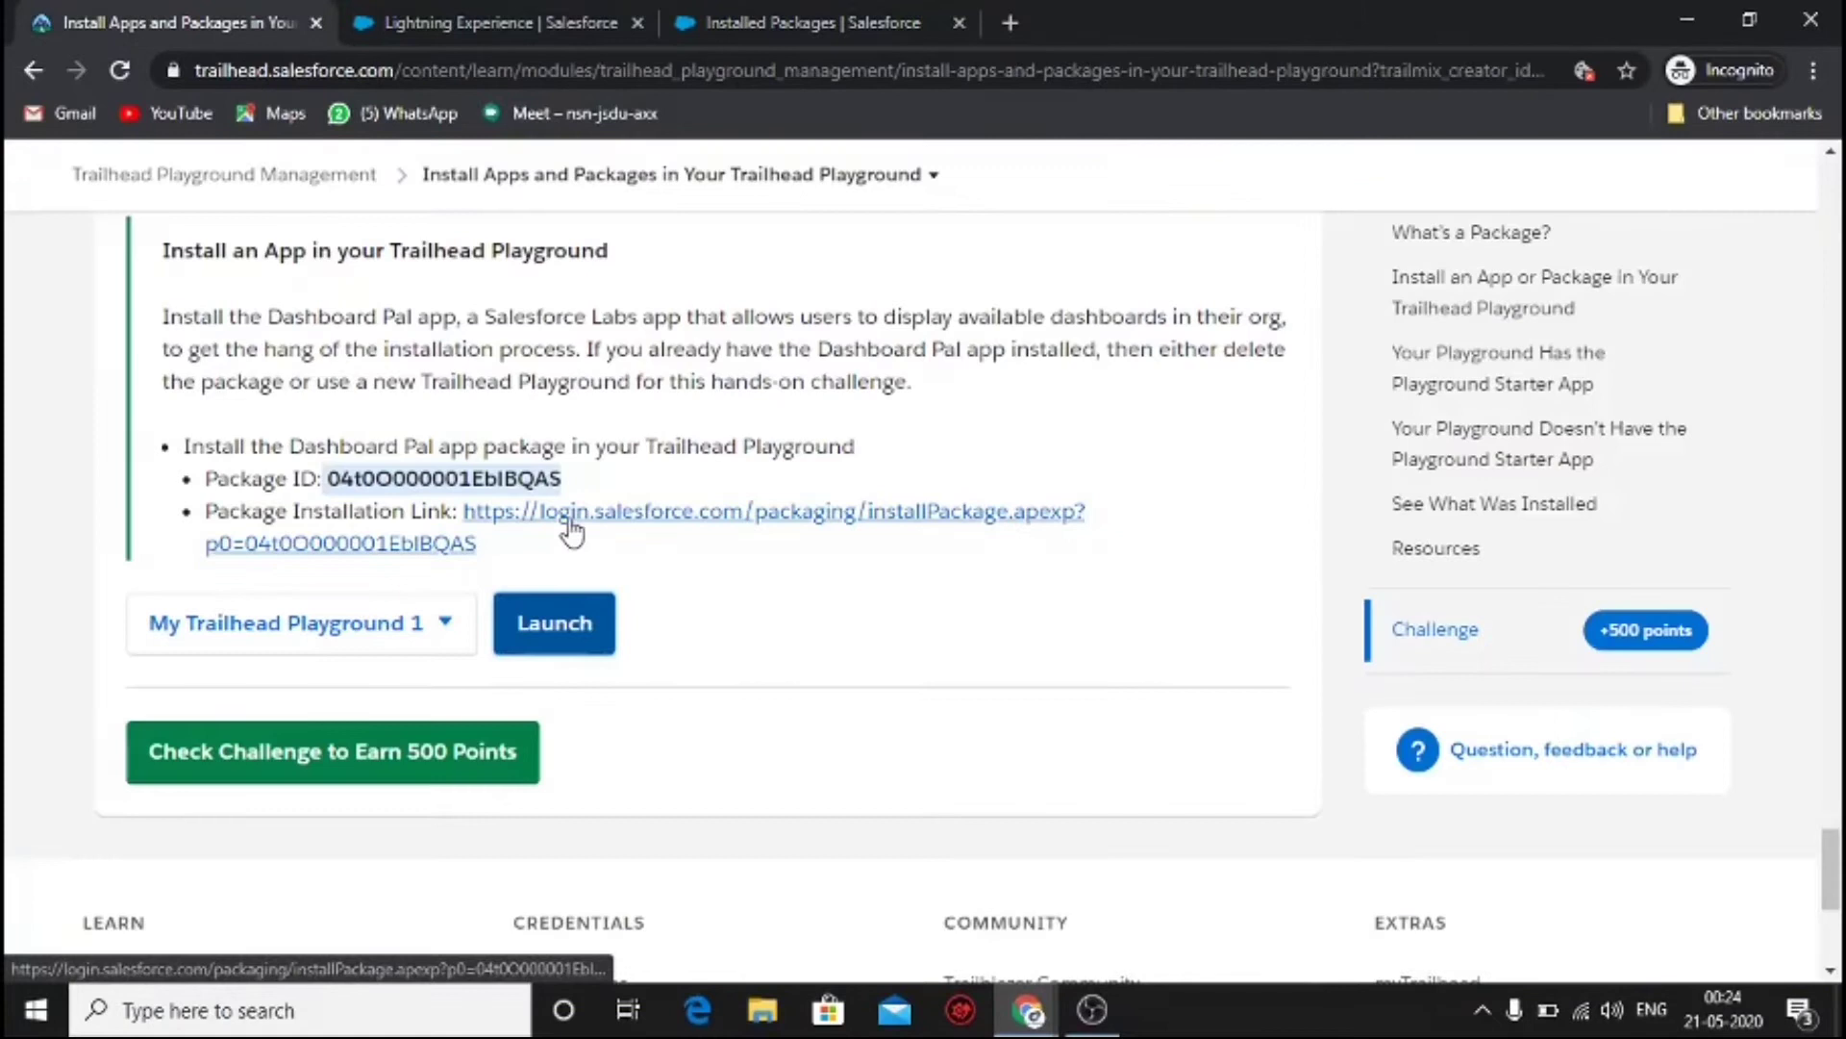
click(332, 752)
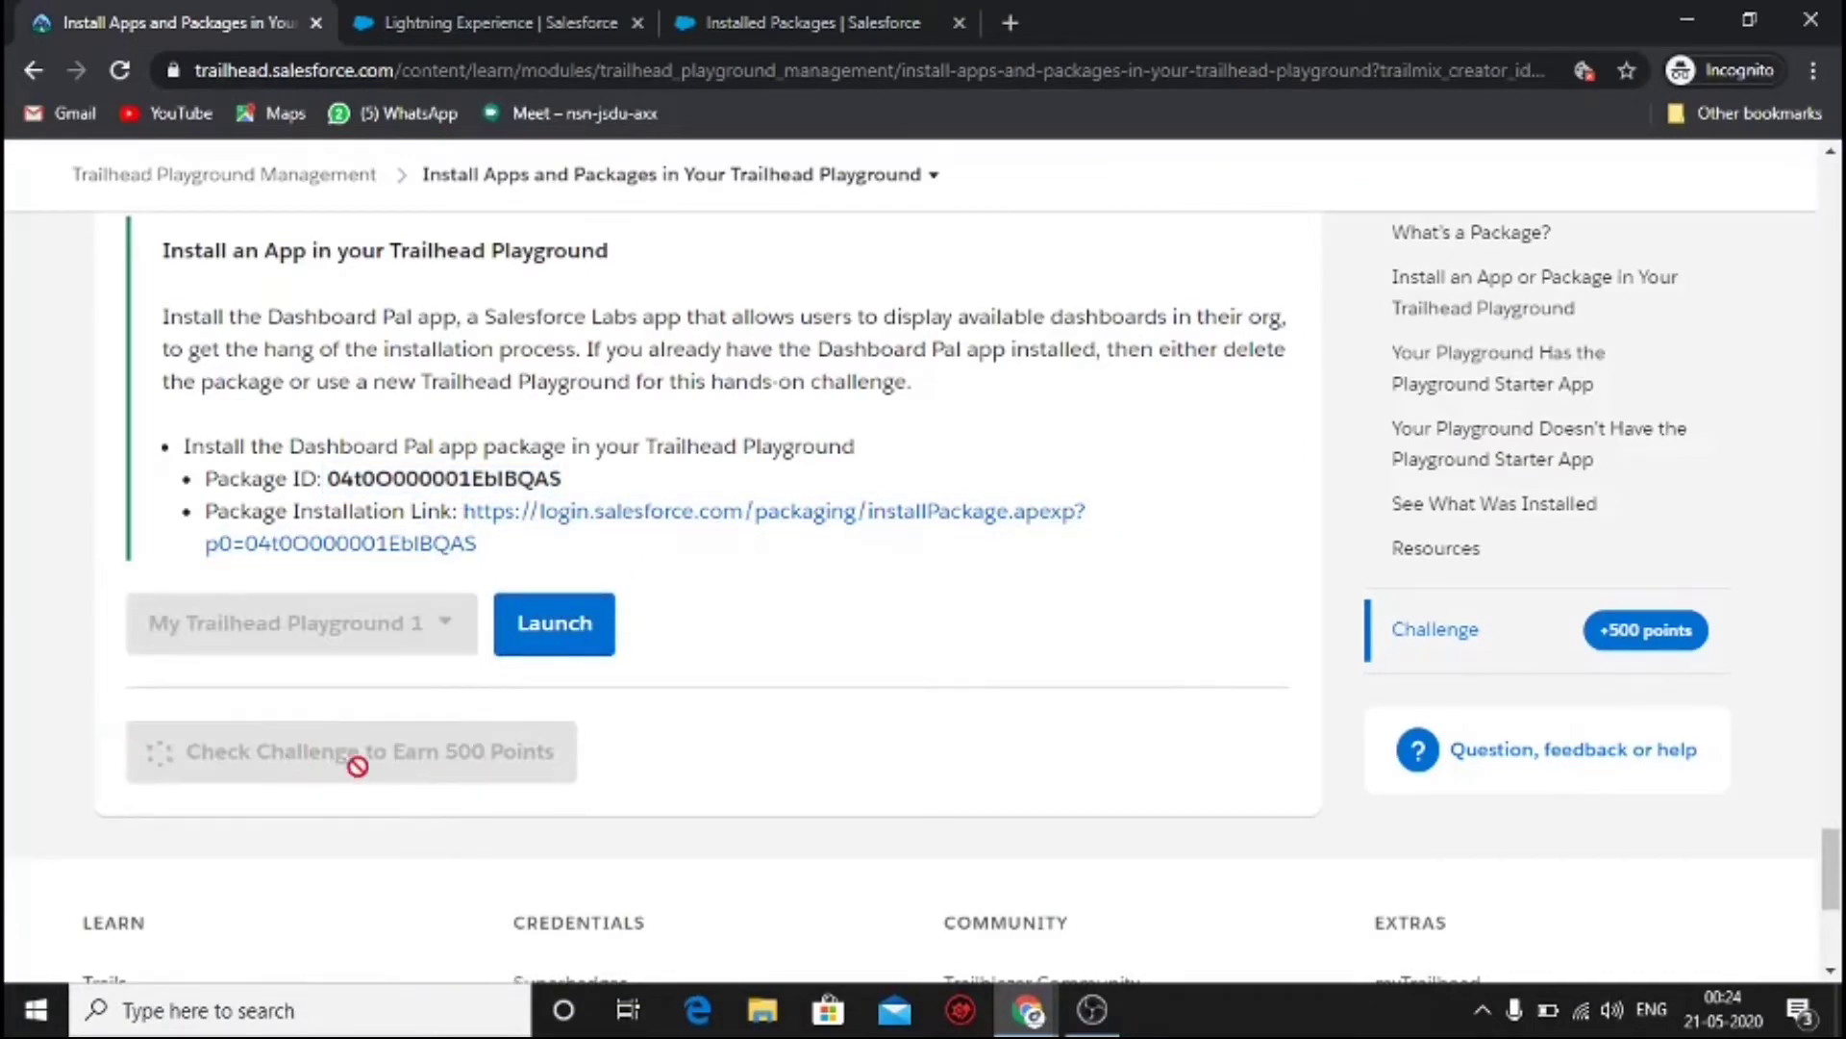
mouse_move(460, 744)
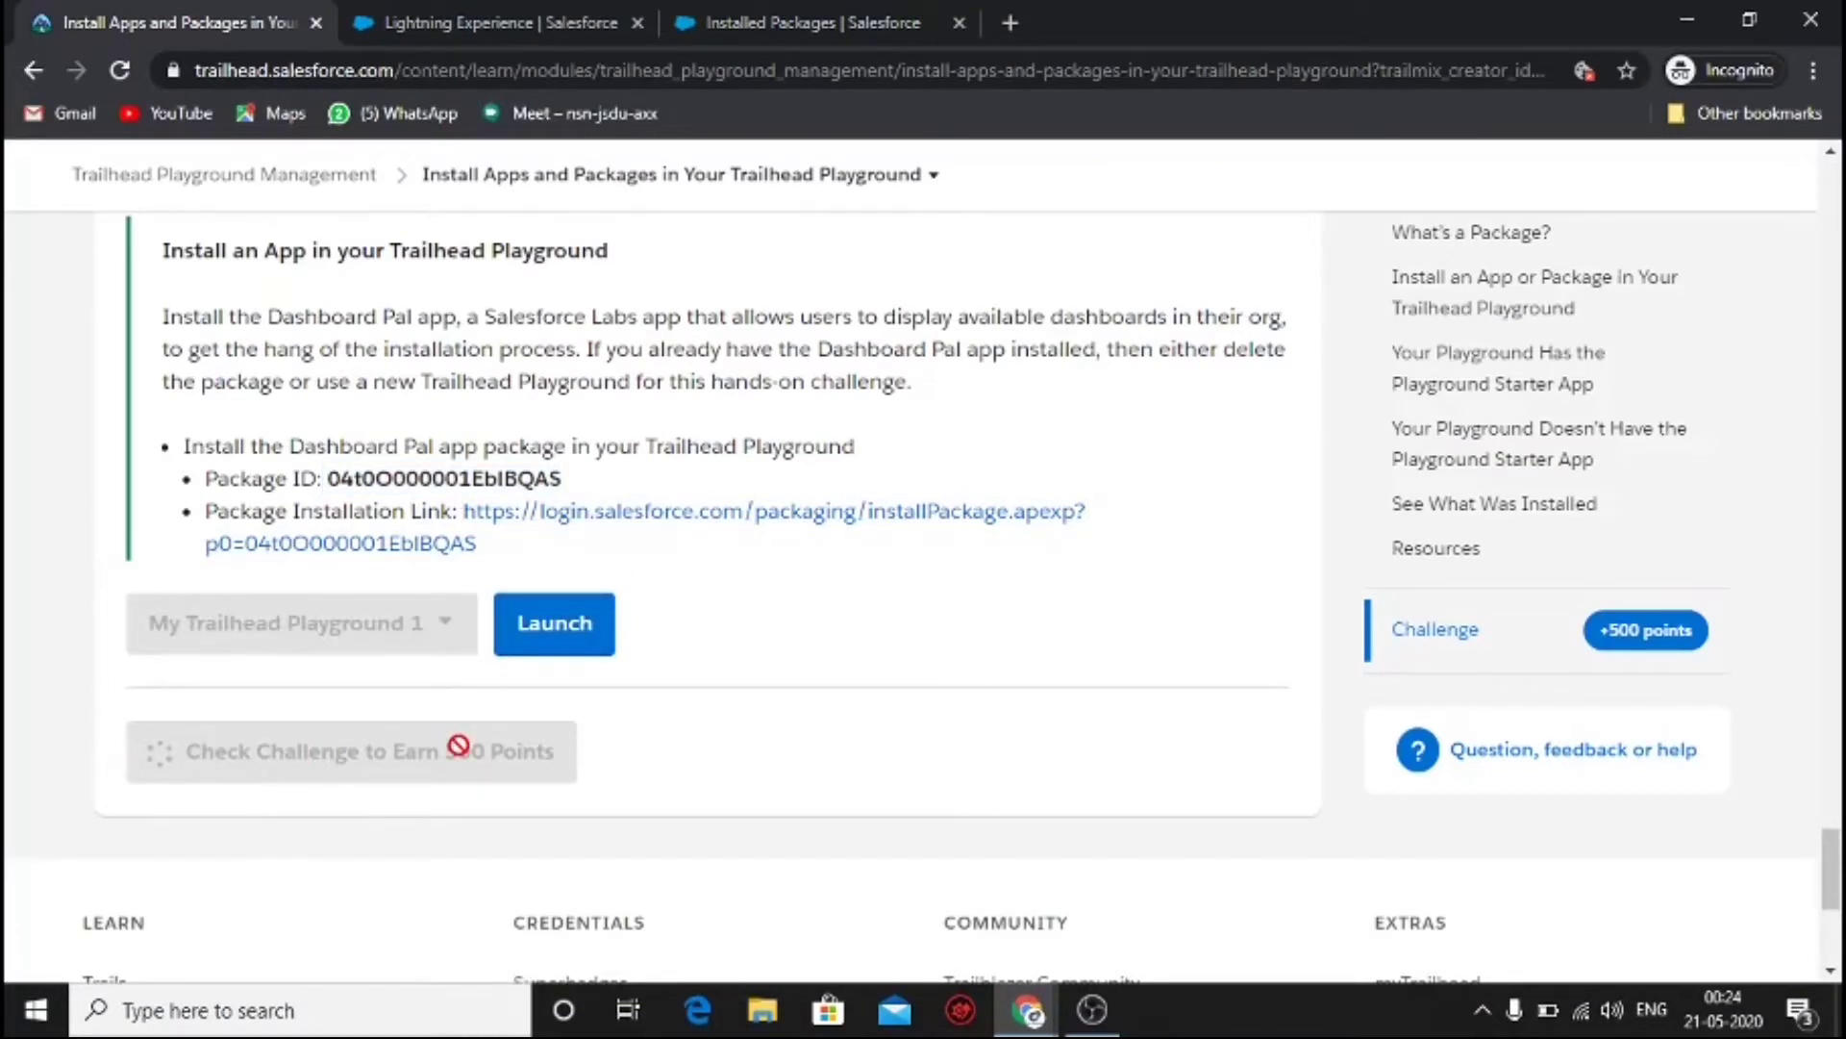
click(350, 750)
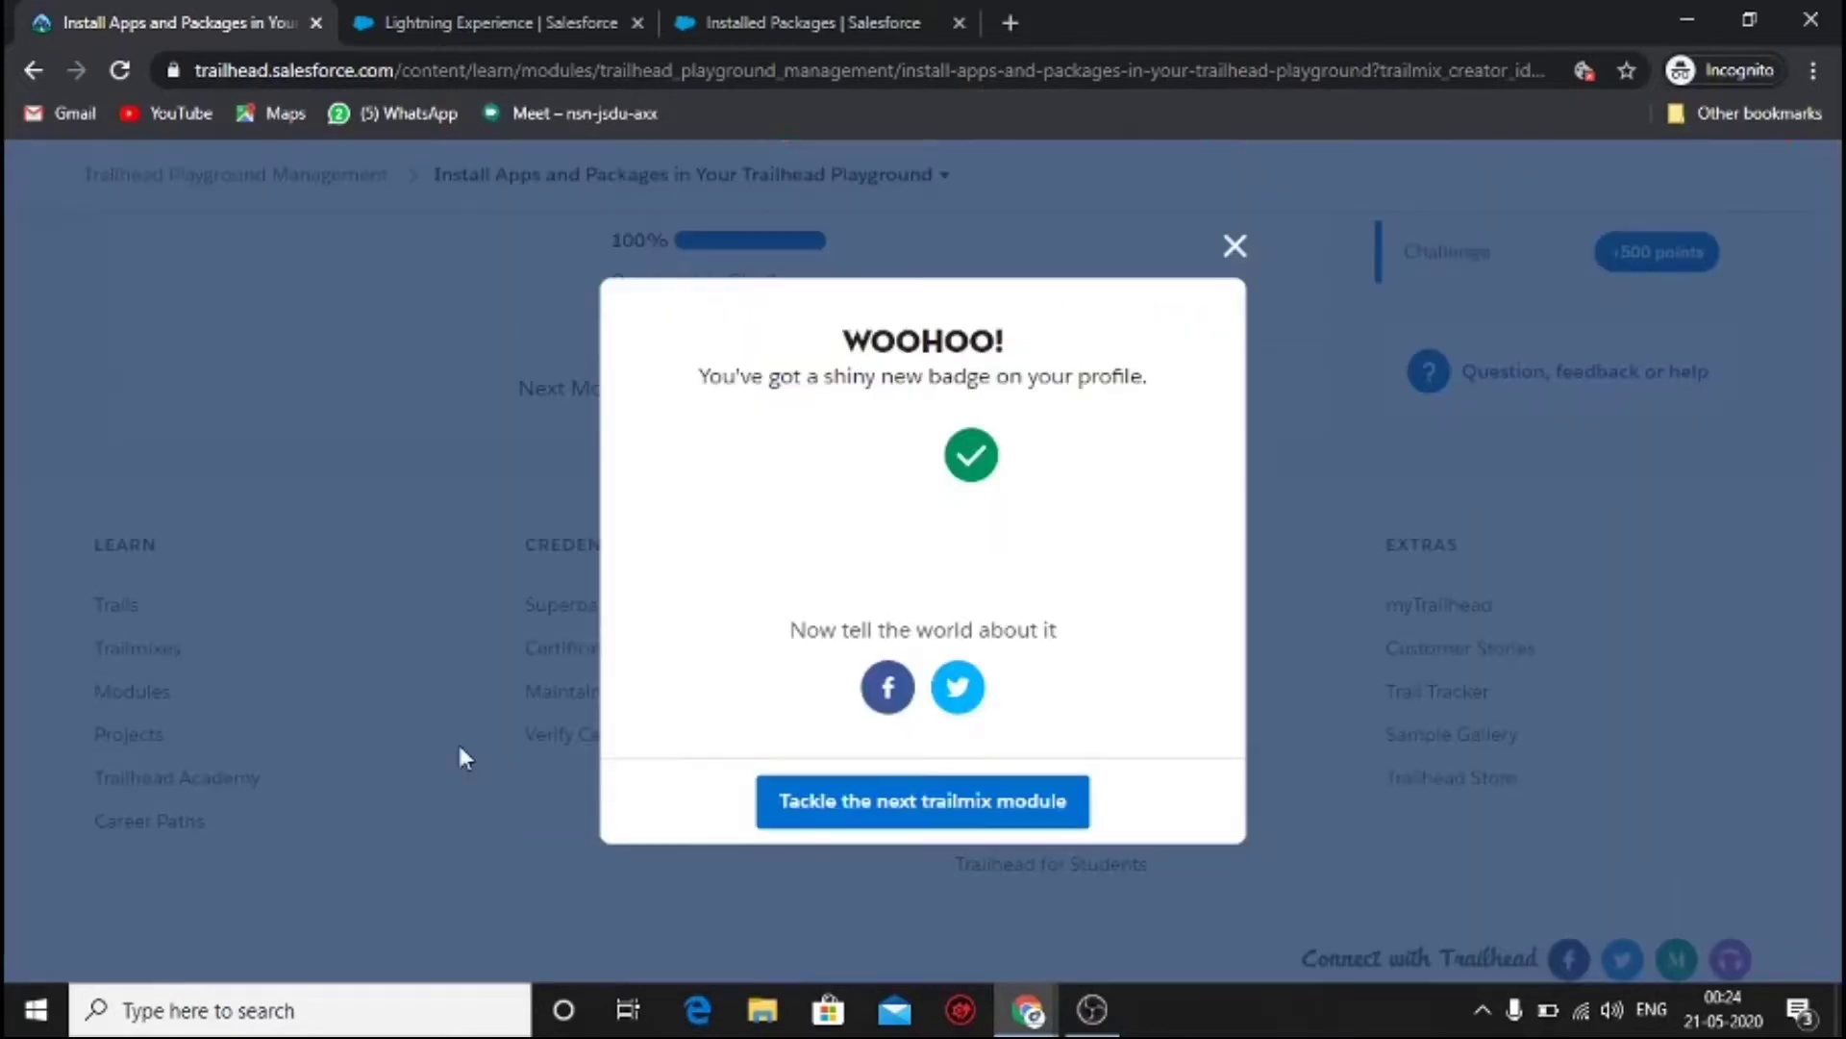
click(922, 800)
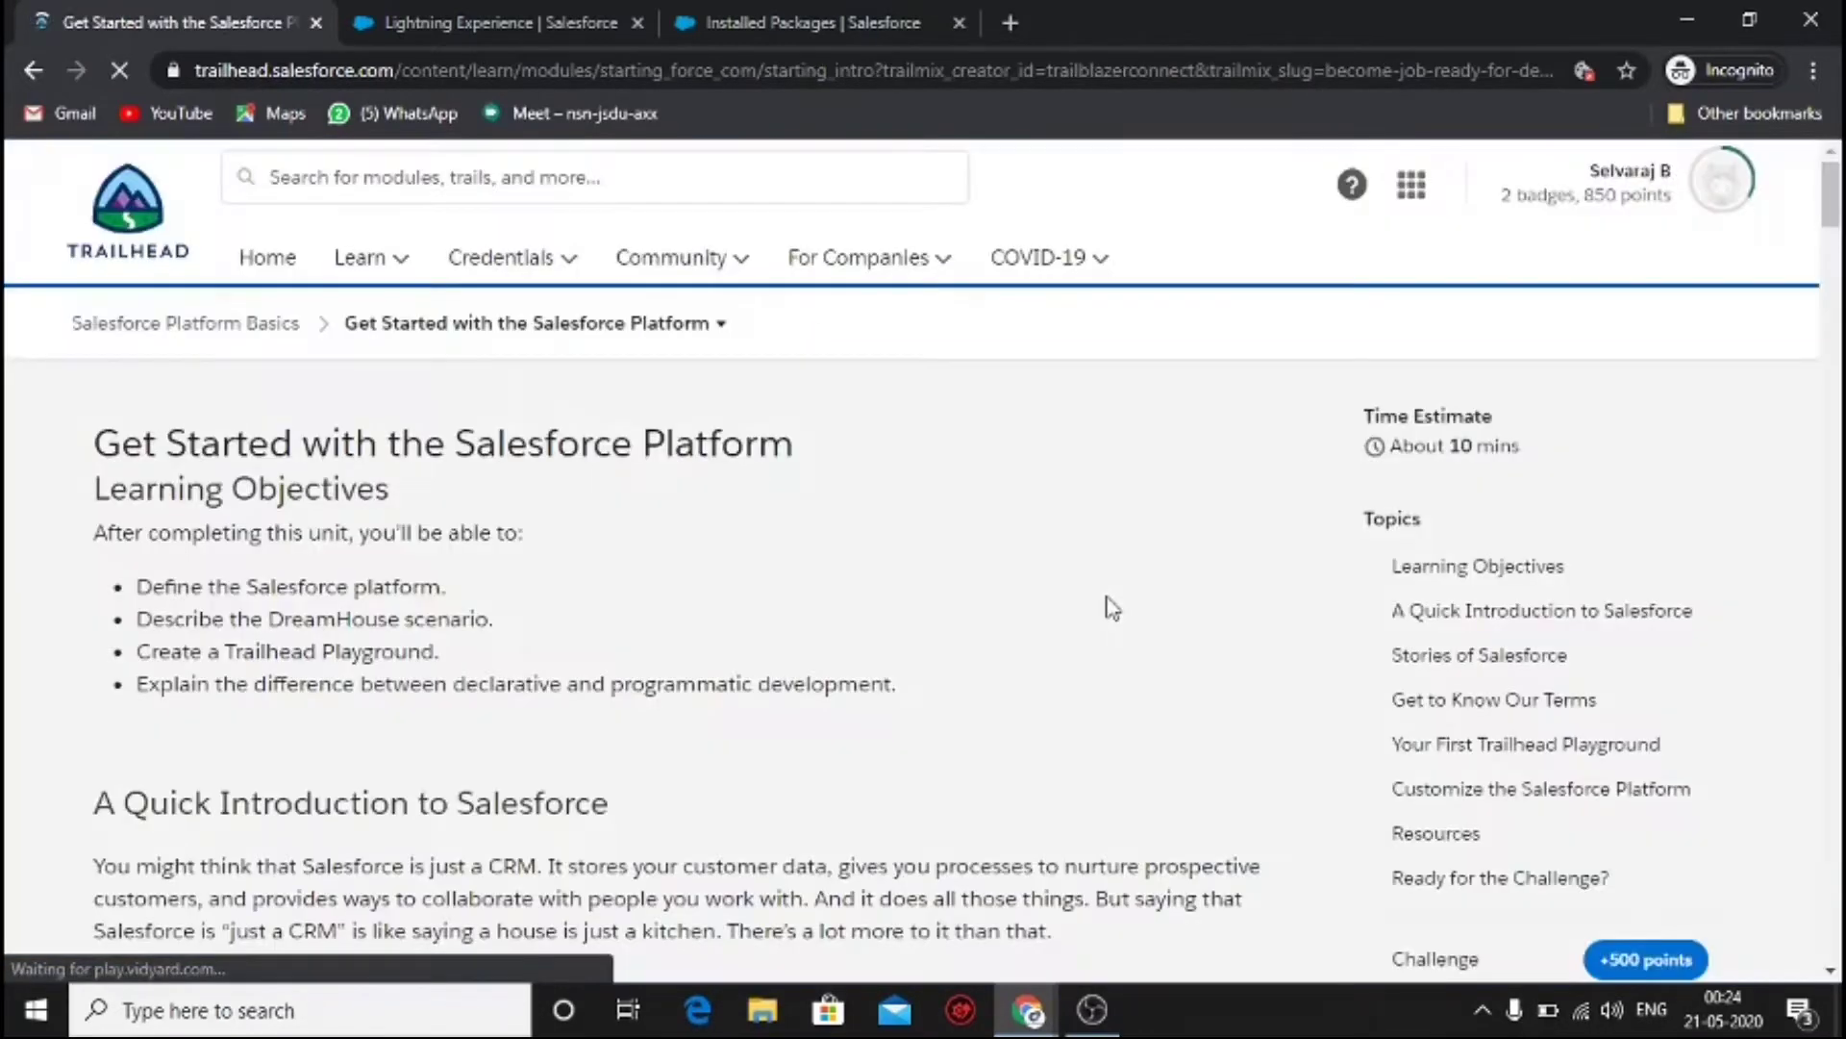
- Return to the playground's Playground Starter welcome page
scroll(down, 3)
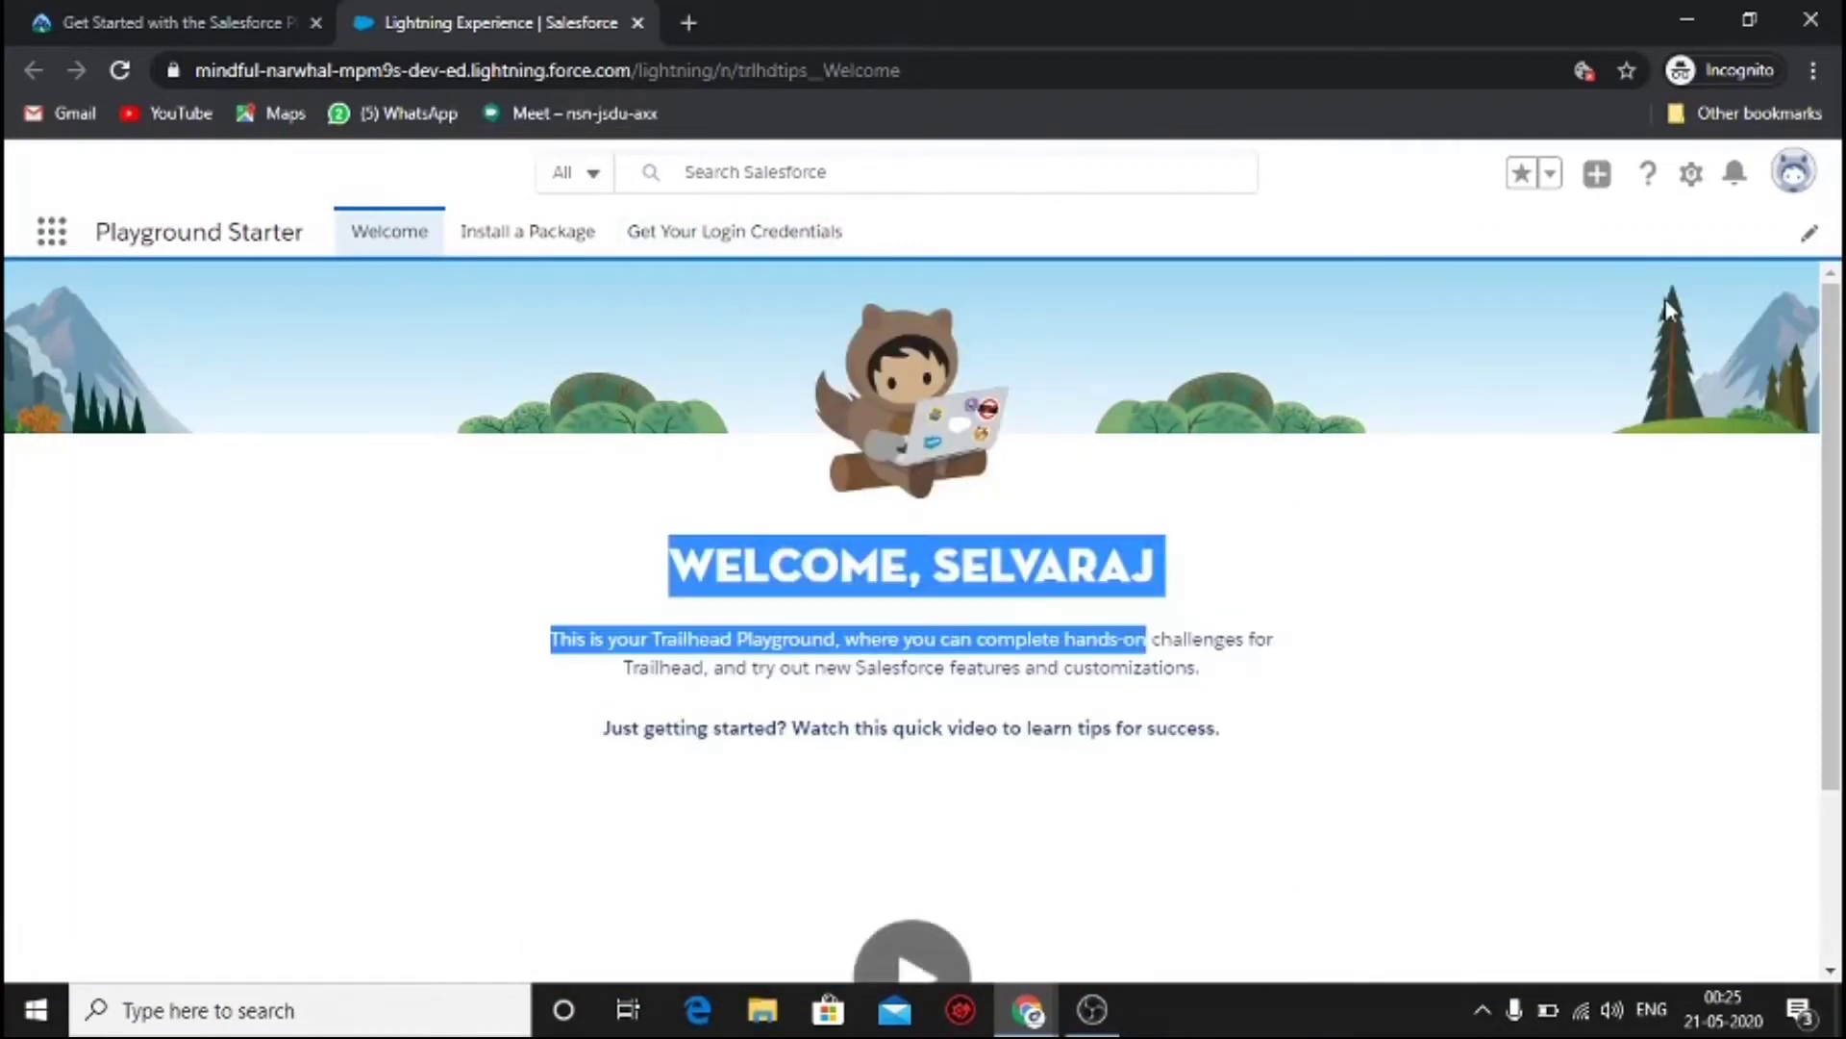
- In Lightning Setup's Object Manager, go to the Contact object's Fields & Relationships
click(1690, 173)
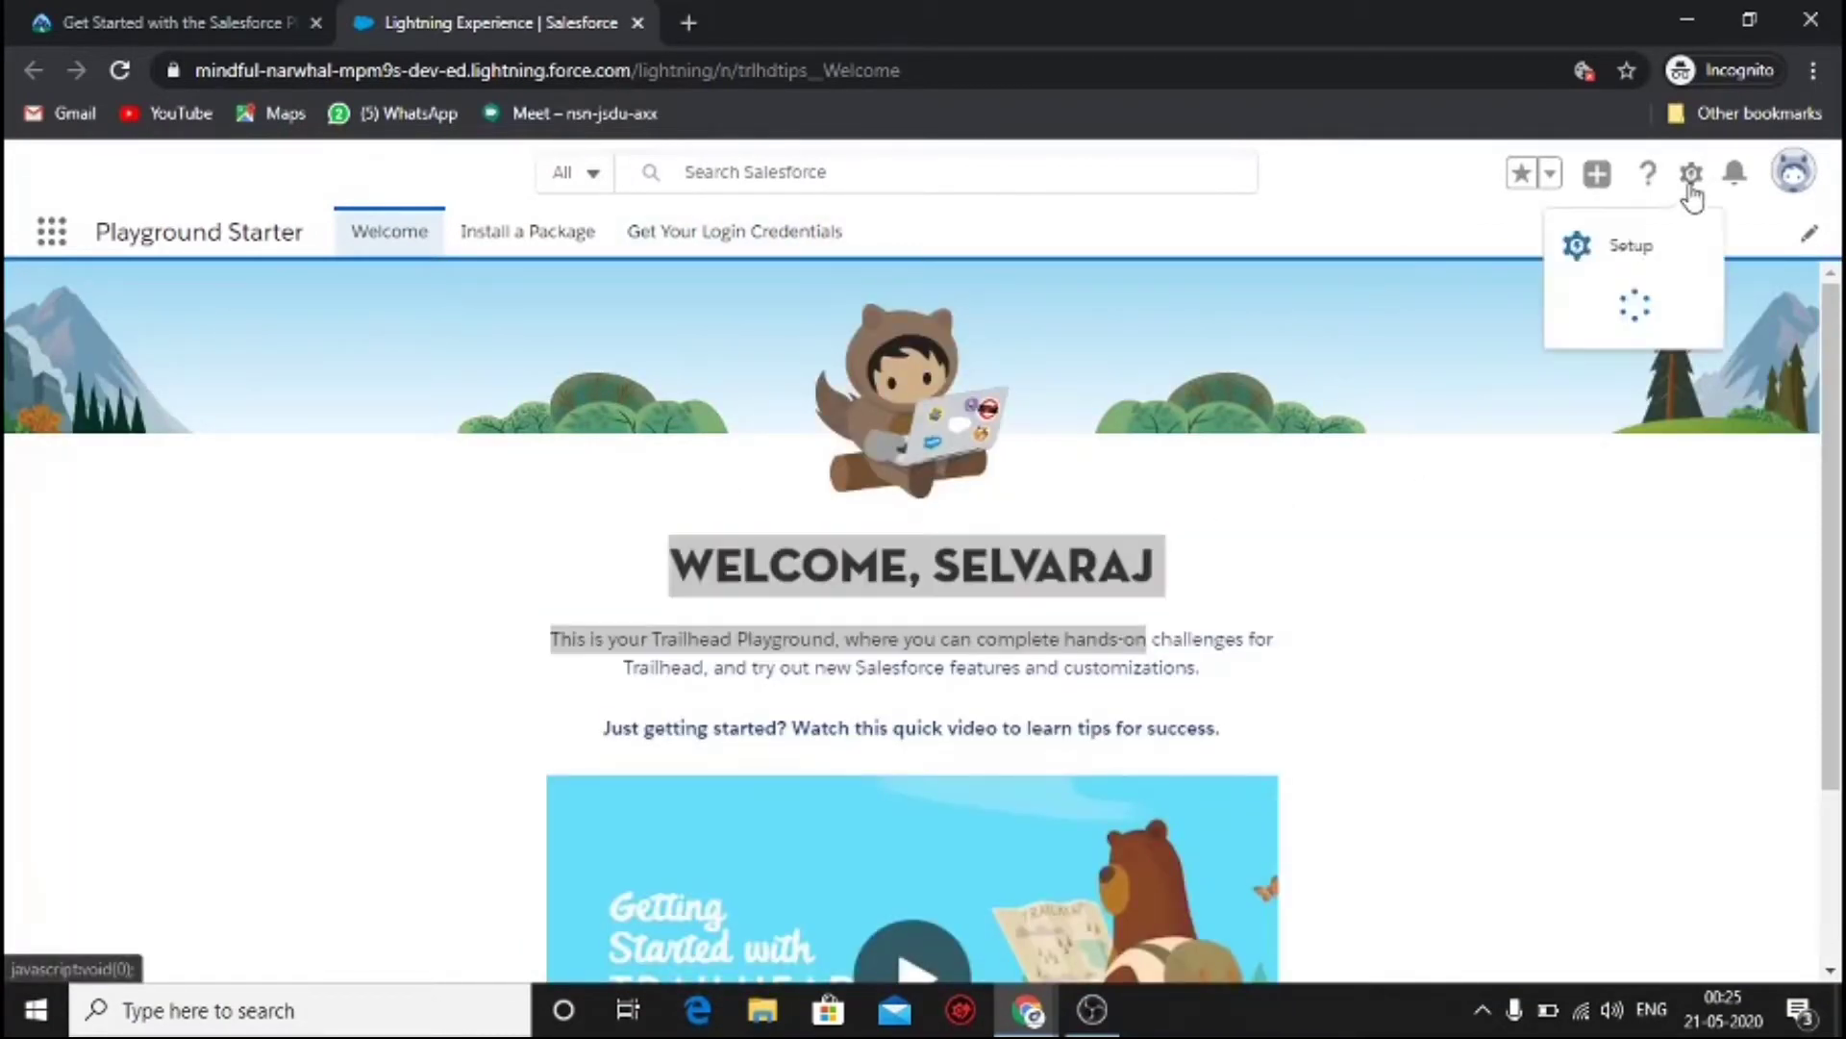
mouse_move(1631, 244)
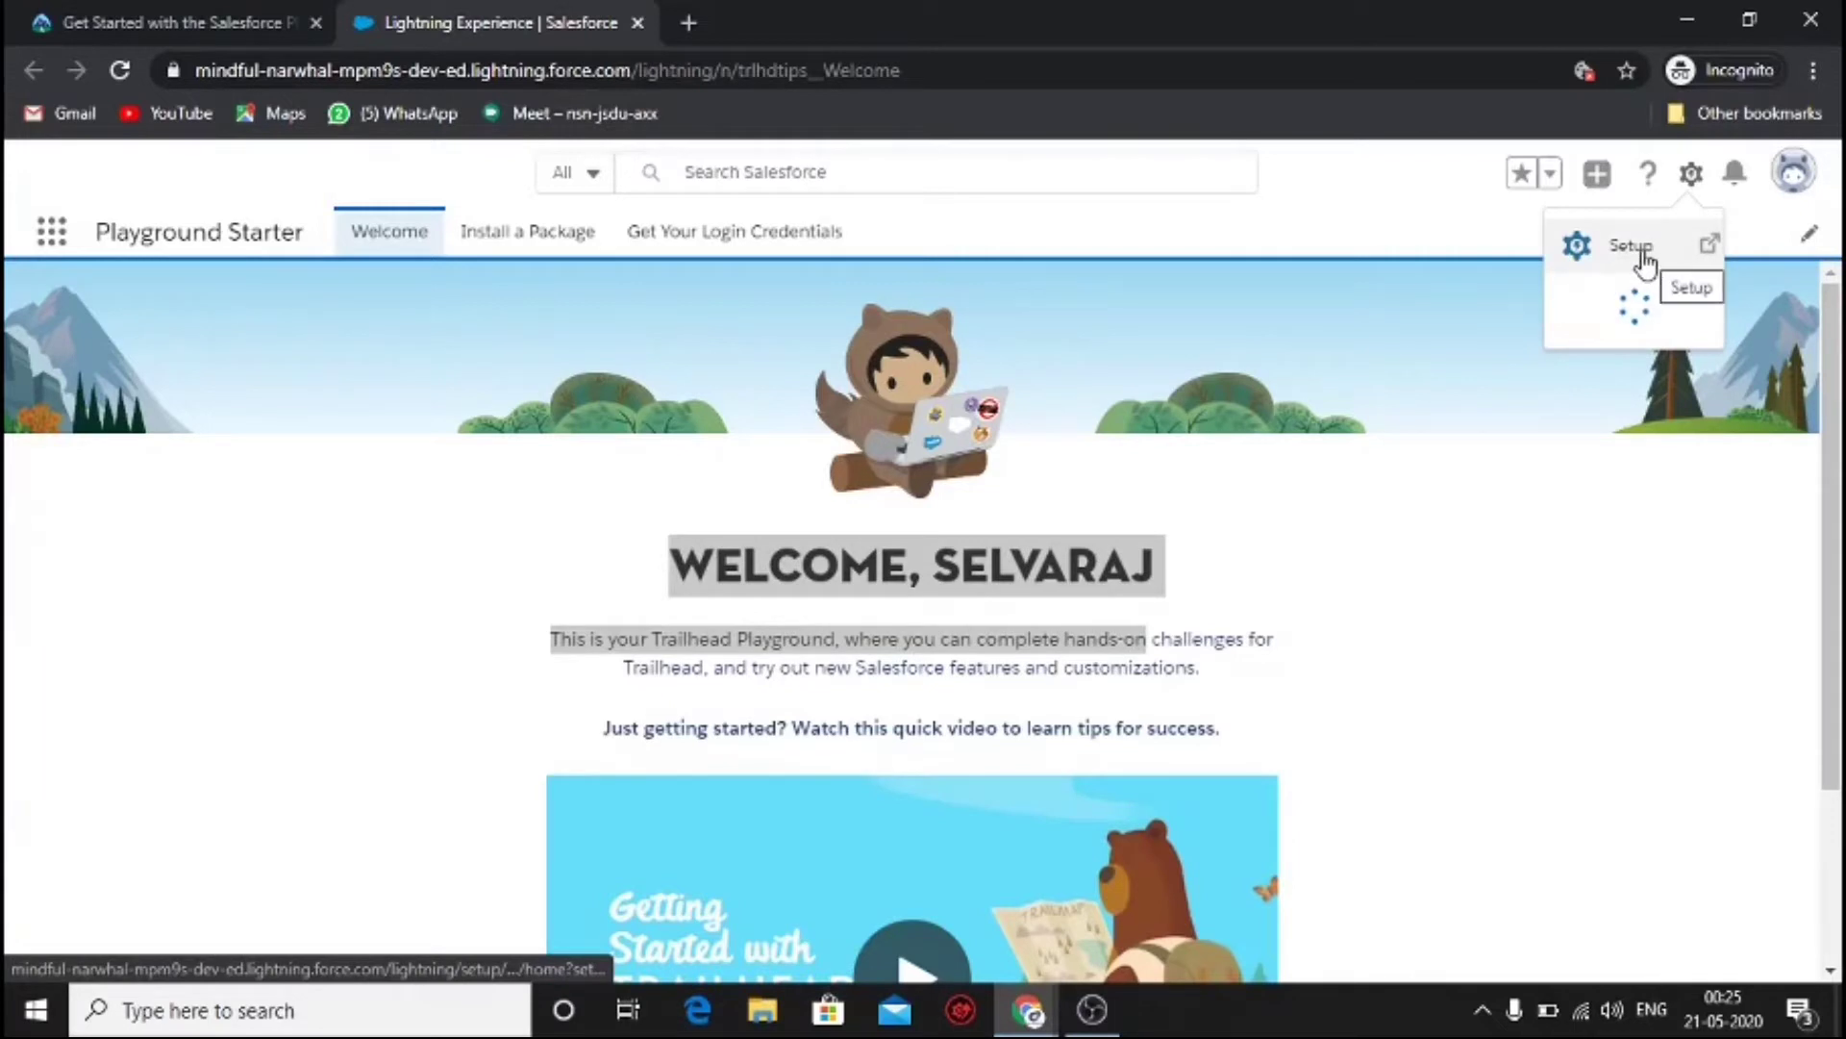
click(1690, 171)
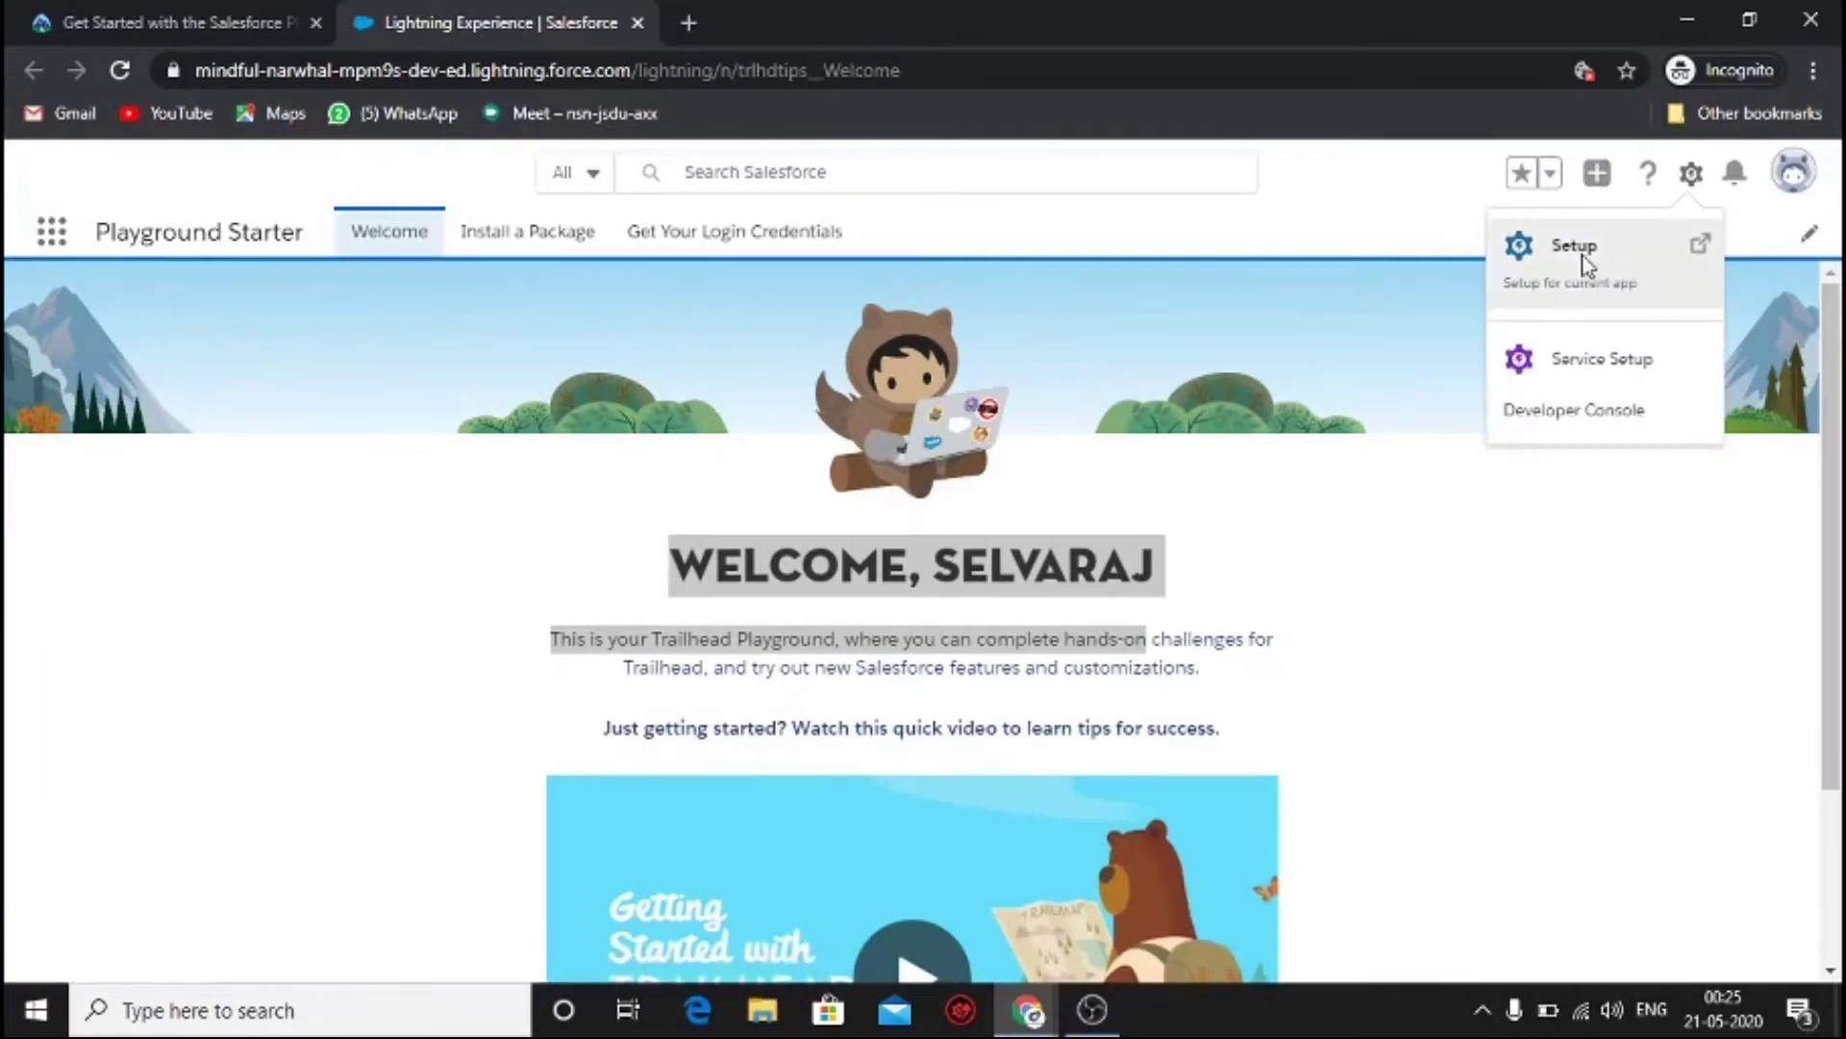
click(1573, 244)
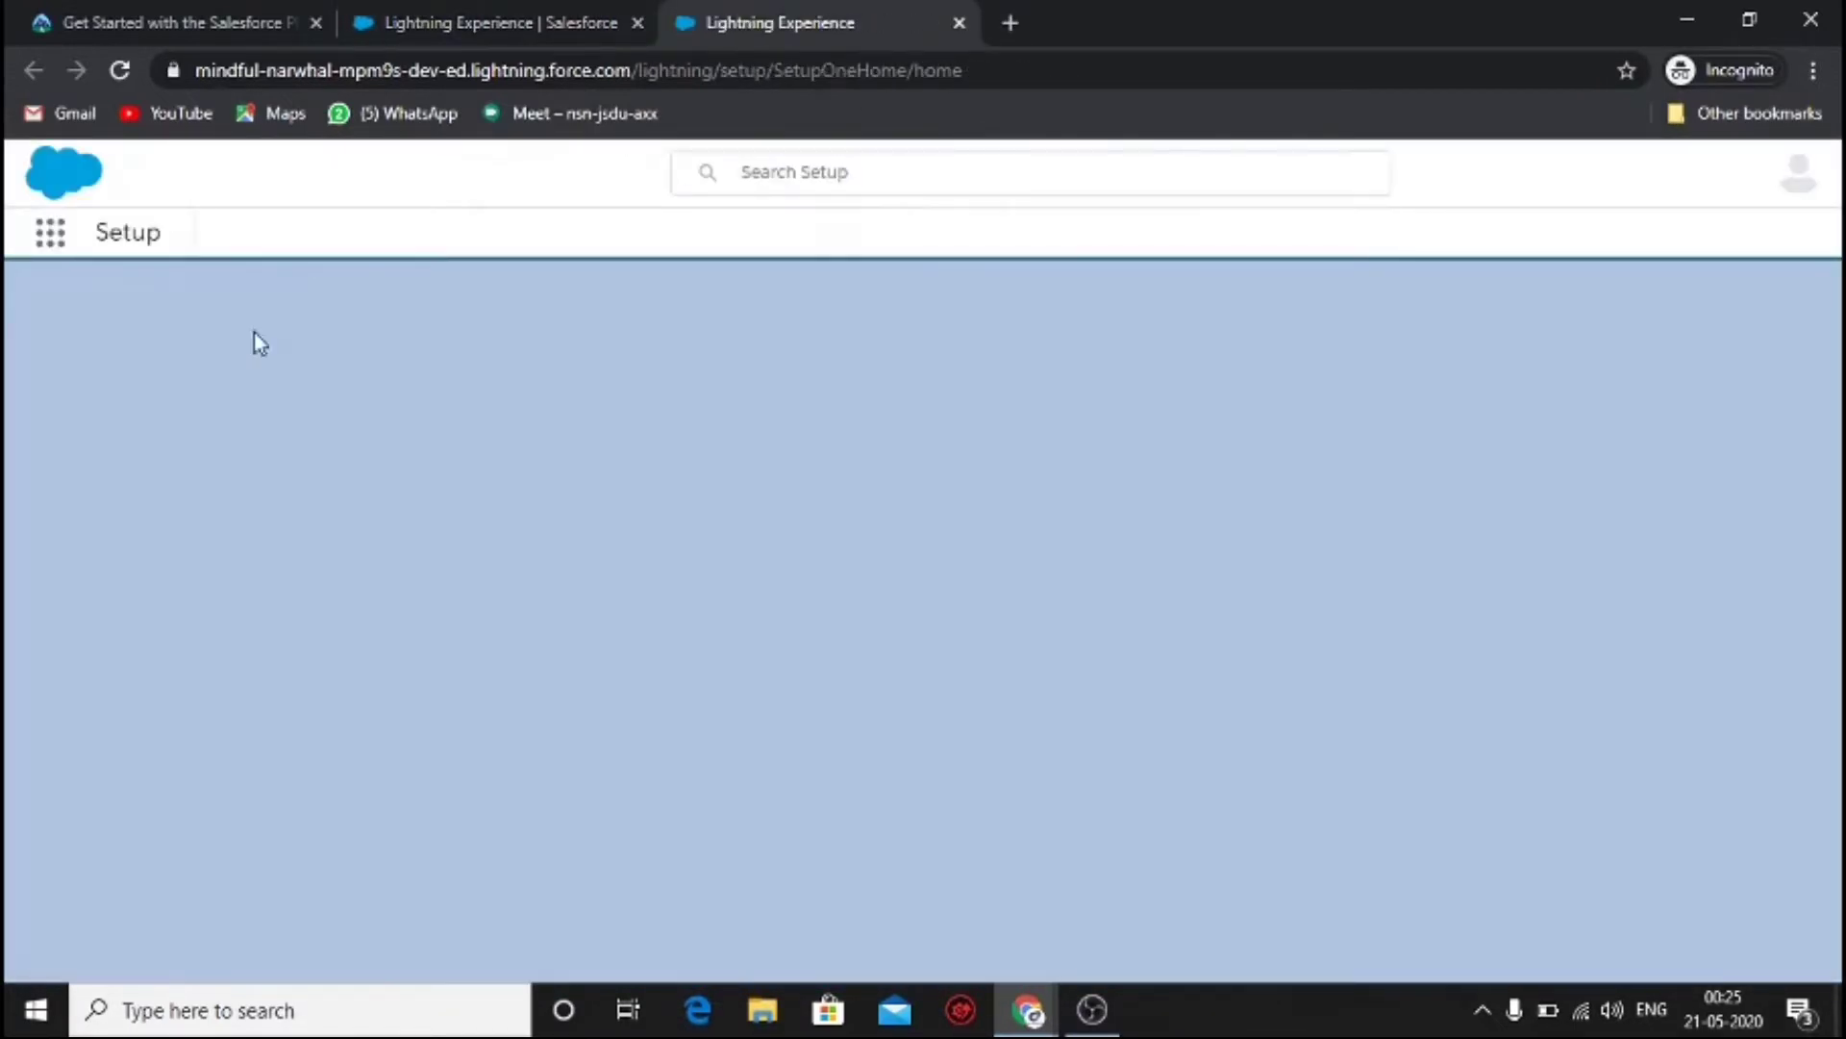
click(360, 283)
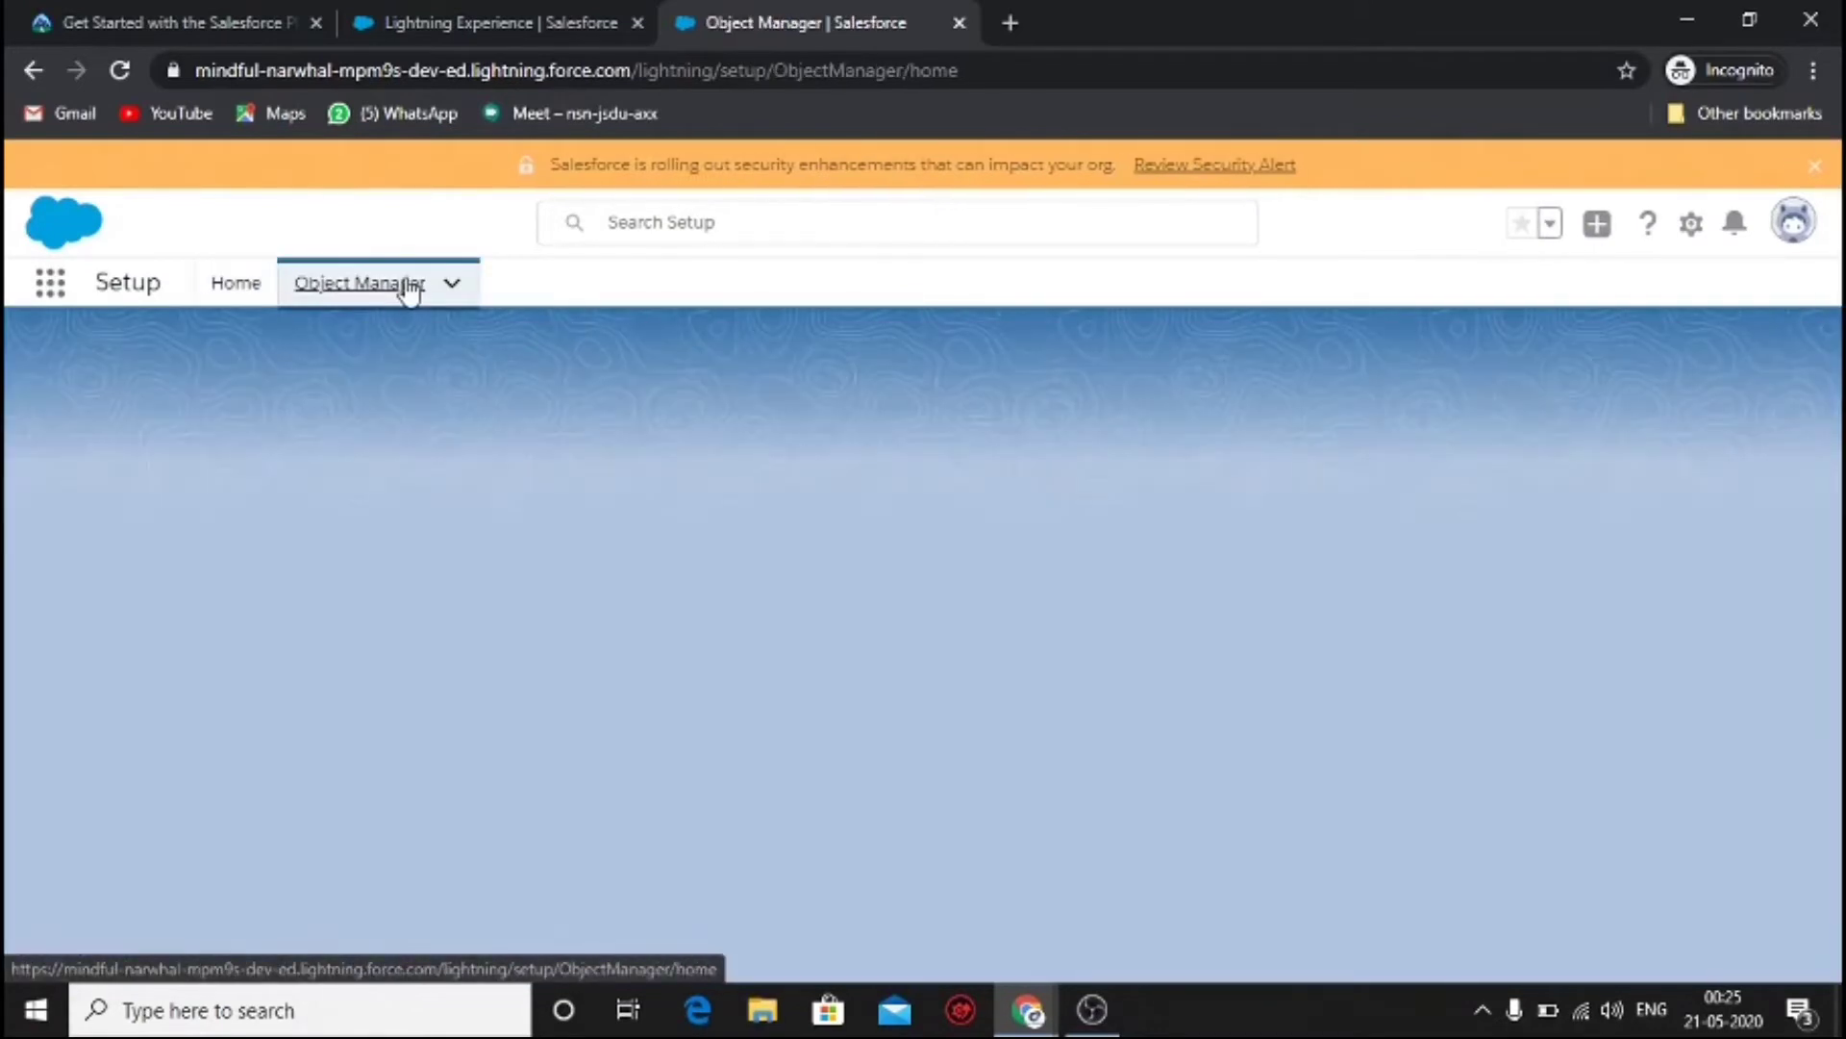
click(360, 282)
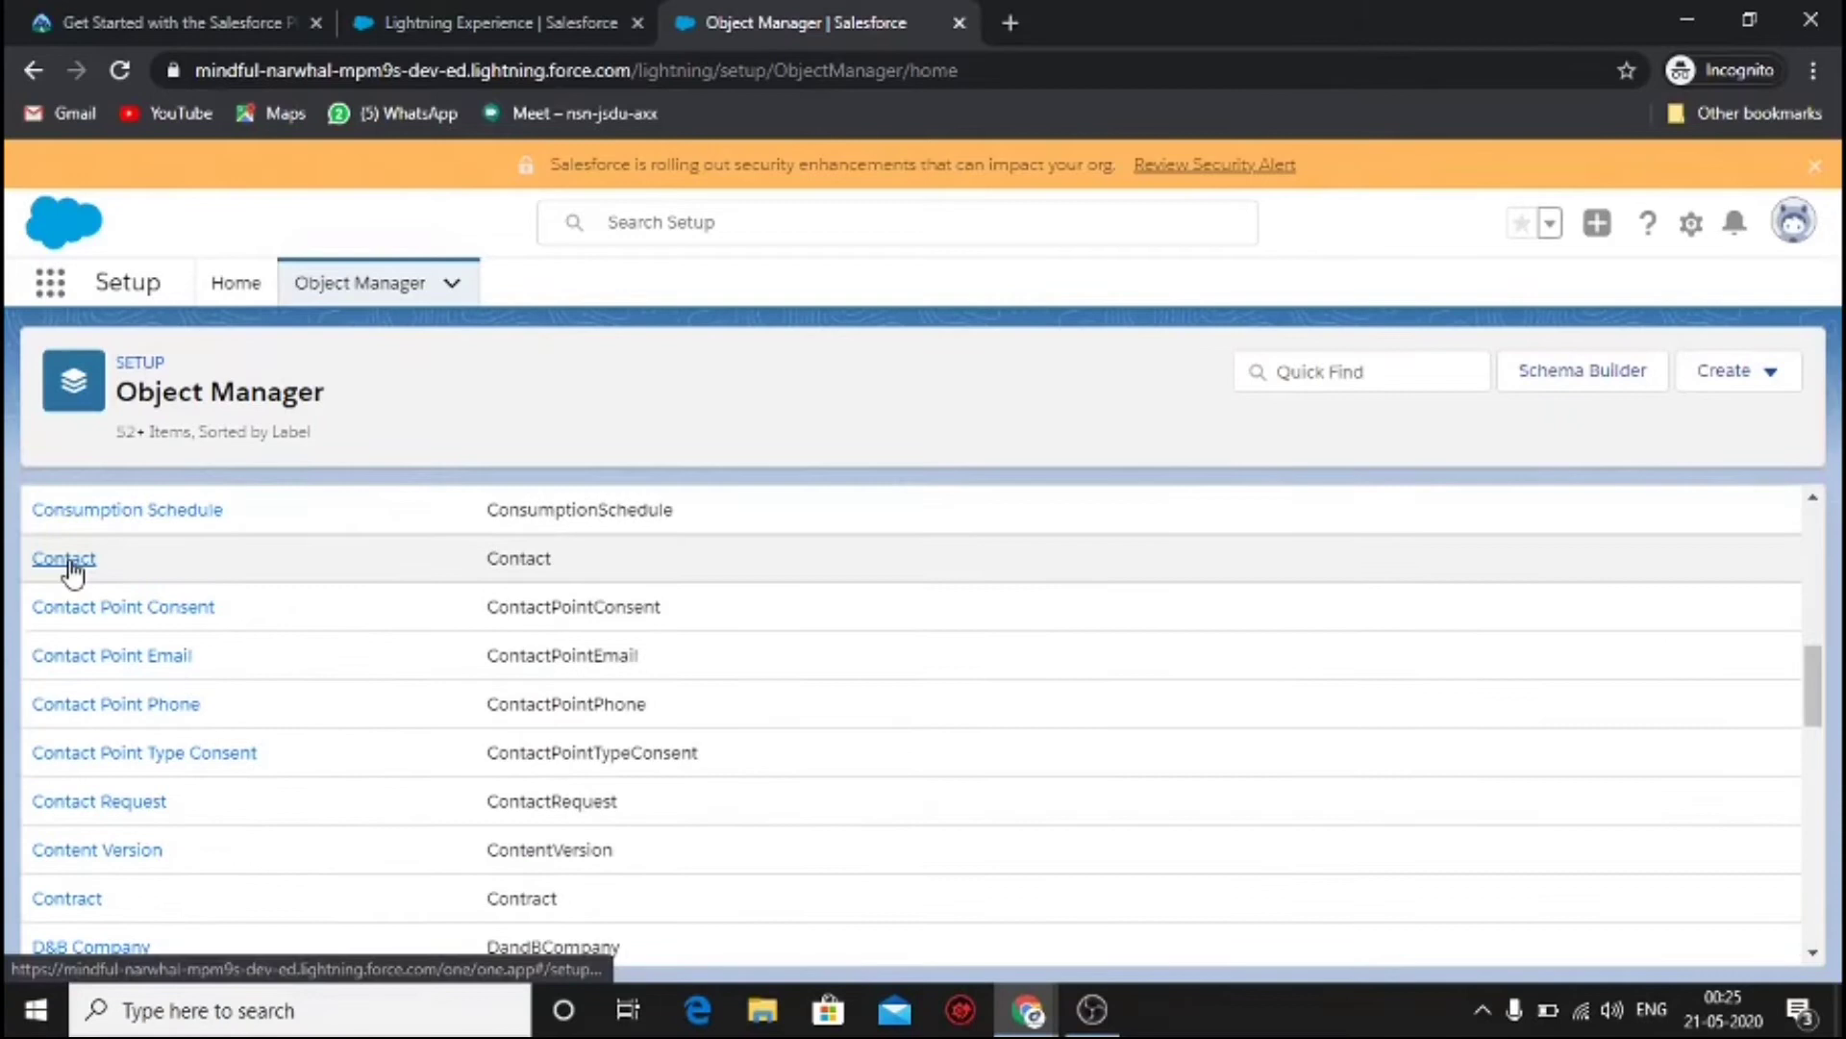
click(63, 558)
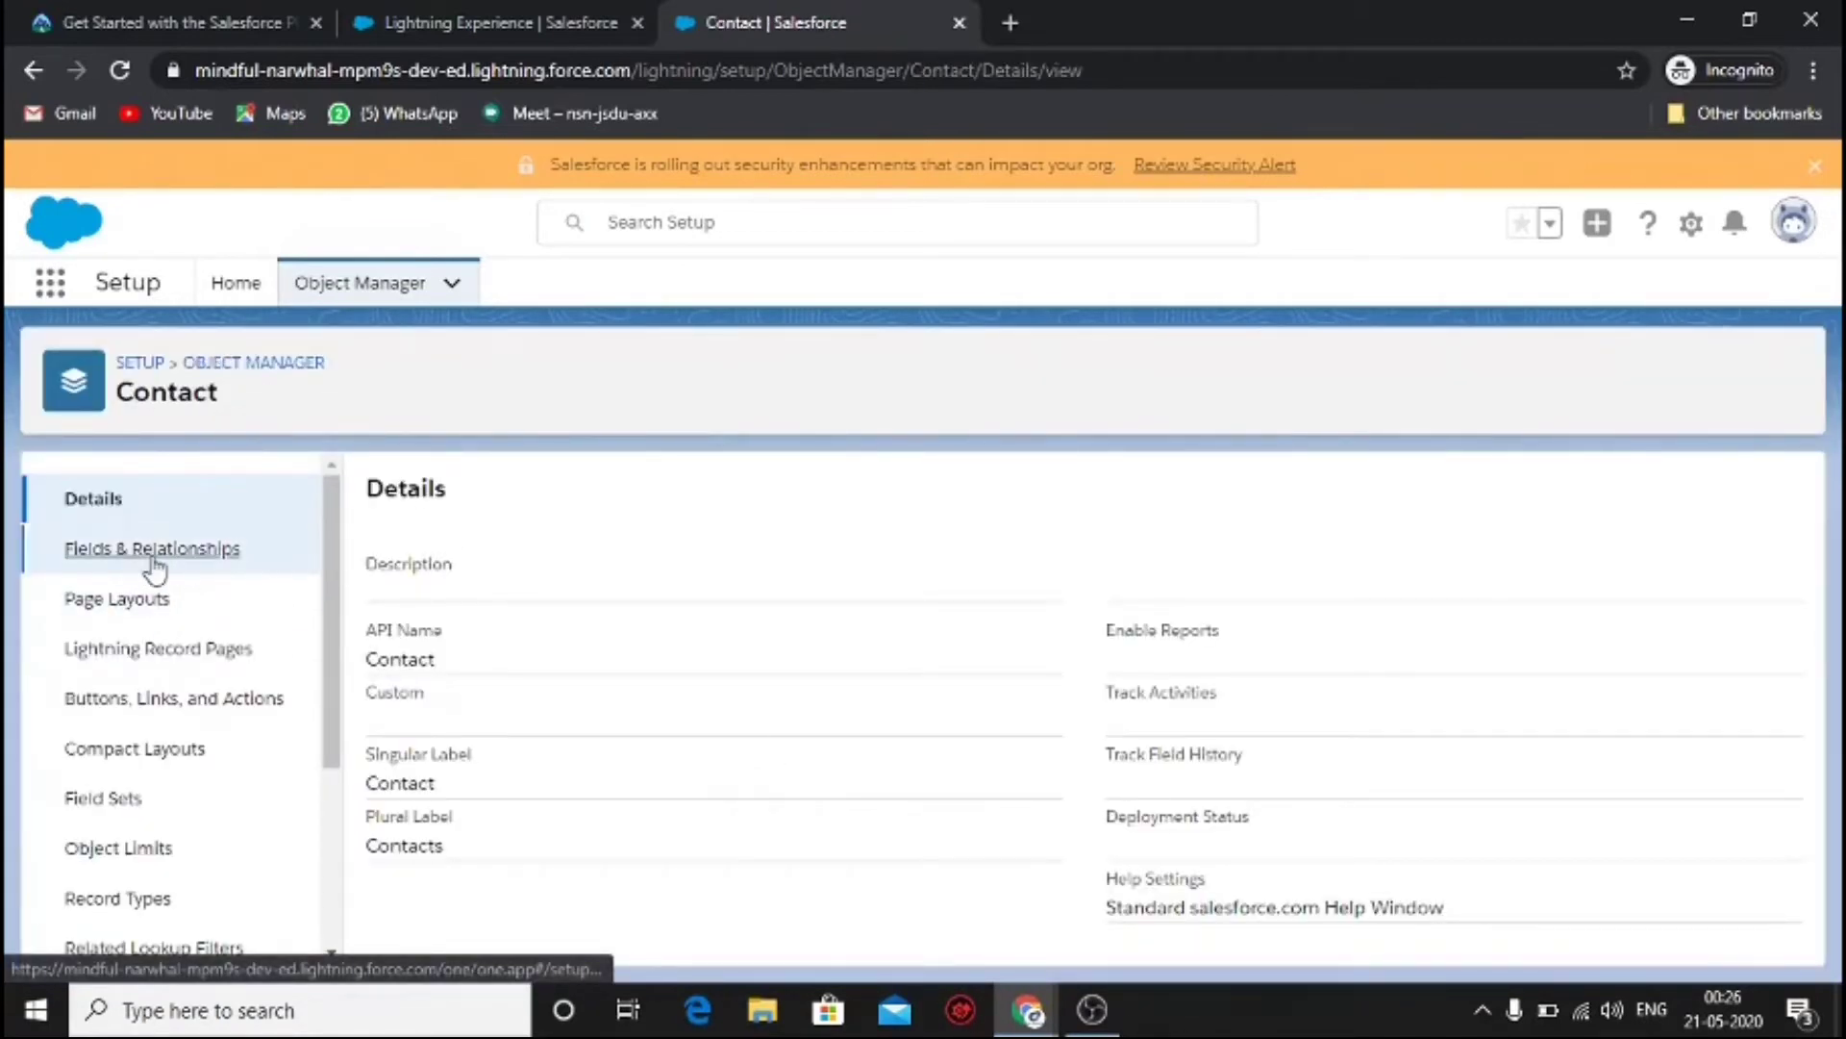
click(152, 548)
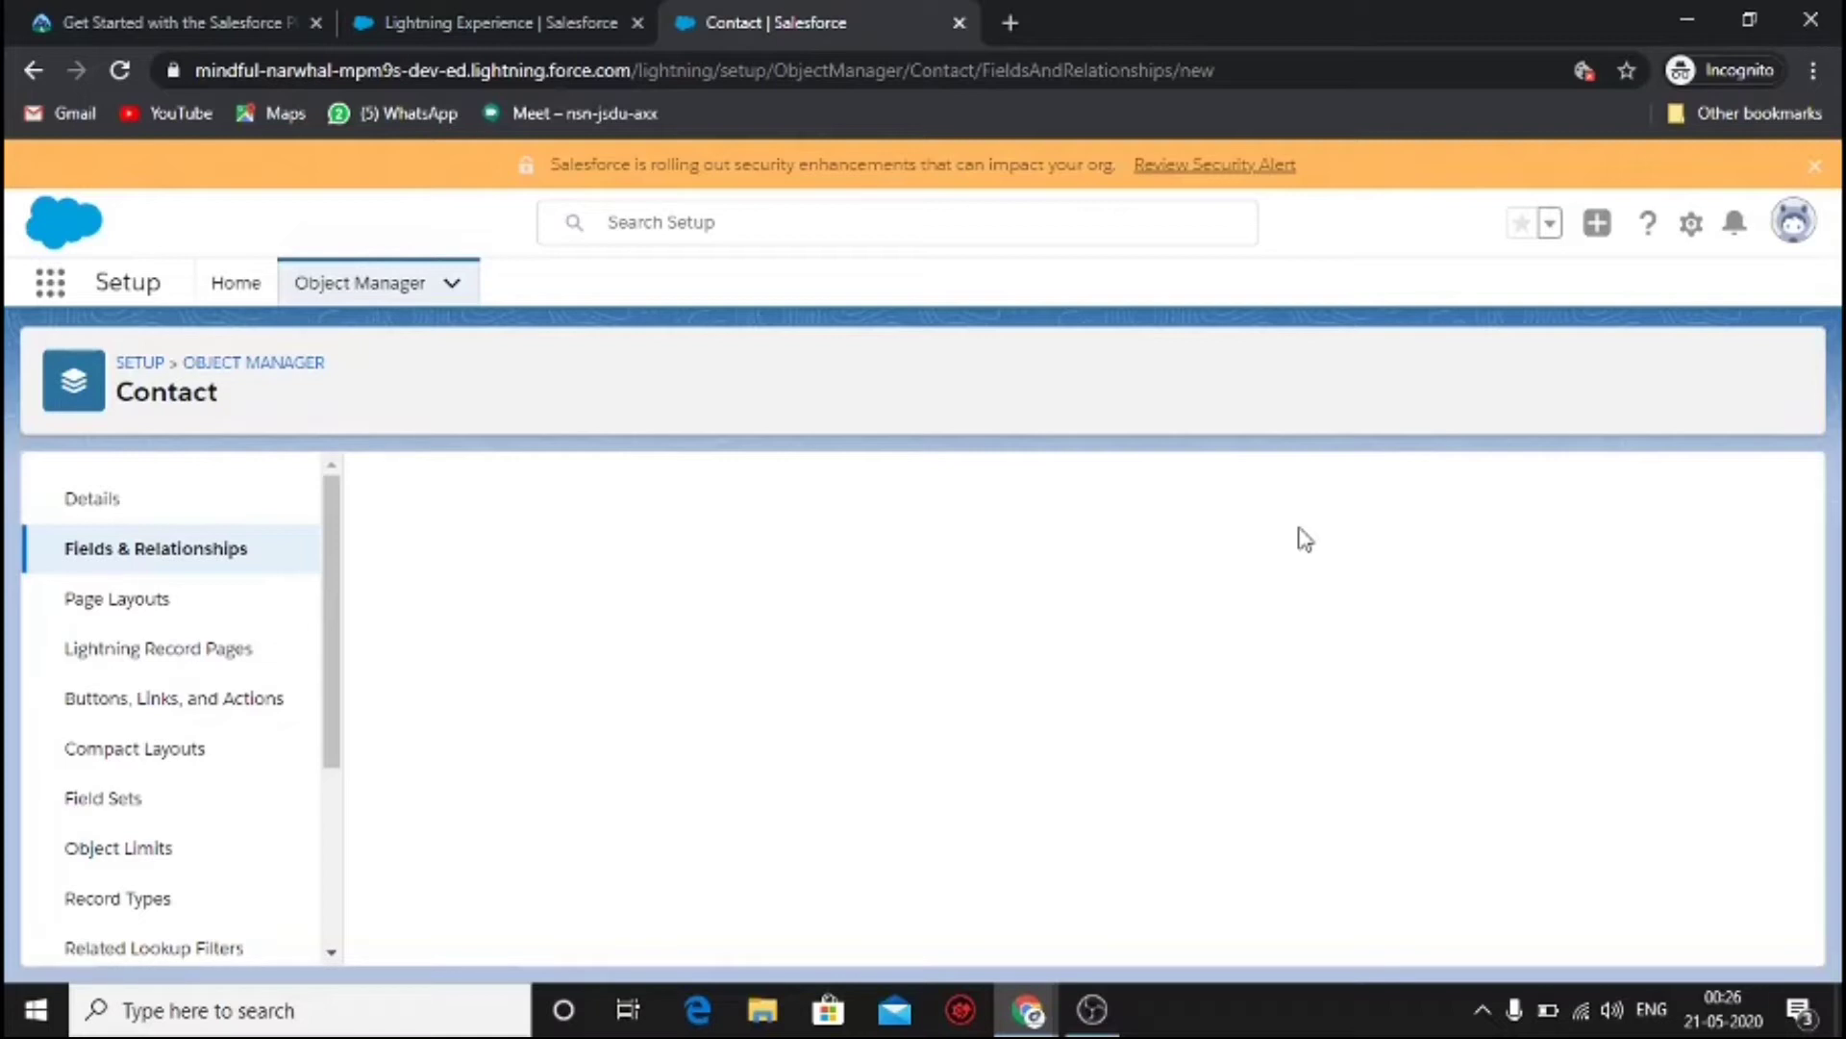
mouse_move(1690, 223)
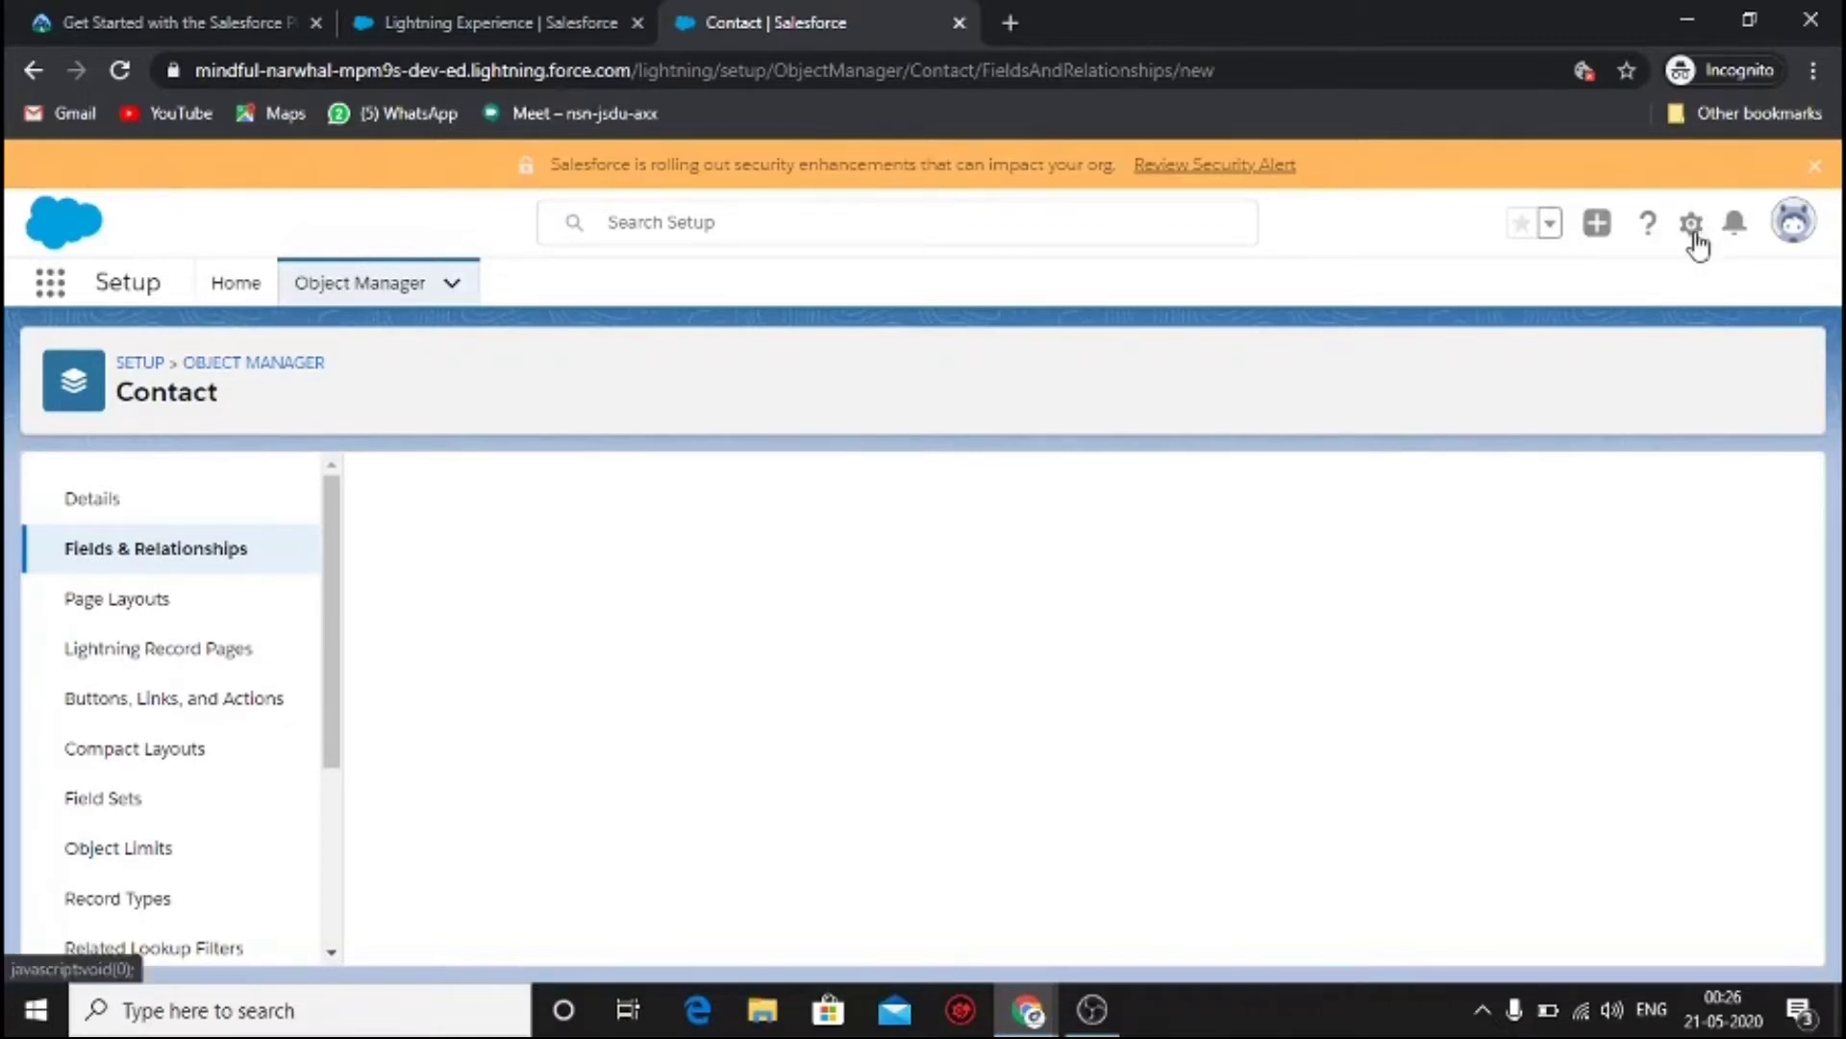
- Switch the playground org from Lightning Experience to Salesforce Classic via the profile menu
click(1791, 221)
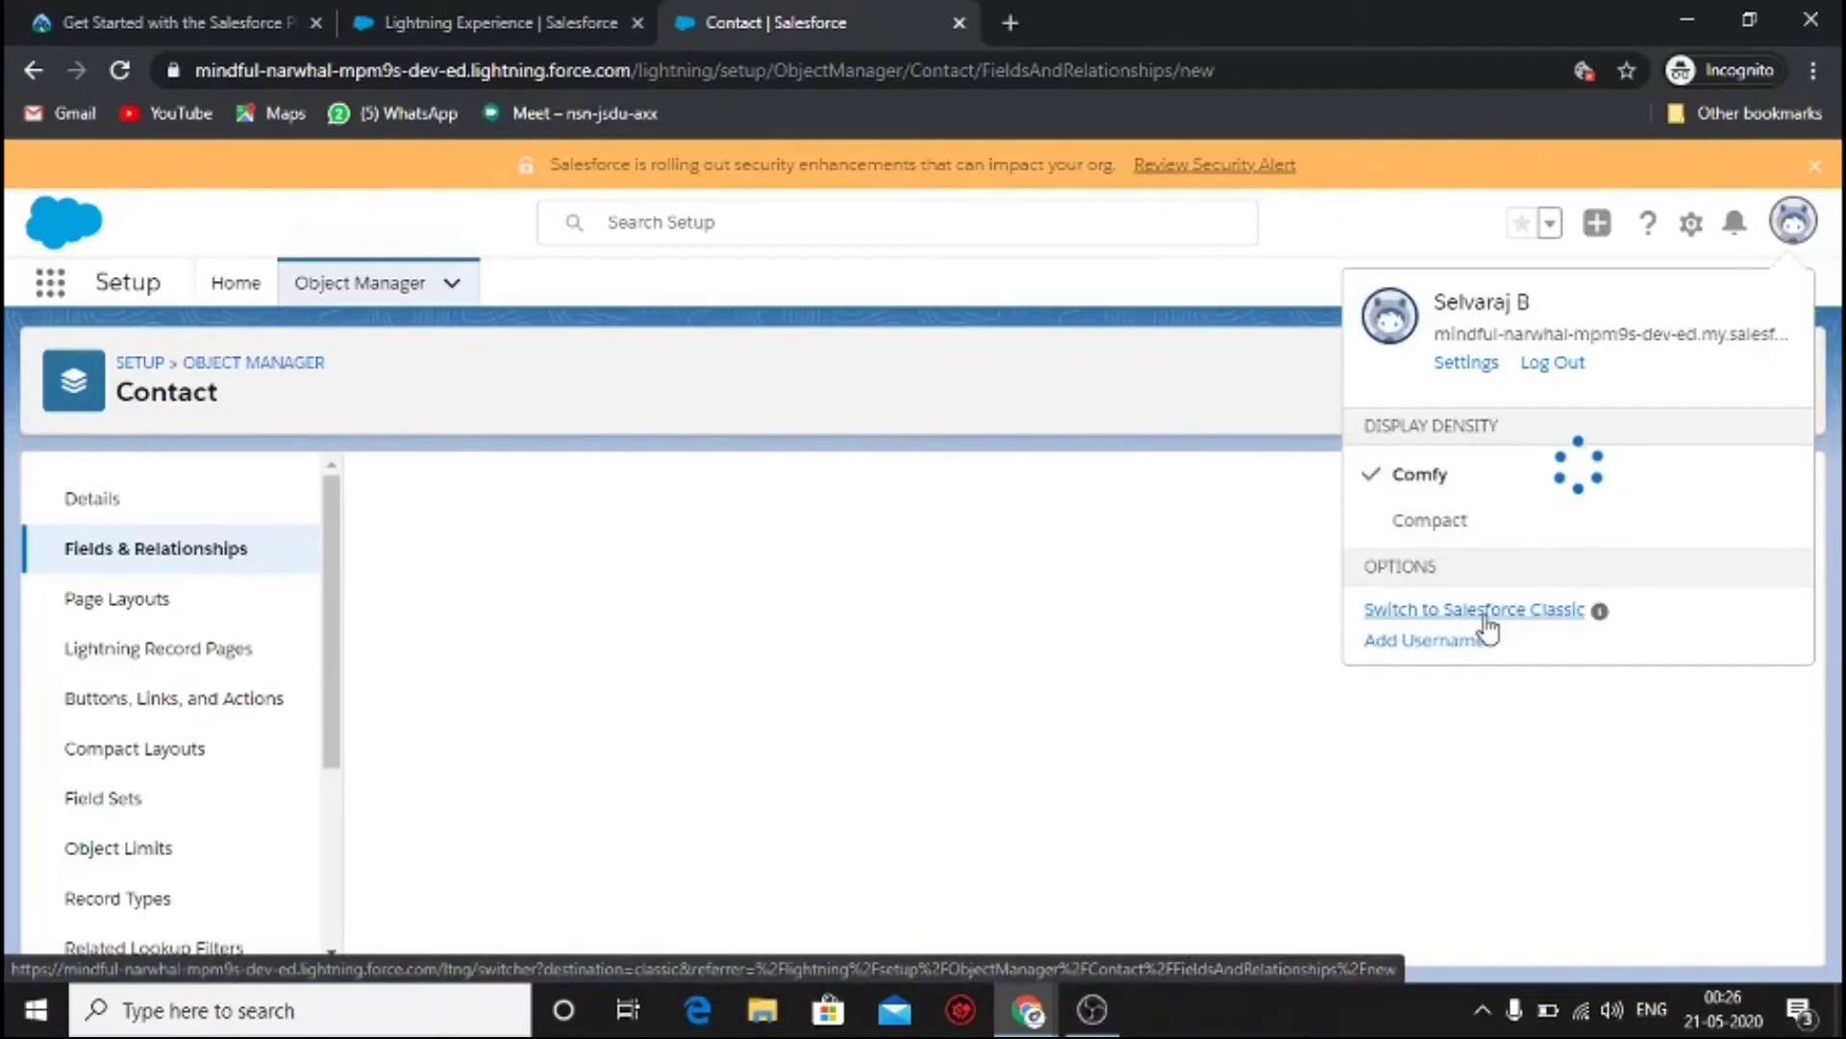
click(1474, 610)
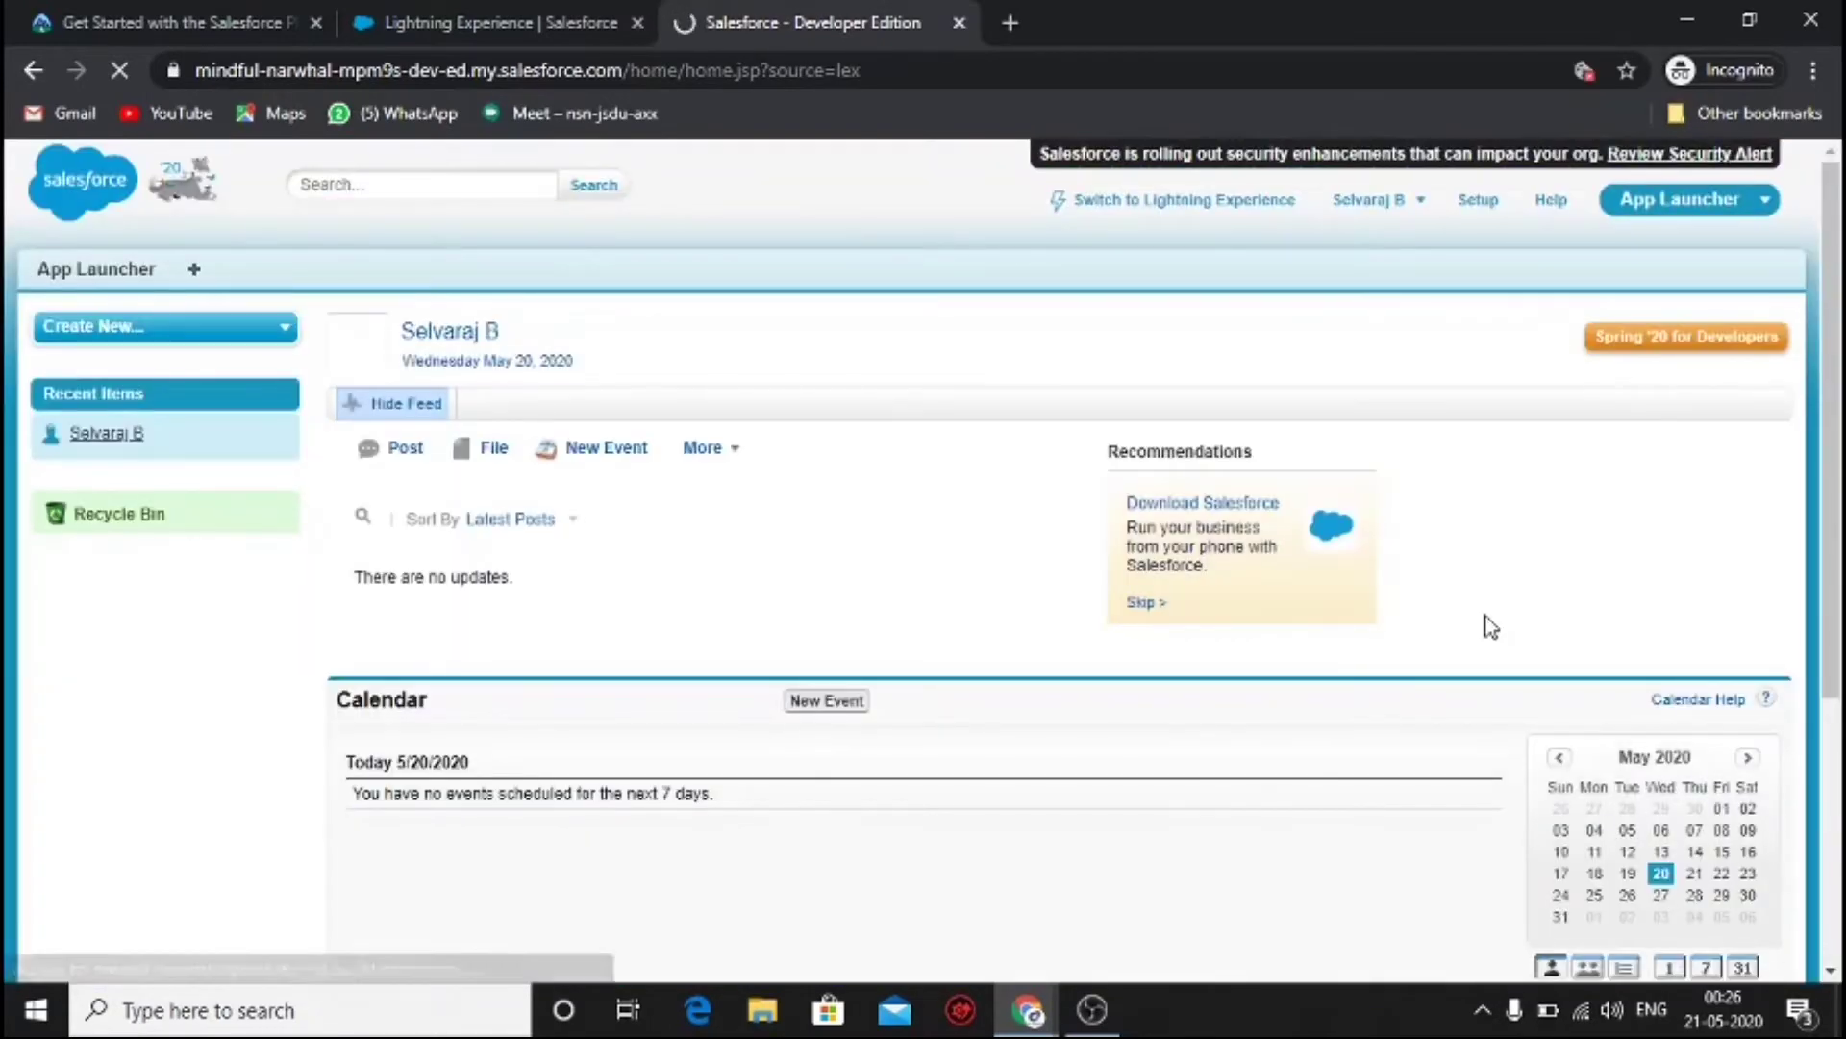
click(404, 448)
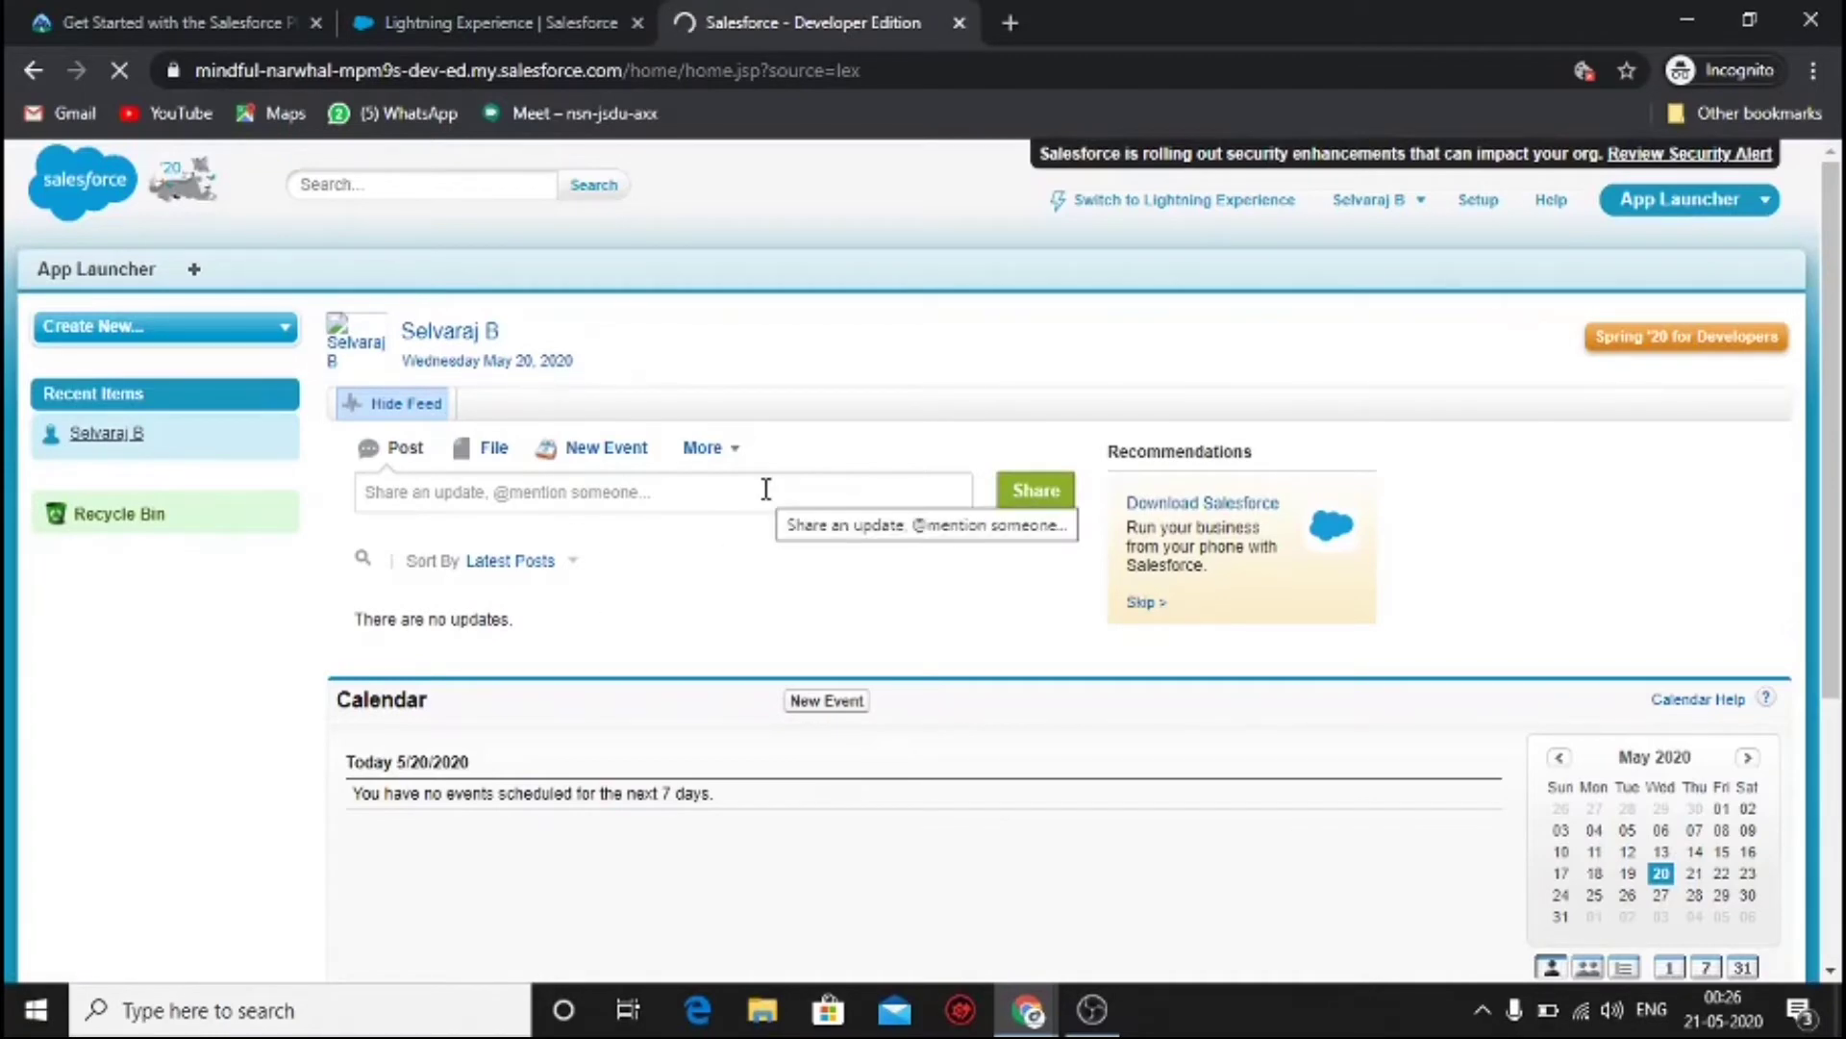
mouse_move(889, 407)
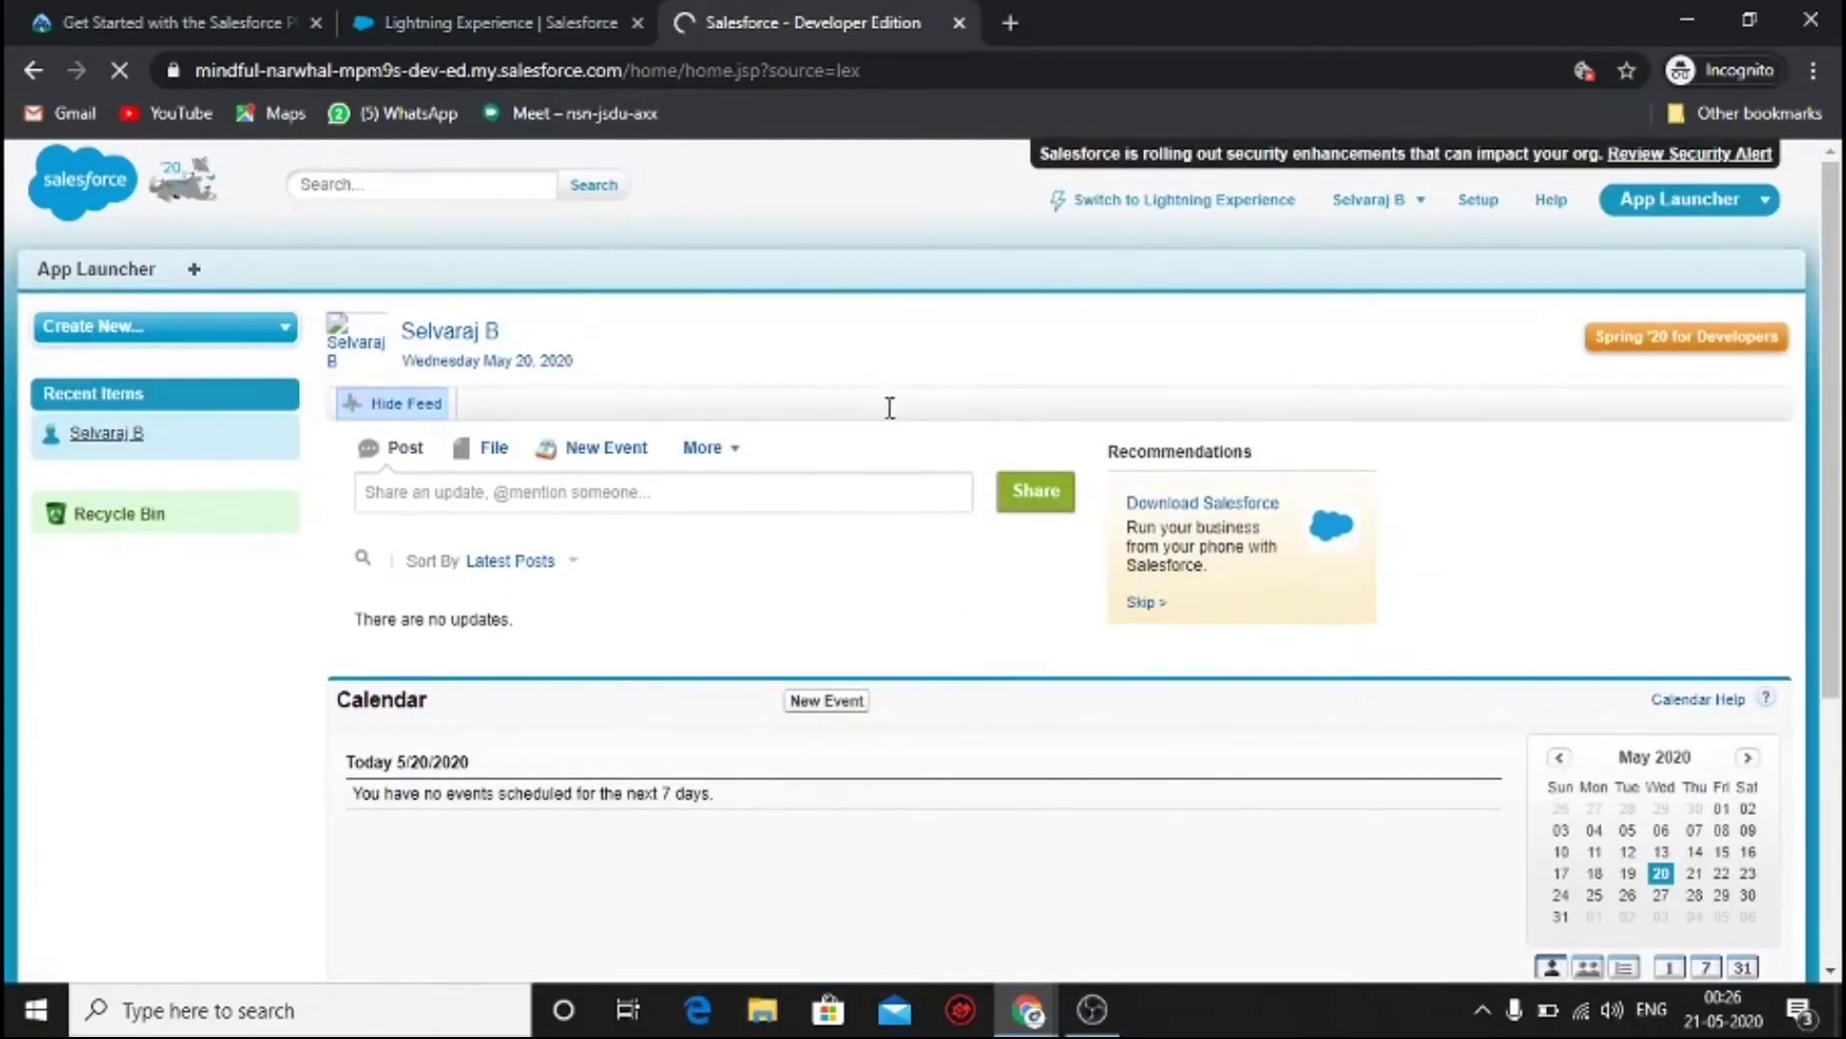
mouse_move(1377, 400)
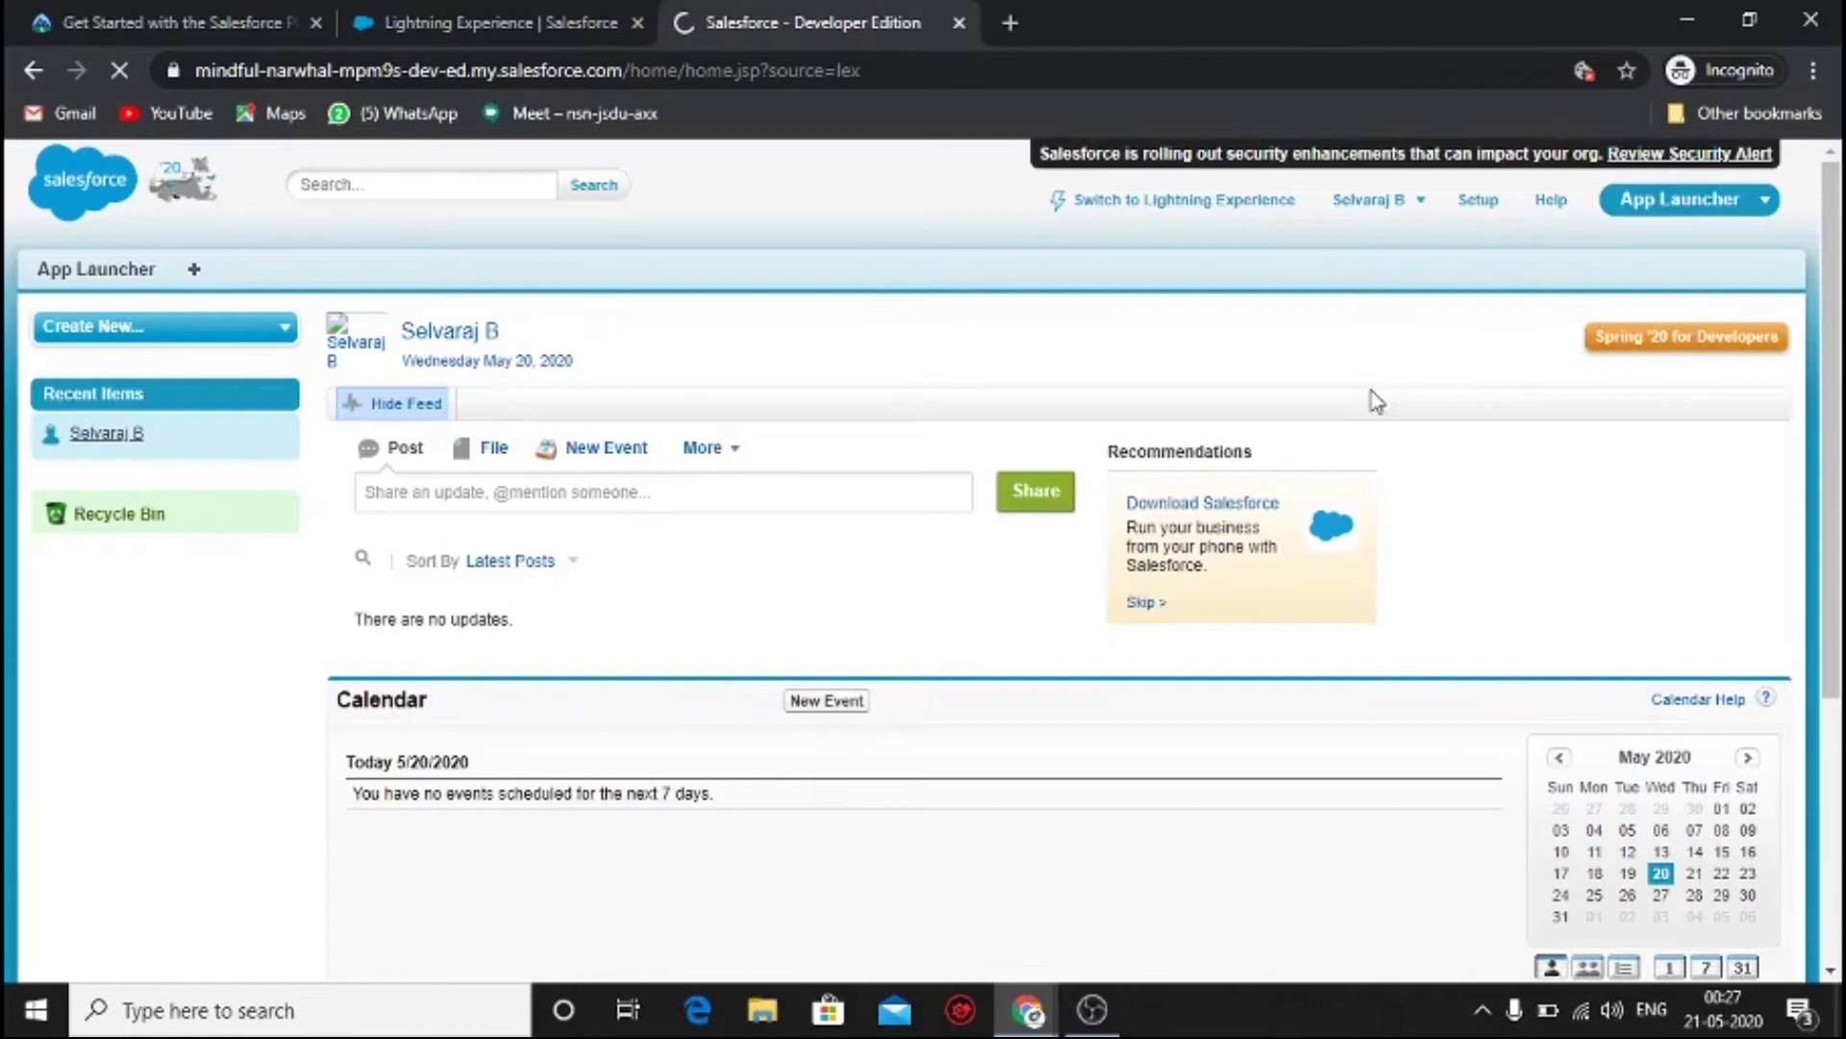
- Reach the Contact fields in Classic Setup and show Trailhead's Customize the Salesforce Platform steps
click(1477, 198)
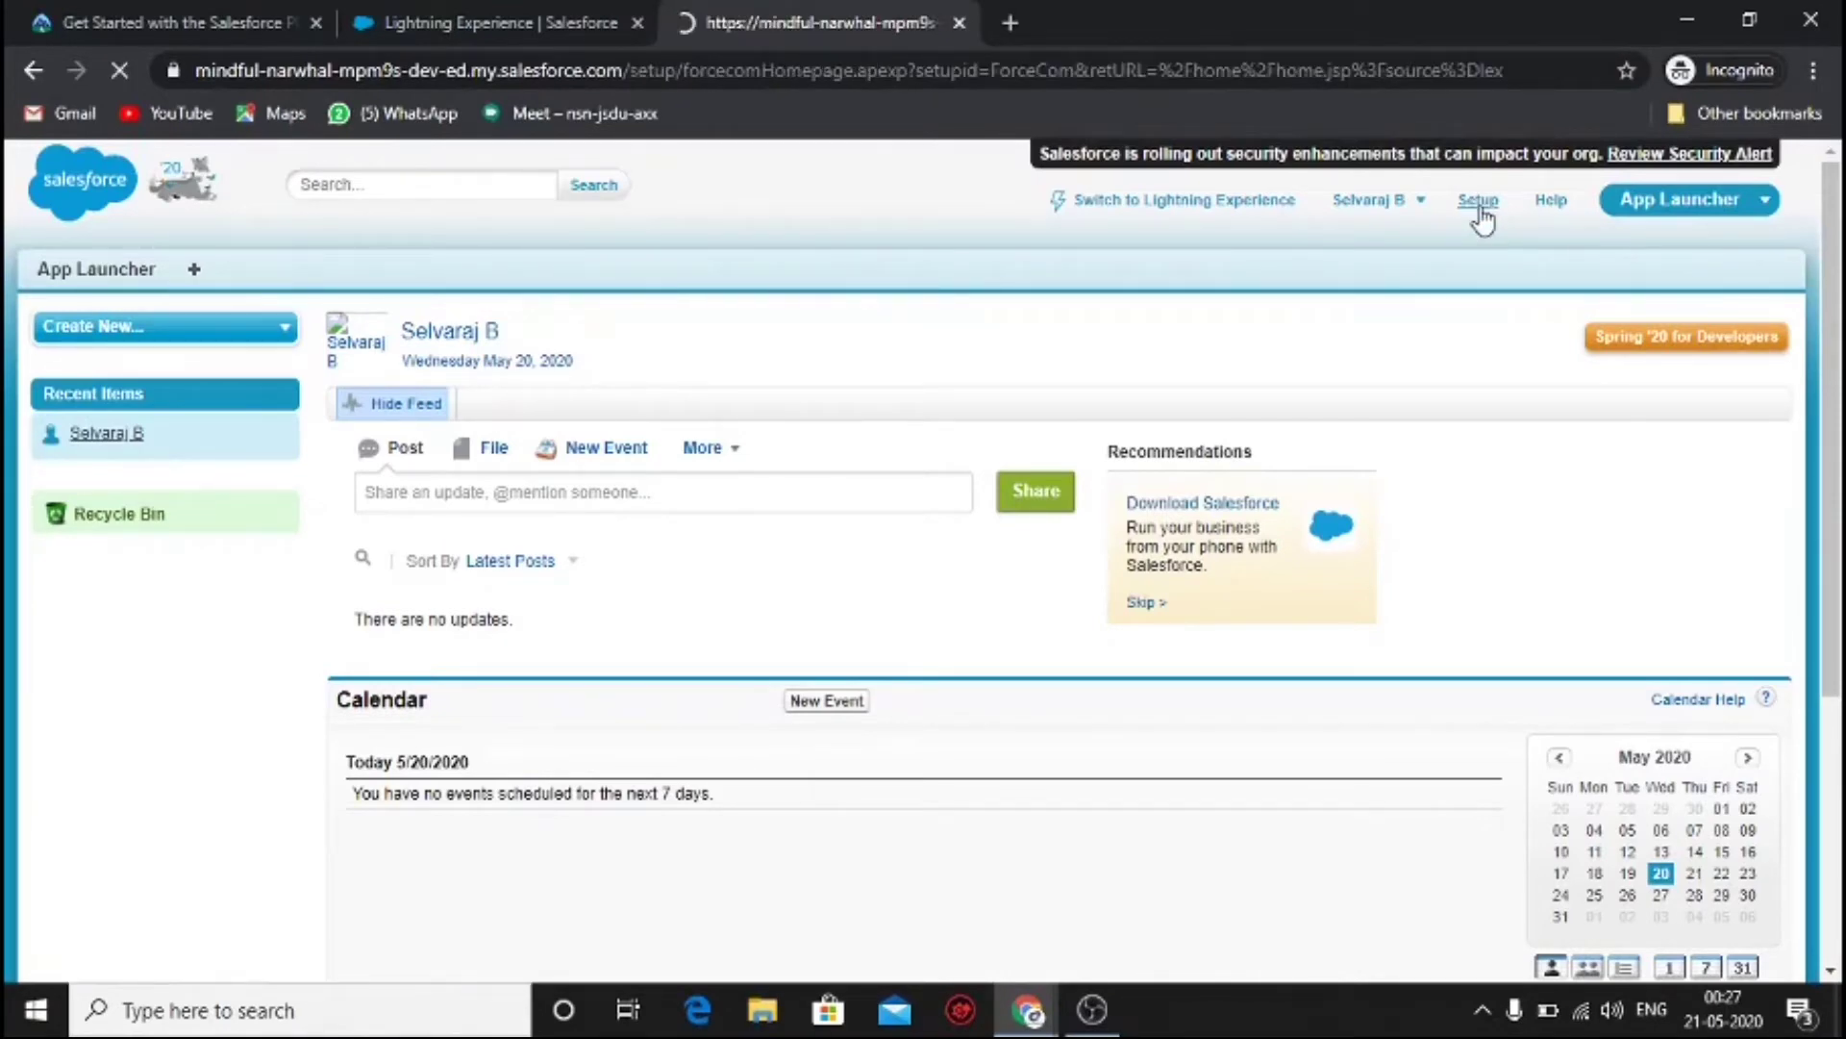
click(1479, 198)
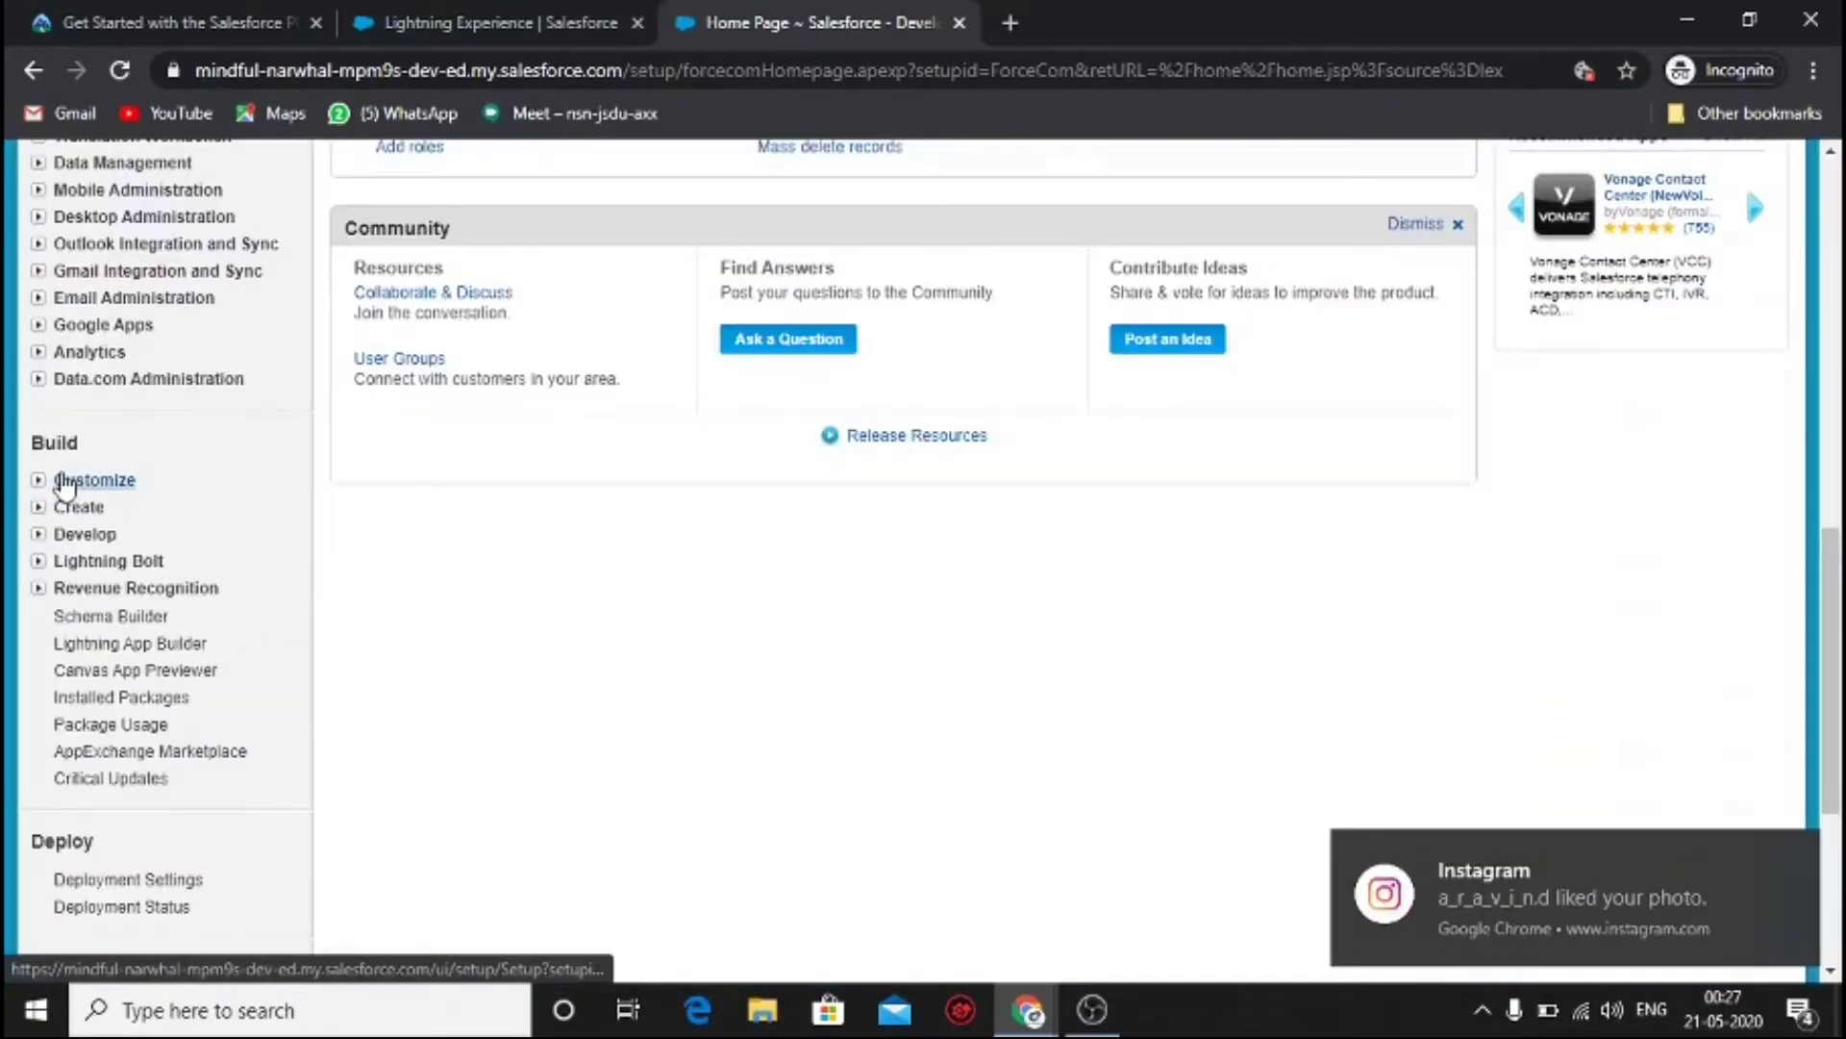
click(92, 478)
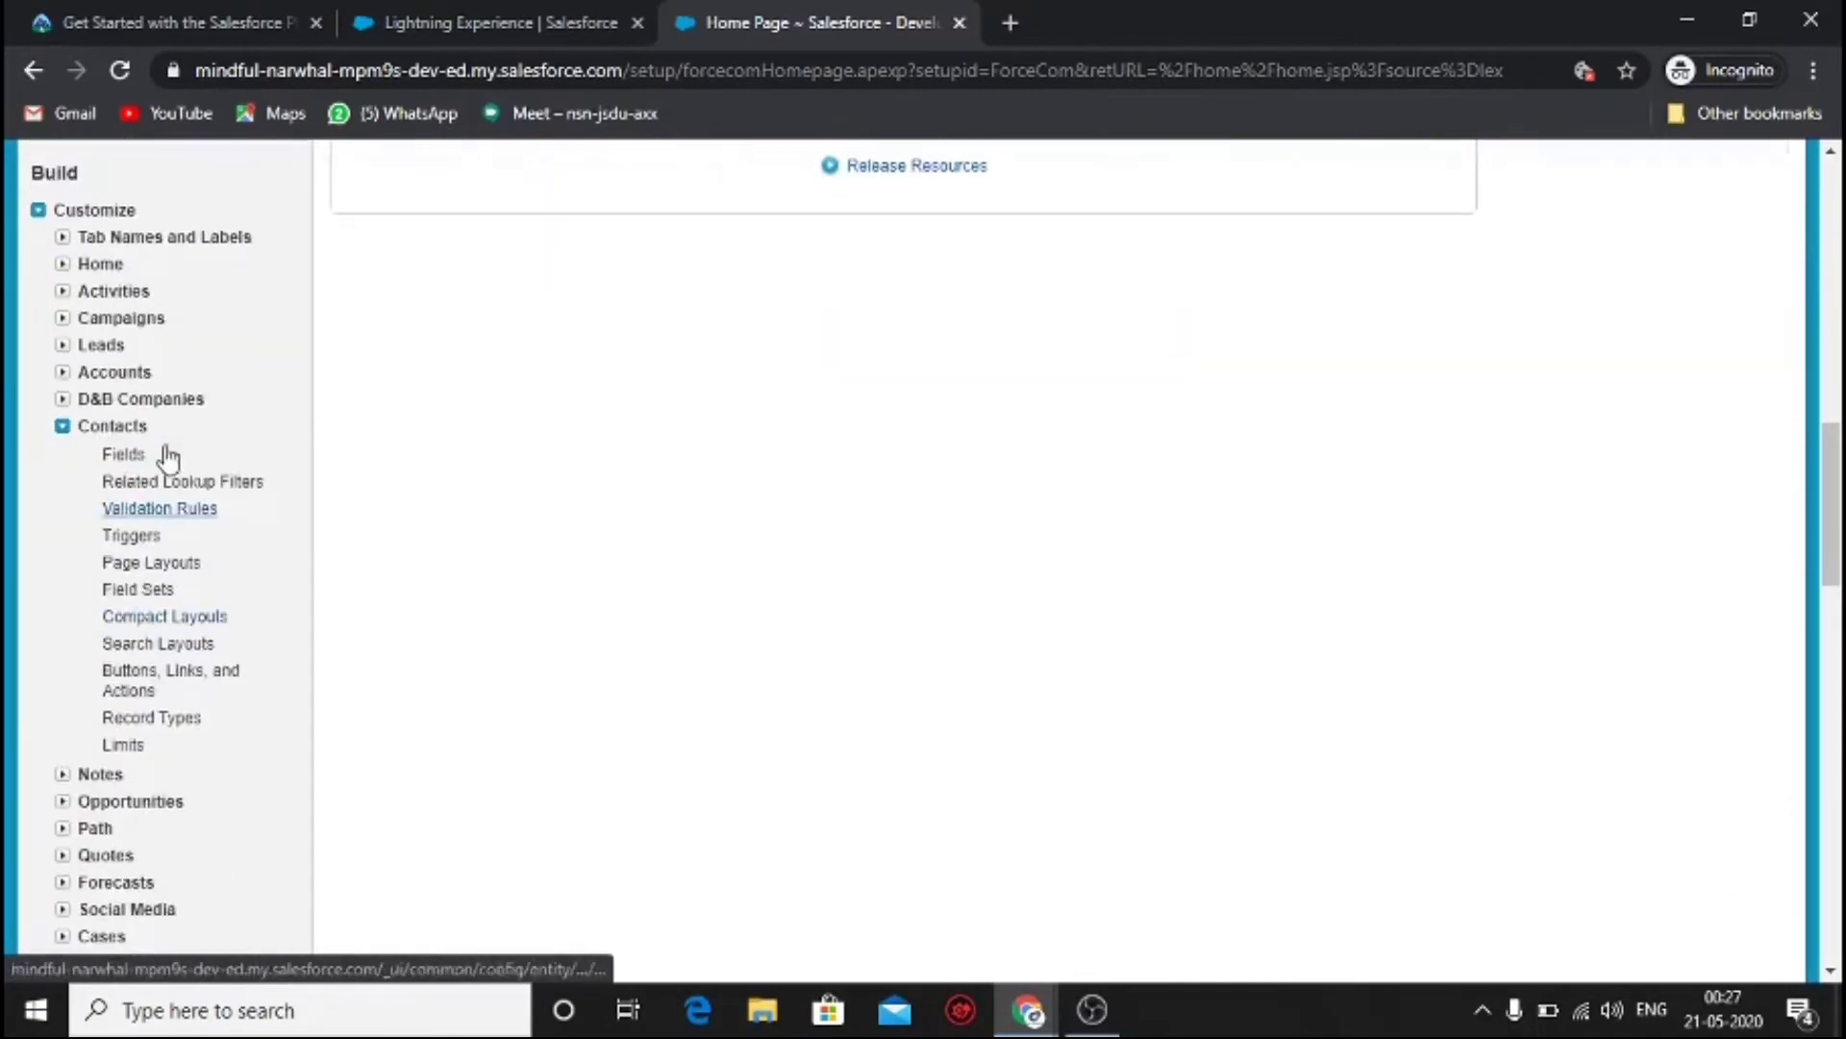
click(177, 23)
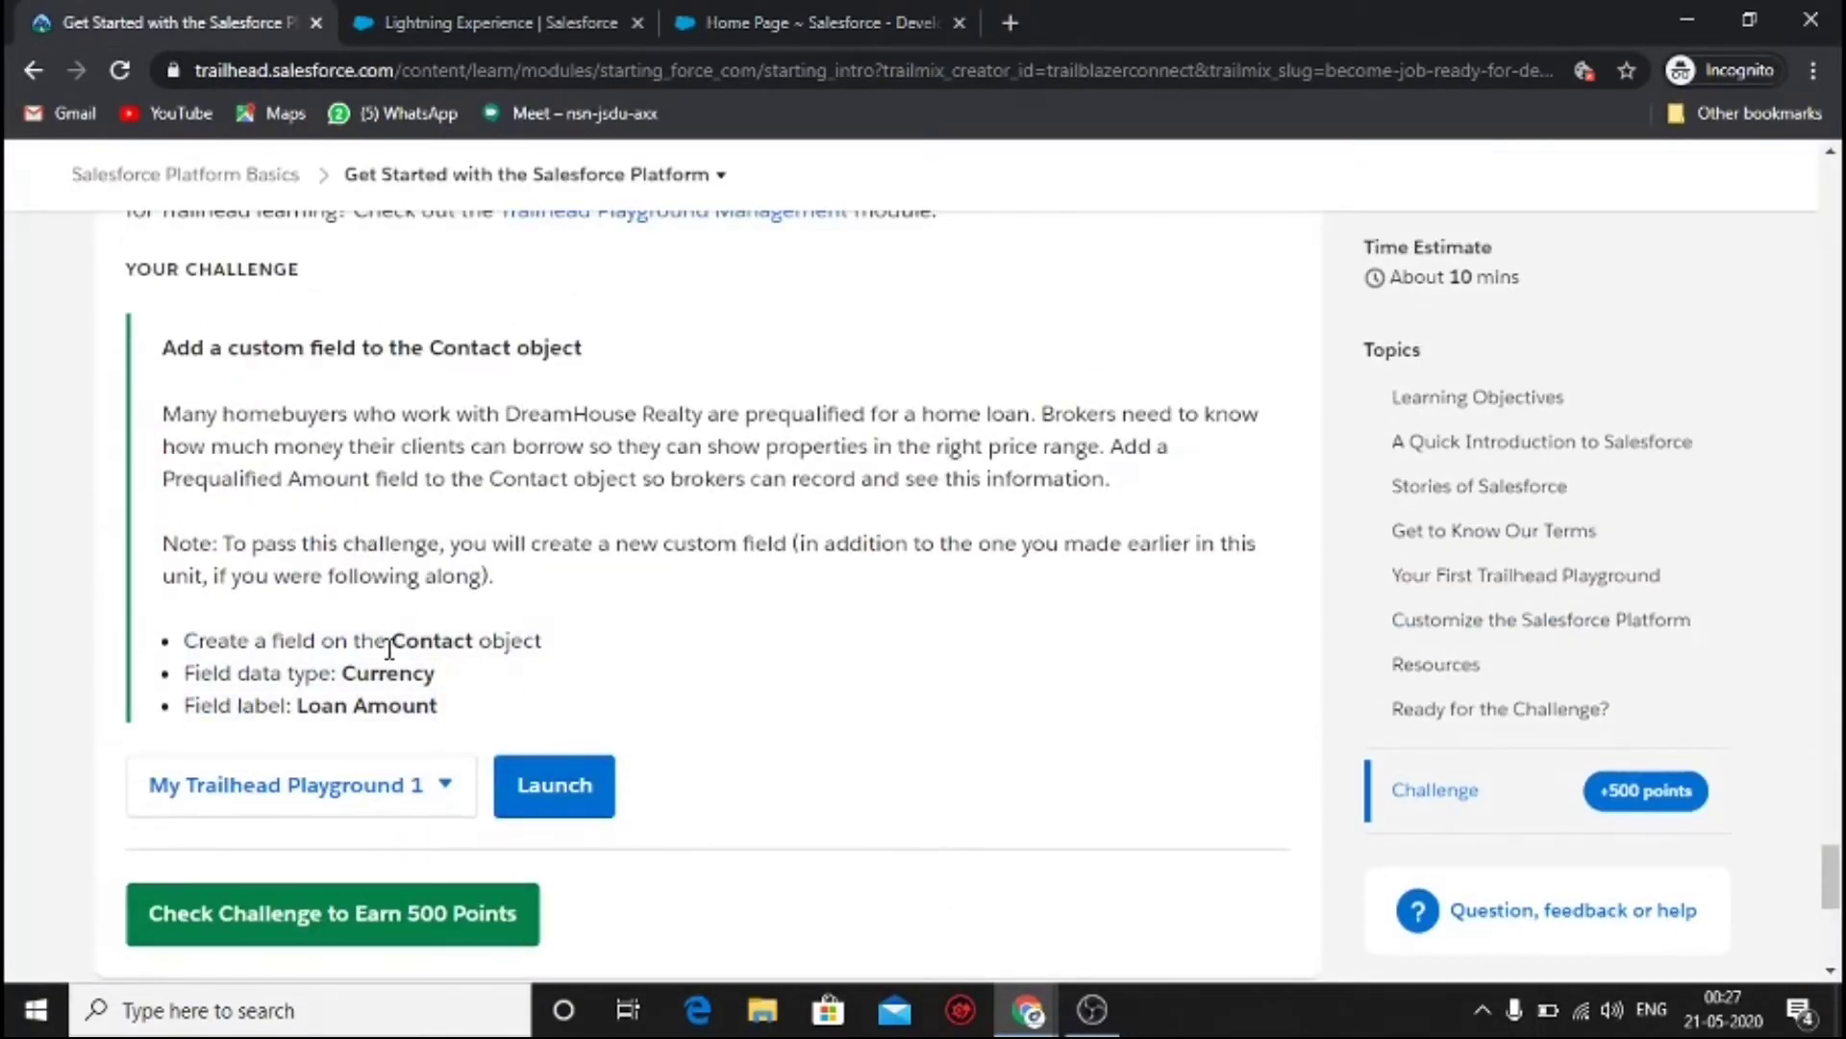
click(554, 785)
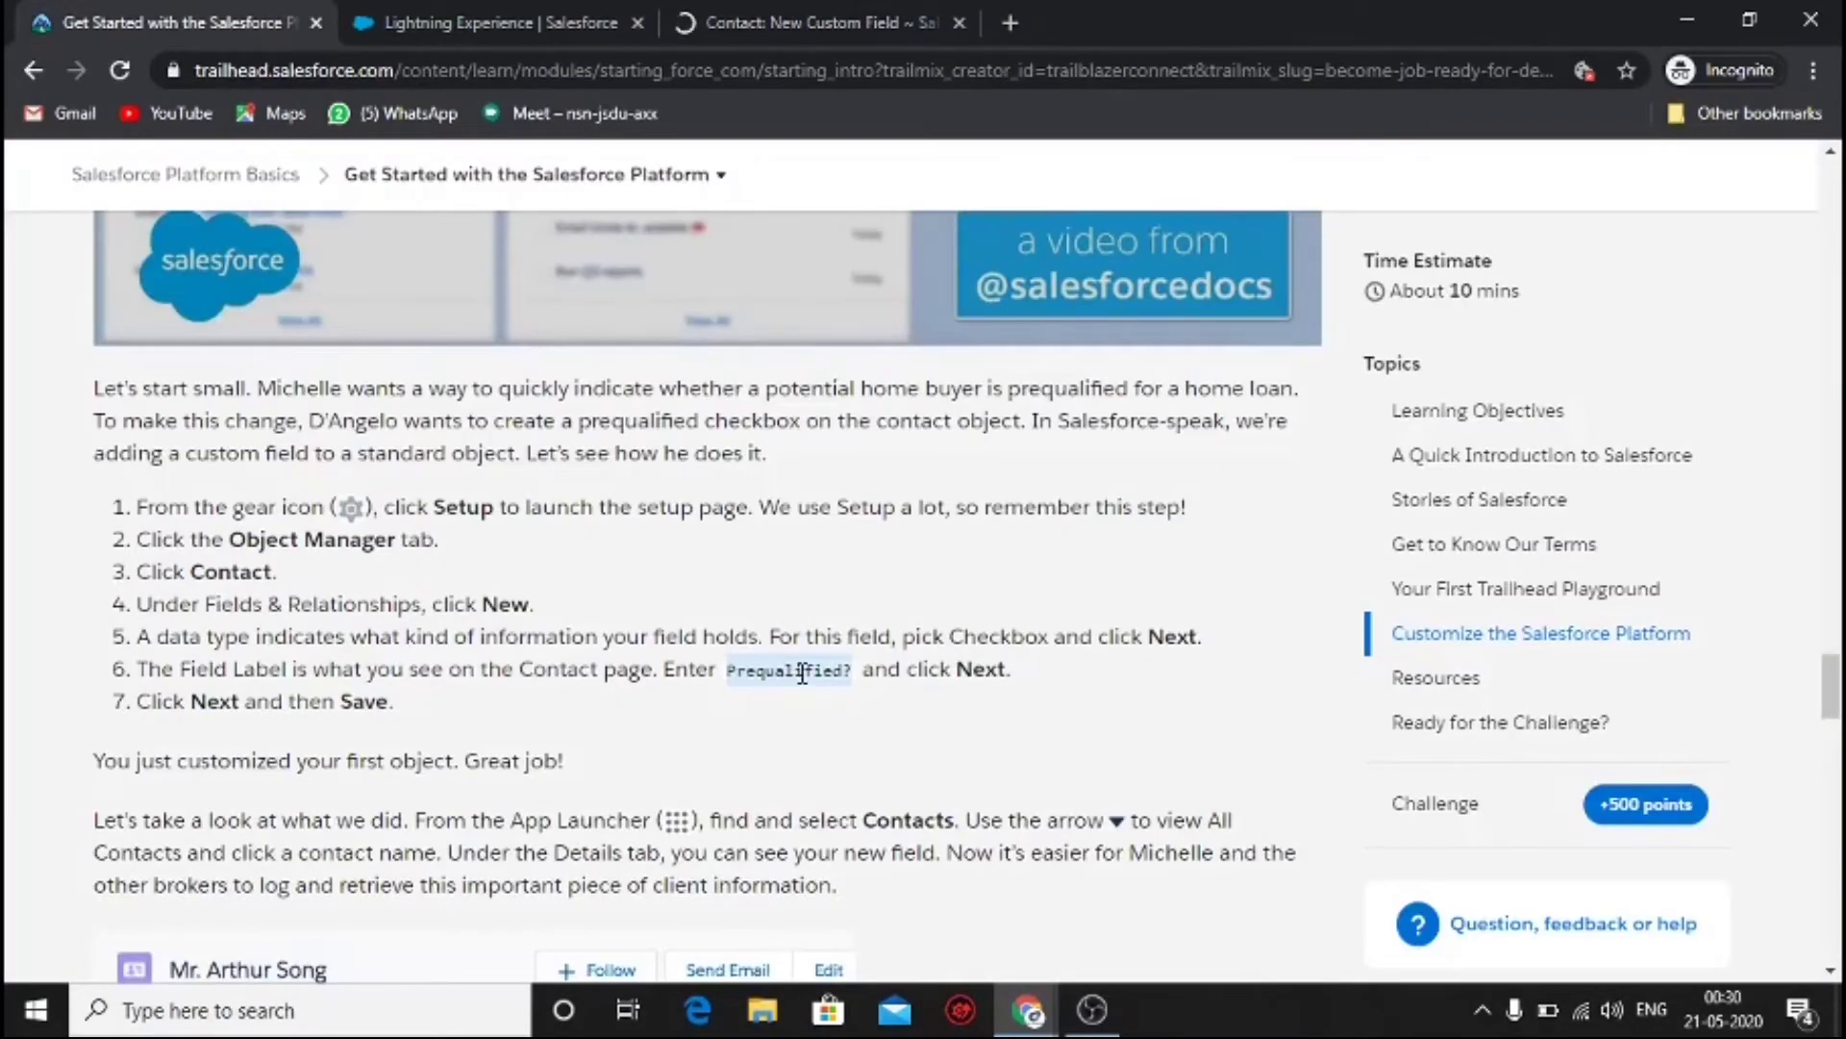
- Choose the Checkbox data type for the new Contact field and paste 'Prequalified?' as its label
click(812, 24)
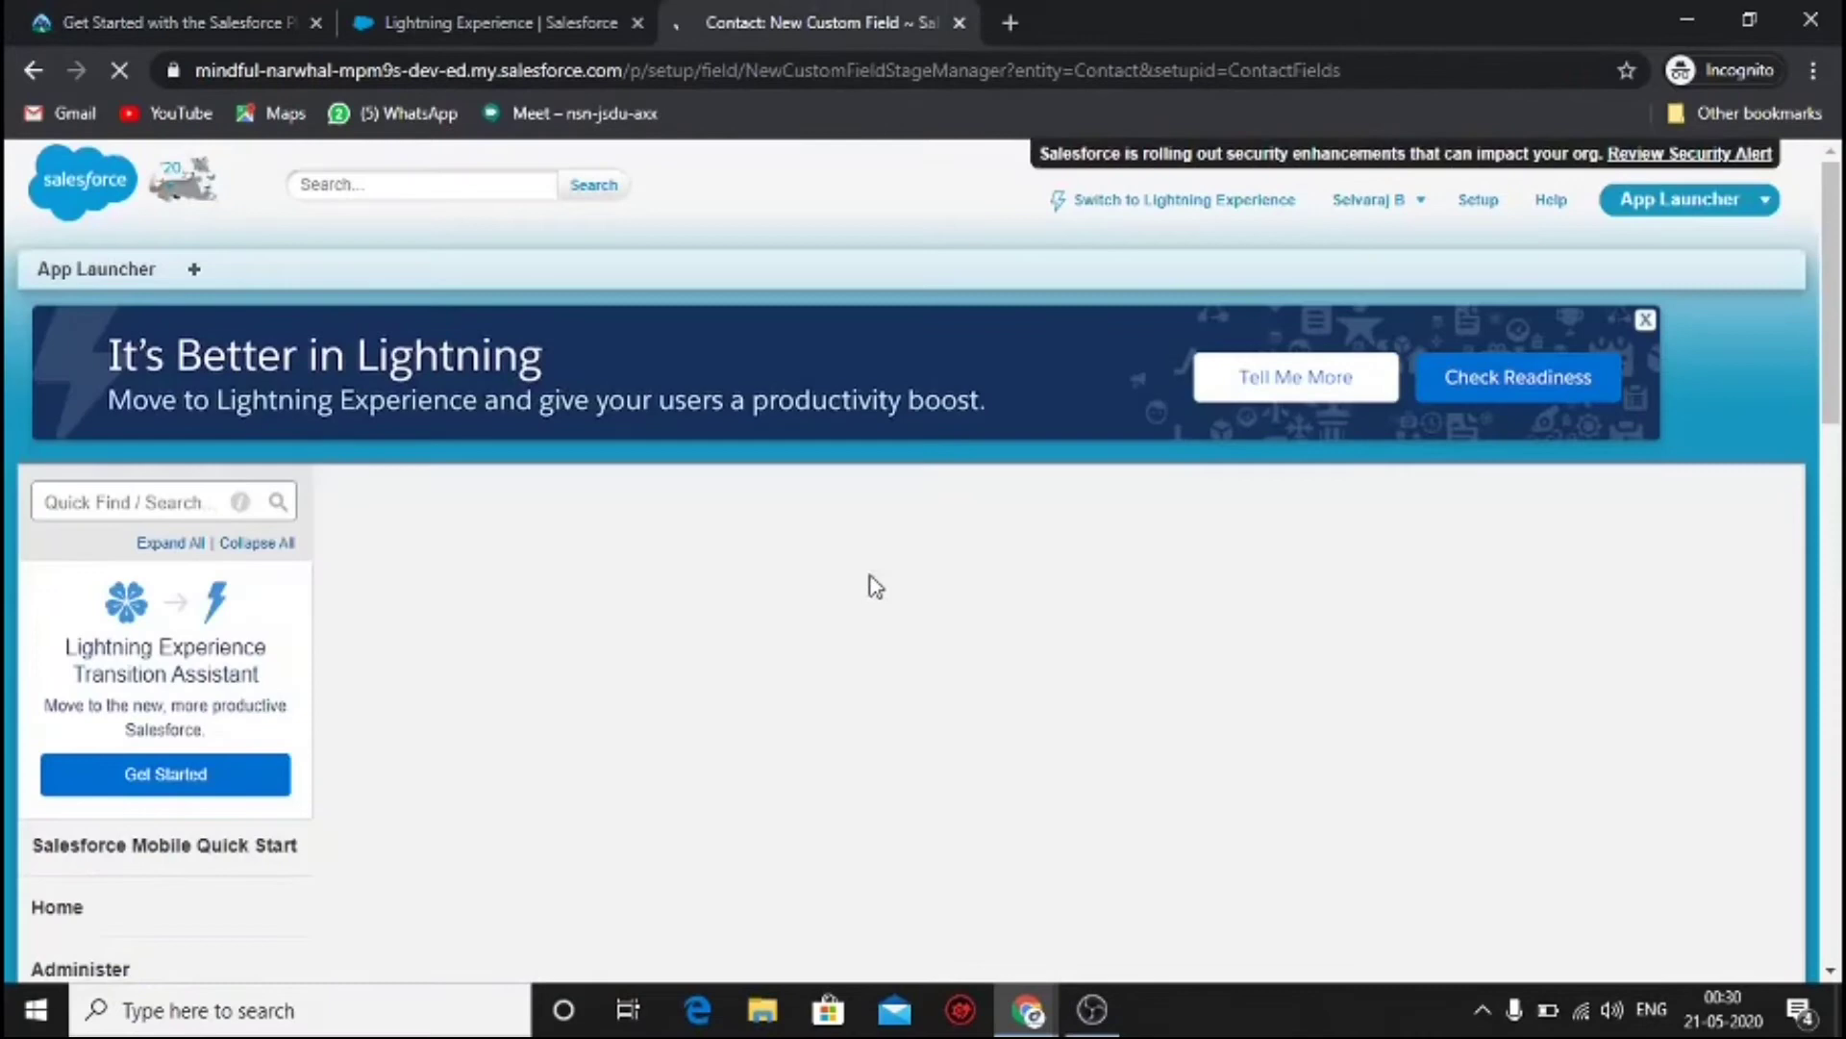
scroll(down, 3)
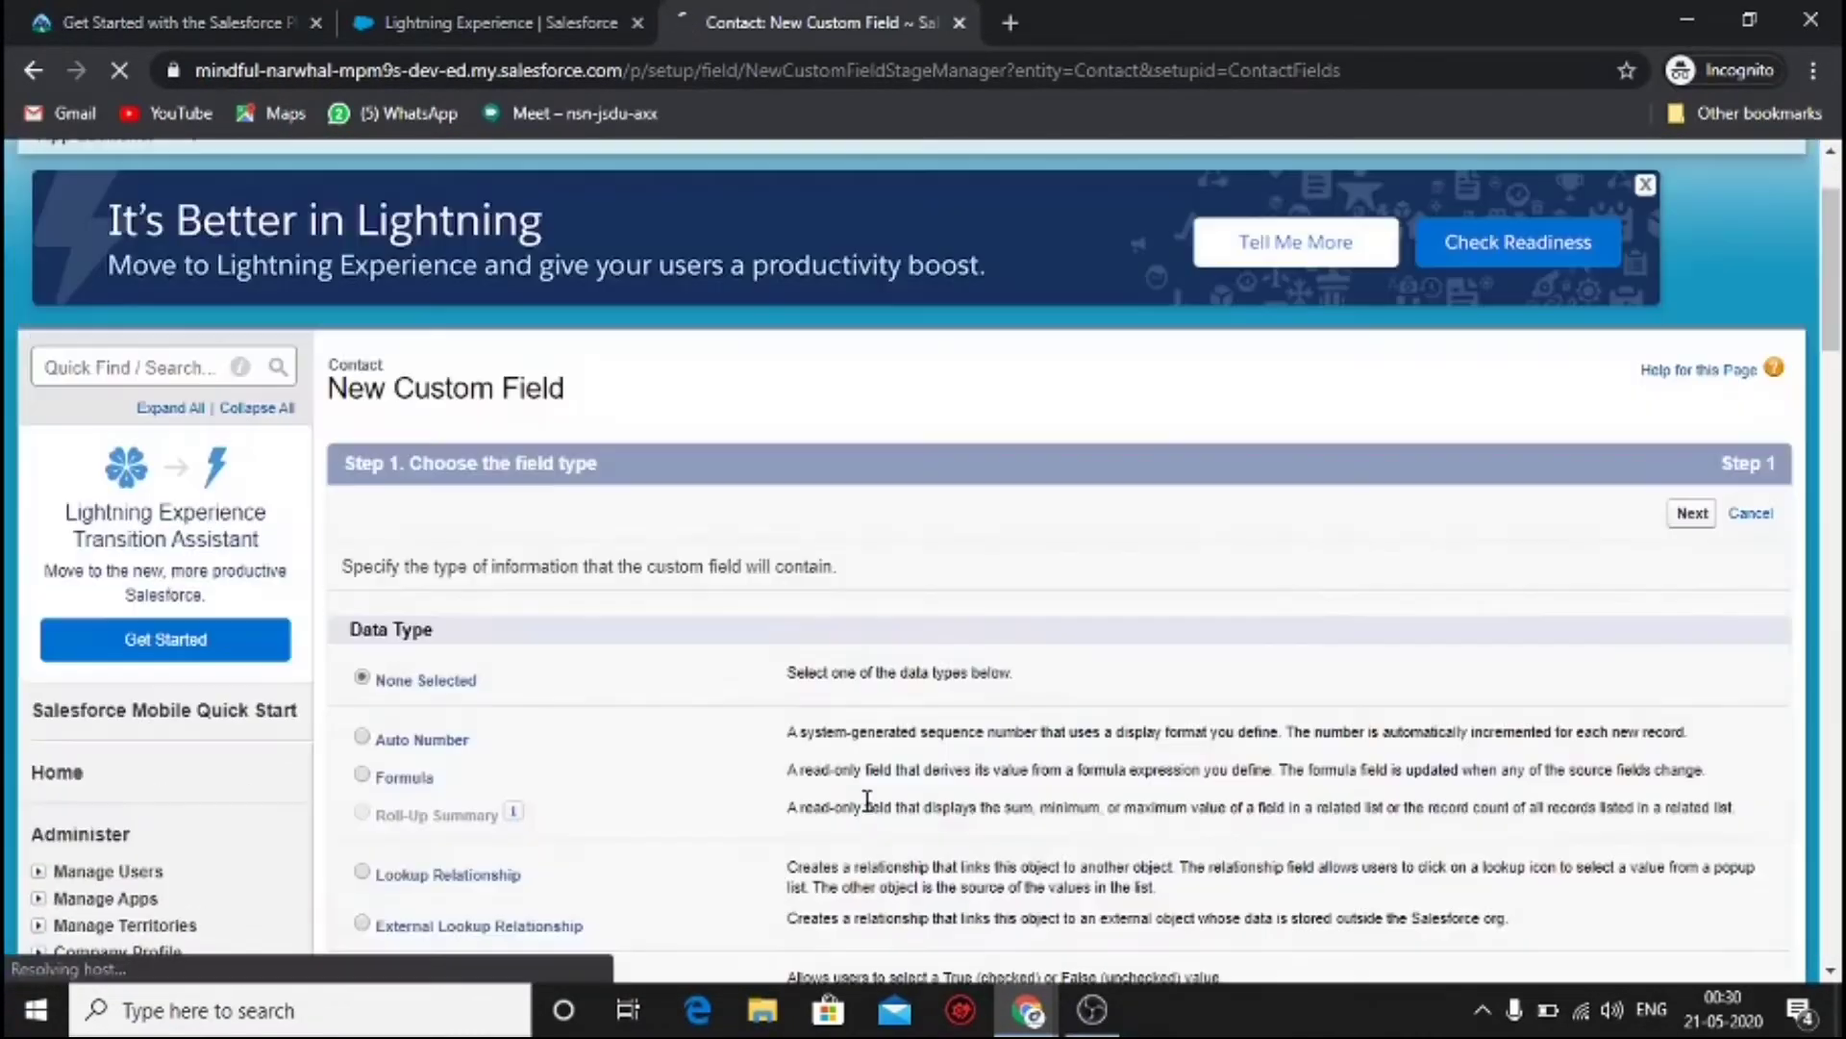
scroll(down, 3)
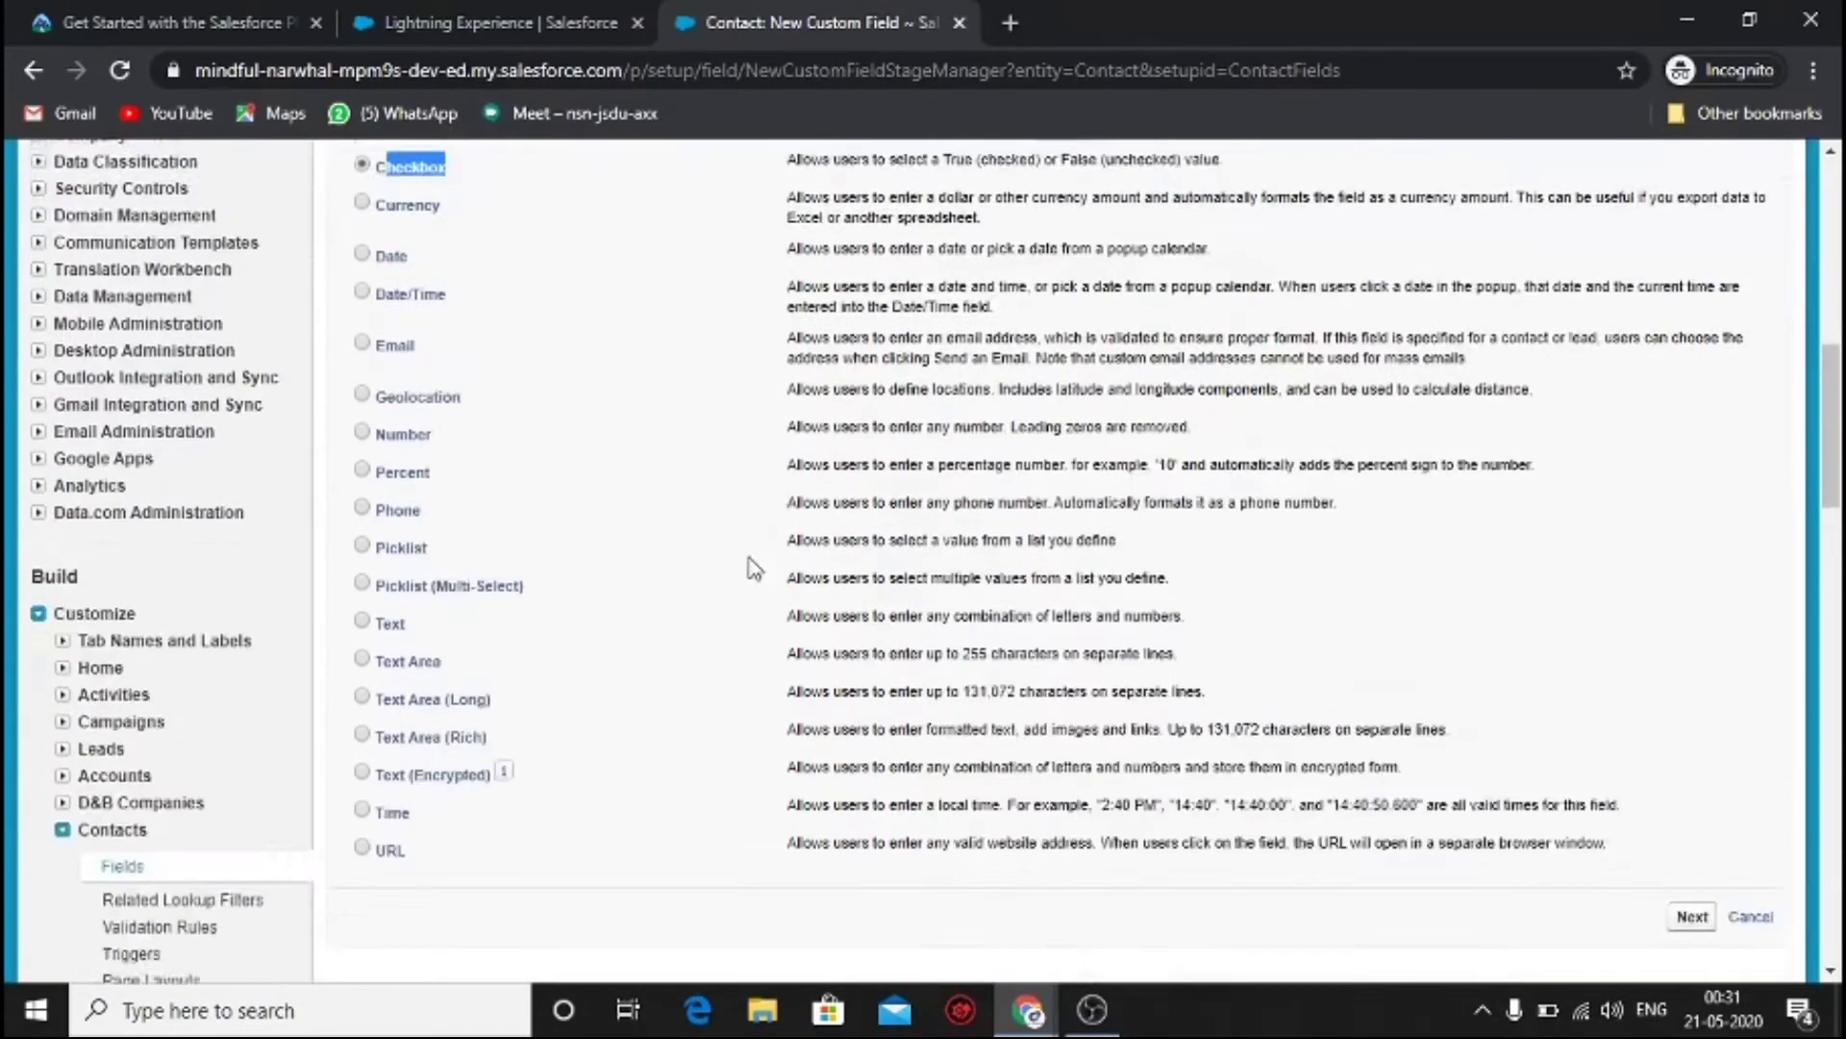
click(1690, 916)
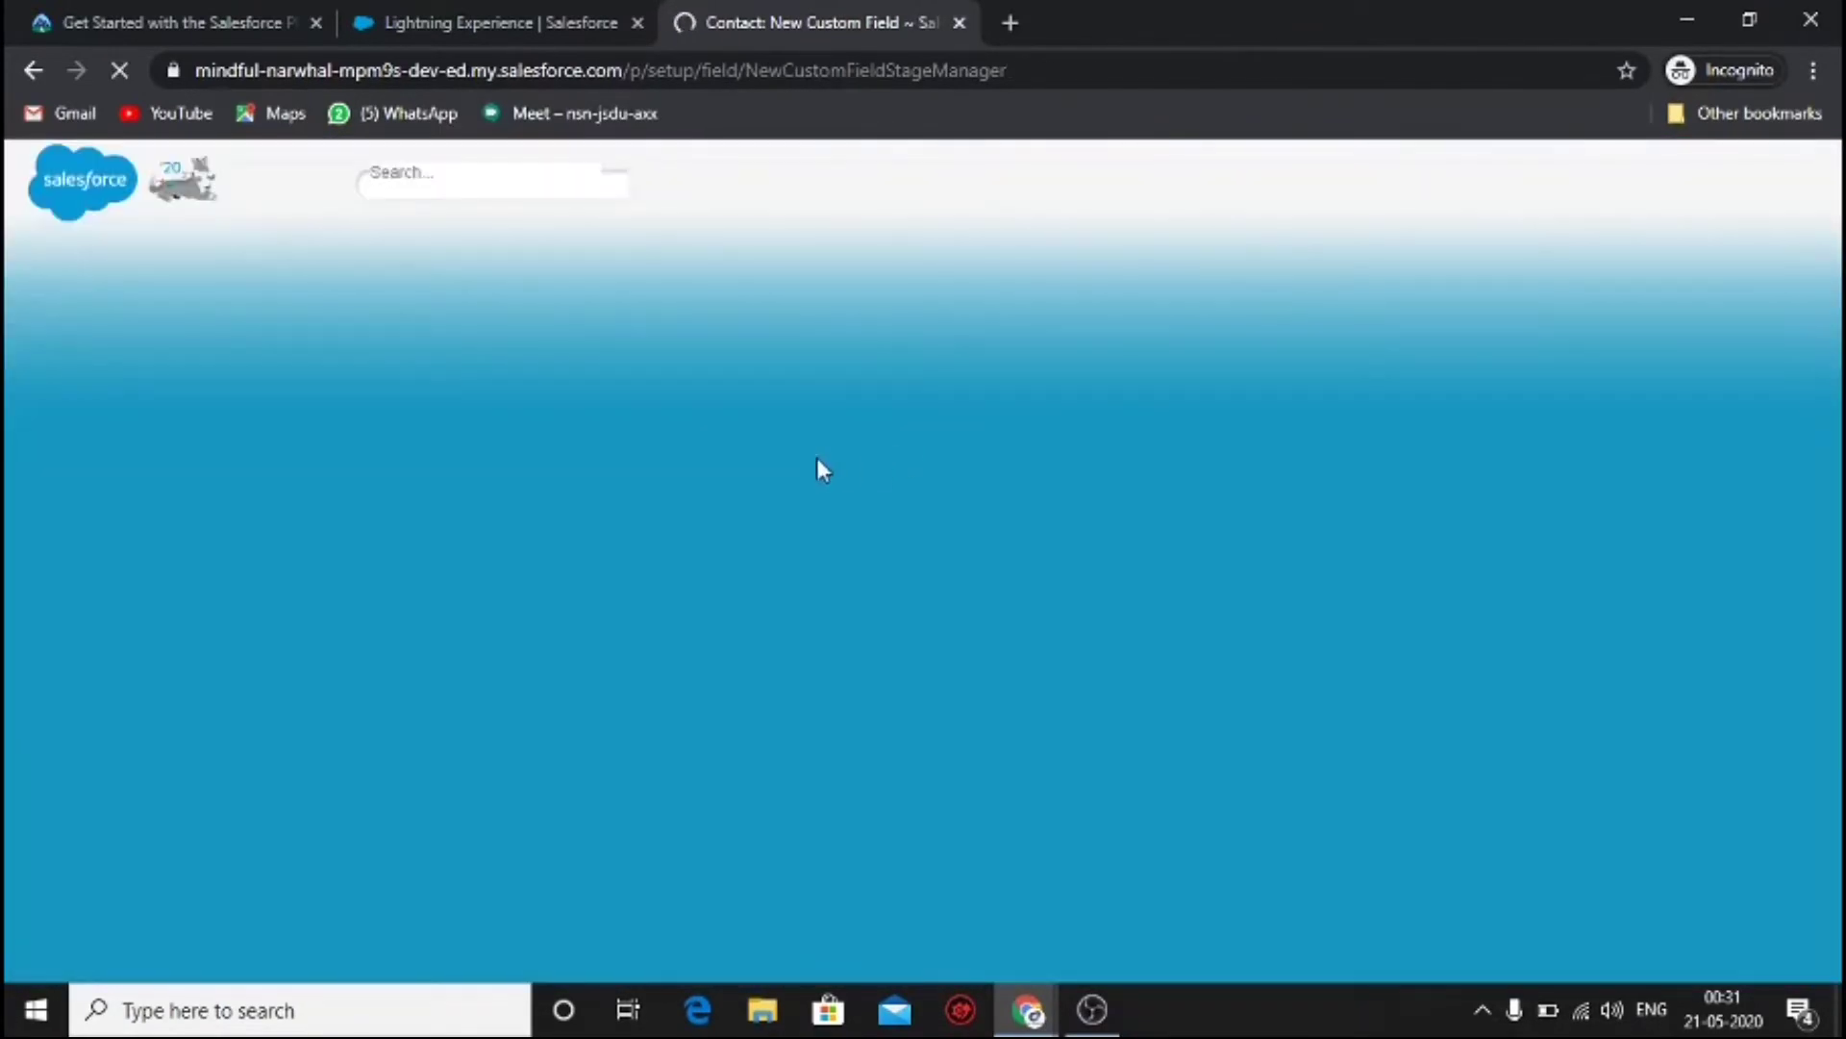
right_click(731, 500)
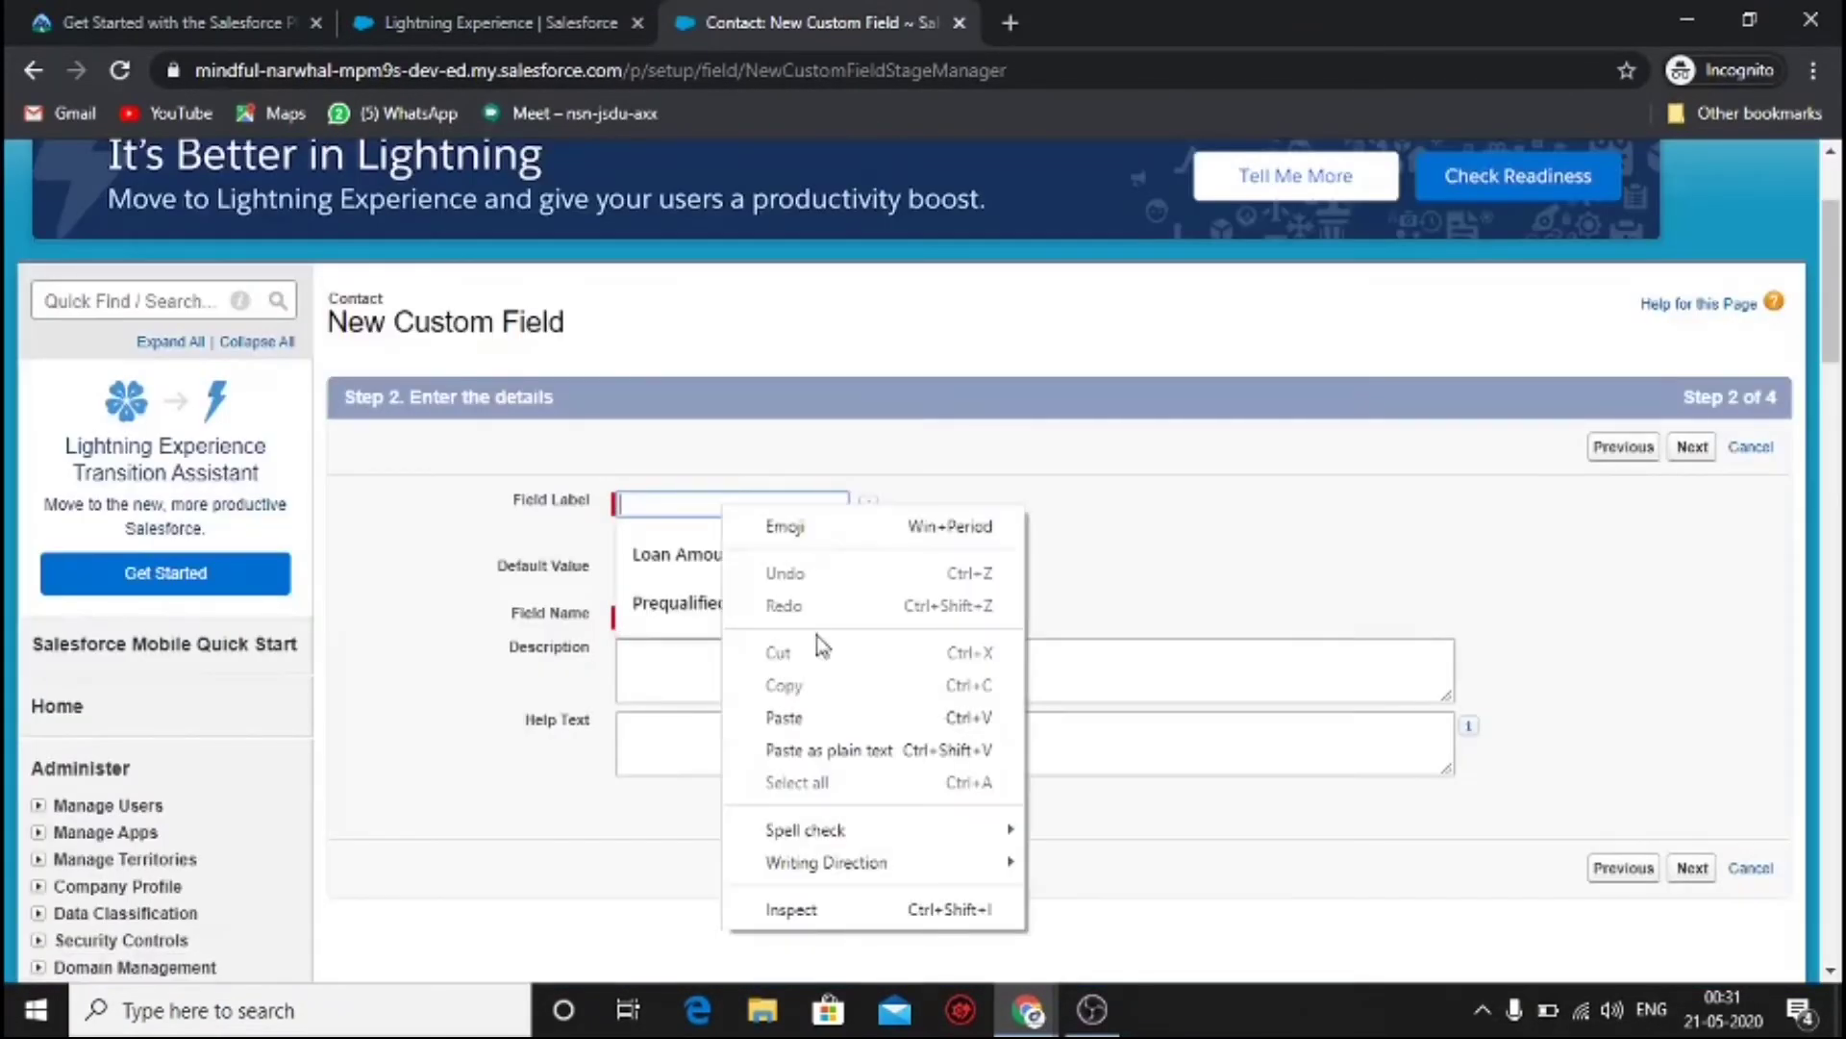
click(172, 23)
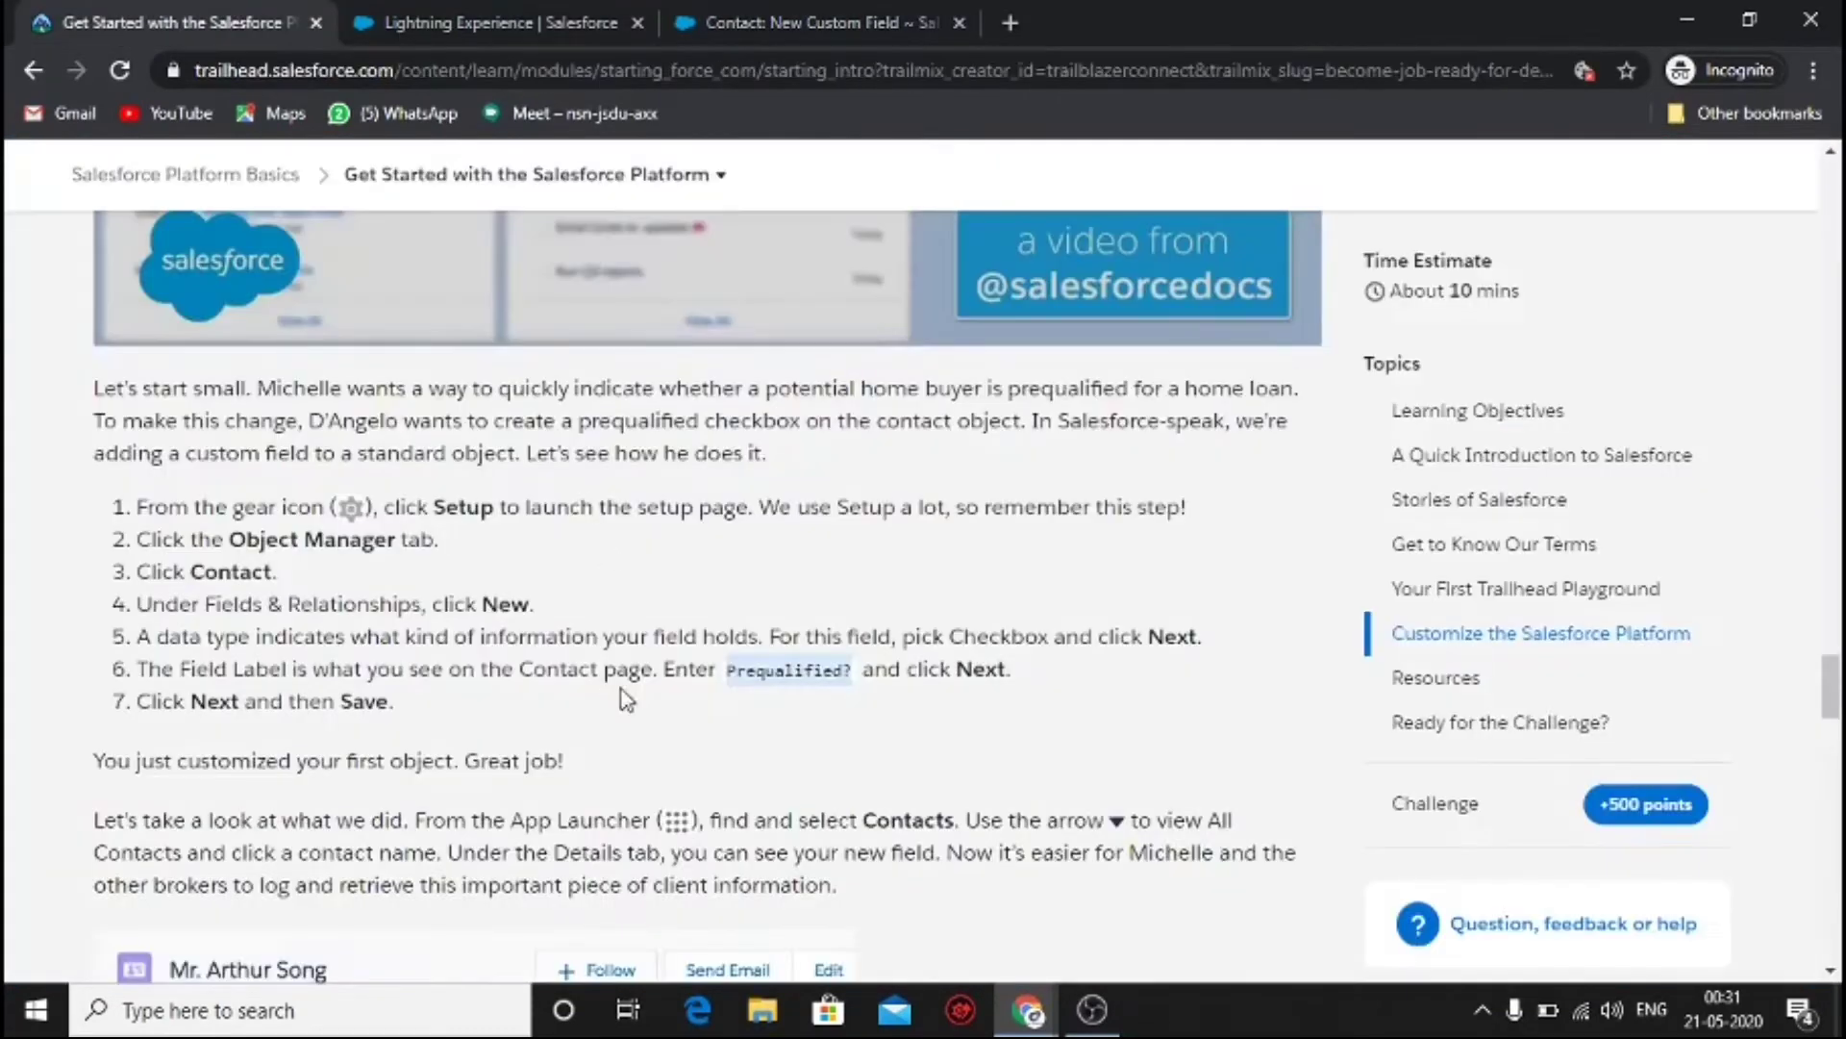
click(811, 23)
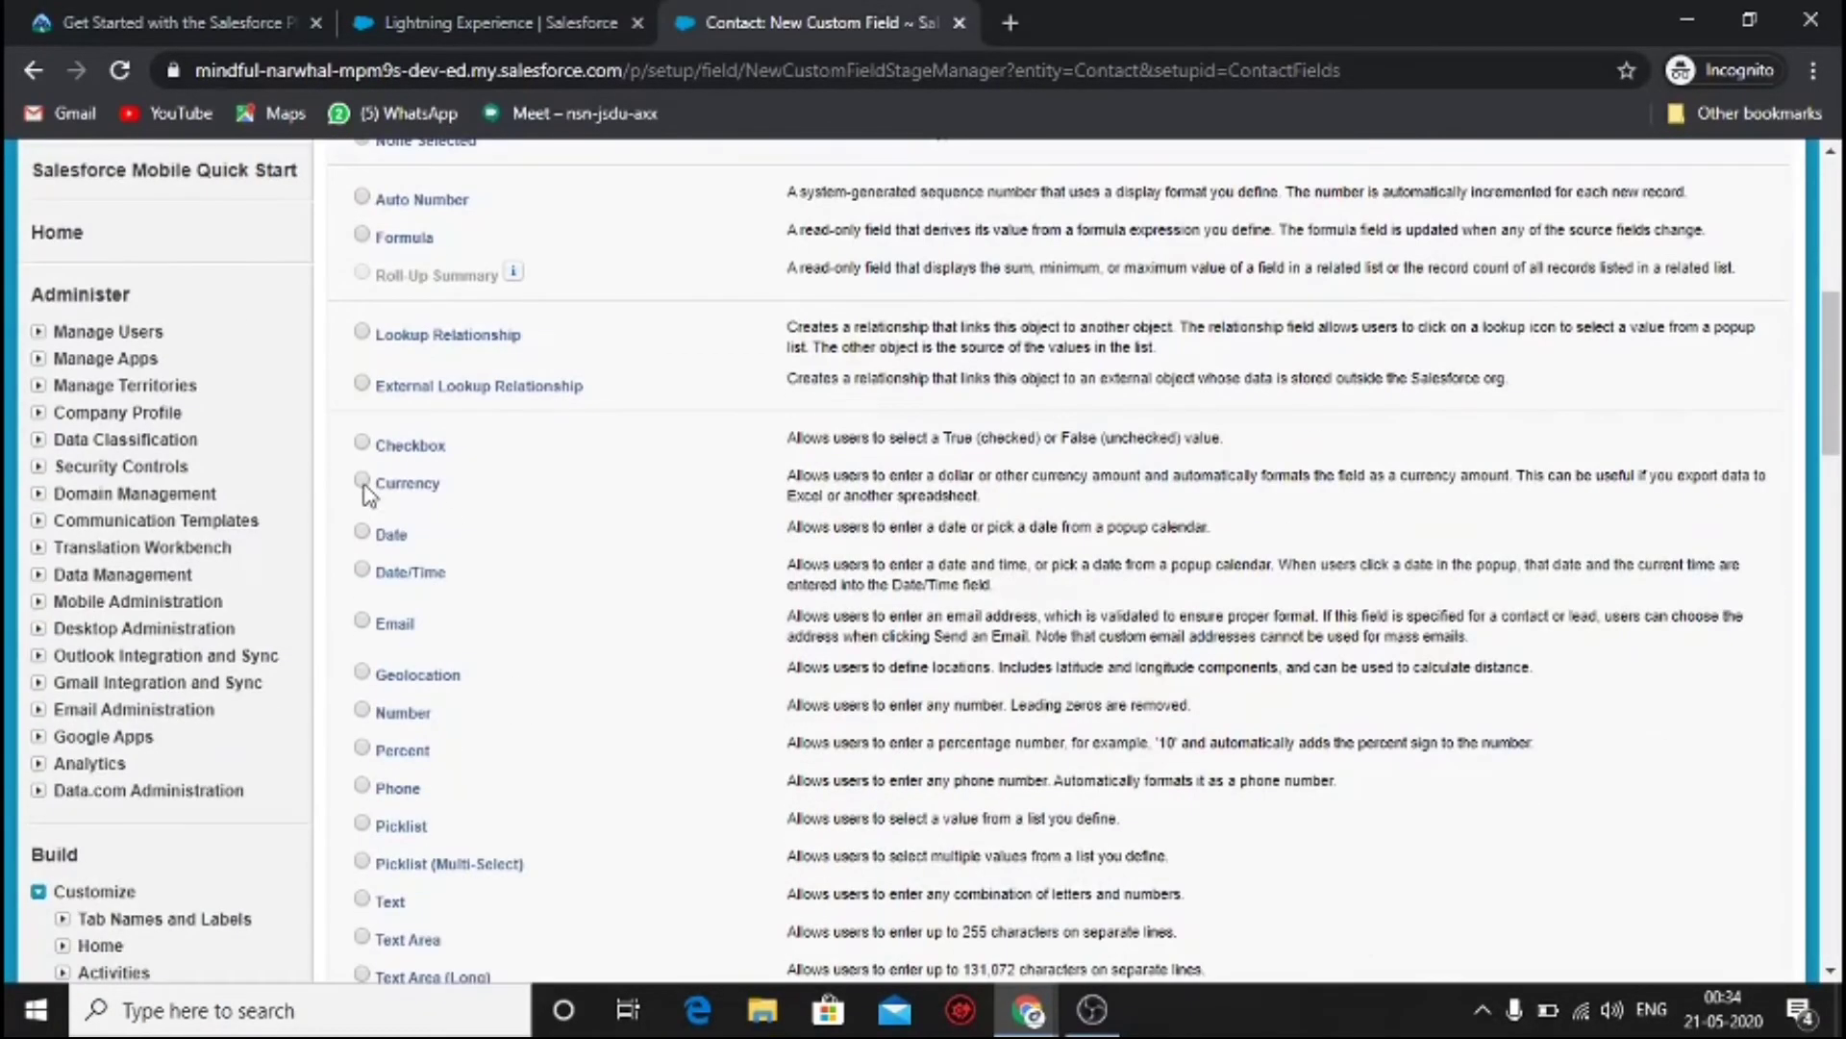
- Define a Currency field labelled 'Loan Amount' and continue past field-level security to save it
click(361, 483)
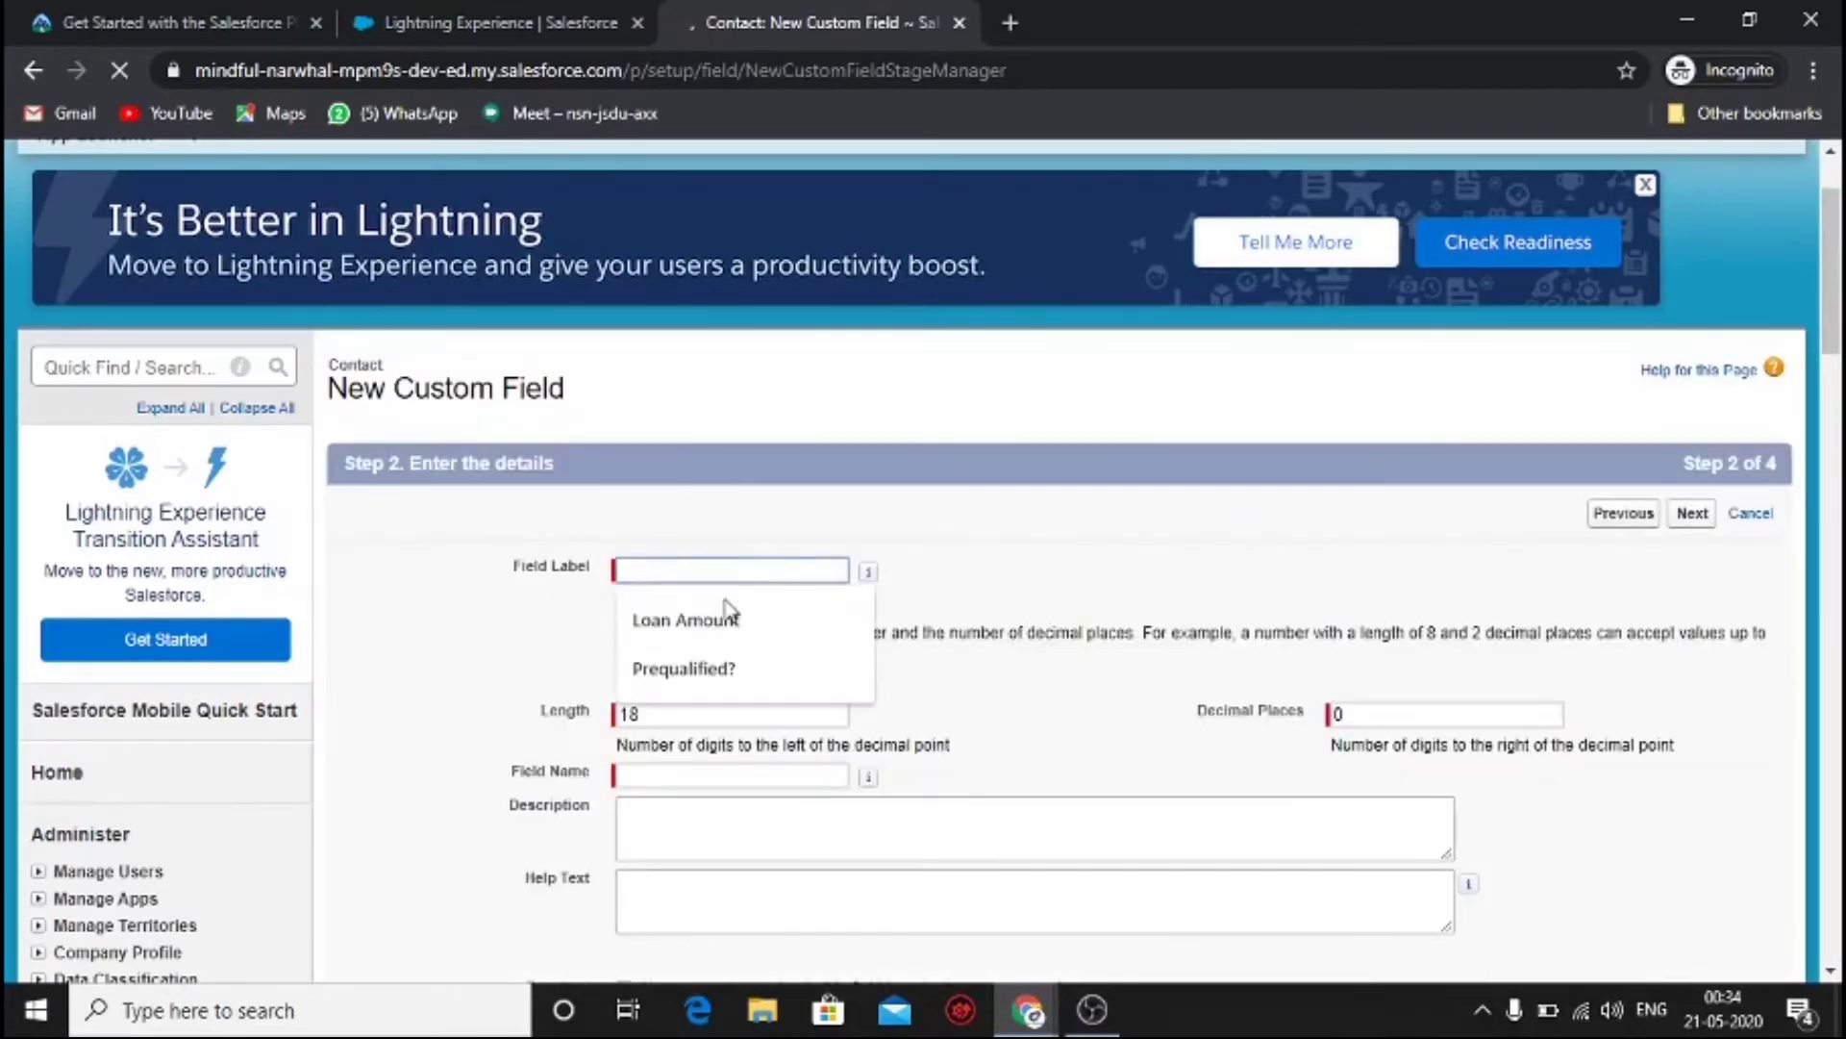
click(685, 619)
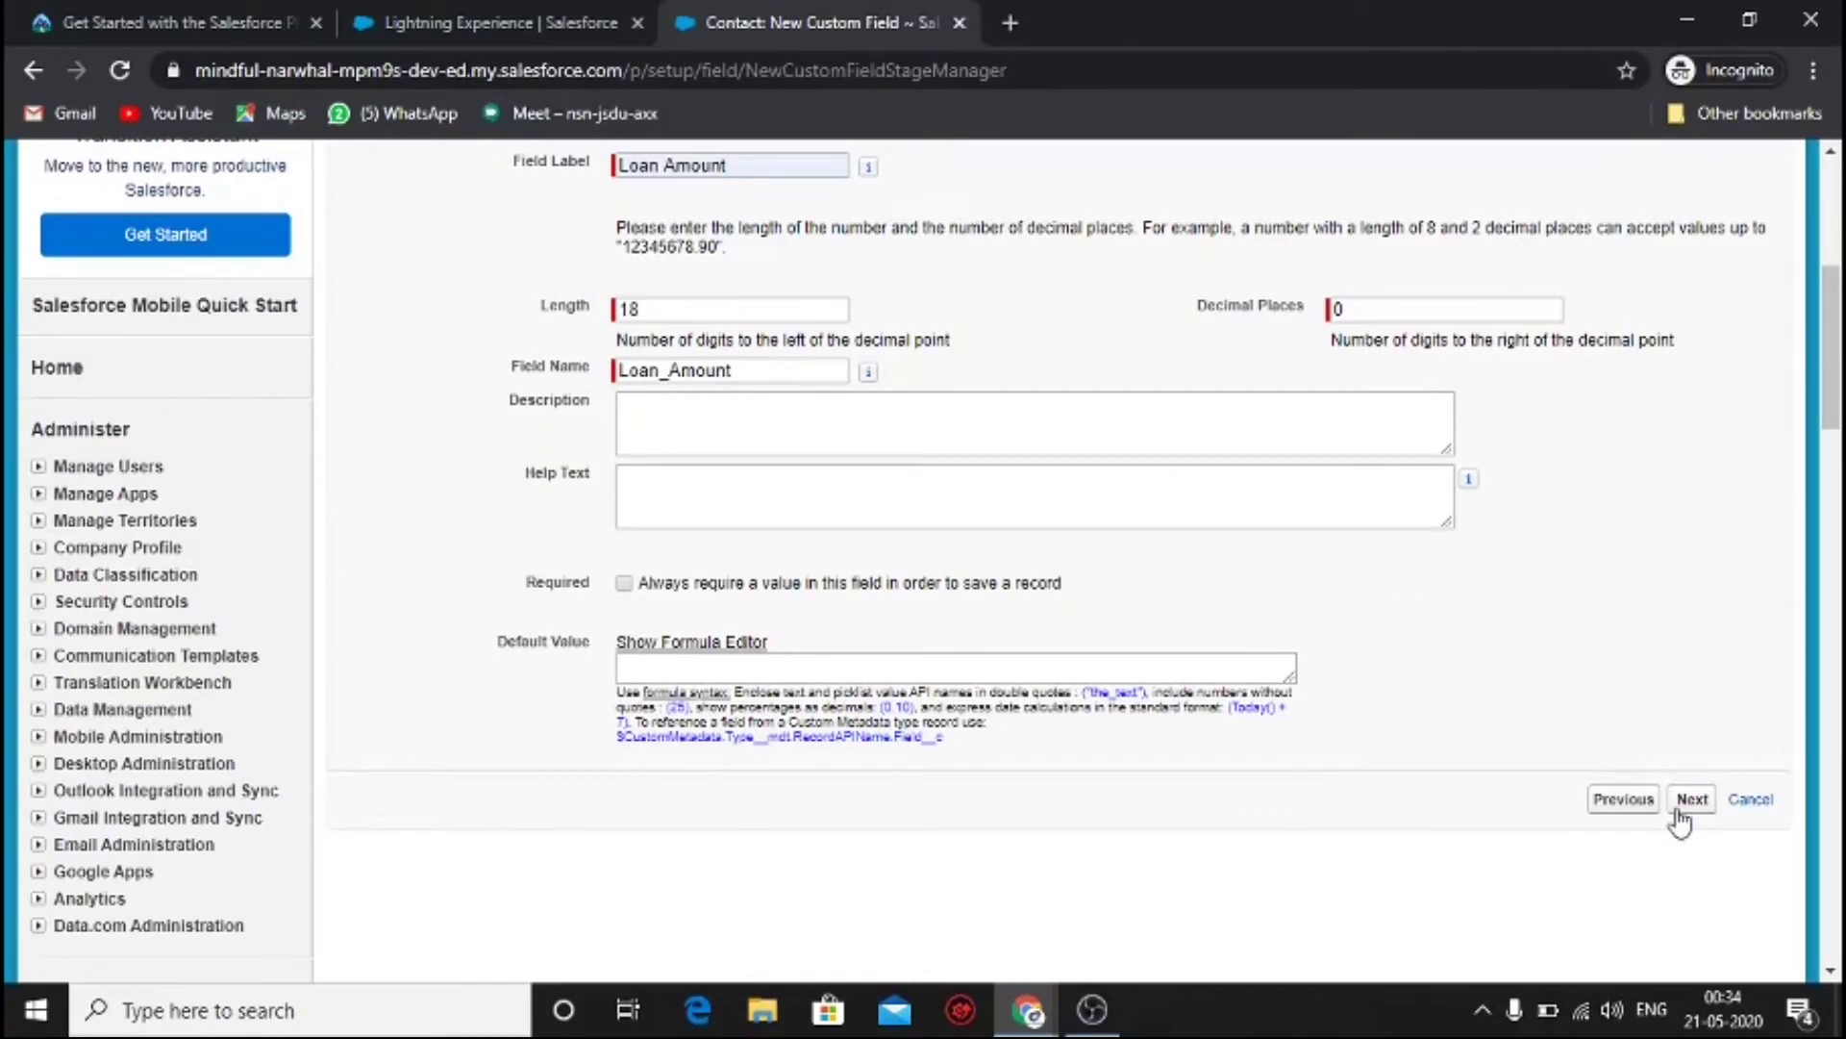
click(1693, 799)
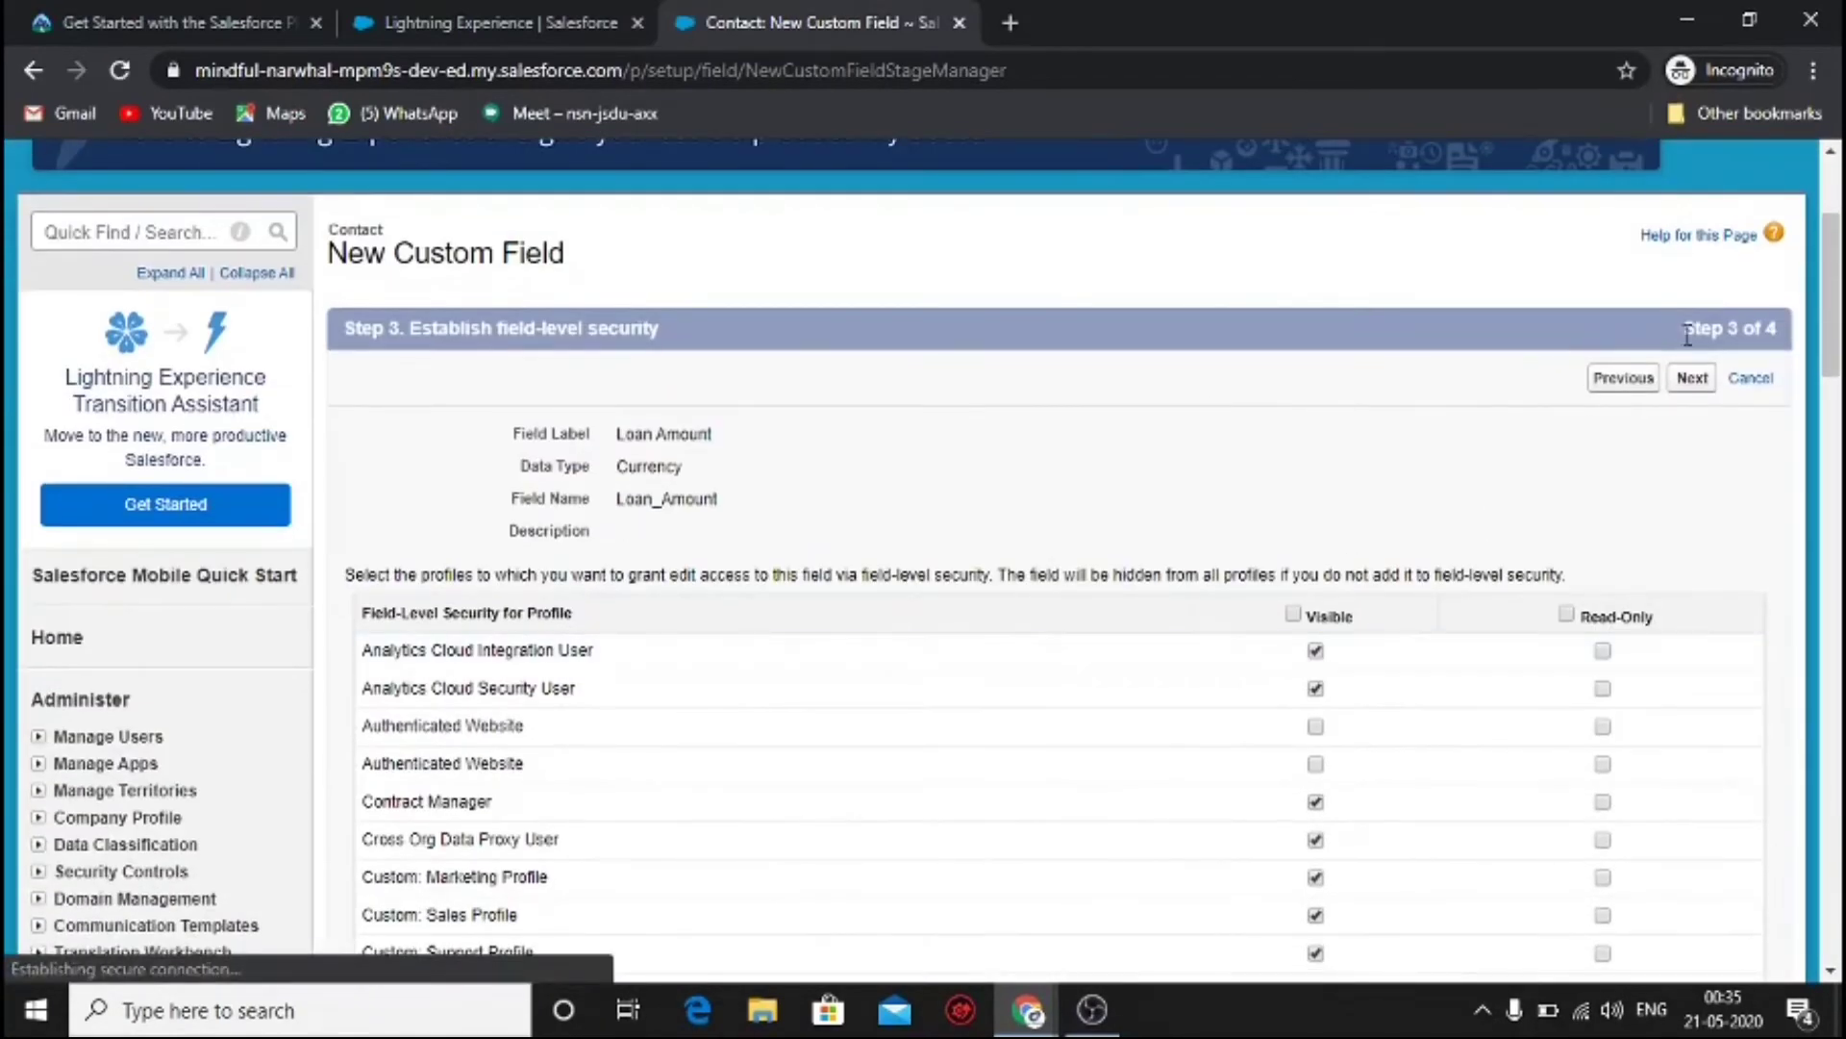
click(1690, 379)
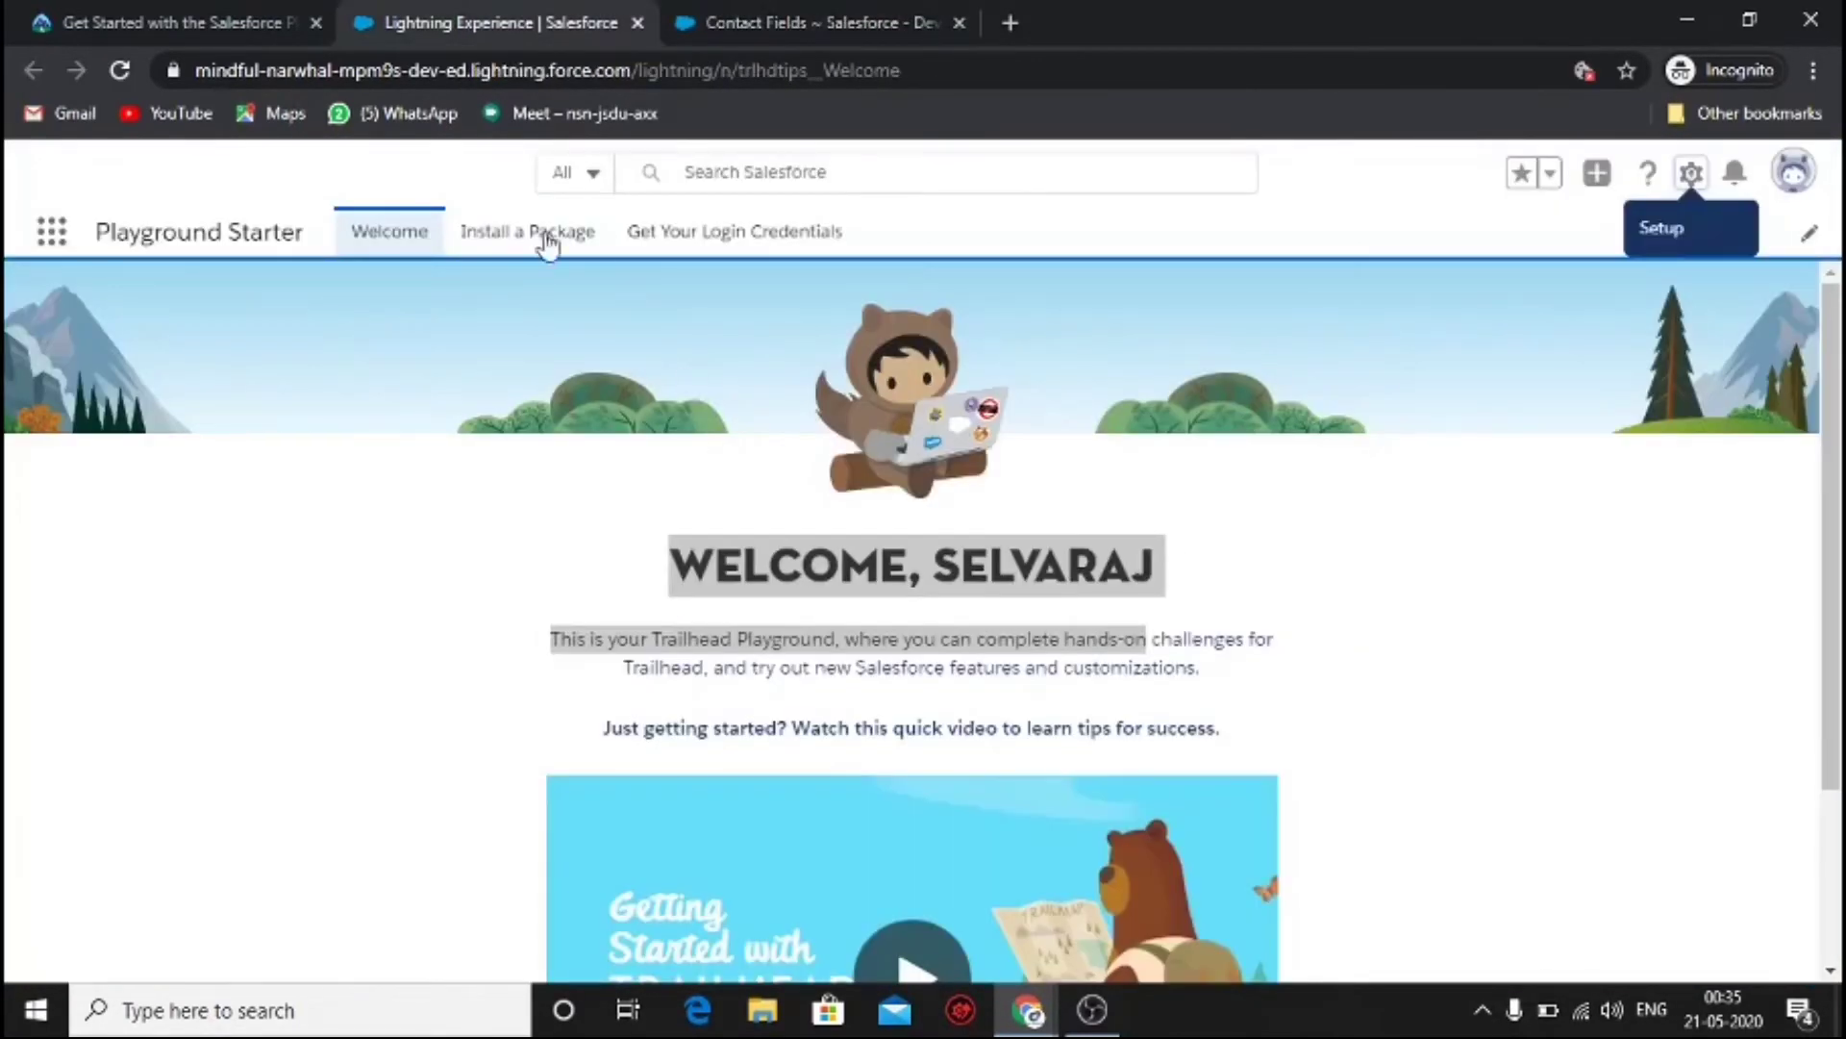
- Check the Loan Amount challenge to earn 500 points and tackle the next unit
click(1691, 171)
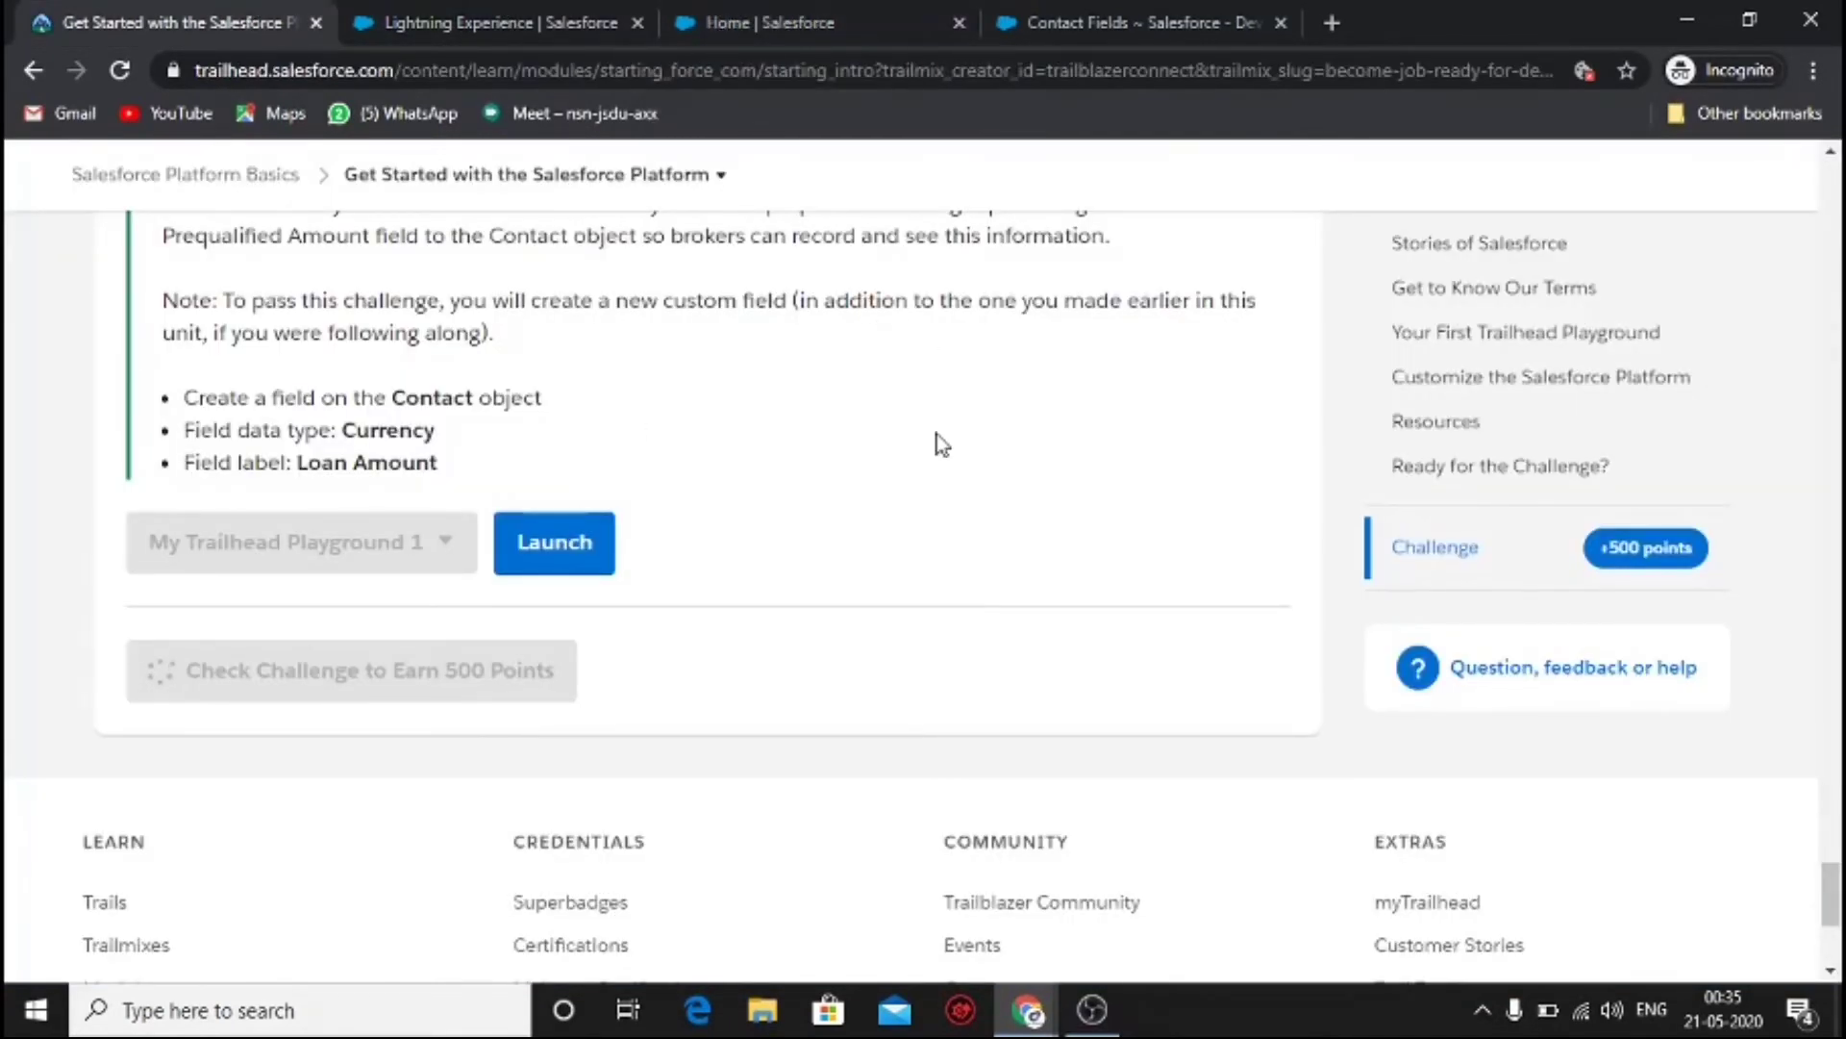
click(350, 670)
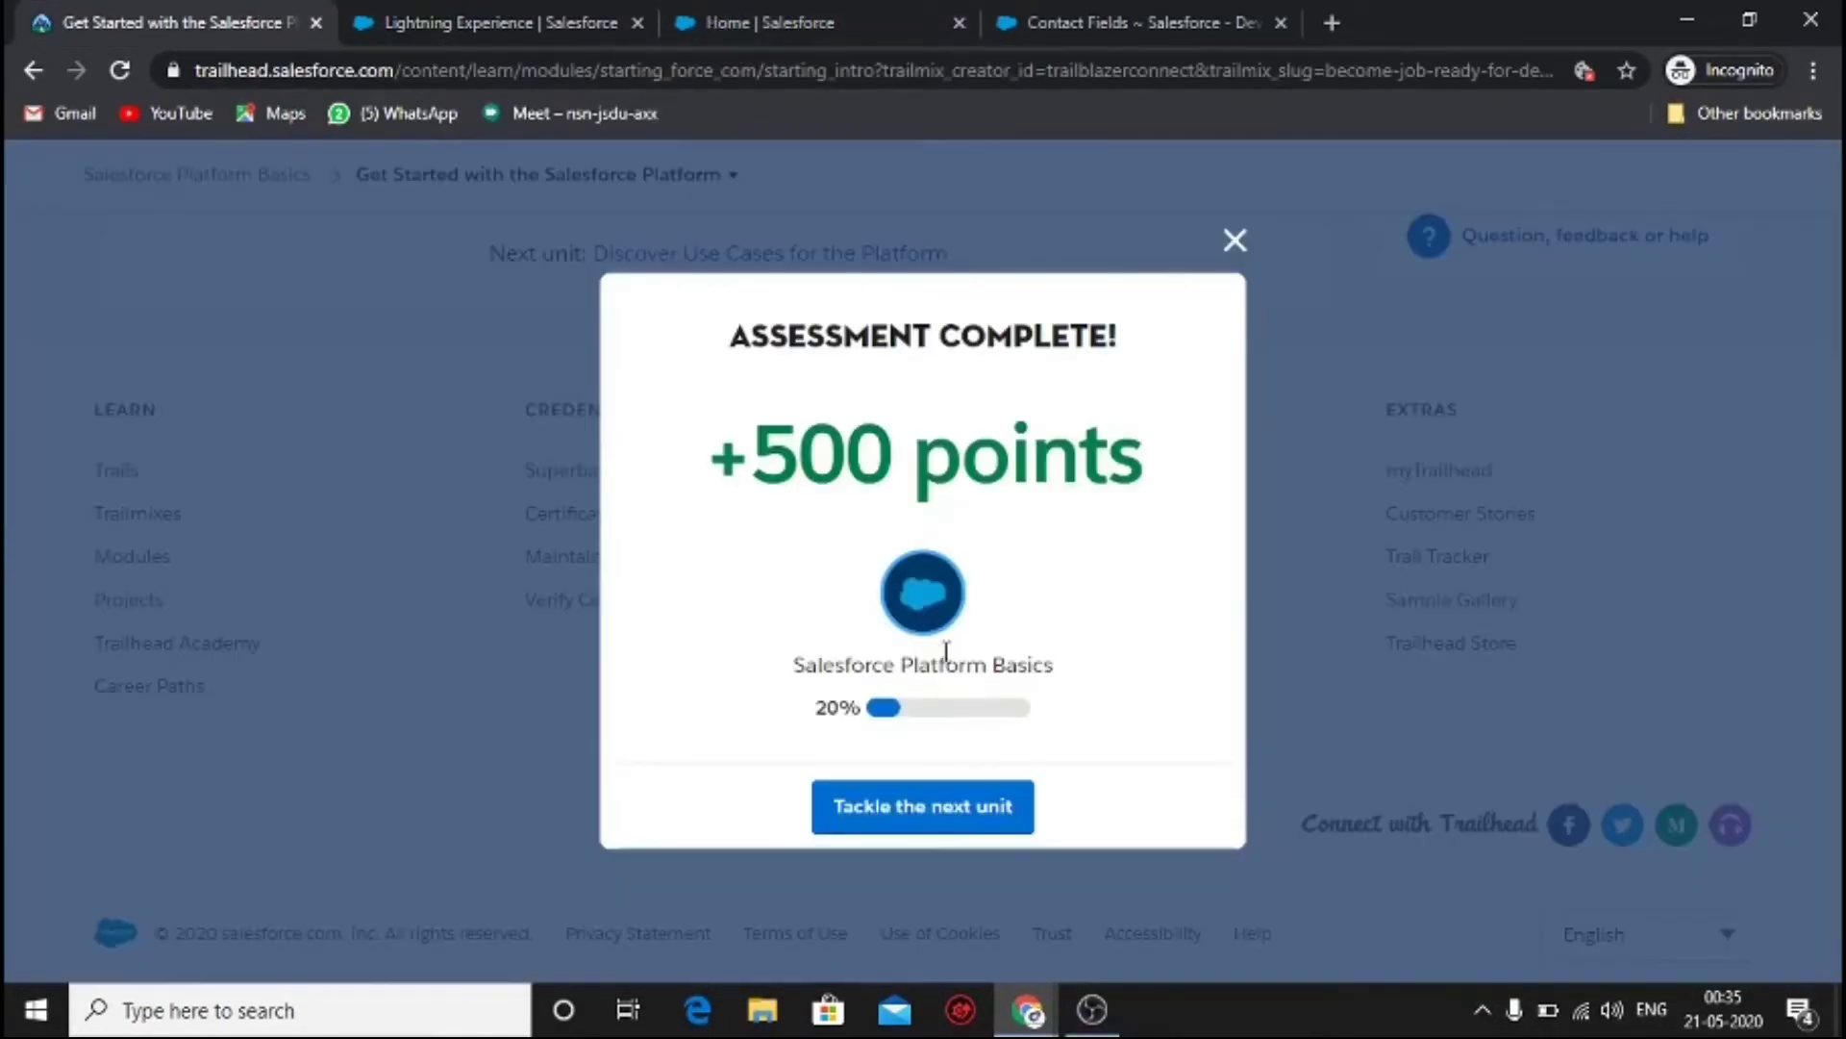
click(921, 806)
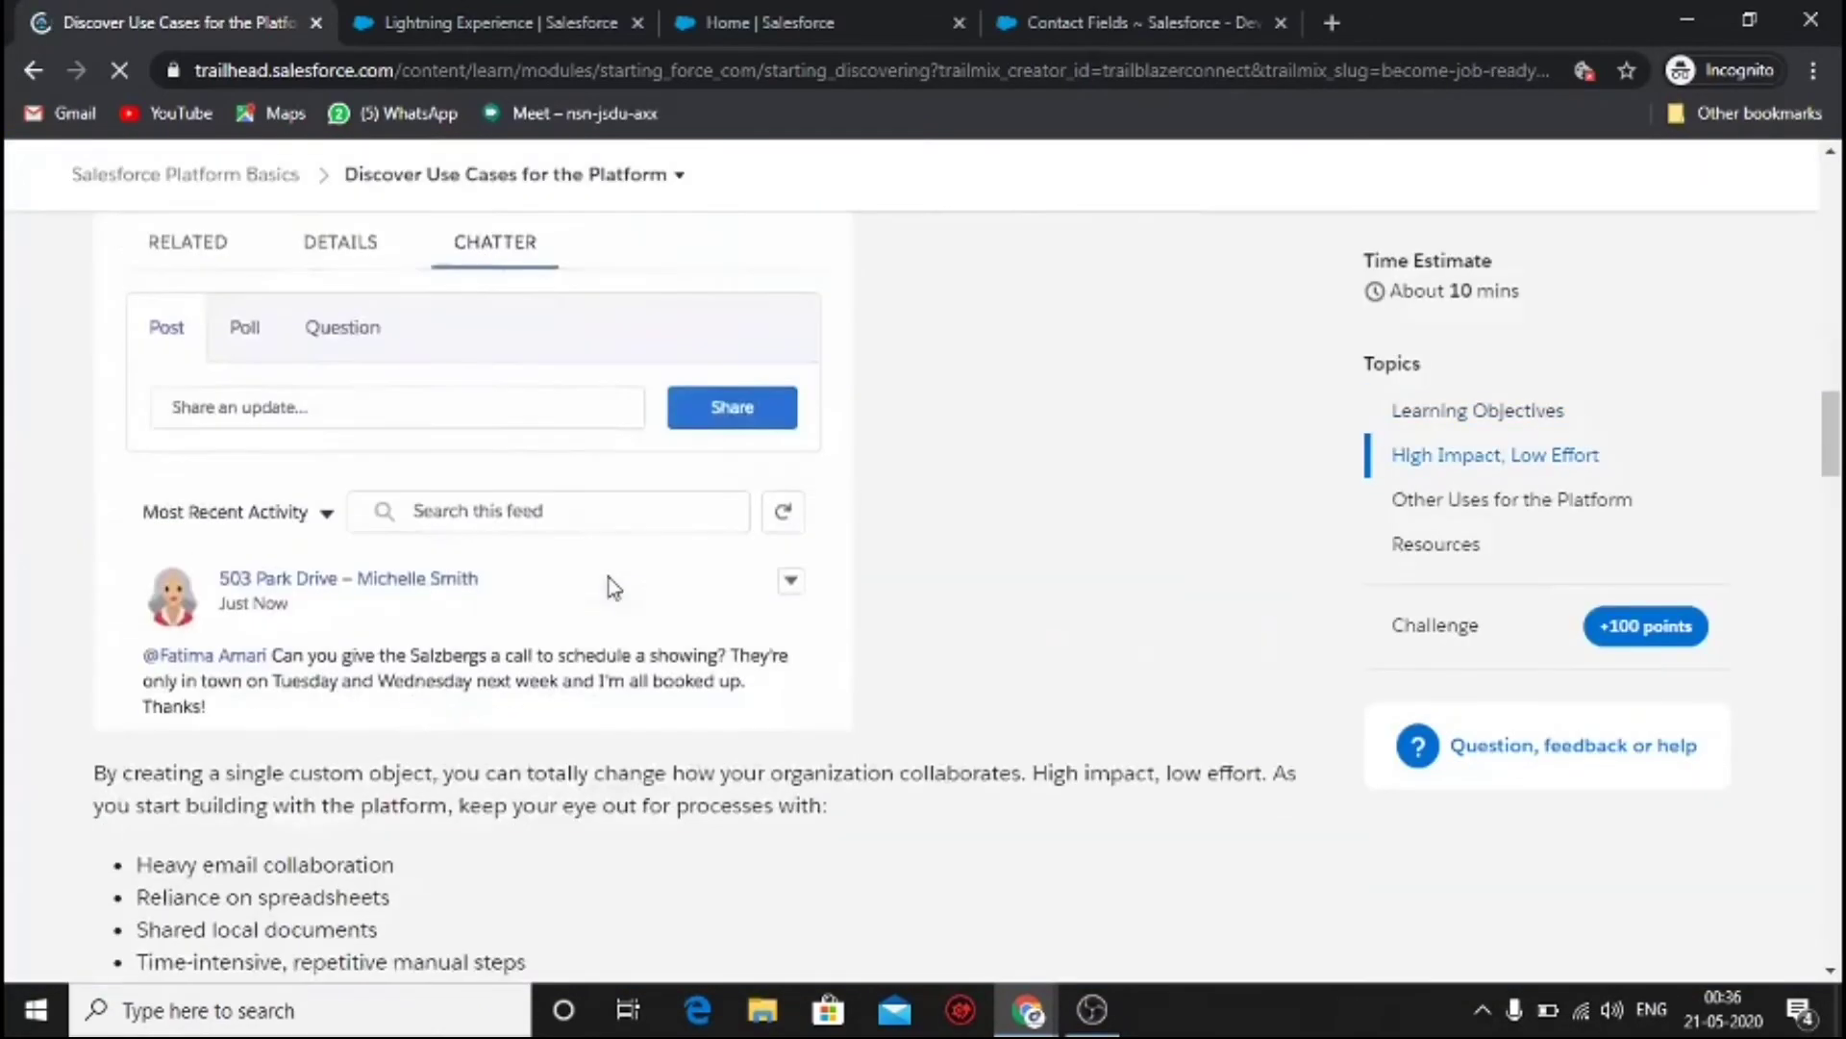
- Scroll through the Discover Use Cases and Salesforce Architecture units to reach and submit their quizzes
scroll(down, 3)
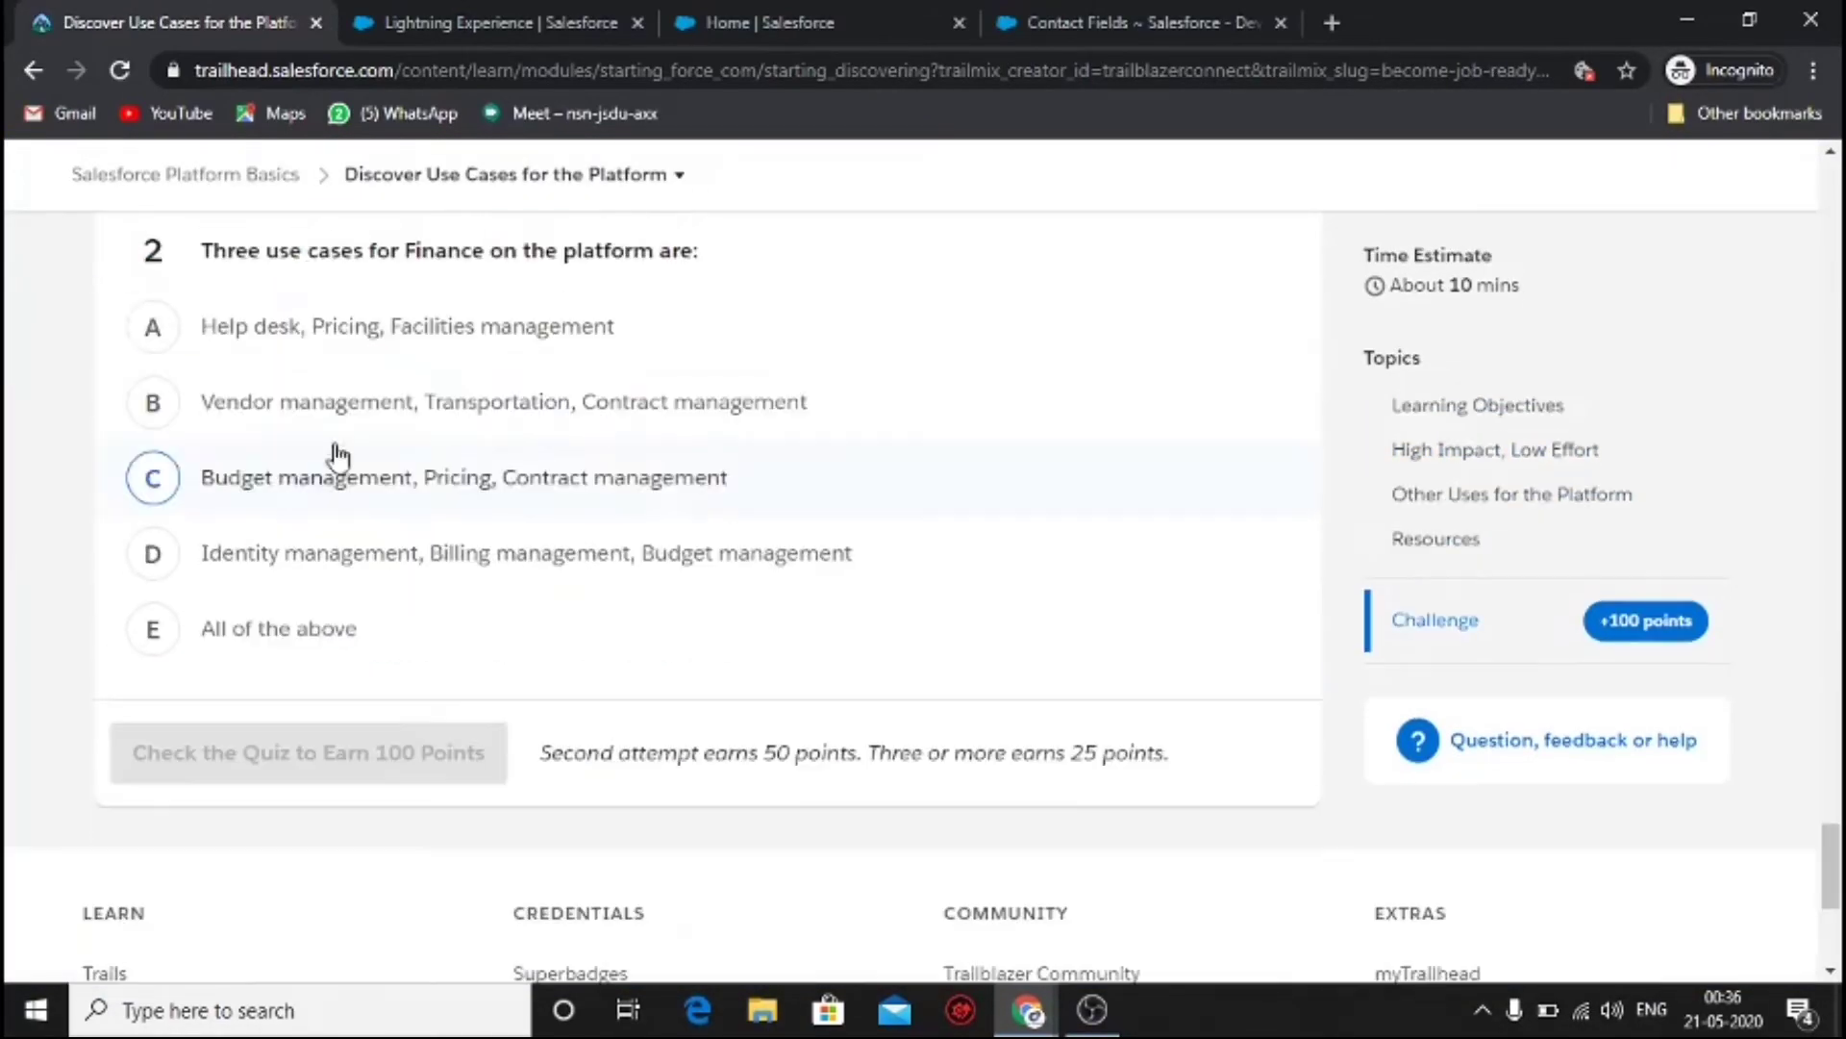
scroll(up, 3)
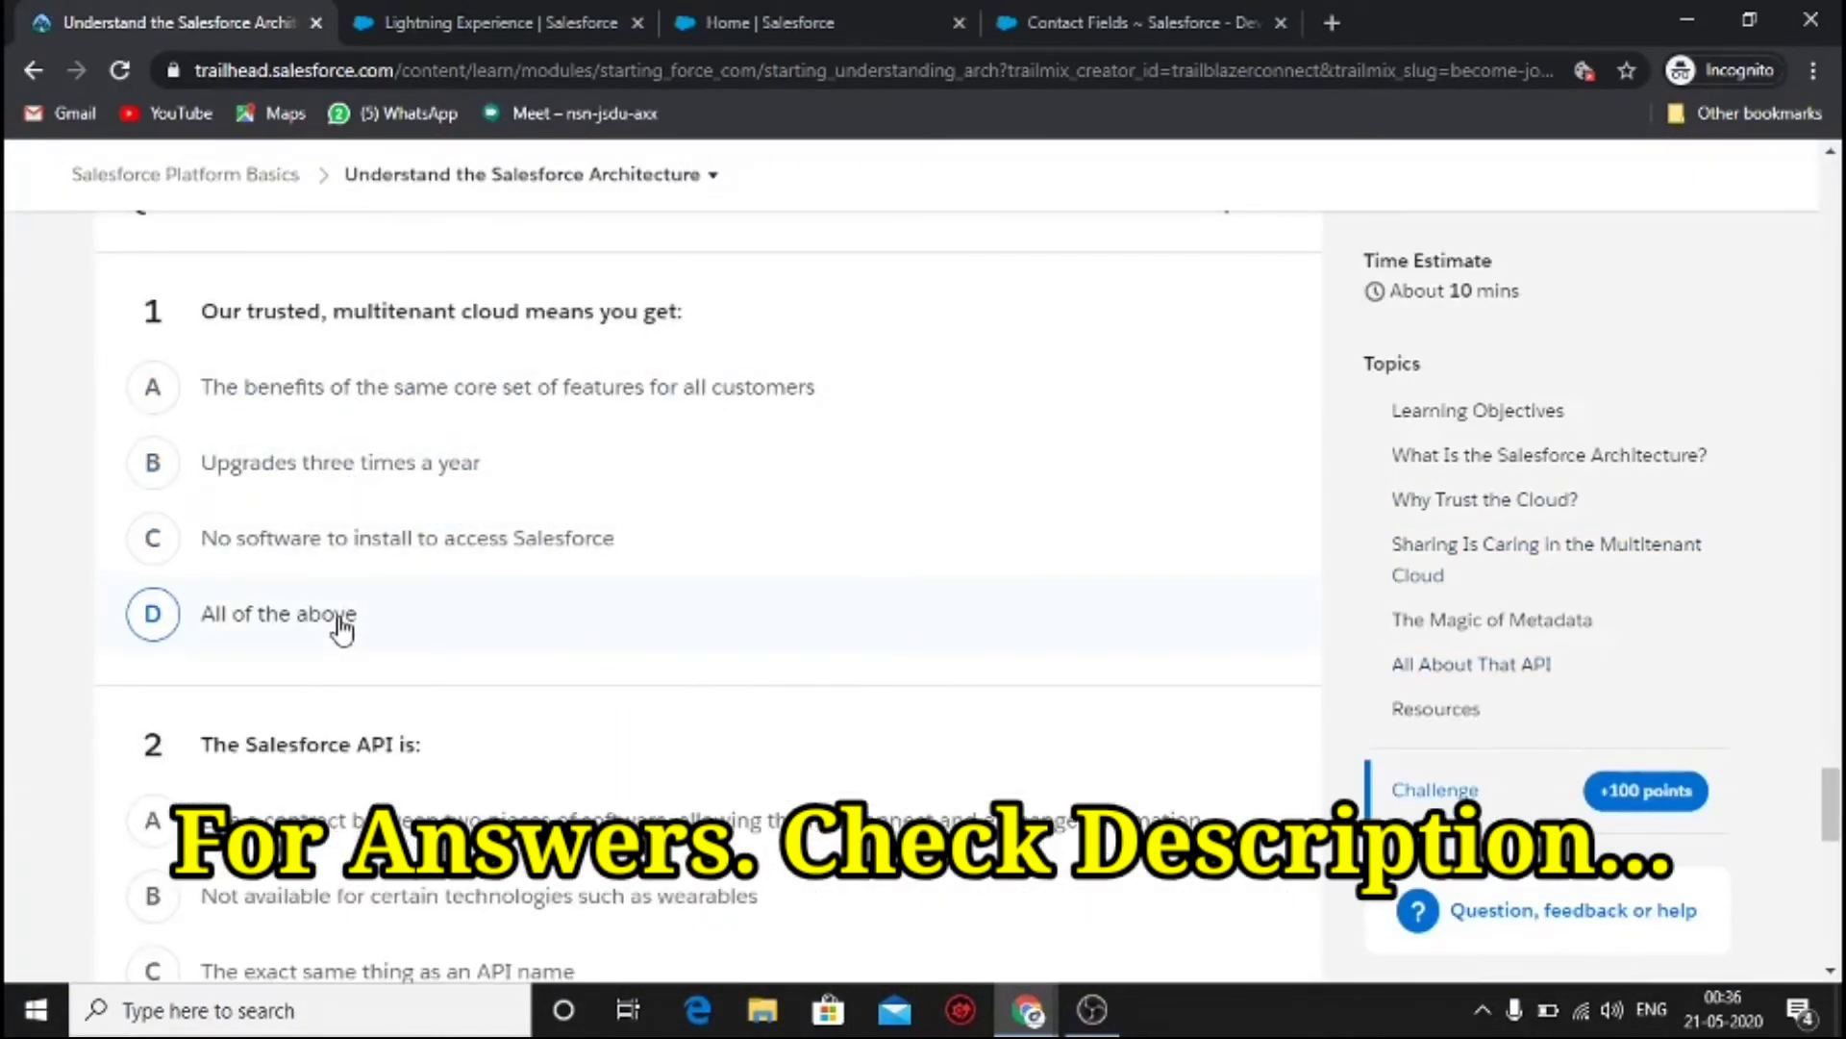
scroll(down, 3)
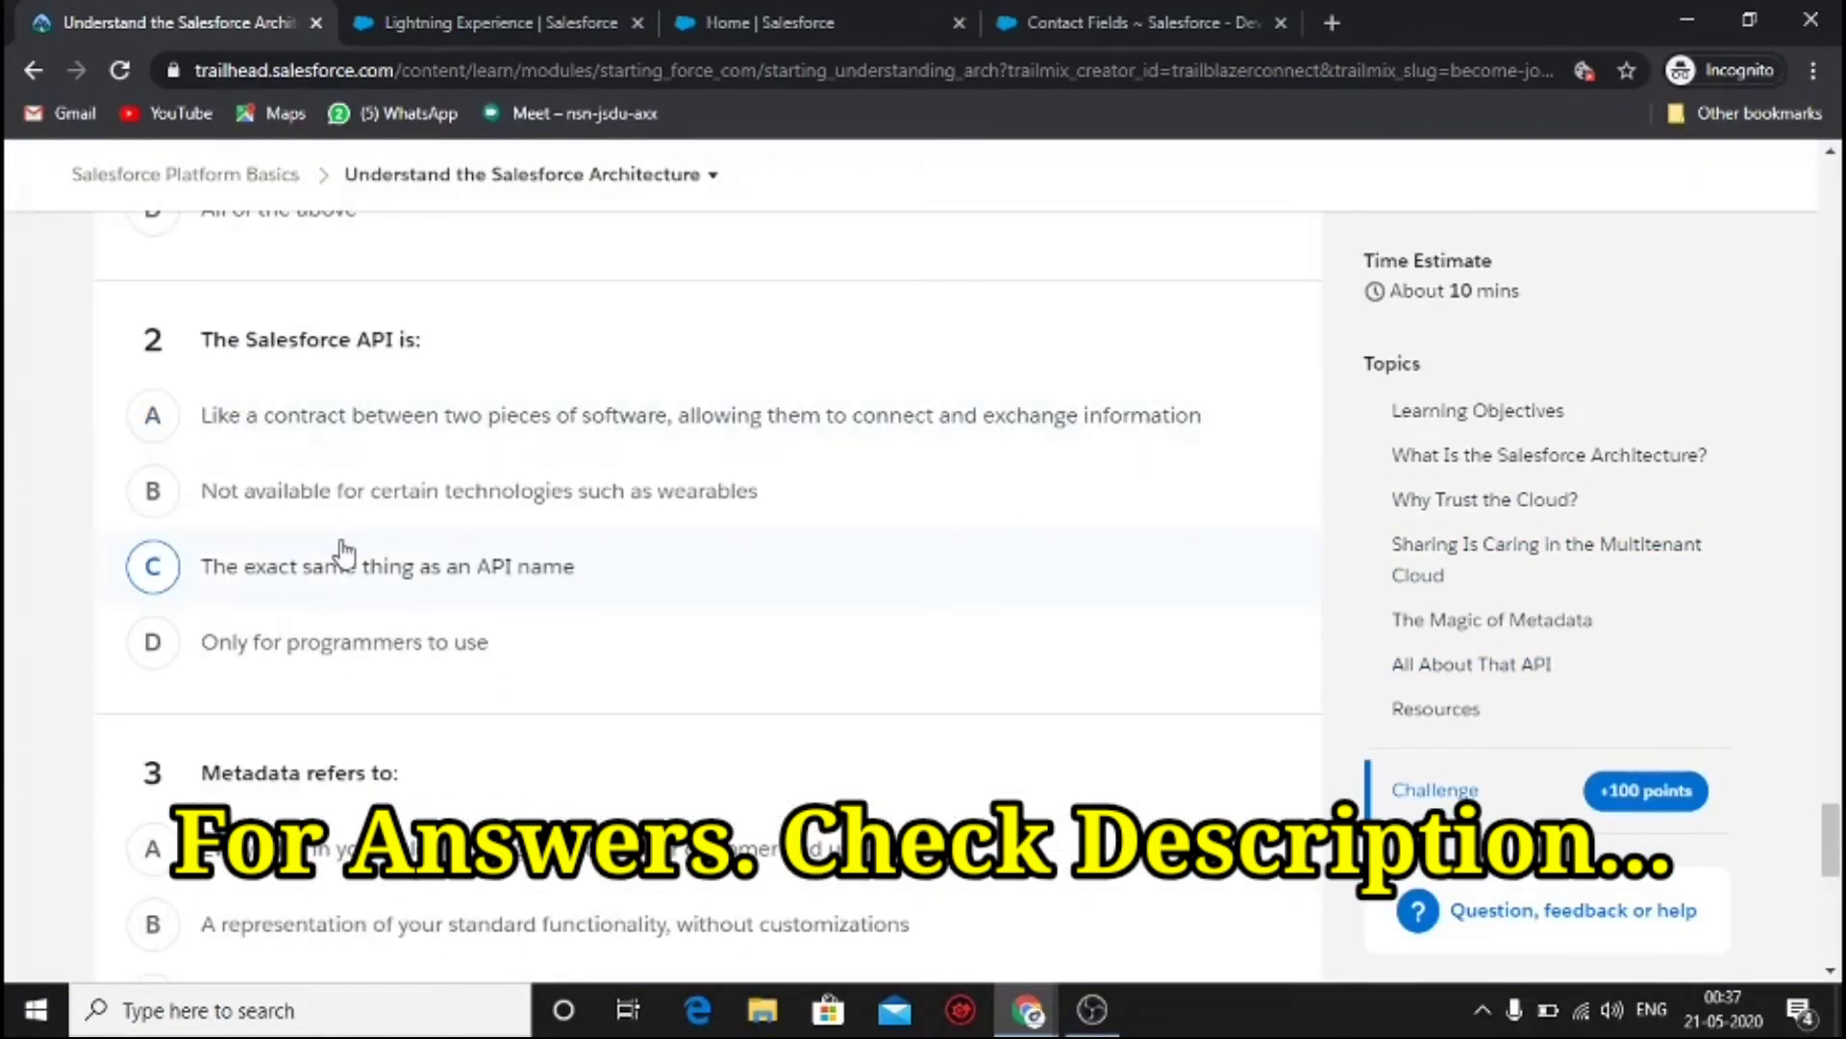
scroll(up, 3)
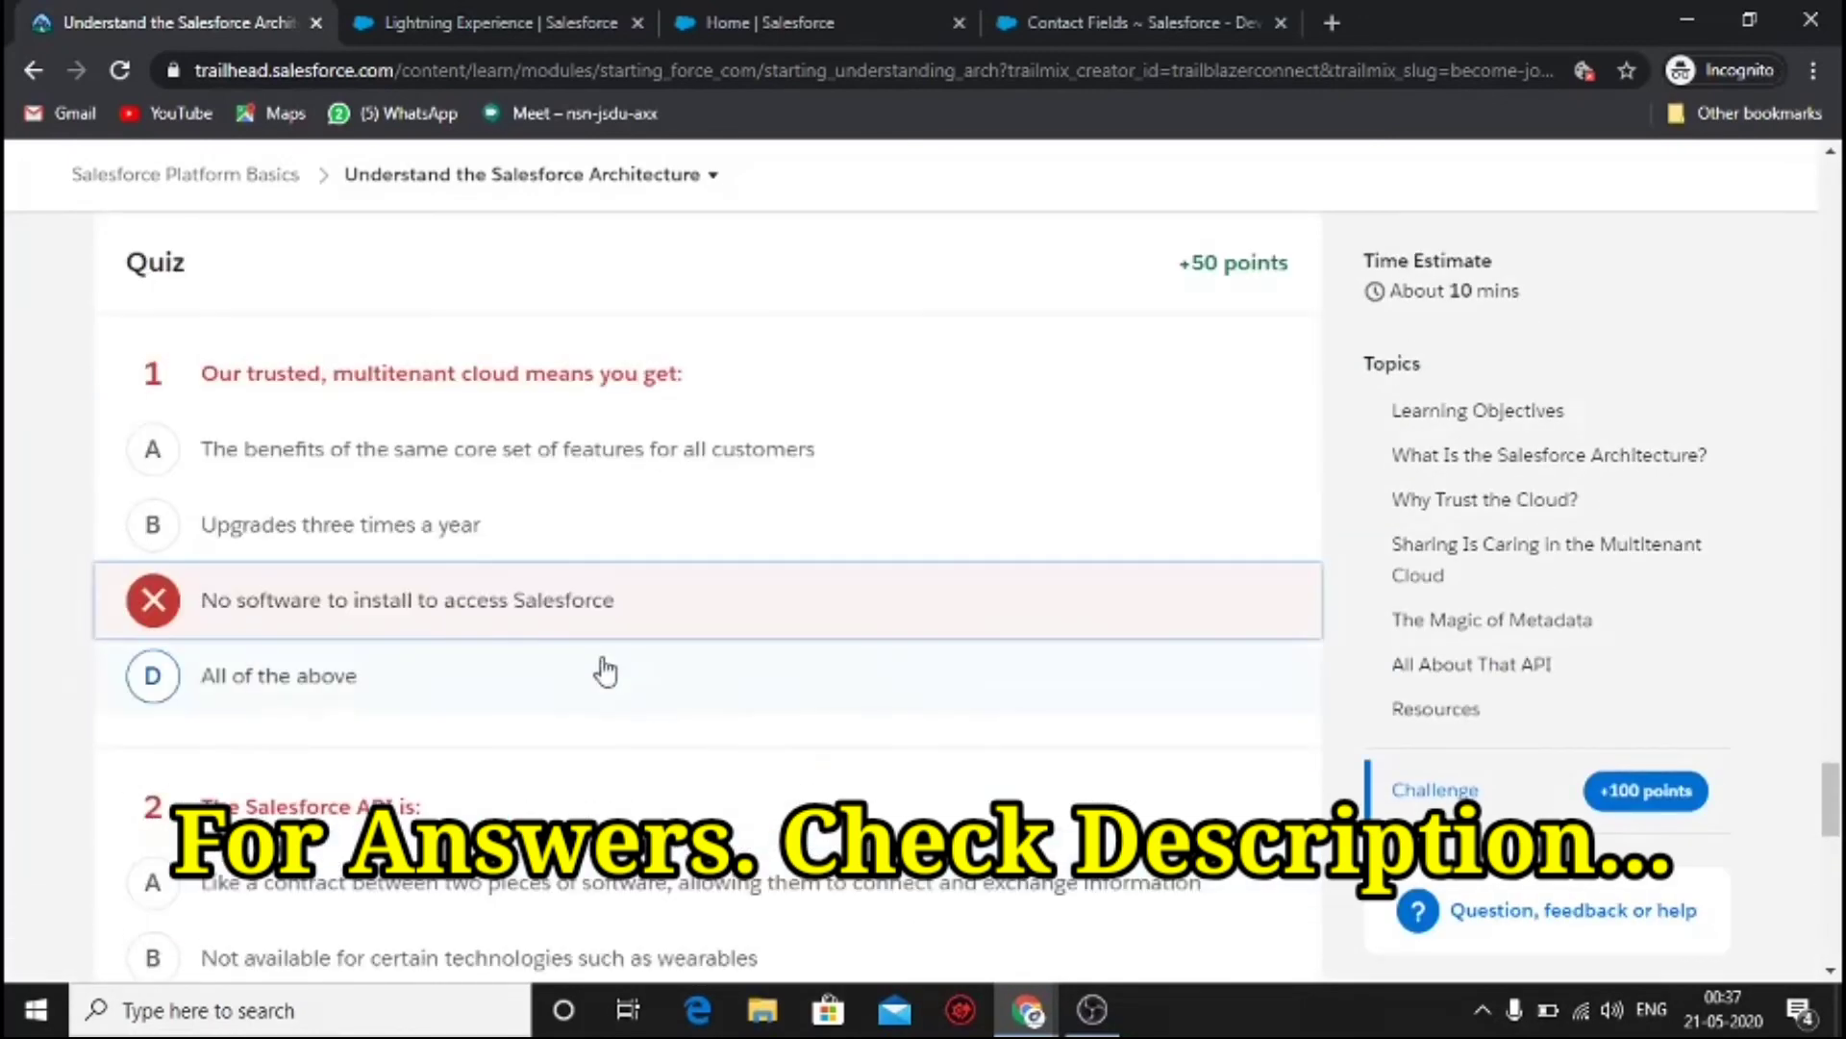
scroll(down, 3)
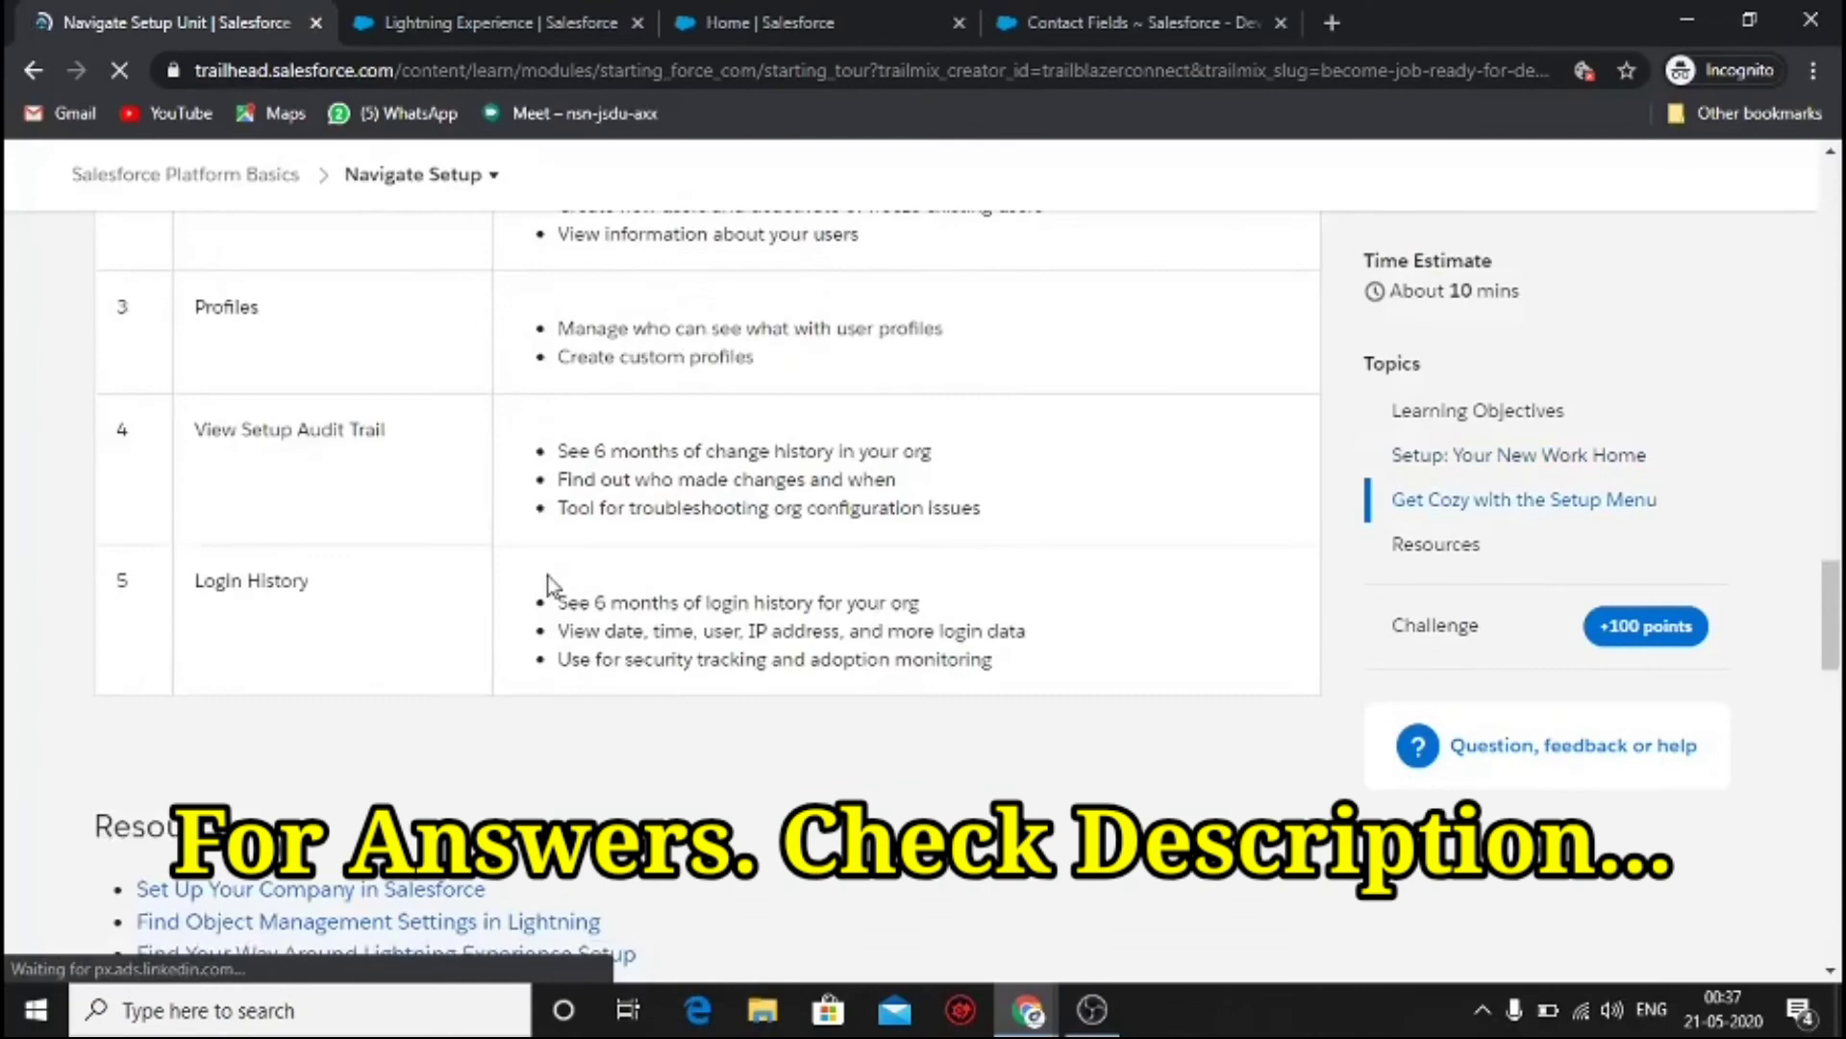
- Answer Navigate Setup question 3 and scroll on to the Power Up with AppExchange quiz questions
scroll(down, 3)
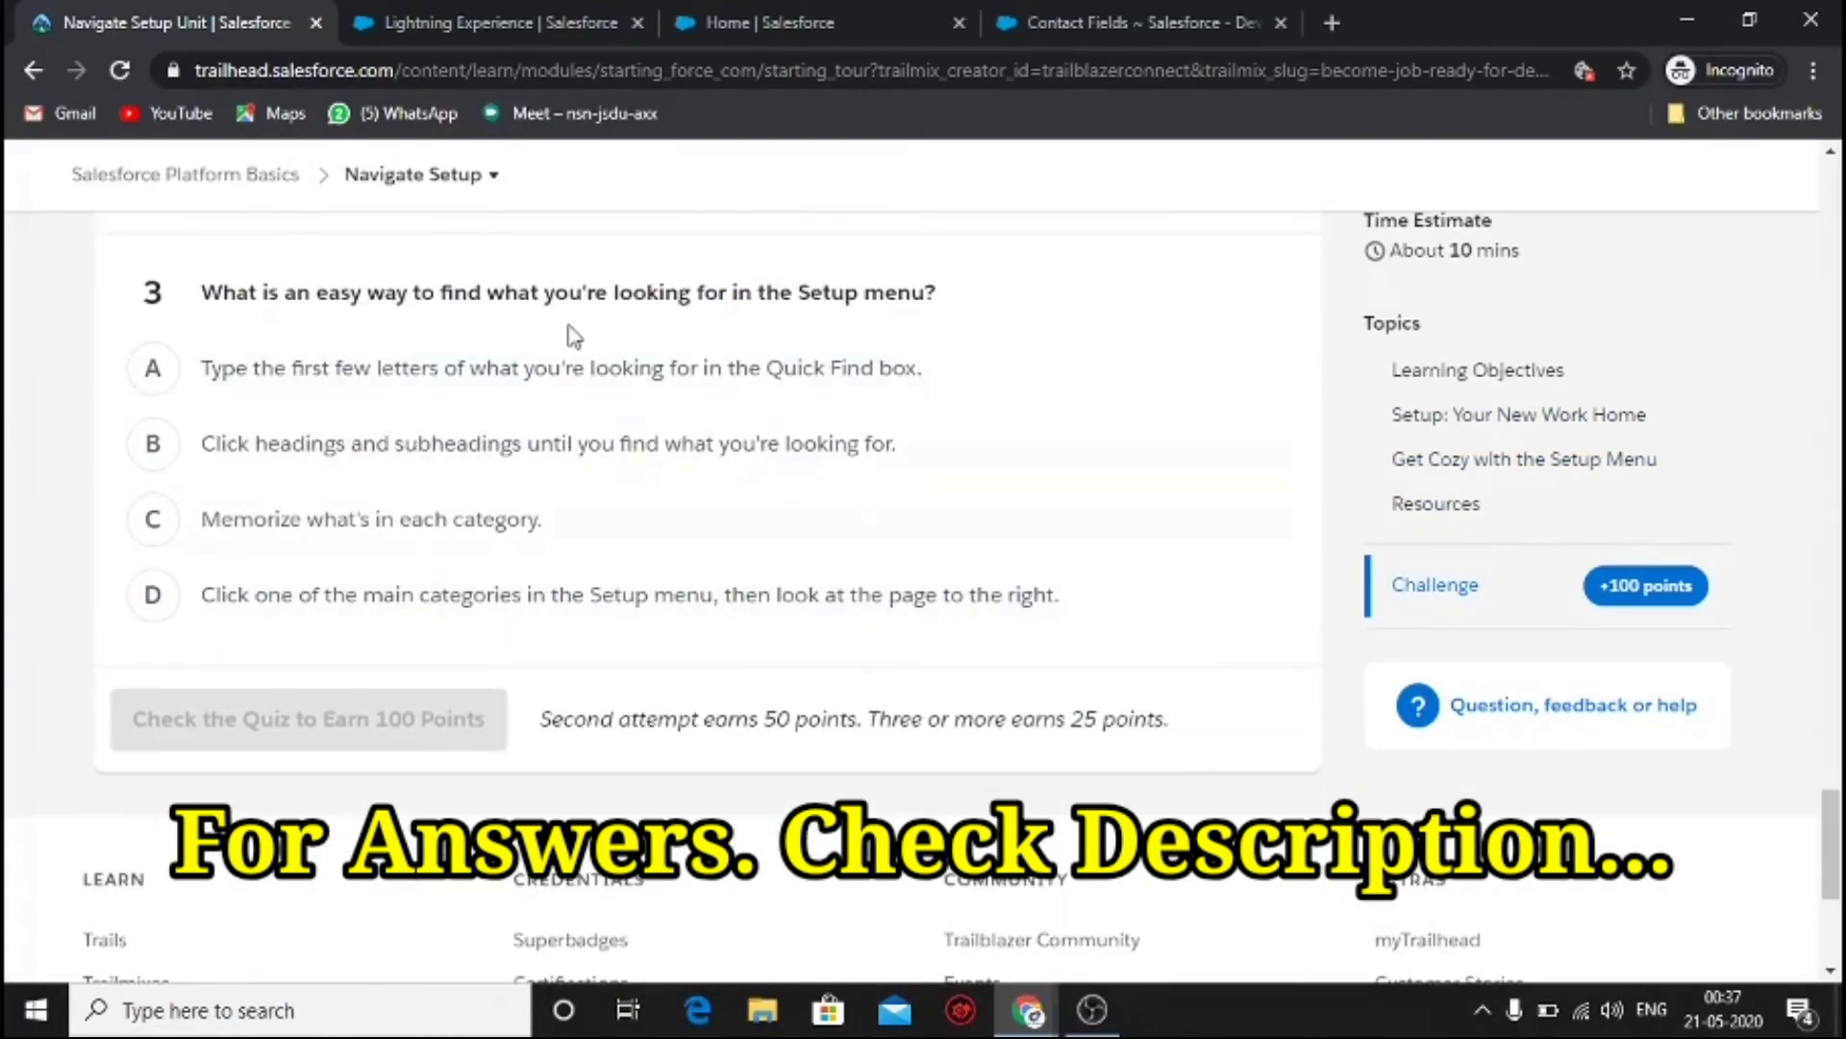
click(308, 717)
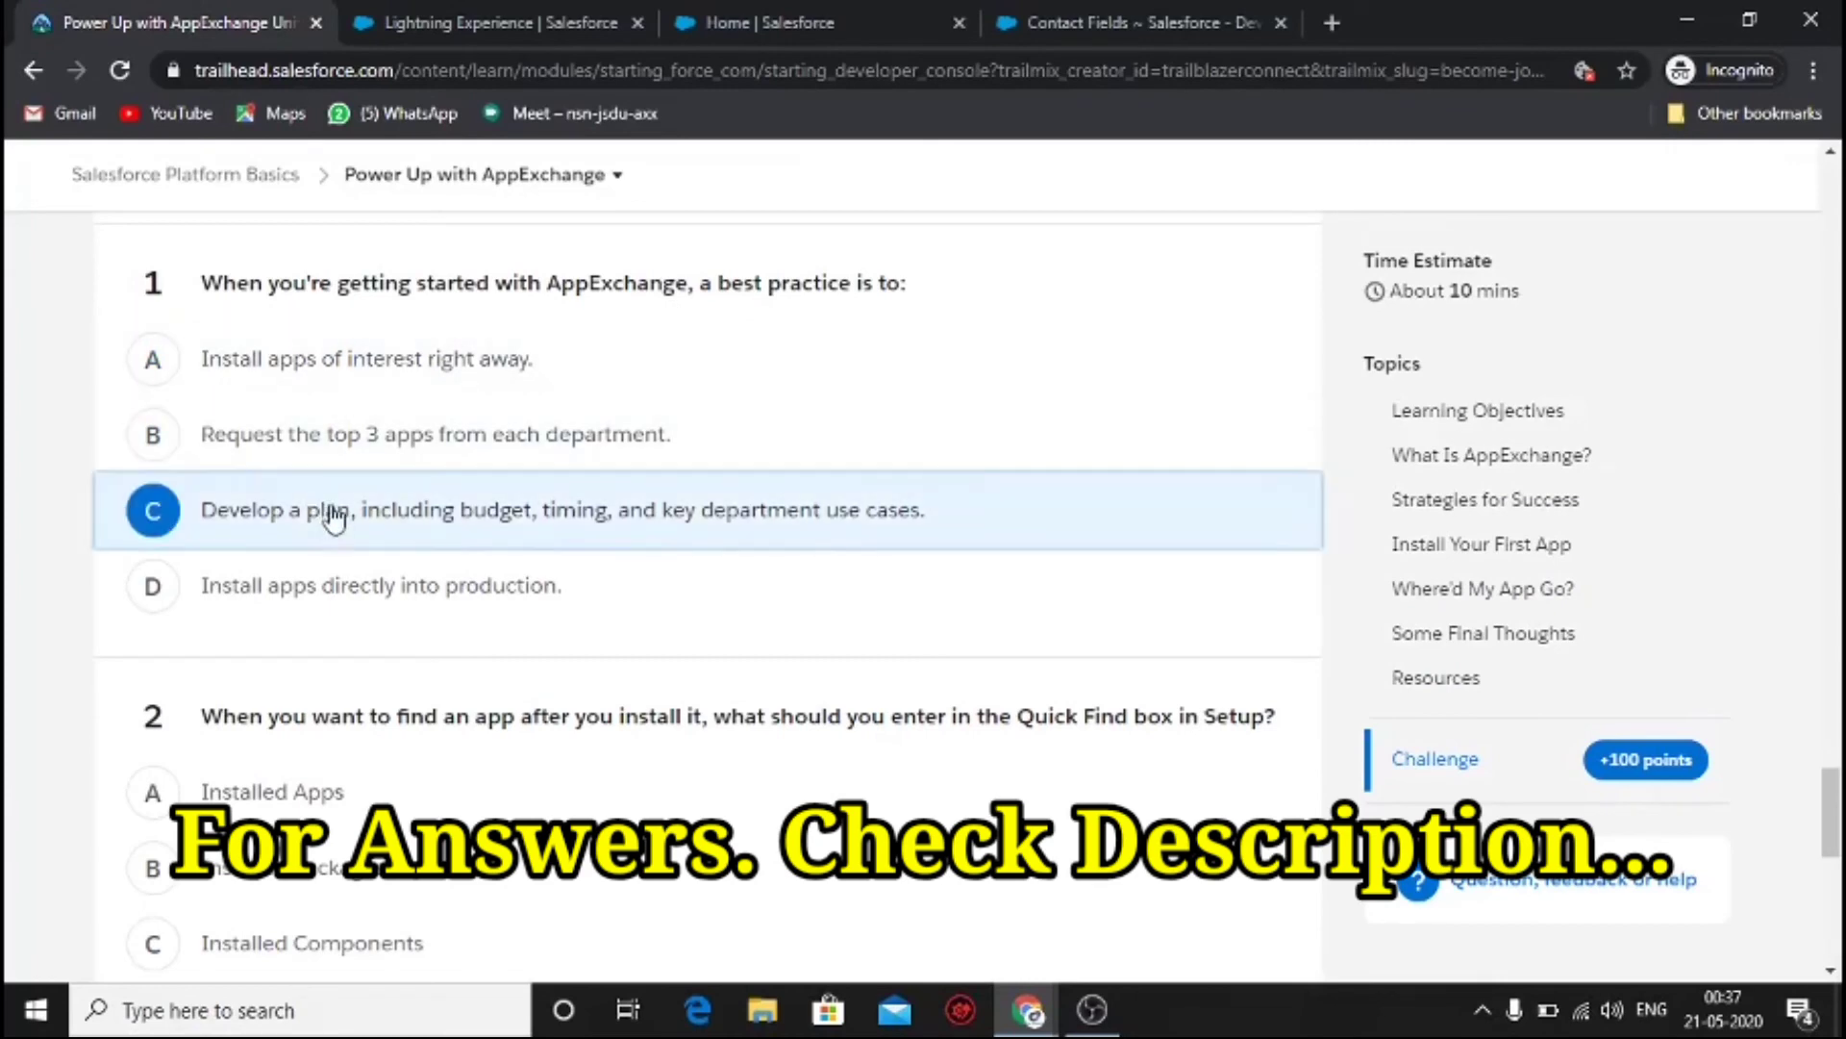
scroll(down, 3)
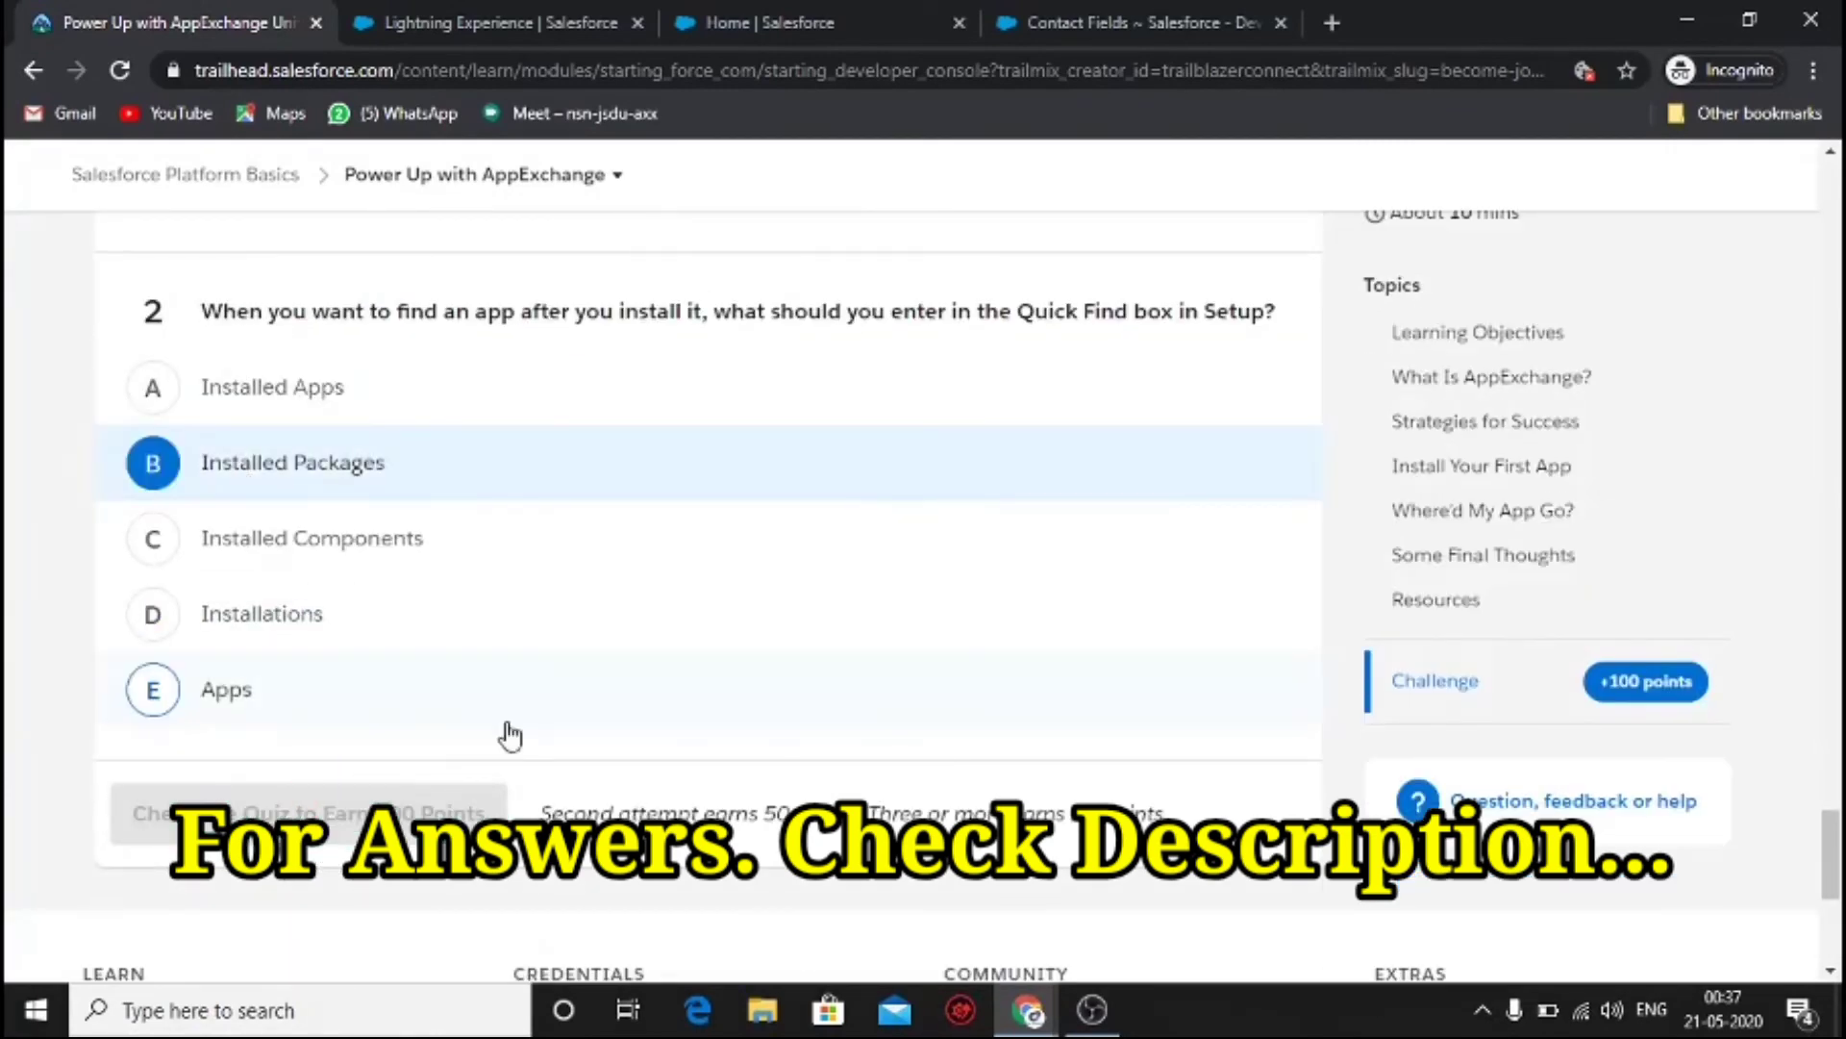